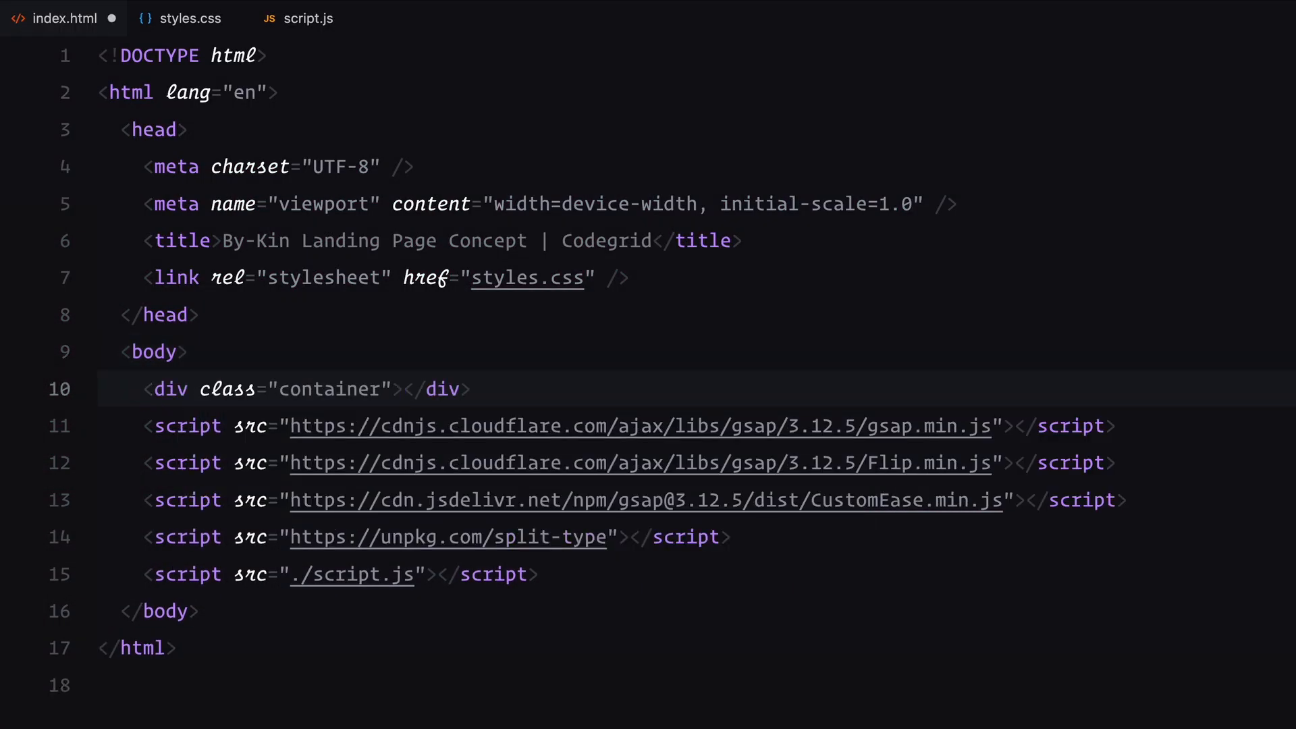
Add revealer divs r-1 and r-2, then eight .img image wrappers with the last three classed main
{"action": "type", "text": ".revealers\">"}
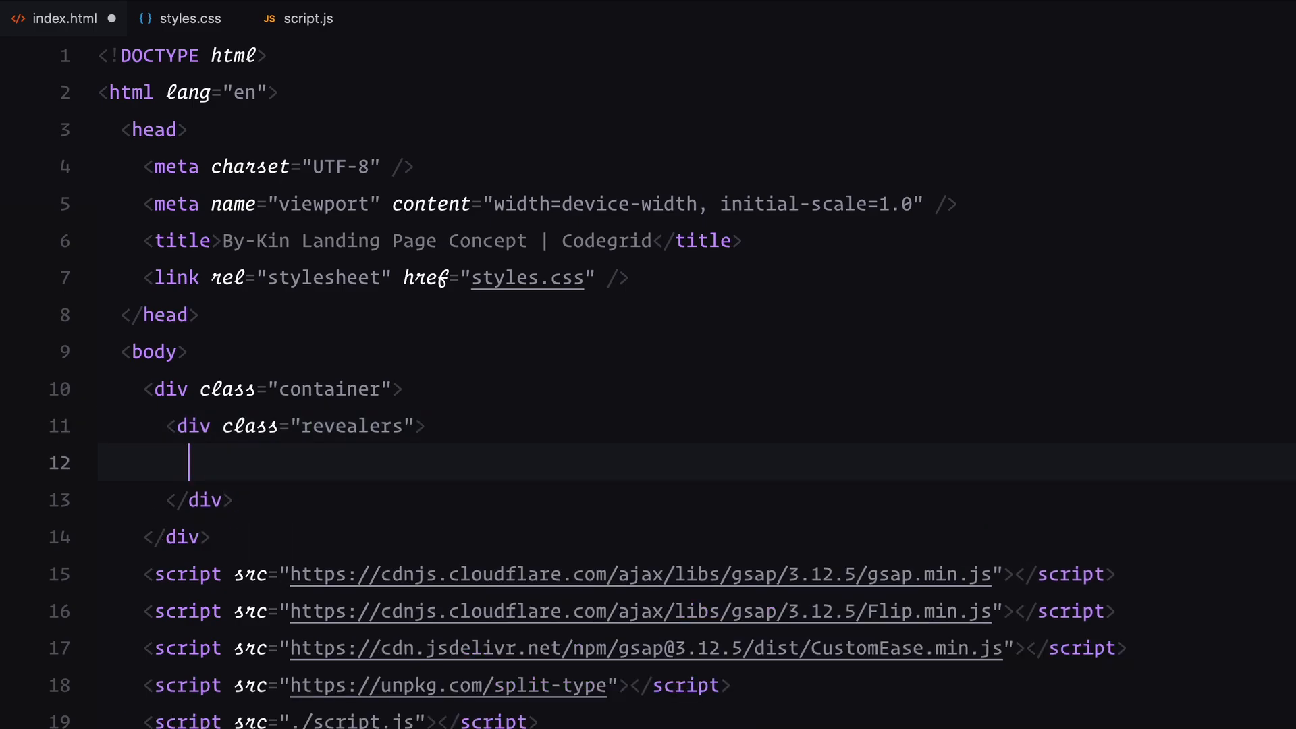
{"action": "type", "text": "<div class=\"revealer r-1\"></div>"}
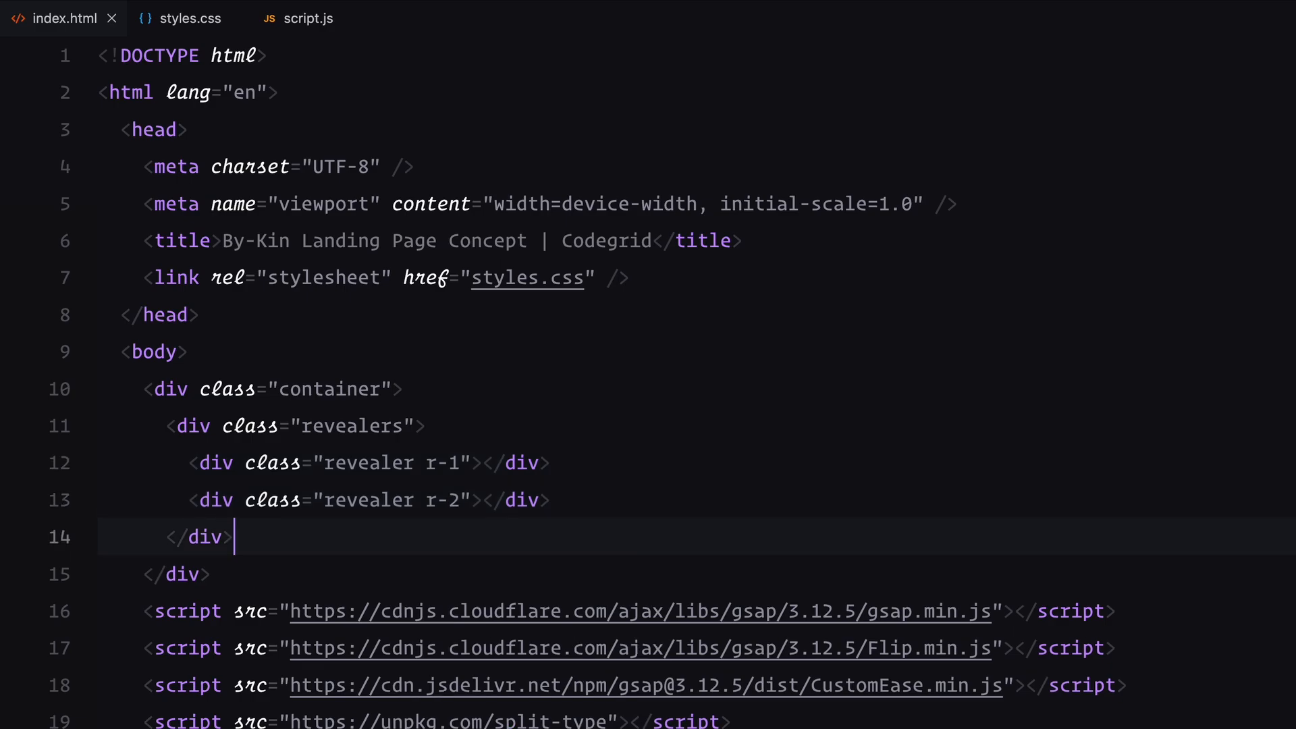
{"action": "type", "text": ".im"}
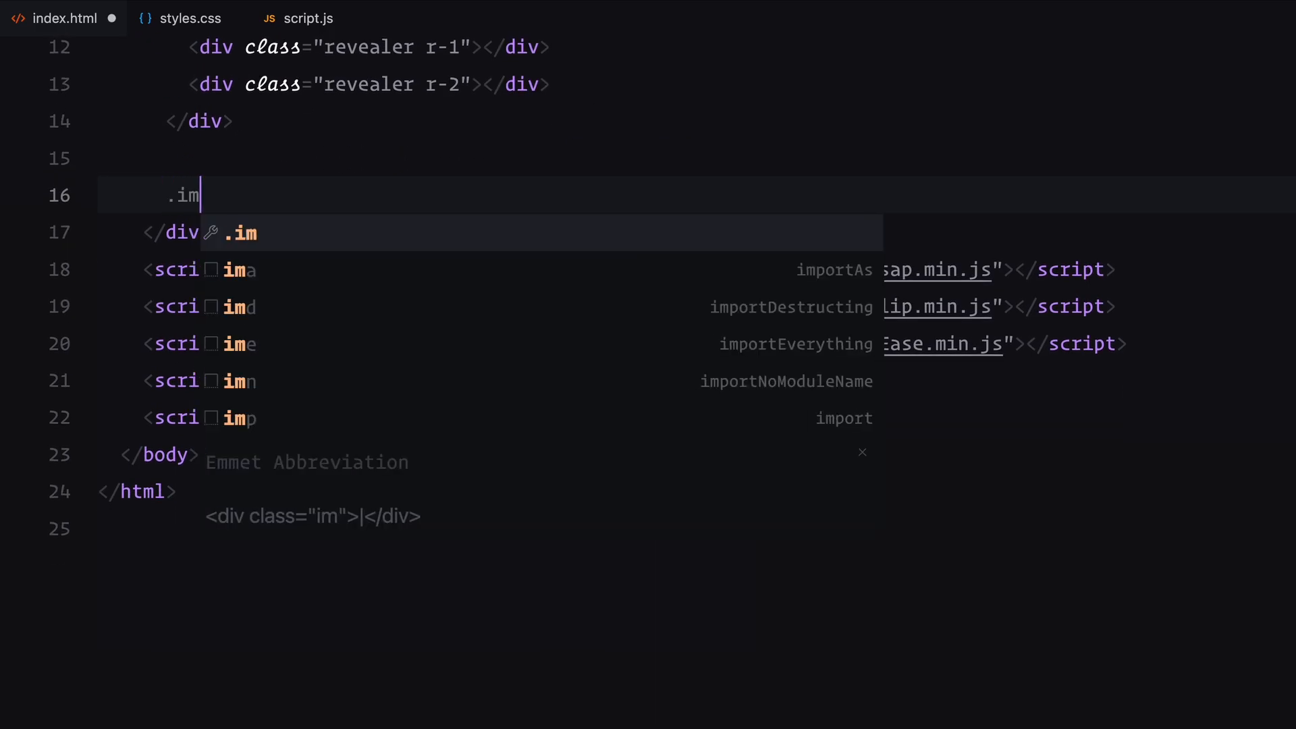
{"action": "key", "text": "Tab"}
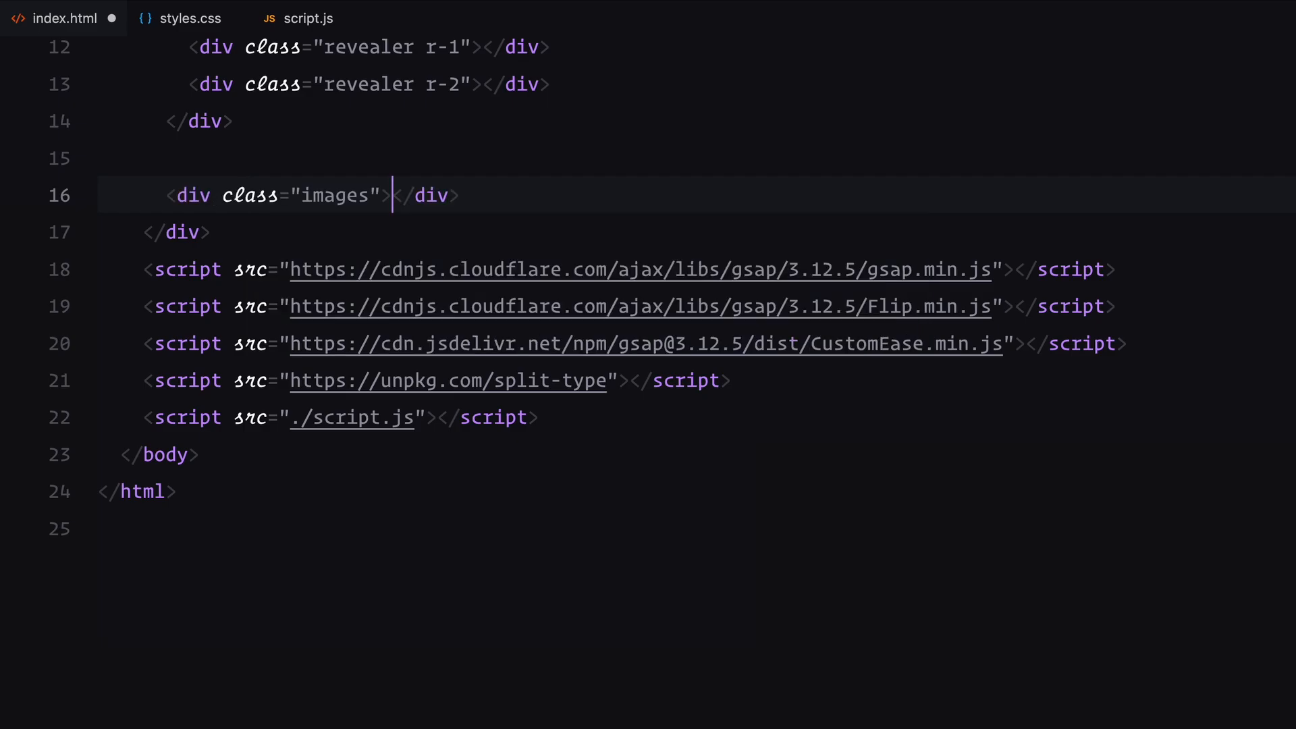
{"action": "type", "text": "<div class=\"img\"></div>"}
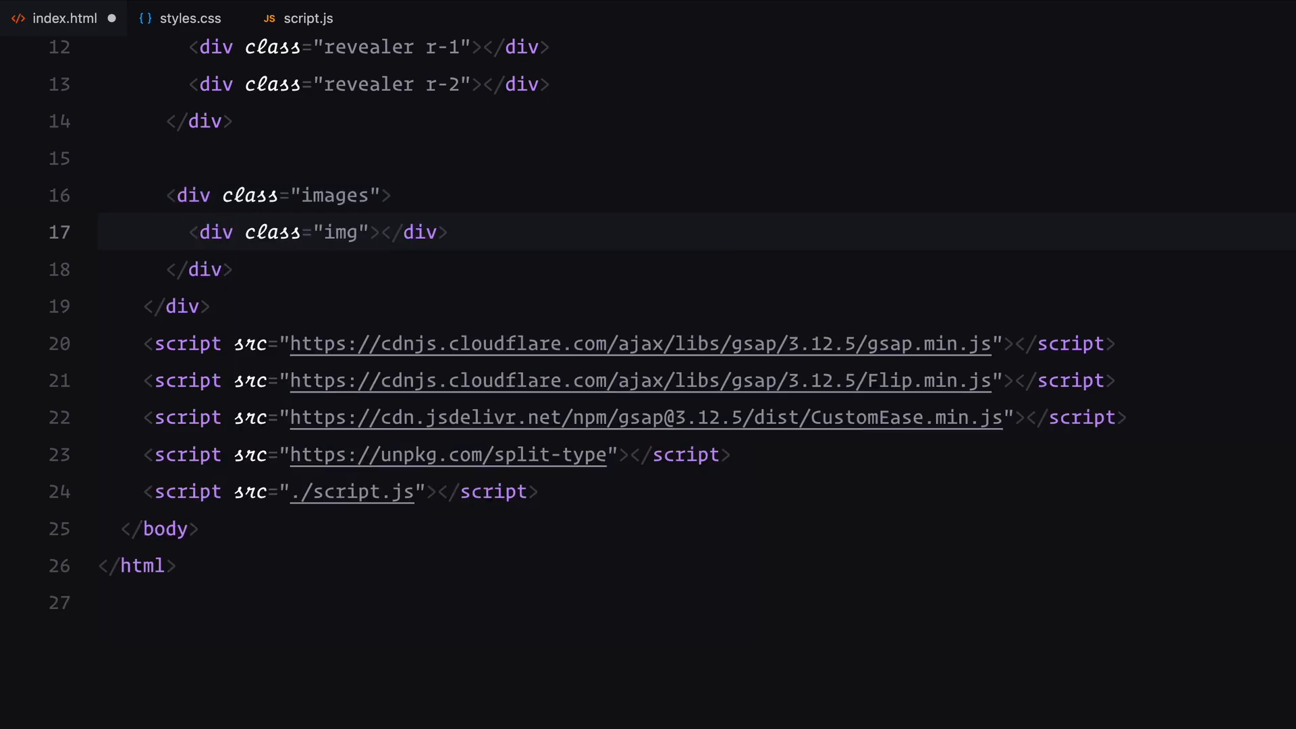
{"action": "type", "text": "<img src=\"./assets/img1.jpeg\" alt=\"\" /><"}
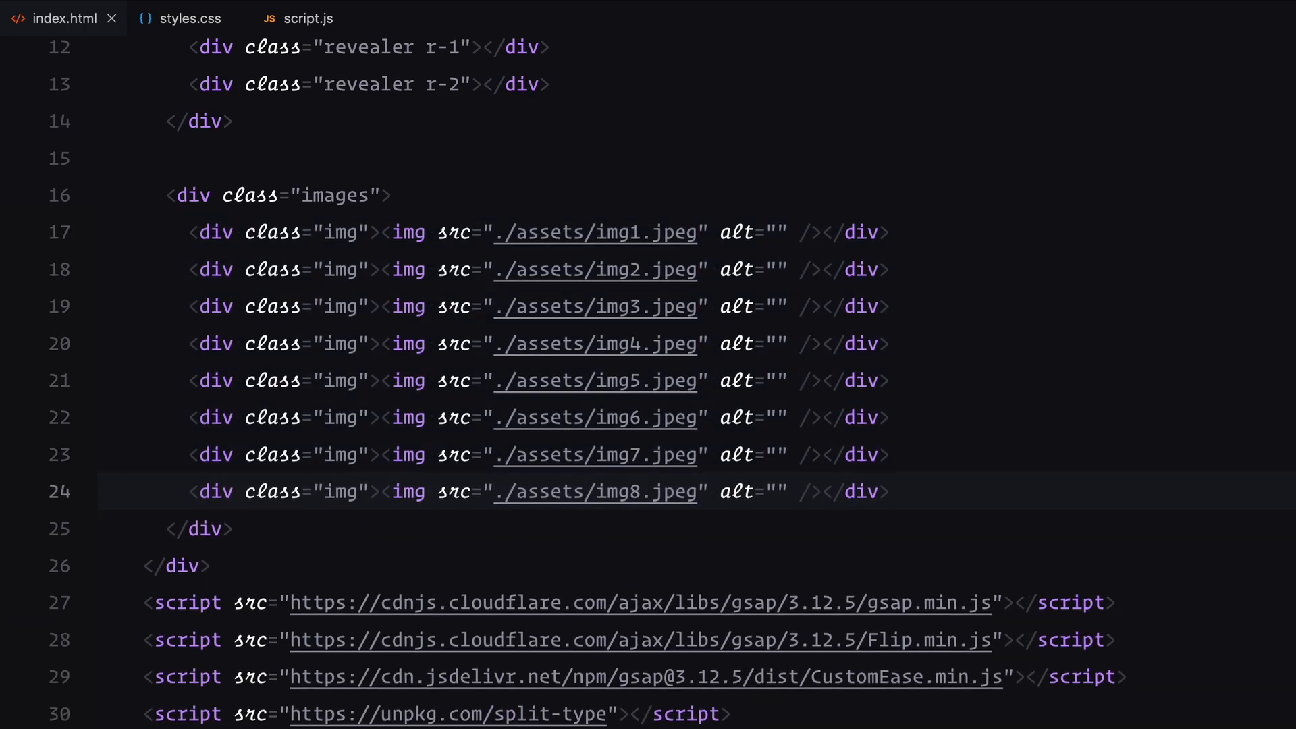
{"action": "type", "text": "m"}
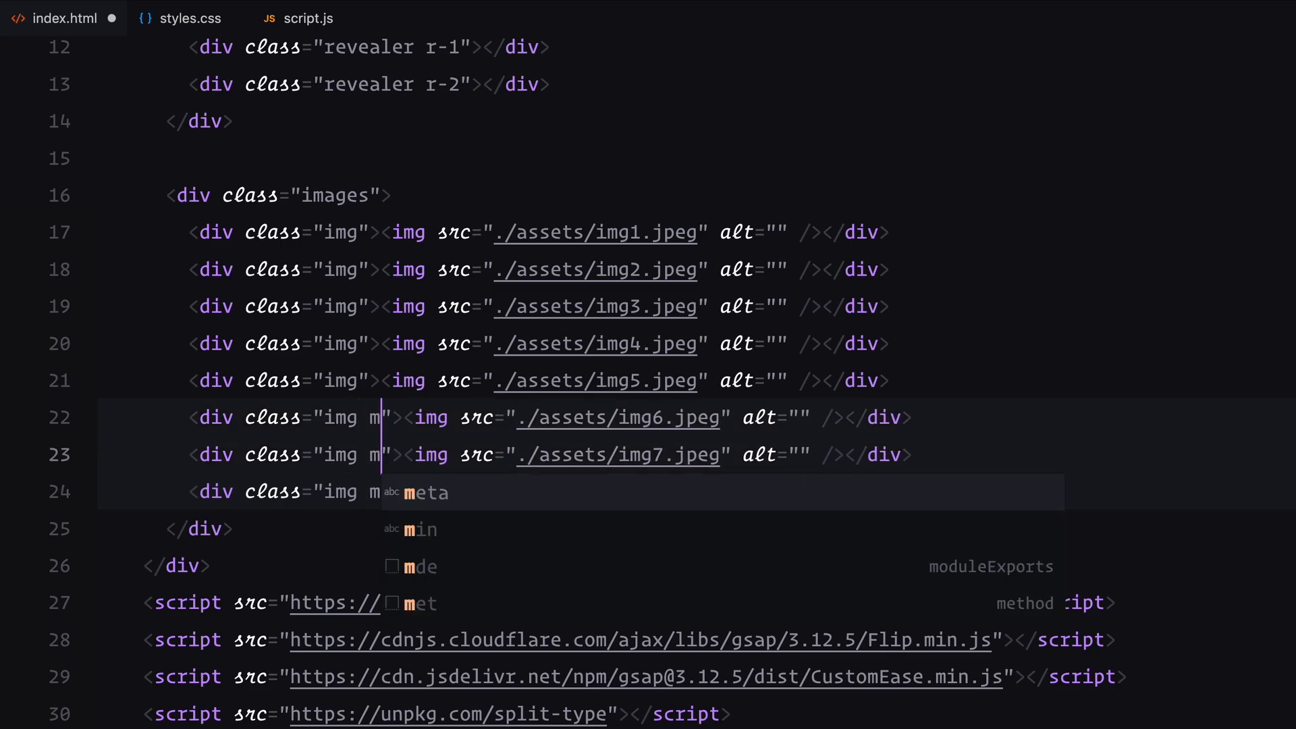
{"action": "type", "text": "ain"}
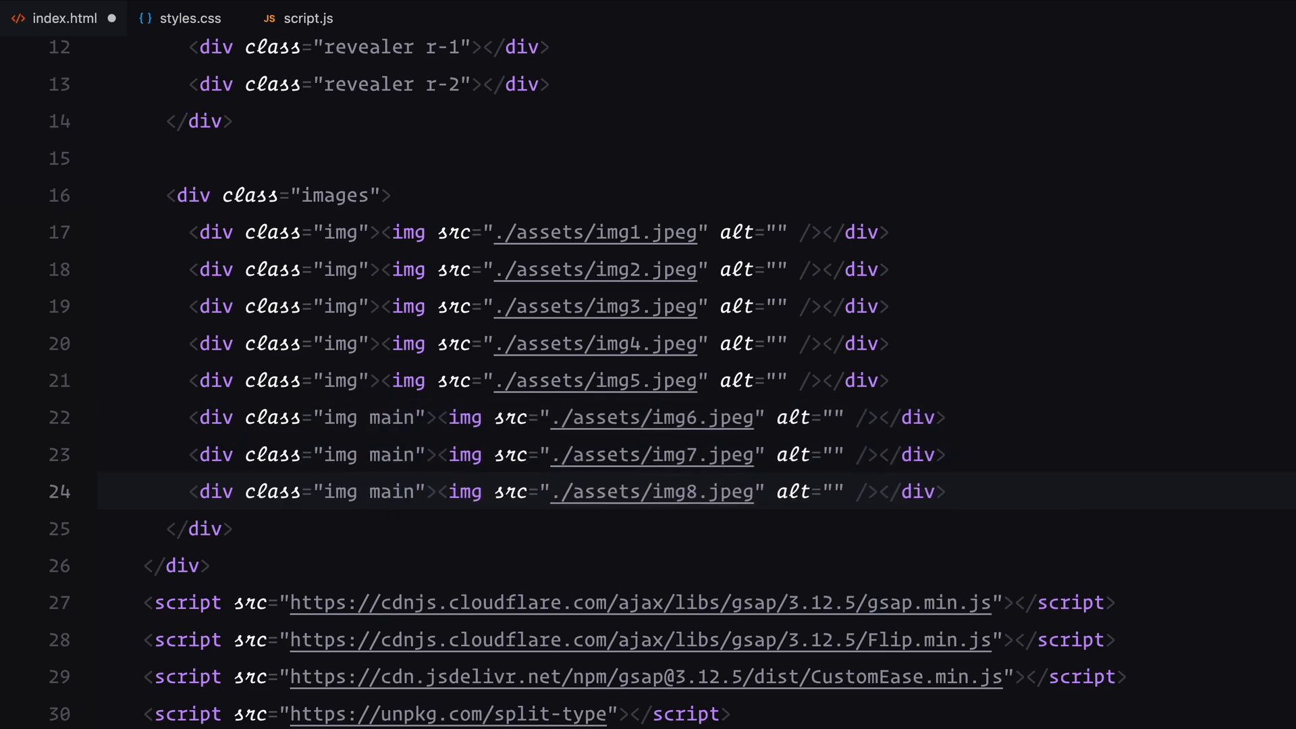
Add .hero-content with an 'Arc Worldwide ©' .site-logo, then a .nav of .nav-item paragraphs
{"action": "scroll", "scroll_direction": "down", "scroll_amount": 3}
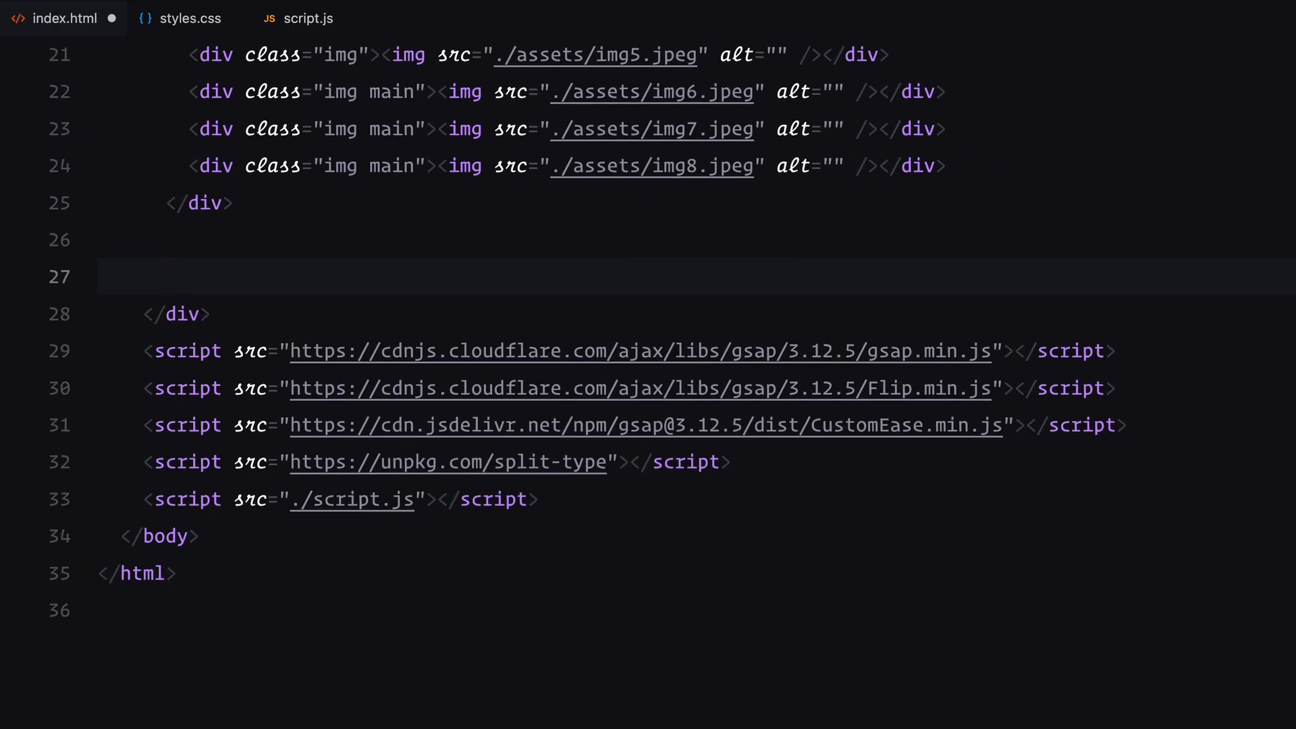
{"action": "type", "text": ".hero-content"}
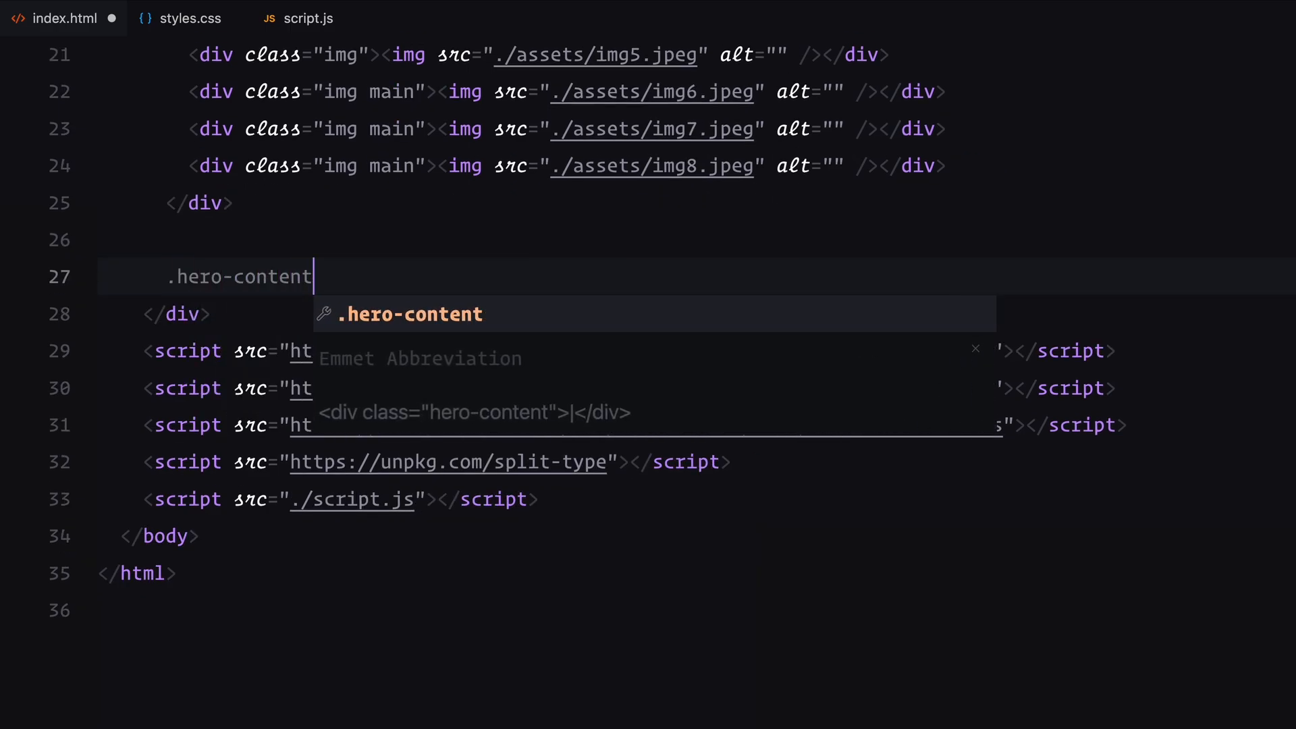
{"action": "key", "text": "Tab"}
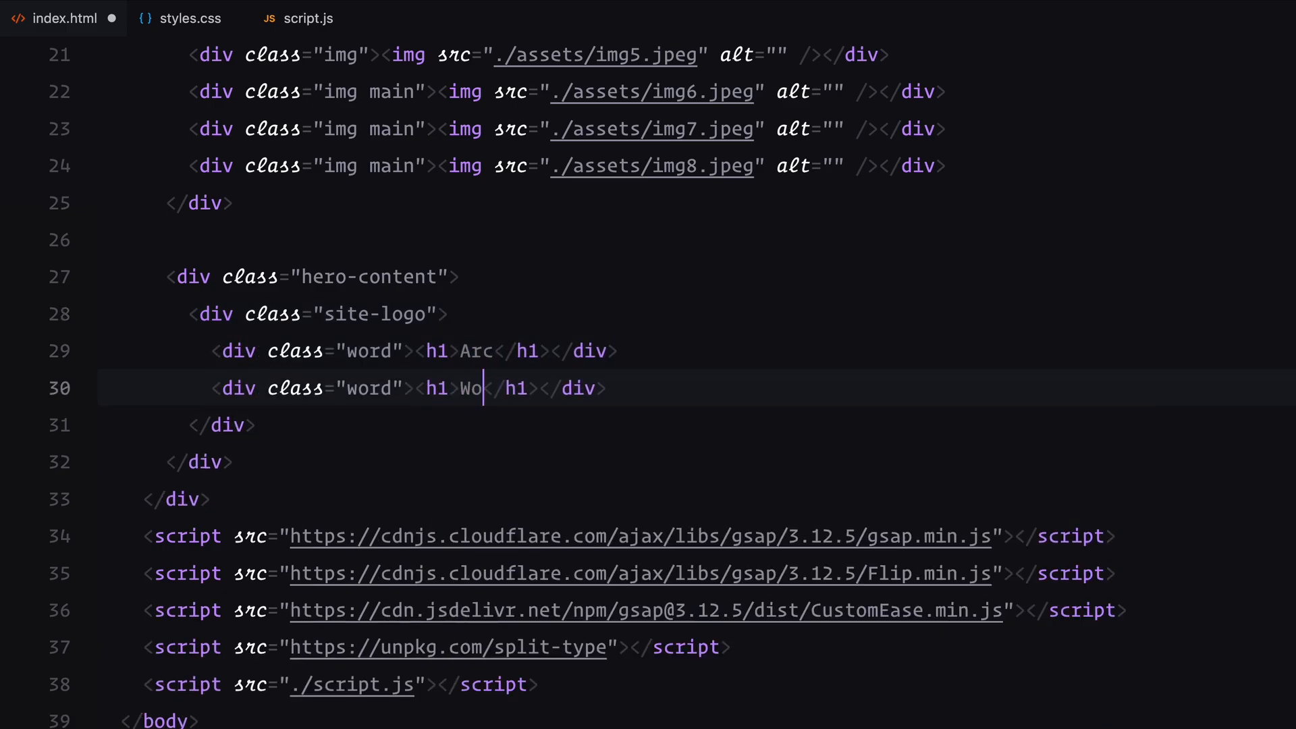
{"action": "type", "text": "rldwide <sup>&cop"}
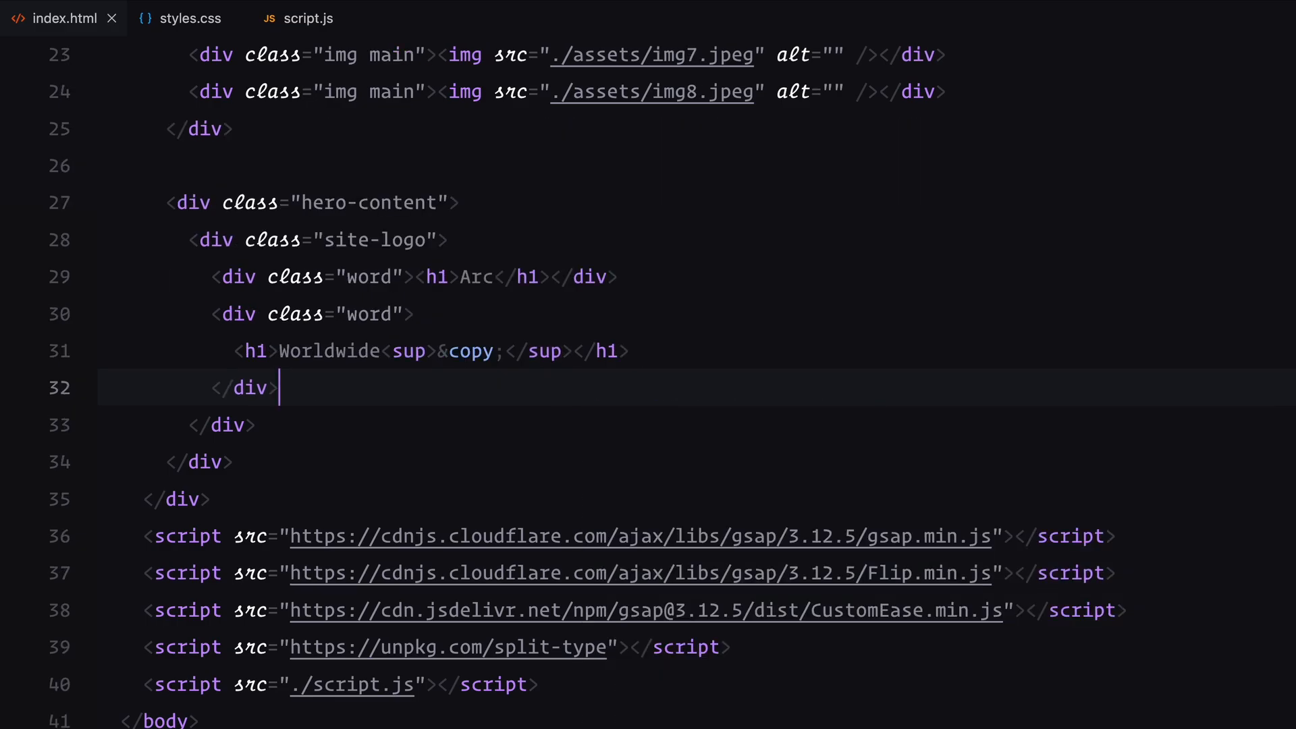
{"action": "key", "text": "enter"}
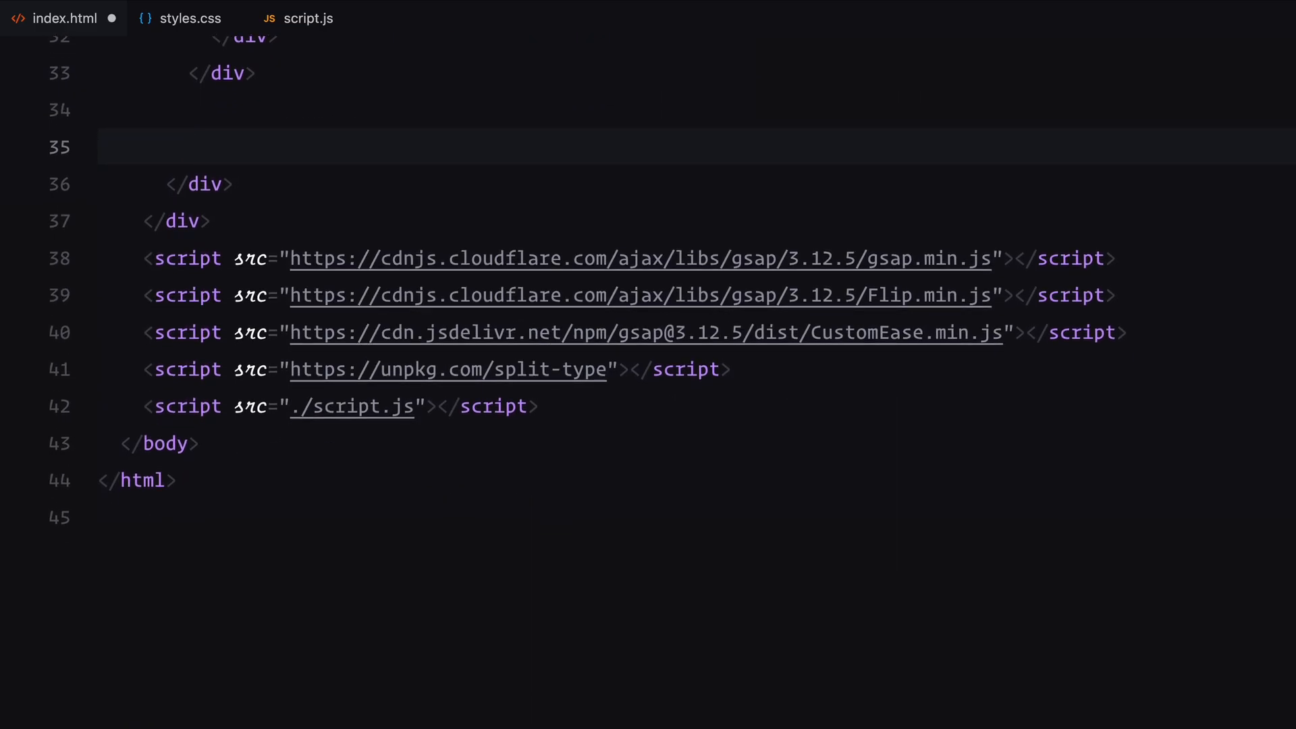
{"action": "type", "text": "<div class=\"nav\"></div>"}
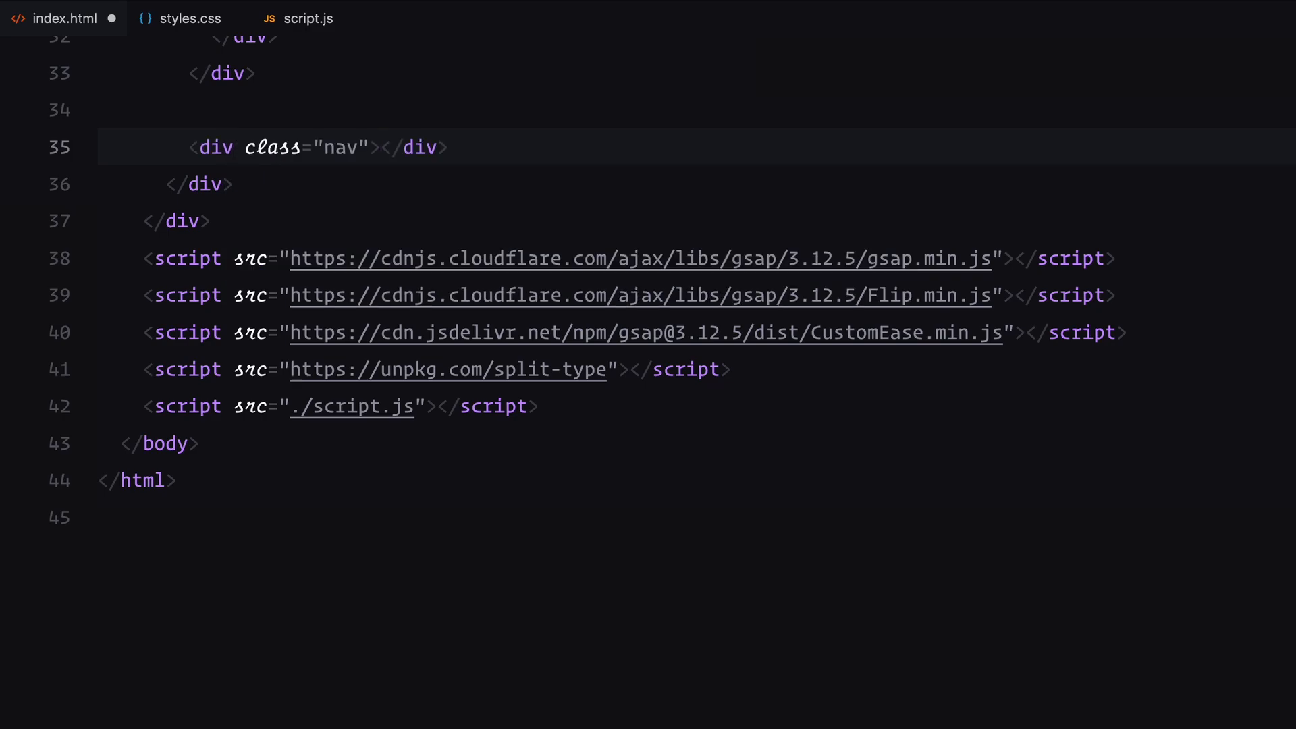
{"action": "type", "text": ".nav-item"}
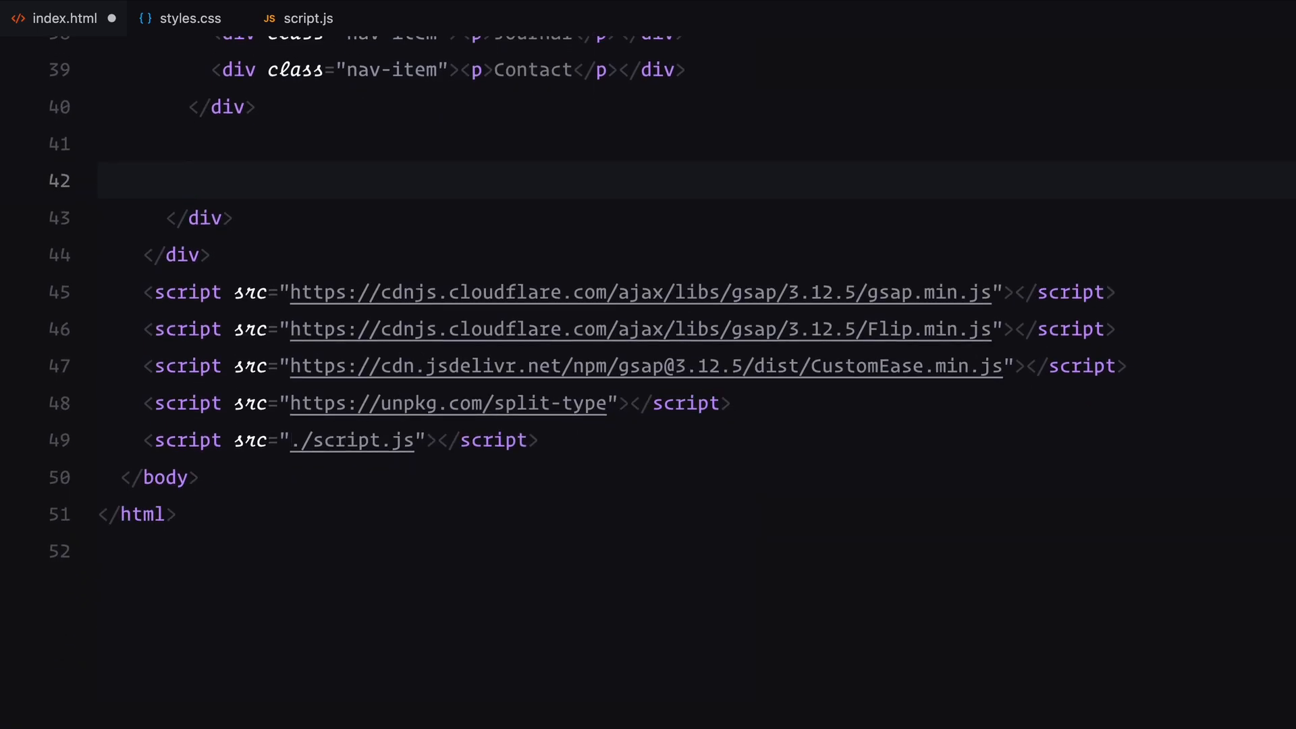
Add a .cover-img div holding an img with src ./assets/img3.jpeg
{"action": "type", "text": "<div class=\"cover-img\"></div>"}
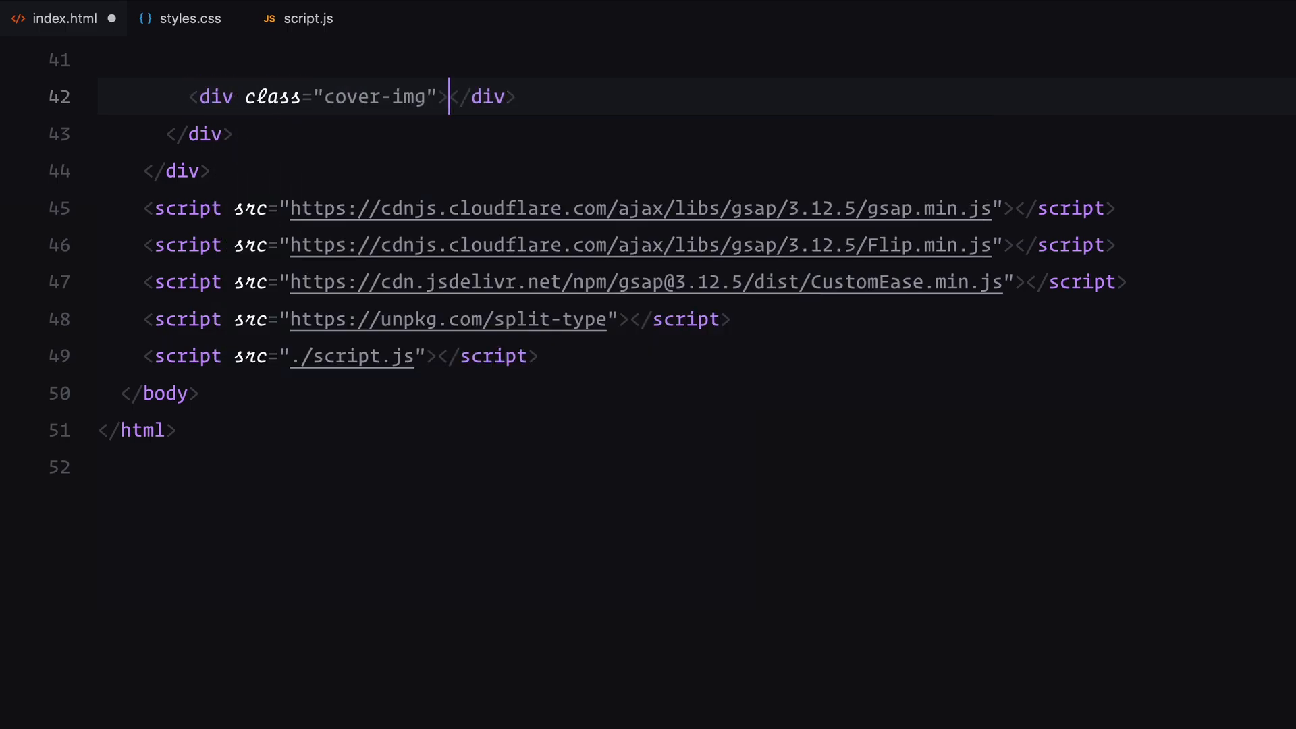
{"action": "type", "text": "<img src=\"\" alt=\"\">"}
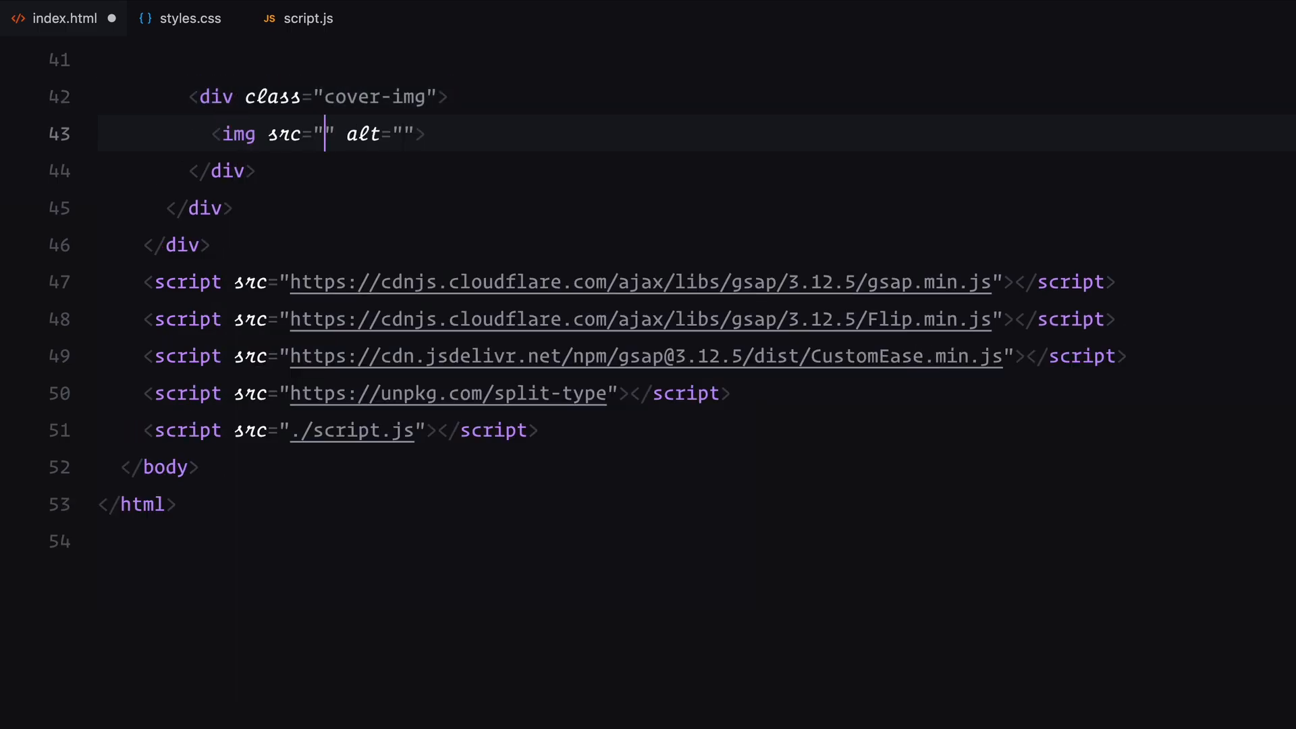
{"action": "type", "text": "./assets/img3.jpeg"}
{"action": "type", "text": "<div class=\"row\"></div>"}
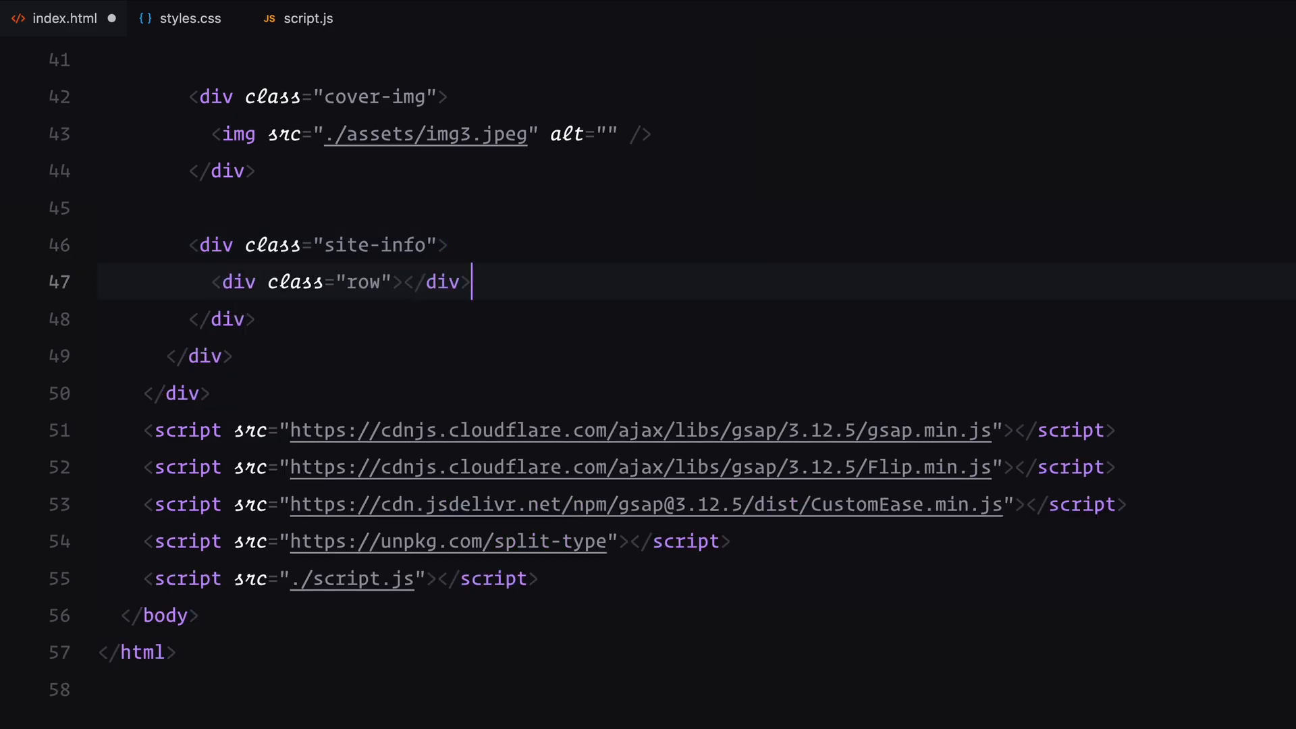
Start .site-info with a Featured Works line and the Arc brand description h2
{"action": "type", "text": ".c"}
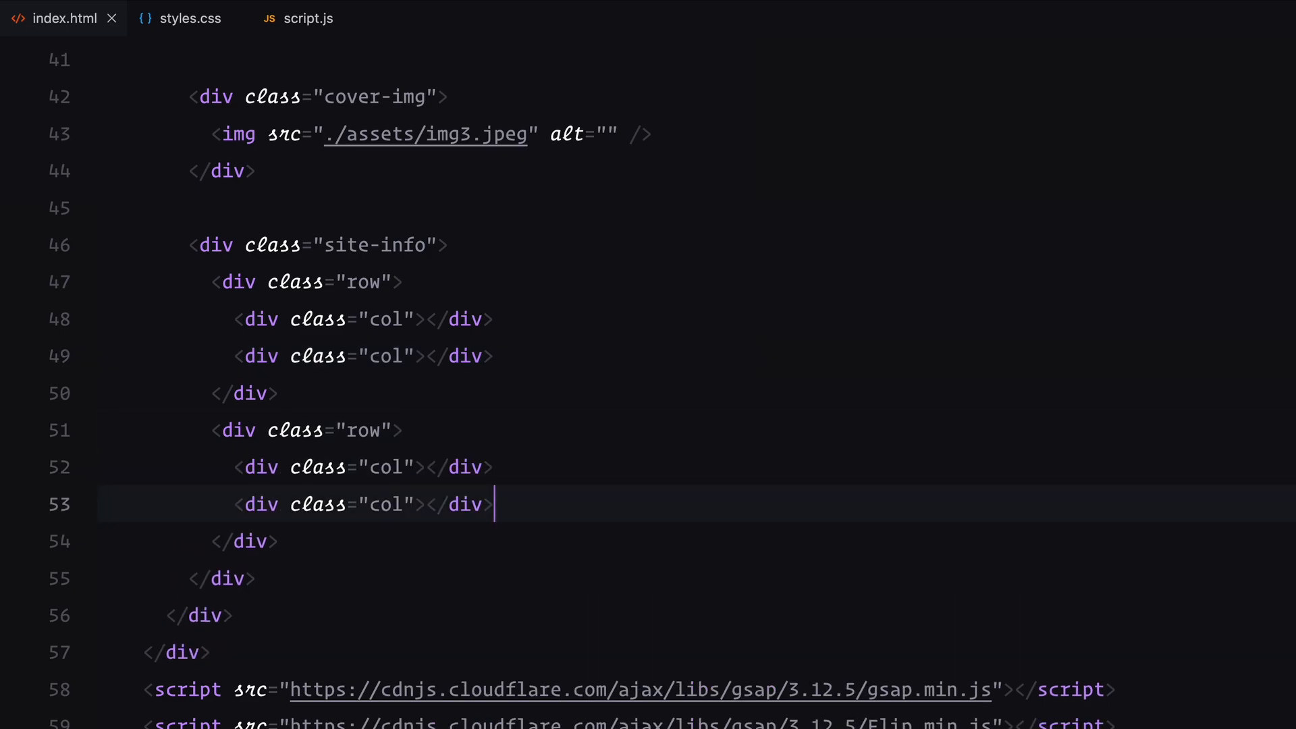
{"action": "type", "text": ".line"}
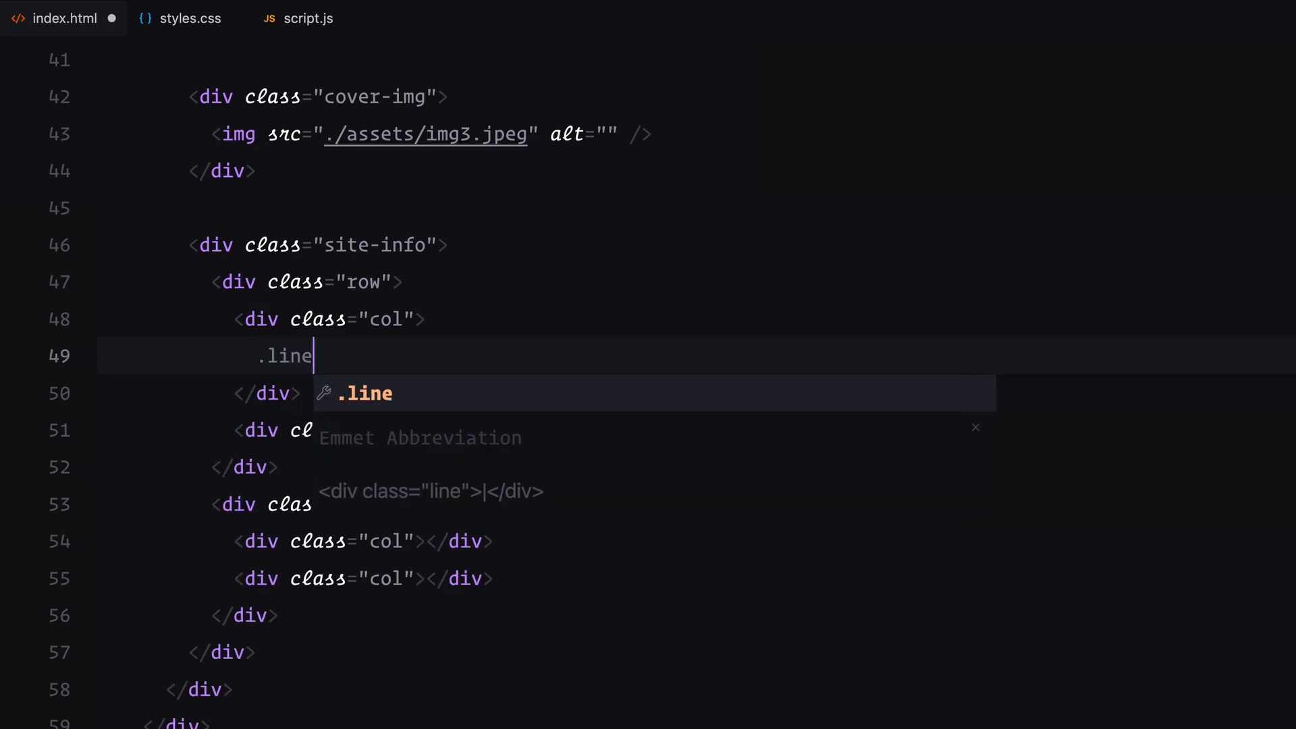
{"action": "type", "text": "Featured Works</p></div>"}
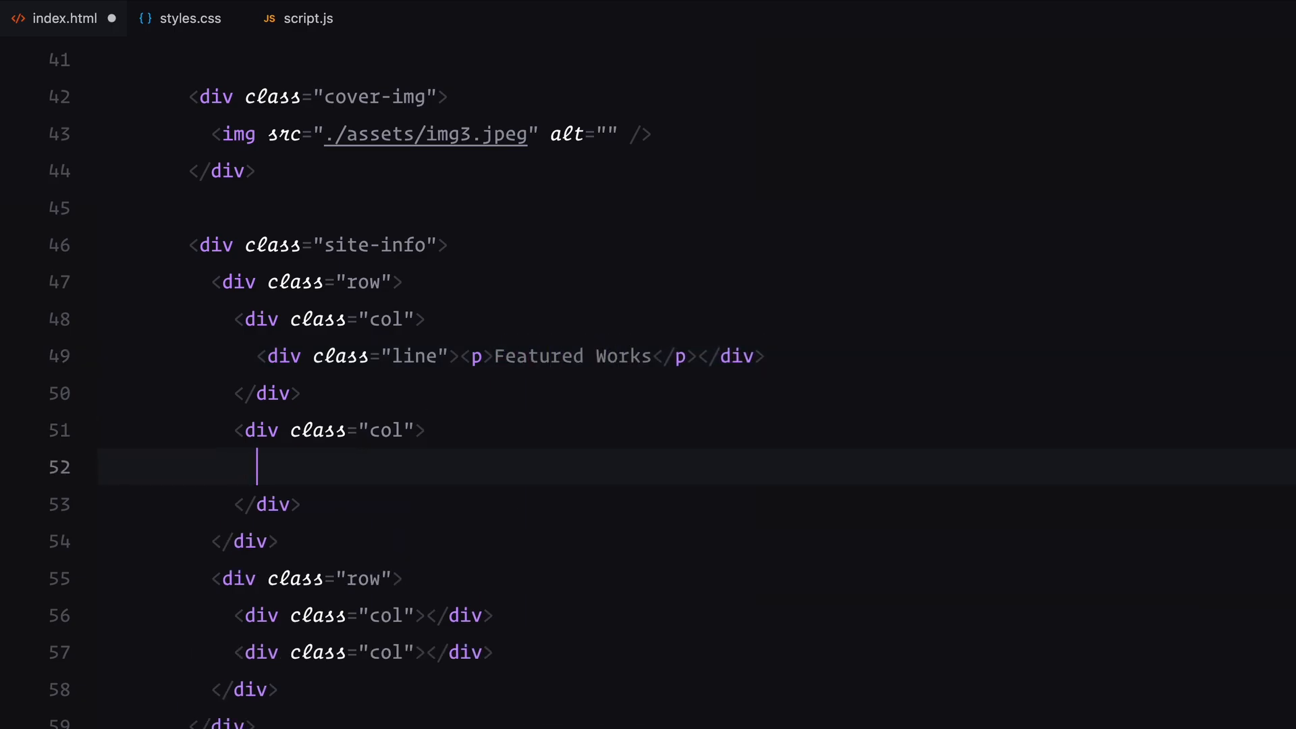
{"action": "type", "text": "<h2>Arc is a contemporary fashion brand redefining elegance with timeless designs and innovative aesthetics.</h2>"}
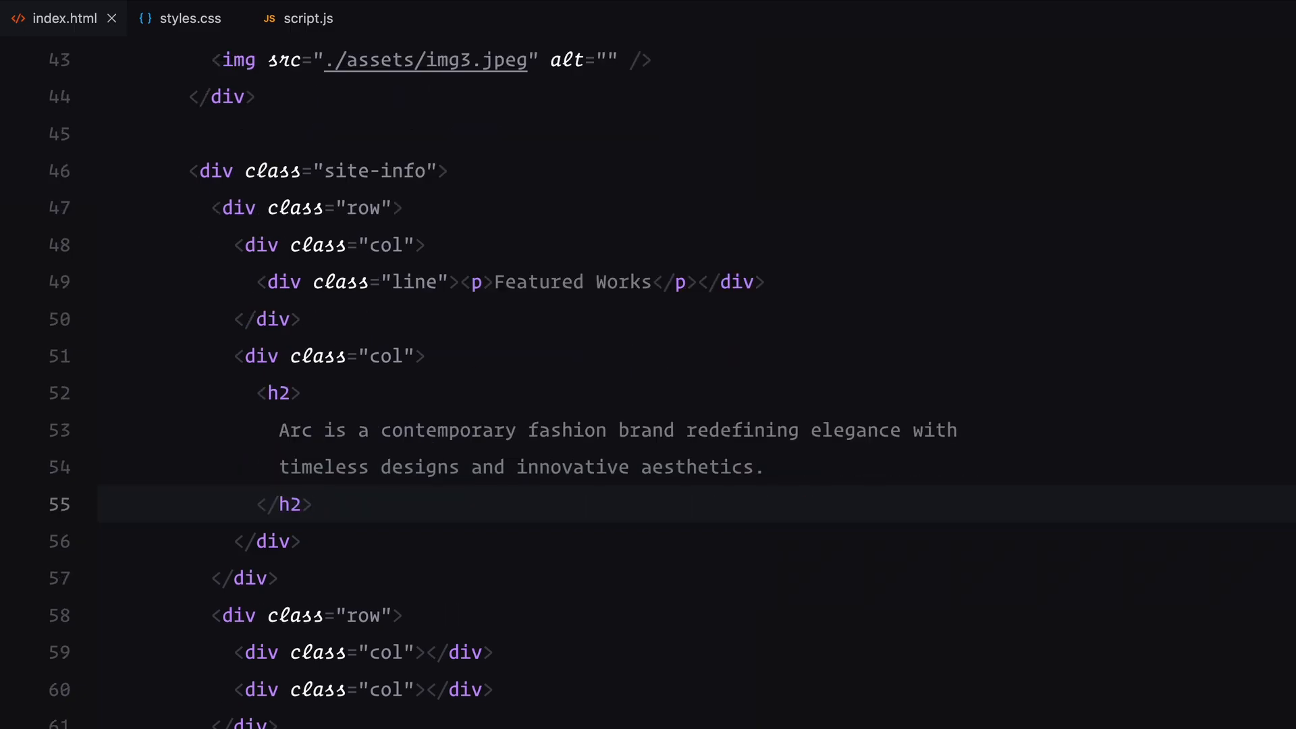
Fill in the .address and .socials blocks with their lines
{"action": "scroll", "scroll_direction": "down", "scroll_amount": 3}
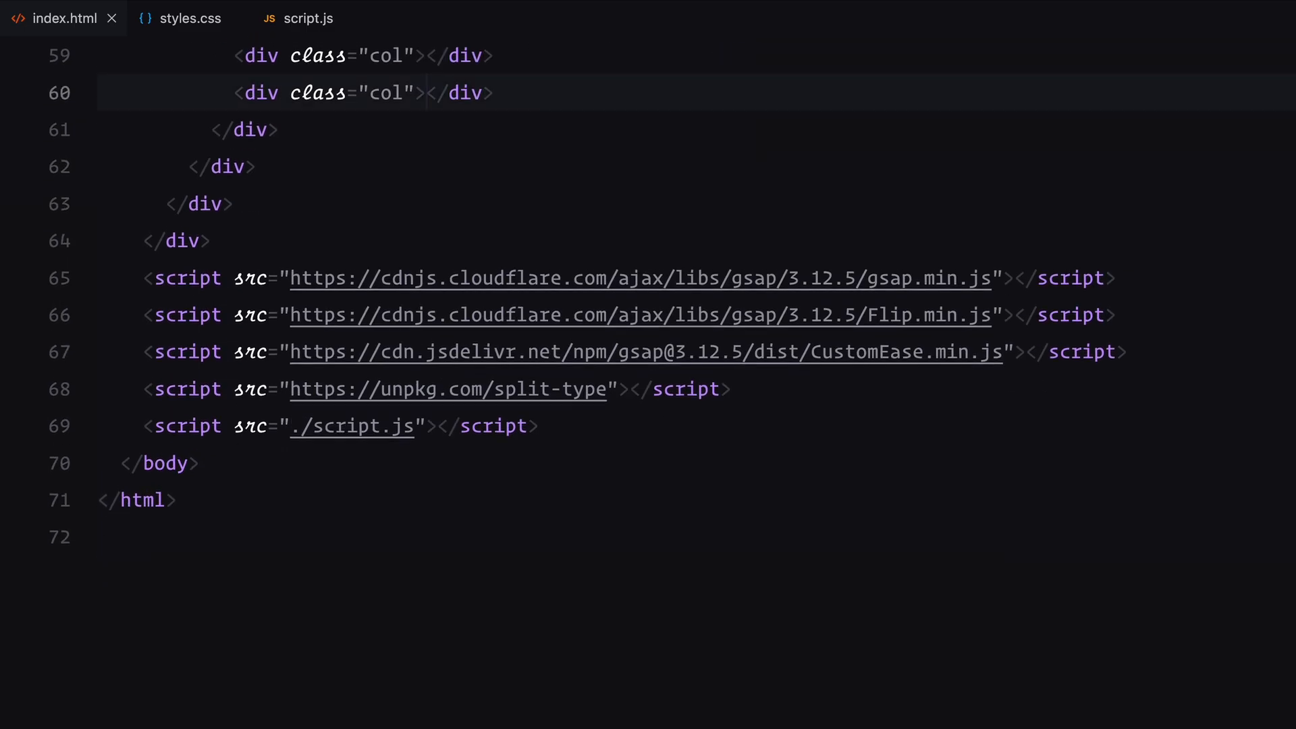
{"action": "type", "text": "<div class=\"address\"></div>"}
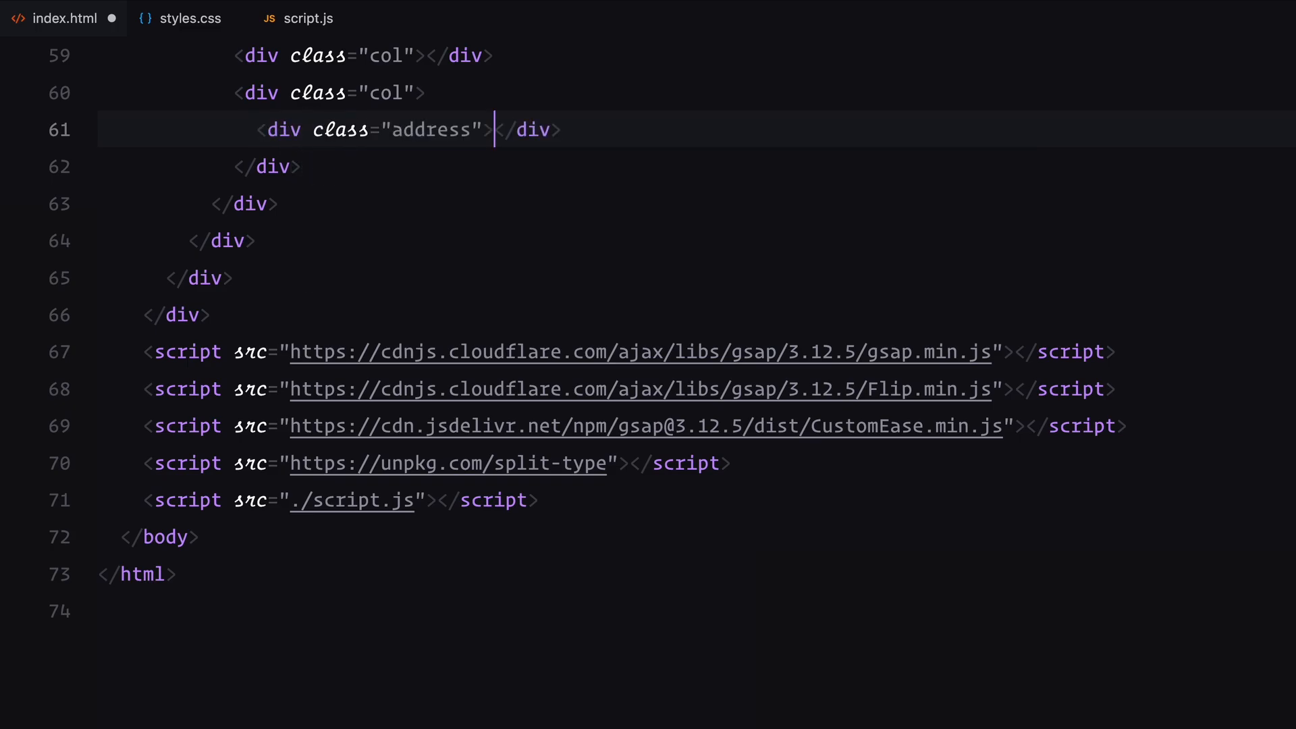
{"action": "type", "text": ".so"}
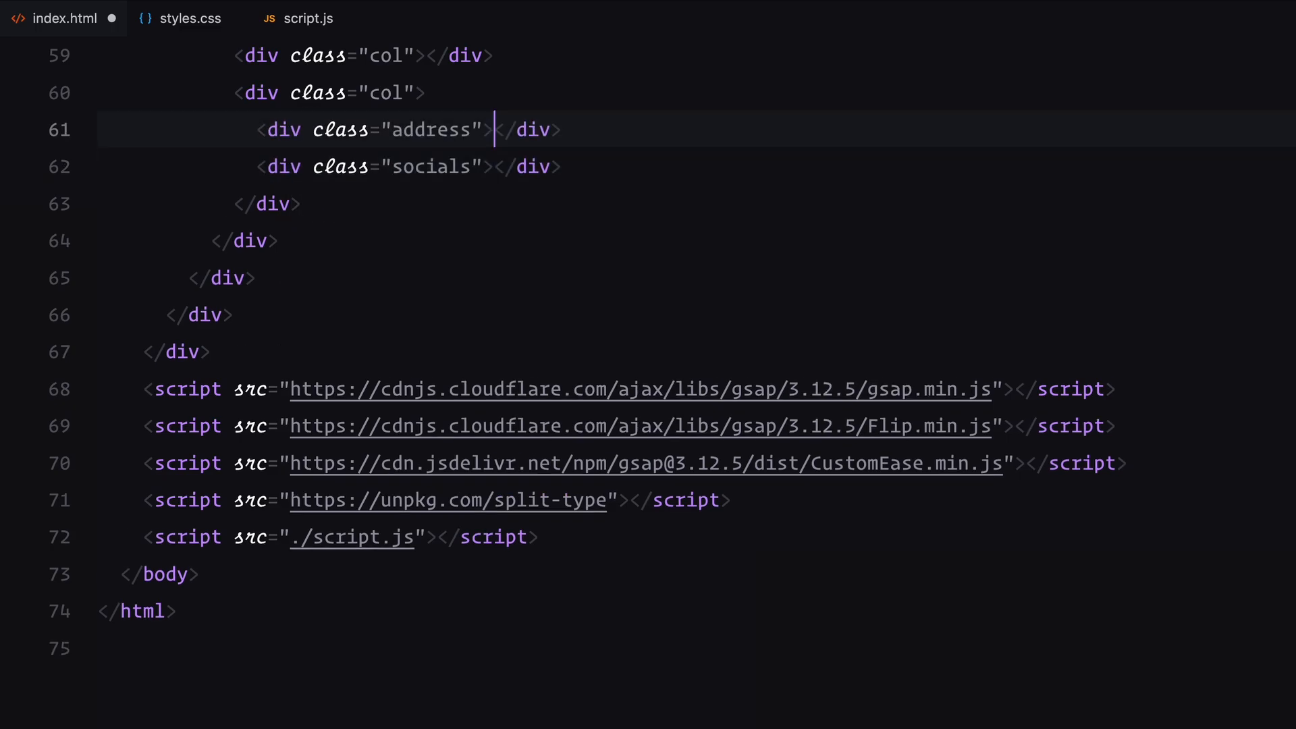
{"action": "type", "text": "<div class=\"line\"></div>"}
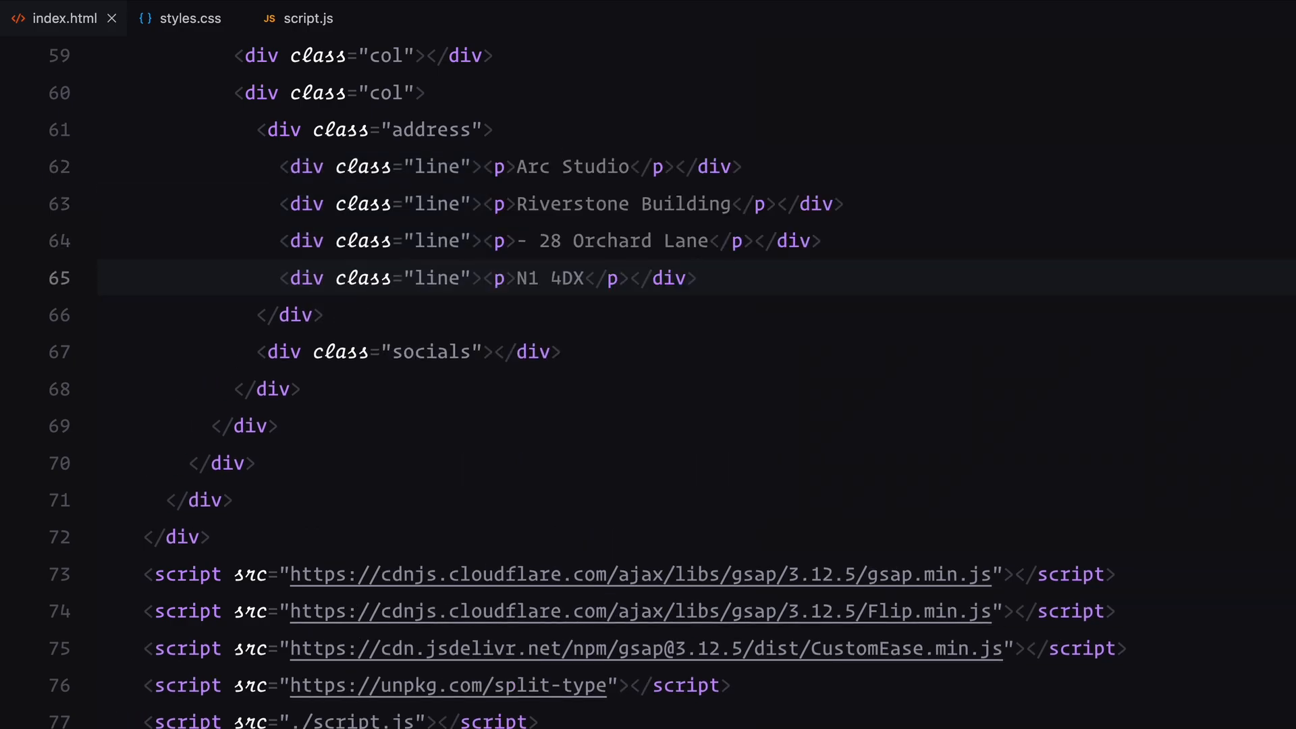
{"action": "left_click", "coordinate": [492, 351]}
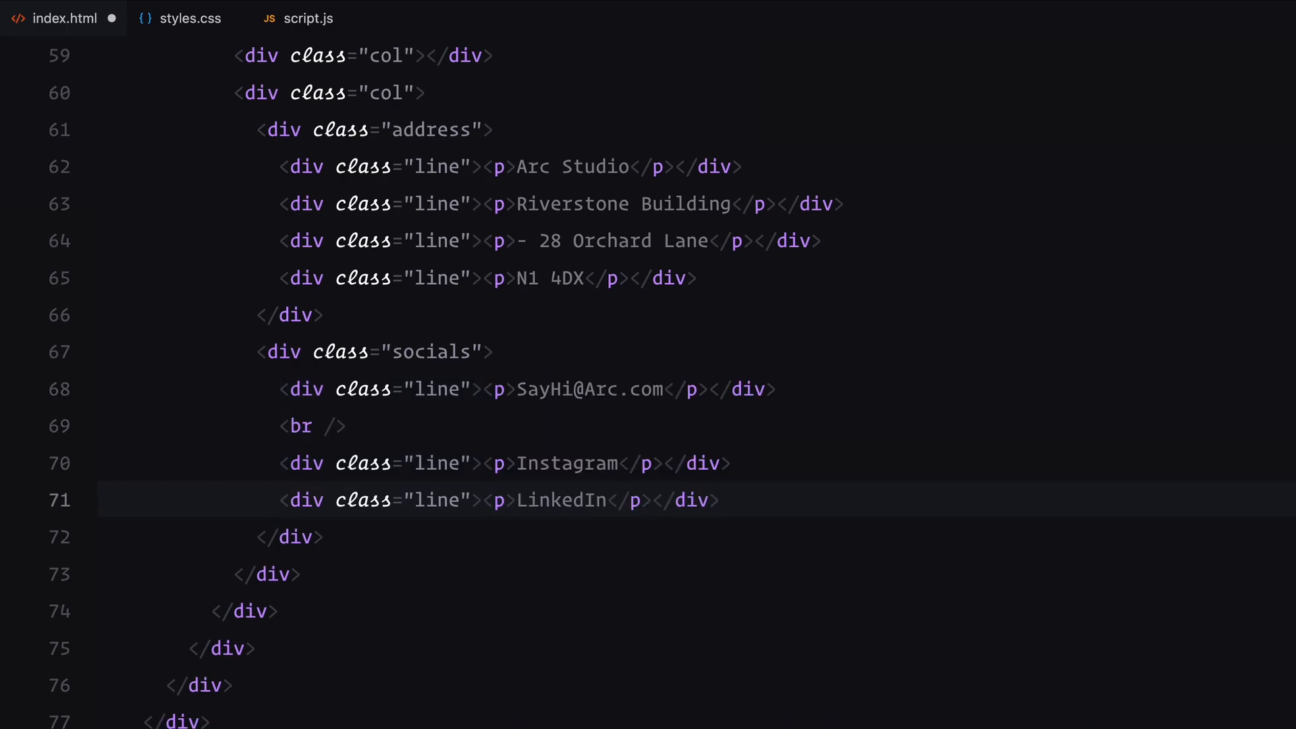
{"action": "left_click", "coordinate": [189, 18]}
{"action": "type", "text": "margin: 0;"}
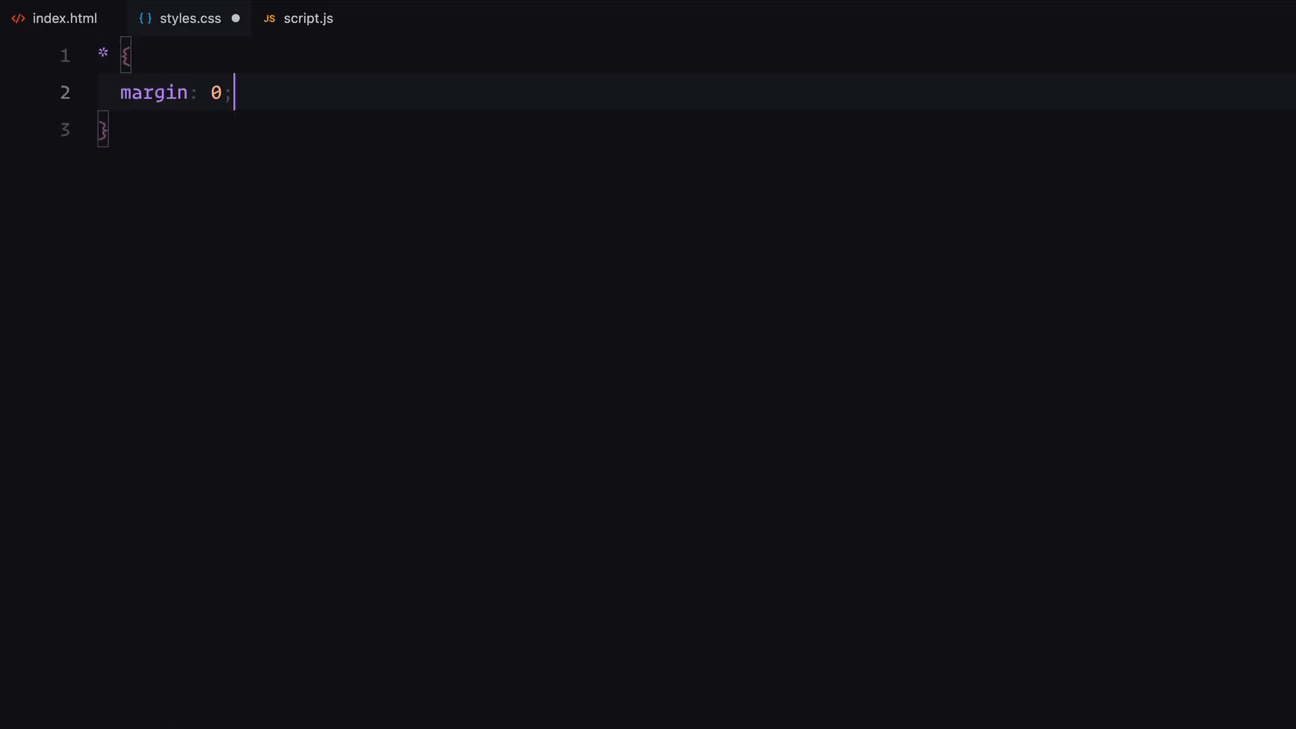
Give html/body 100% height, font and white background; add img cover and a 100vw/100vh container
{"action": "type", "text": "padding: 0;"}
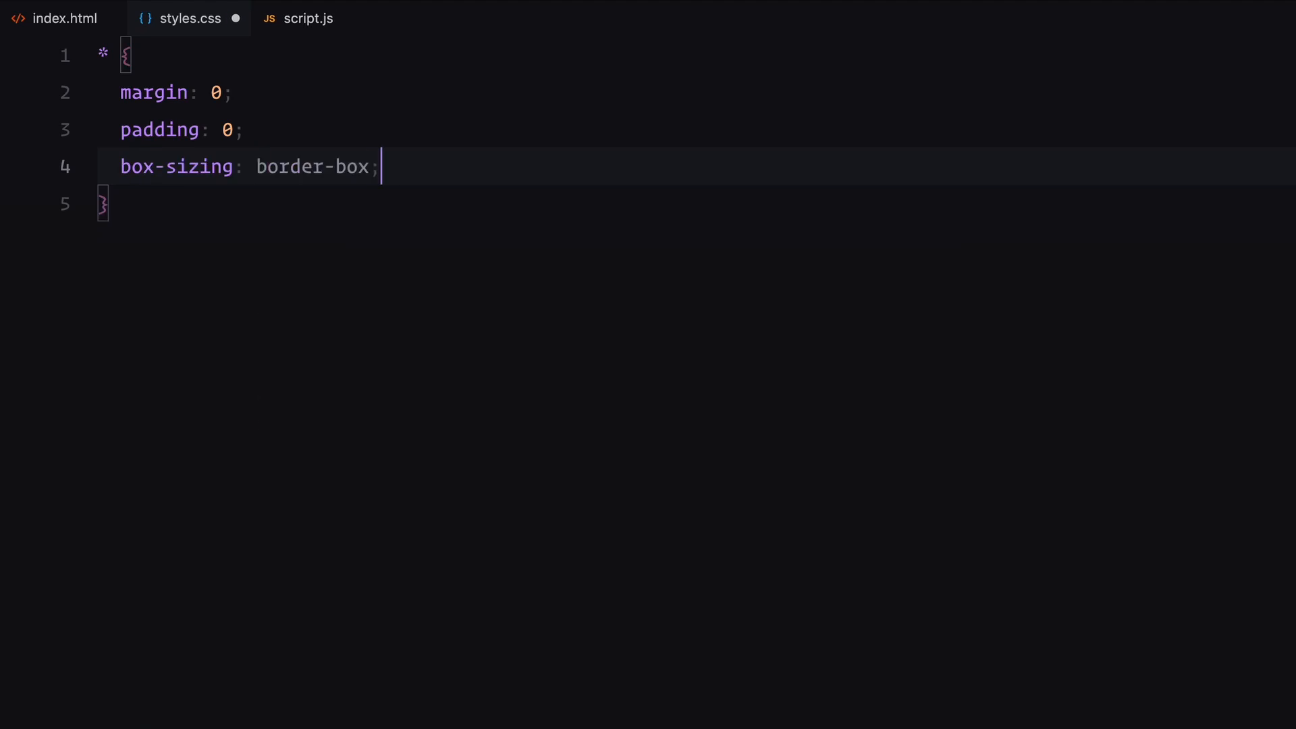
{"action": "type", "text": "html, body {"}
{"action": "type", "text": "width: 100%;"}
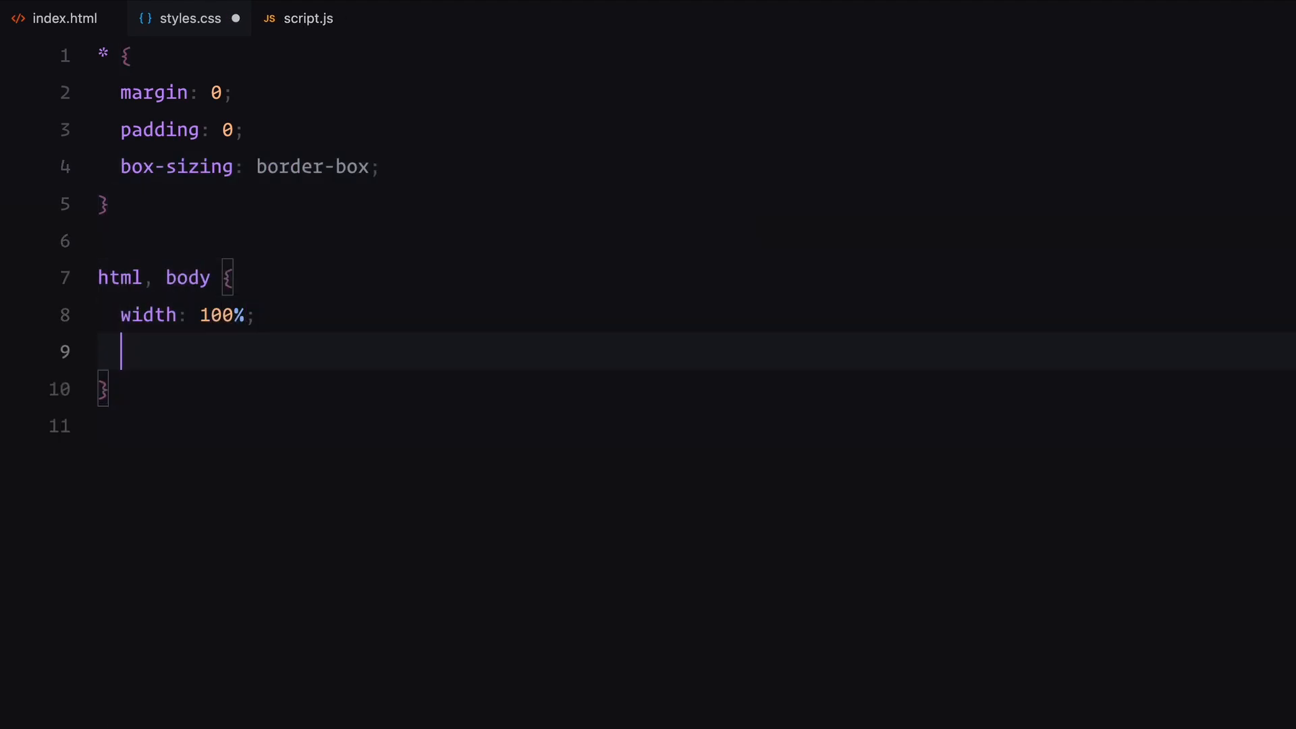
{"action": "type", "text": "height: 100%;"}
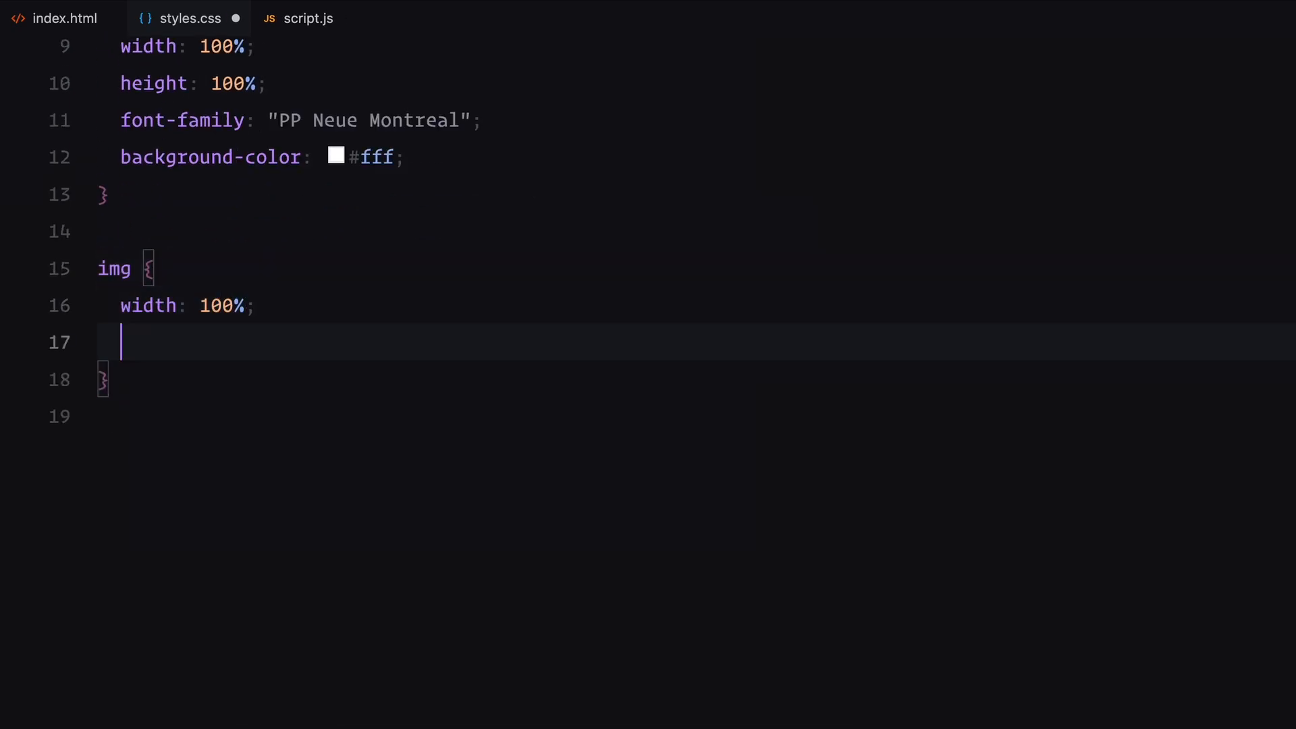
{"action": "type", "text": "height: 100%;"}
{"action": "type", "text": "width: 100vw;"}
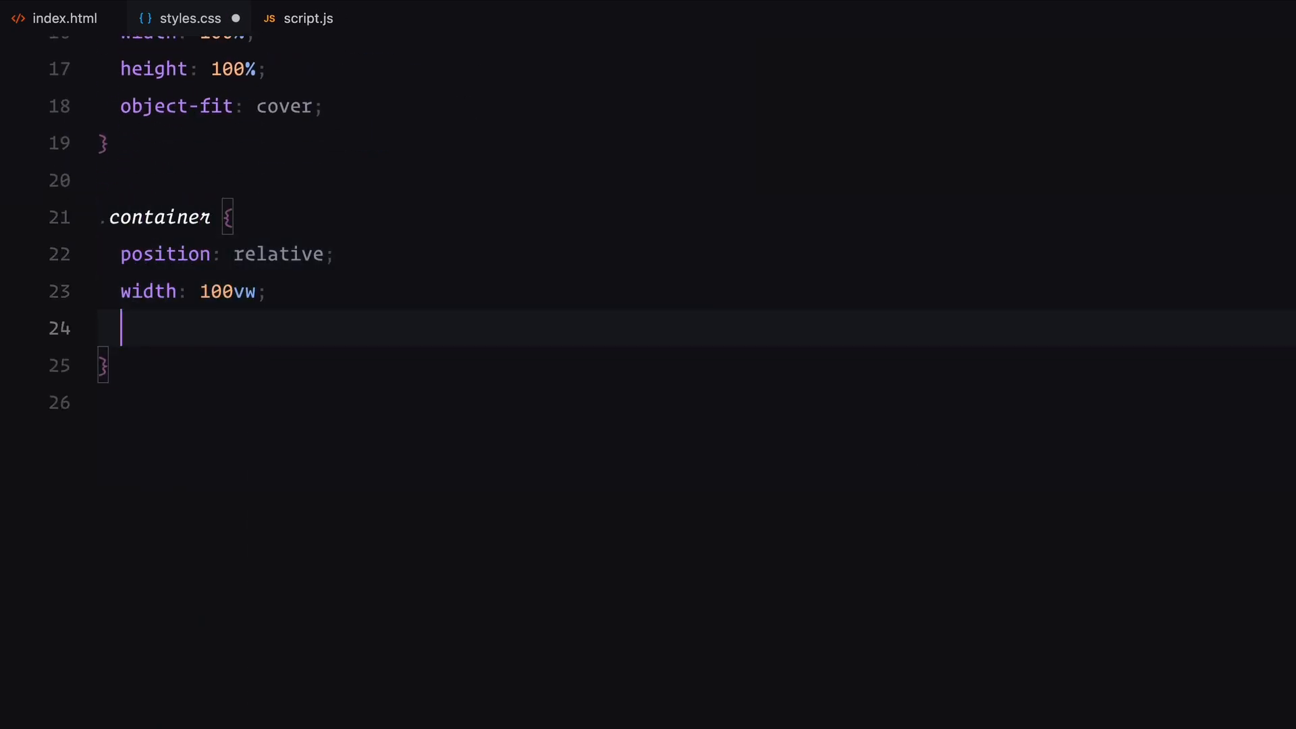
{"action": "type", "text": "height: 100vh;"}
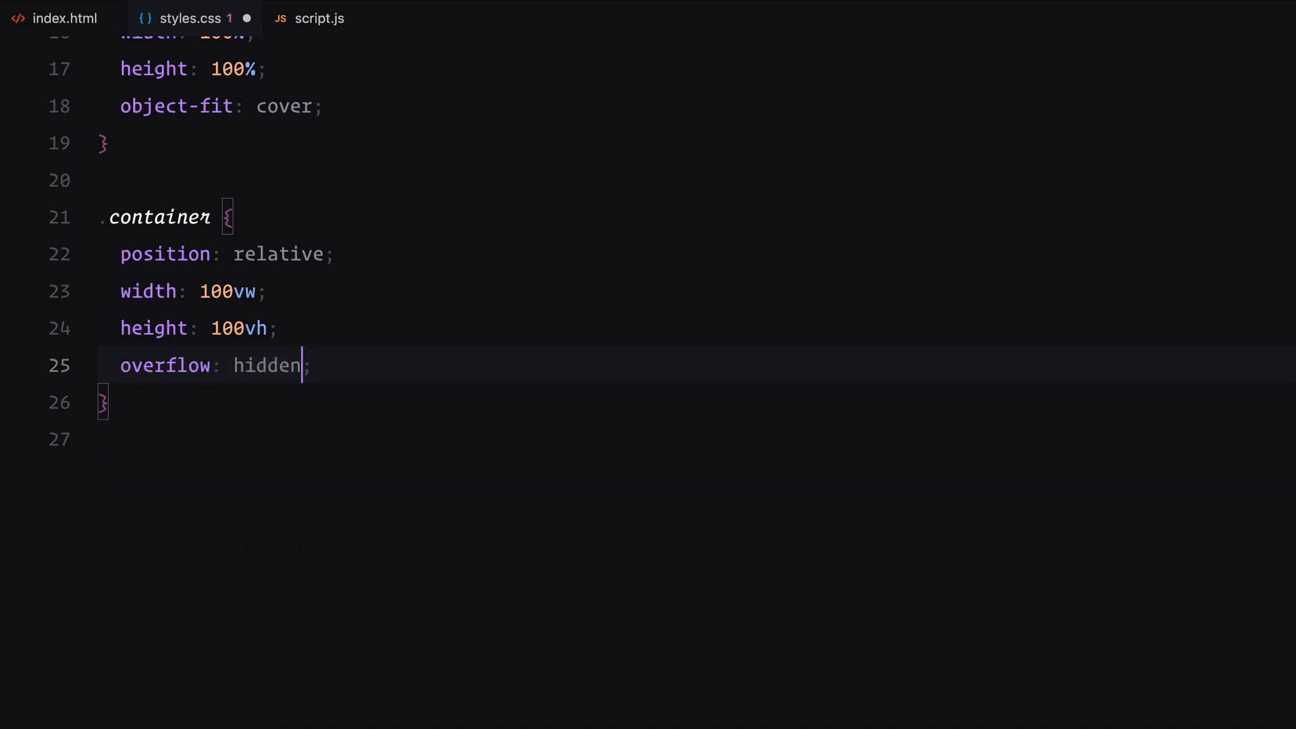
{"action": "key", "text": "Enter"}
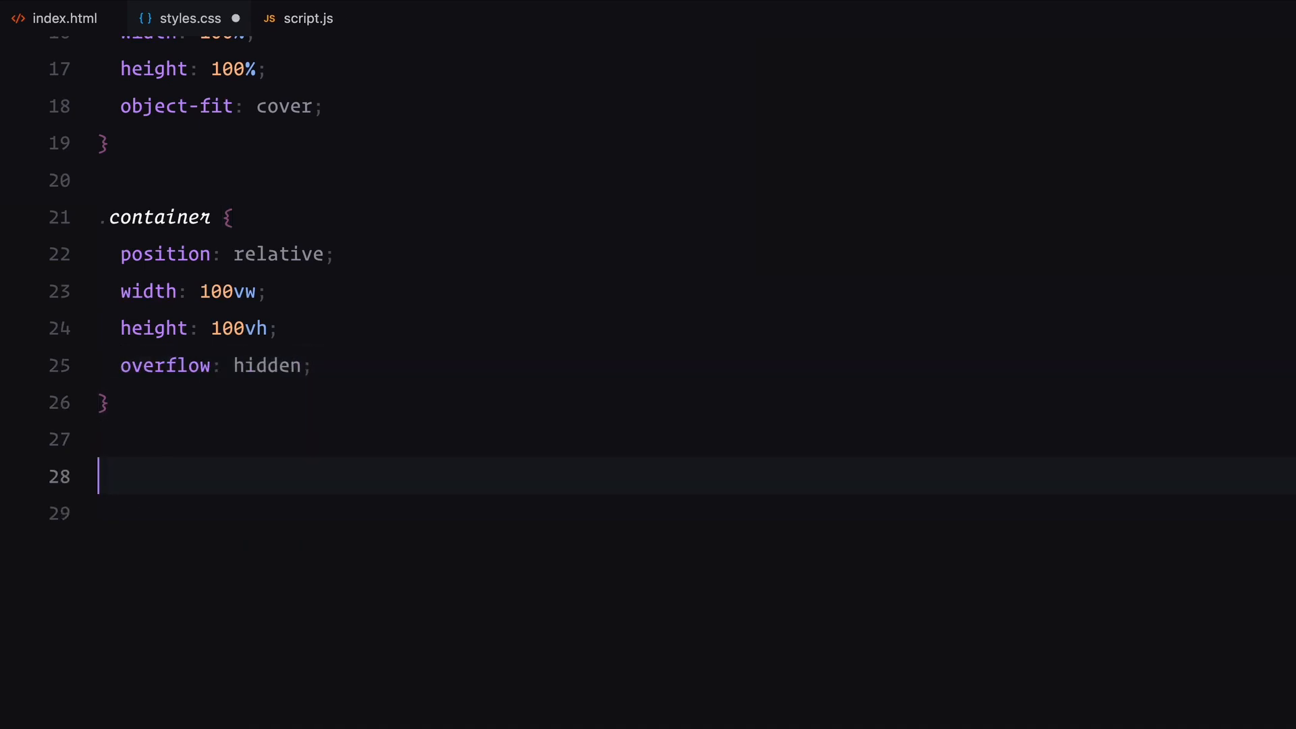
Style the .revealers overlay at z-index 2 and the clip-path .revealer strips with flex 1
{"action": "type", "text": ".revealers {"}
{"action": "type", "text": "flex-direction: column;"}
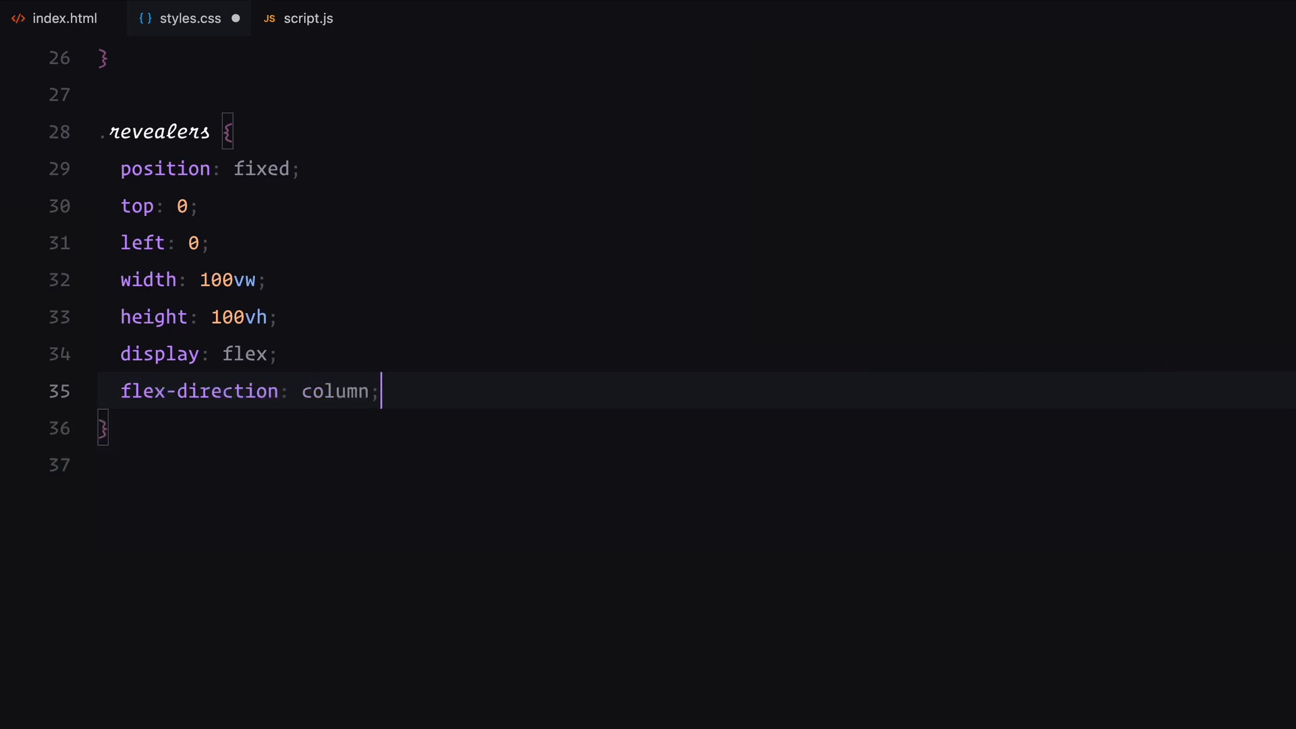
{"action": "type", "text": "z-index: 2;"}
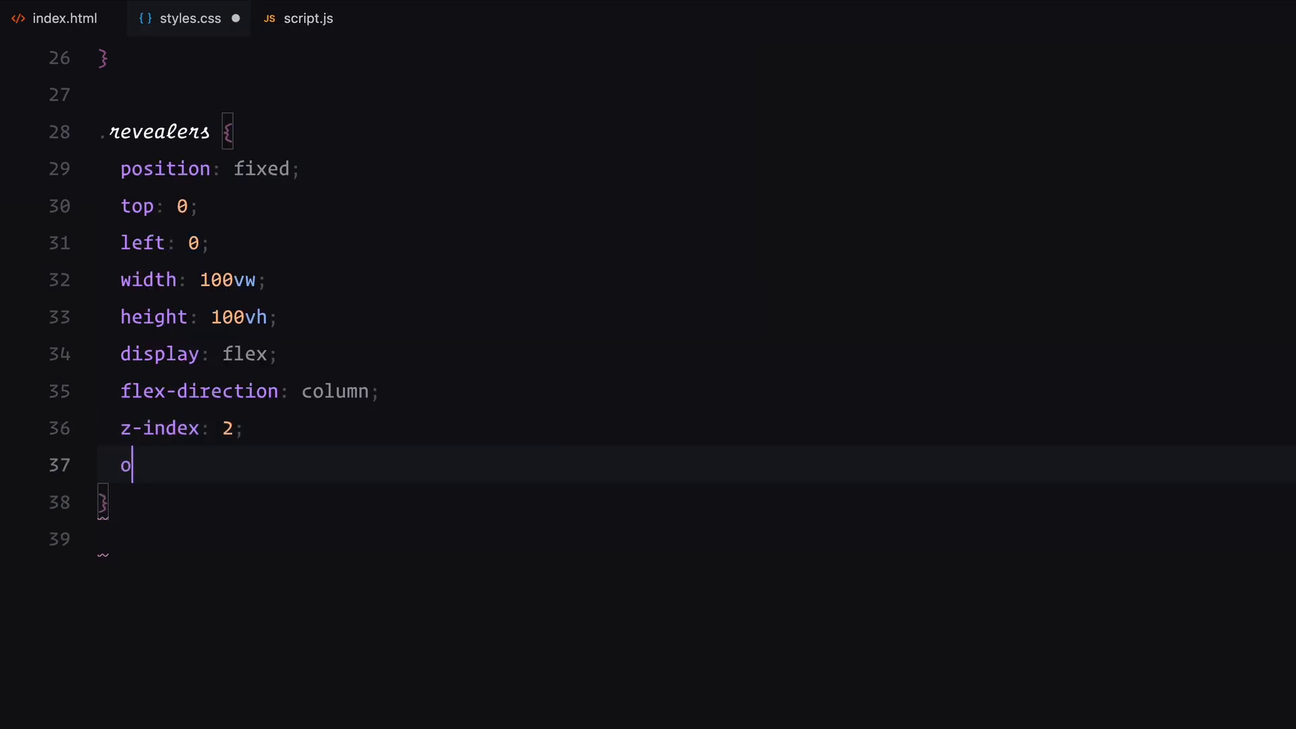
{"action": "type", "text": "pacity: 0;"}
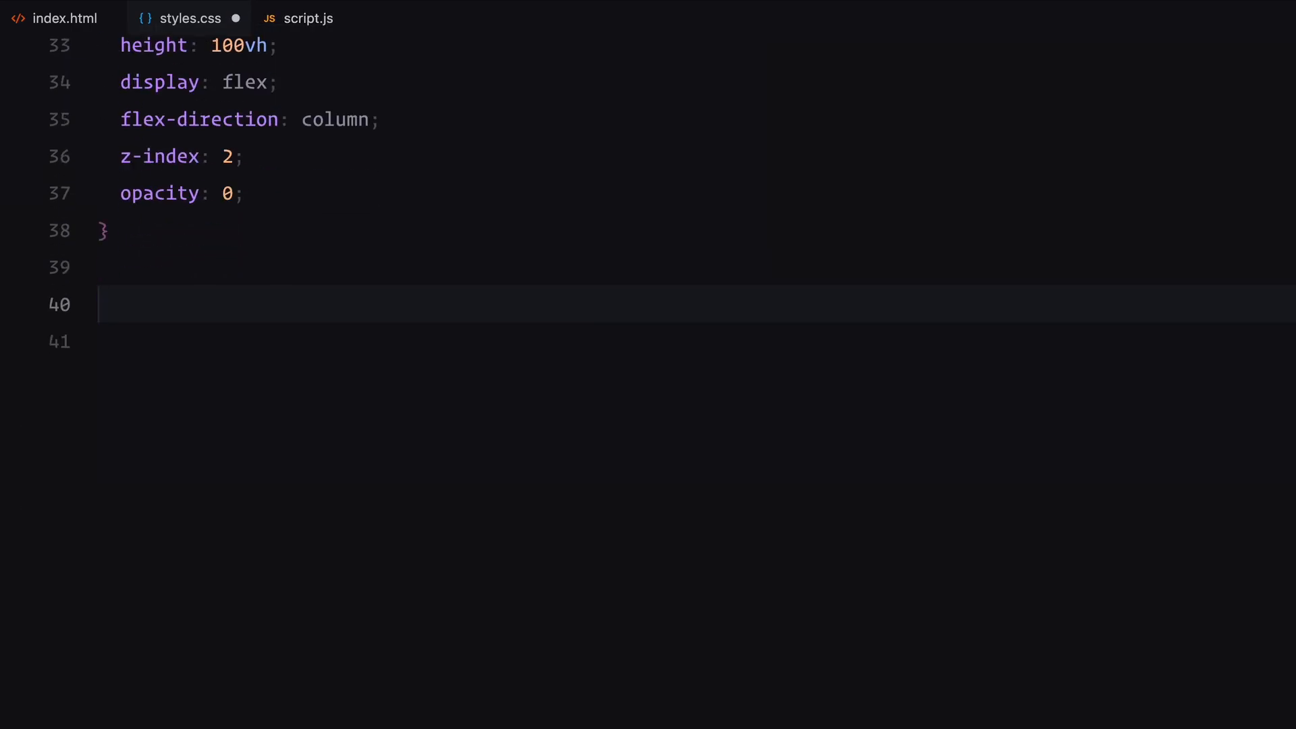
{"action": "type", "text": ".revealer {"}
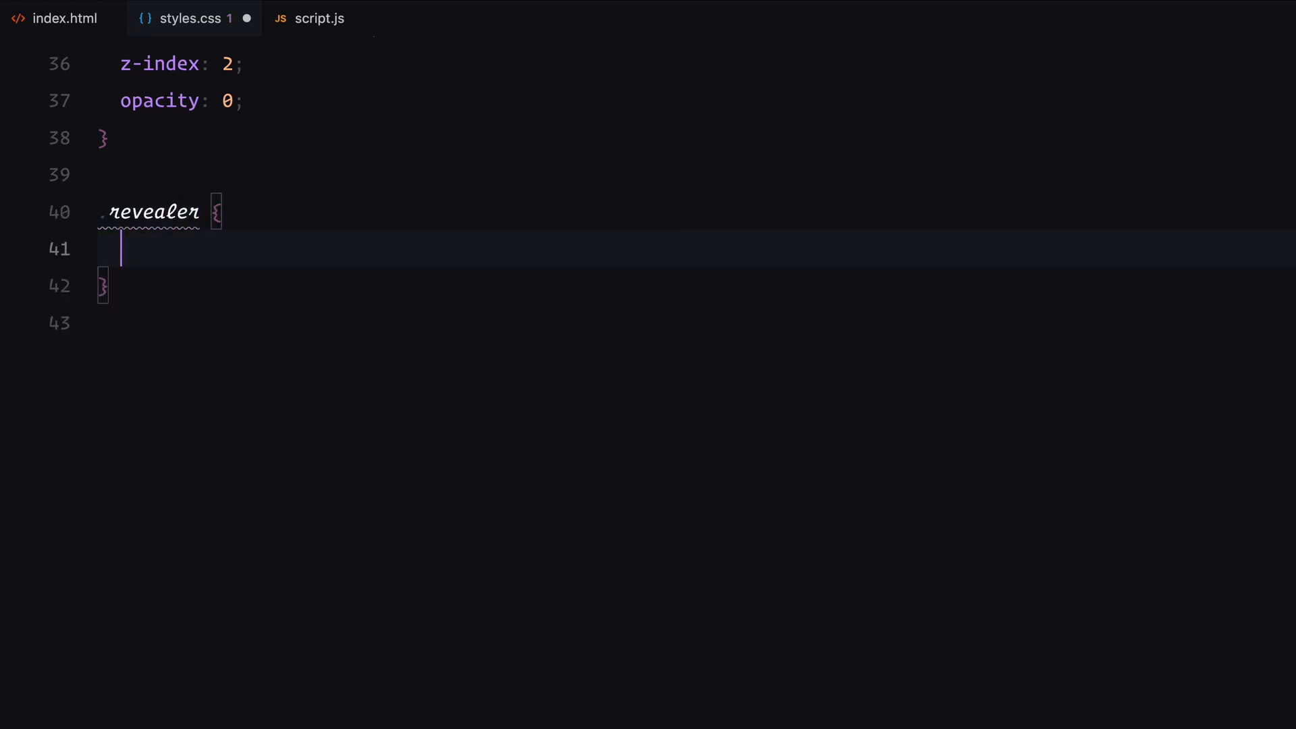
{"action": "type", "text": "flex: 1;"}
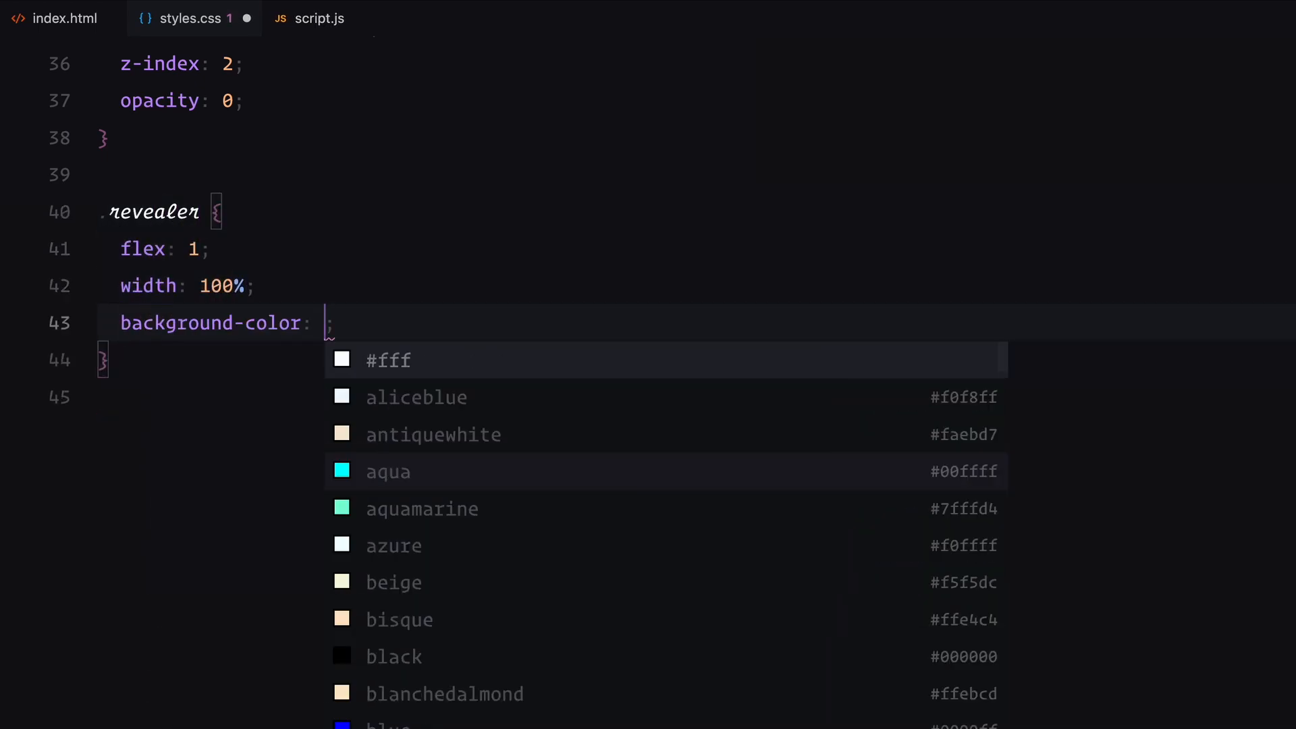
{"action": "type", "text": "clip-path: polygon(0% 0%, 100% 0%, 100% 100%, 0% 100%);"}
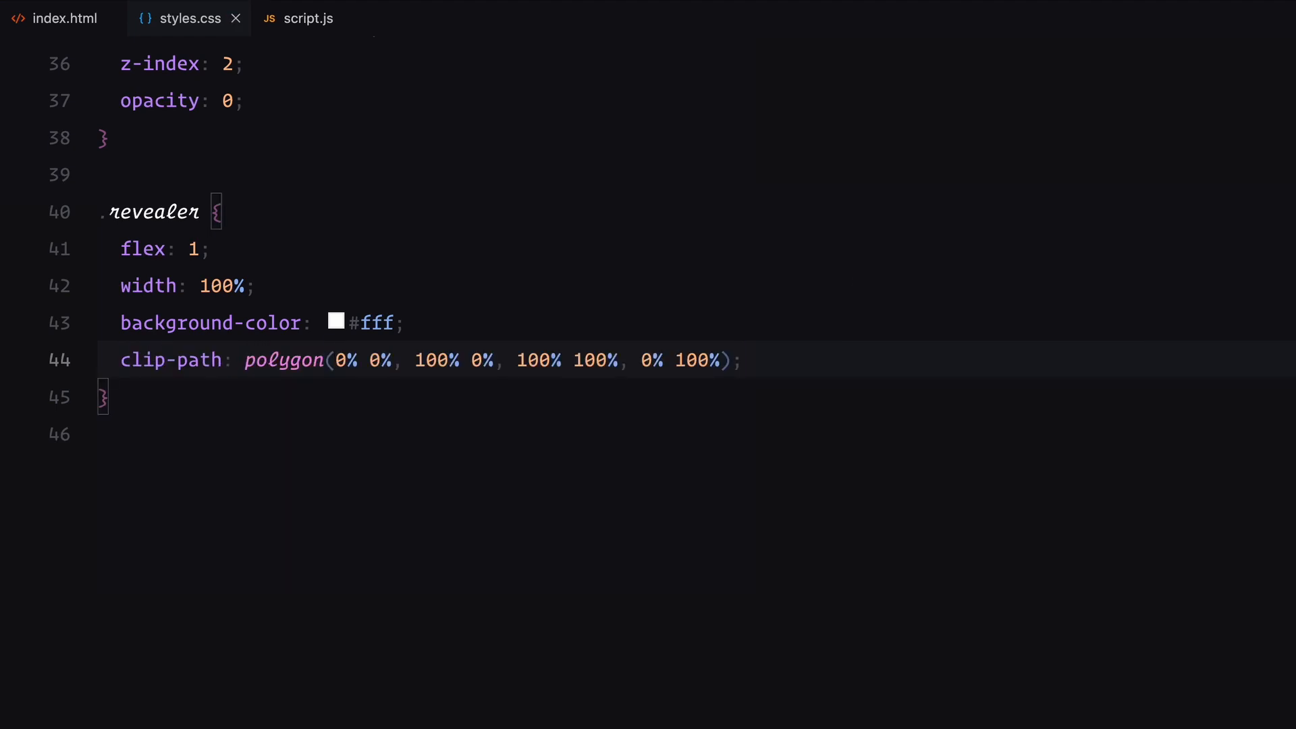
Centre .images at top 50% with translate(-50%, -50%), full width and will-change transform
{"action": "type", "text": ".images {"}
{"action": "type", "text": "position: absolute;"}
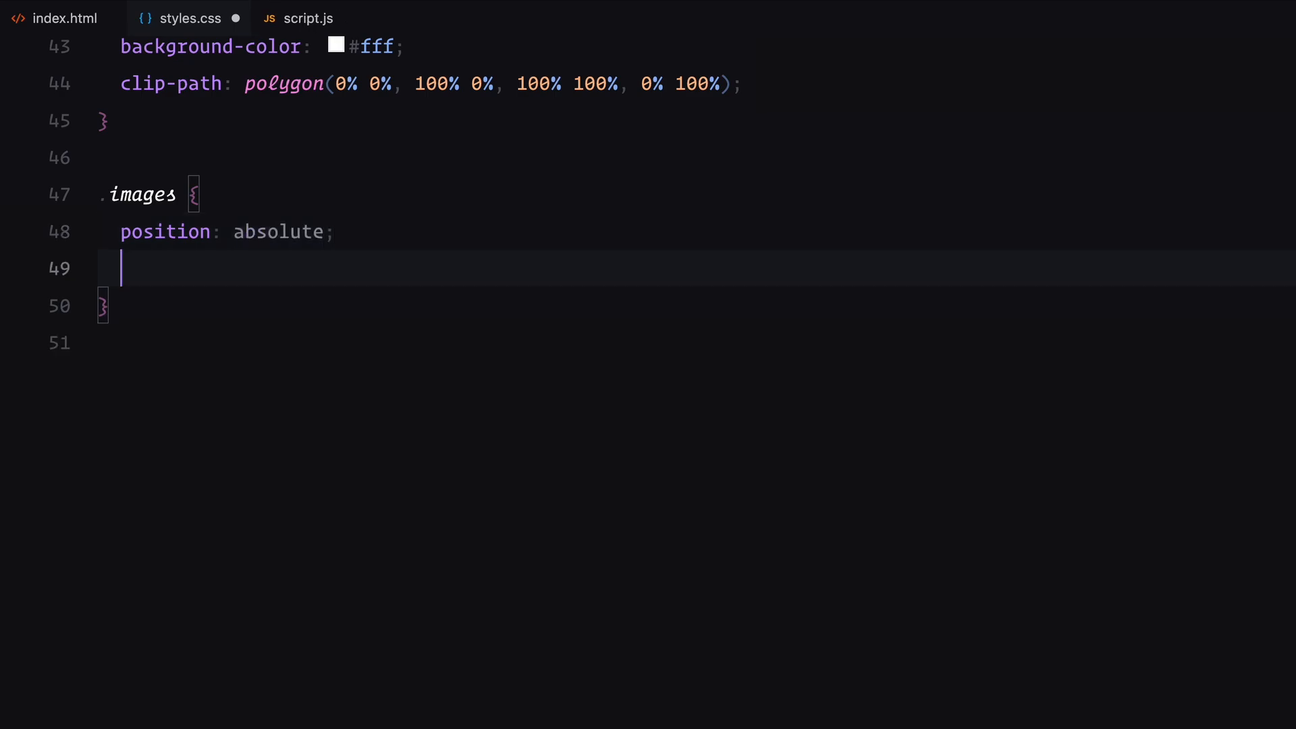
{"action": "type", "text": "top: 50%;"}
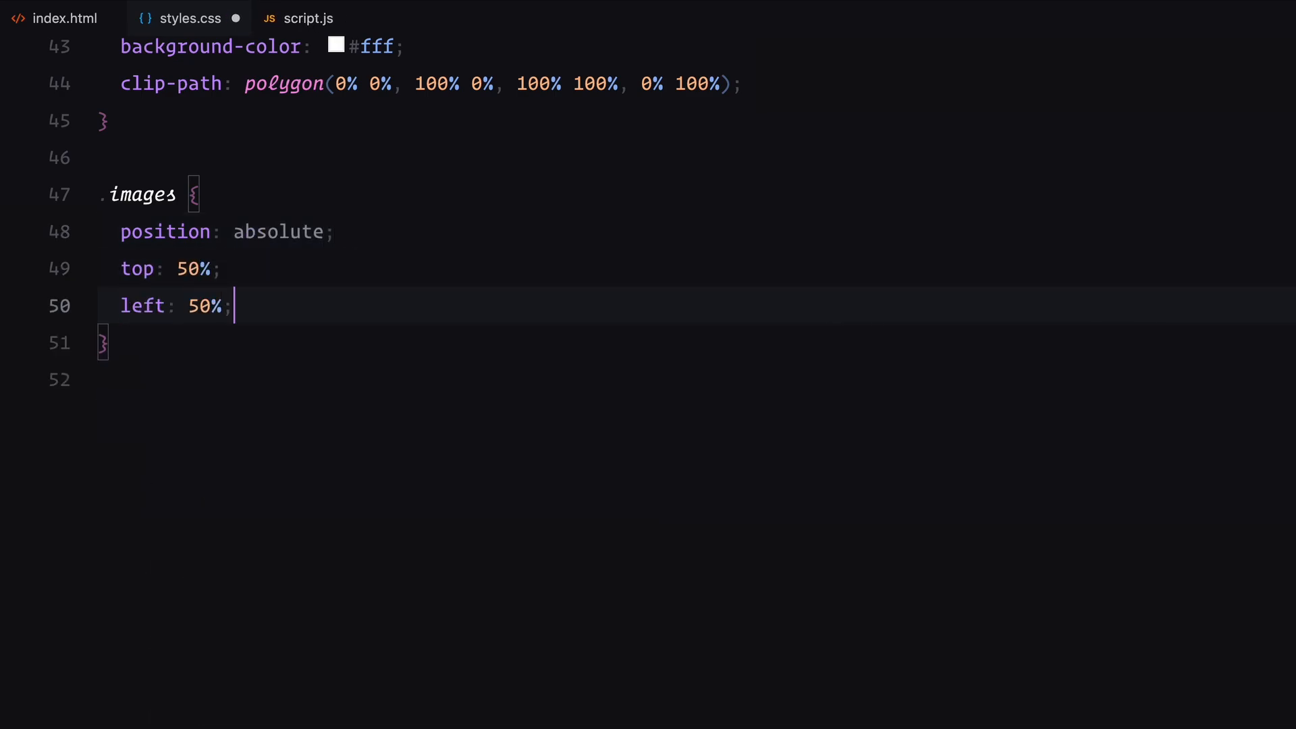
{"action": "type", "text": "transform: translate(-50%, -50%);"}
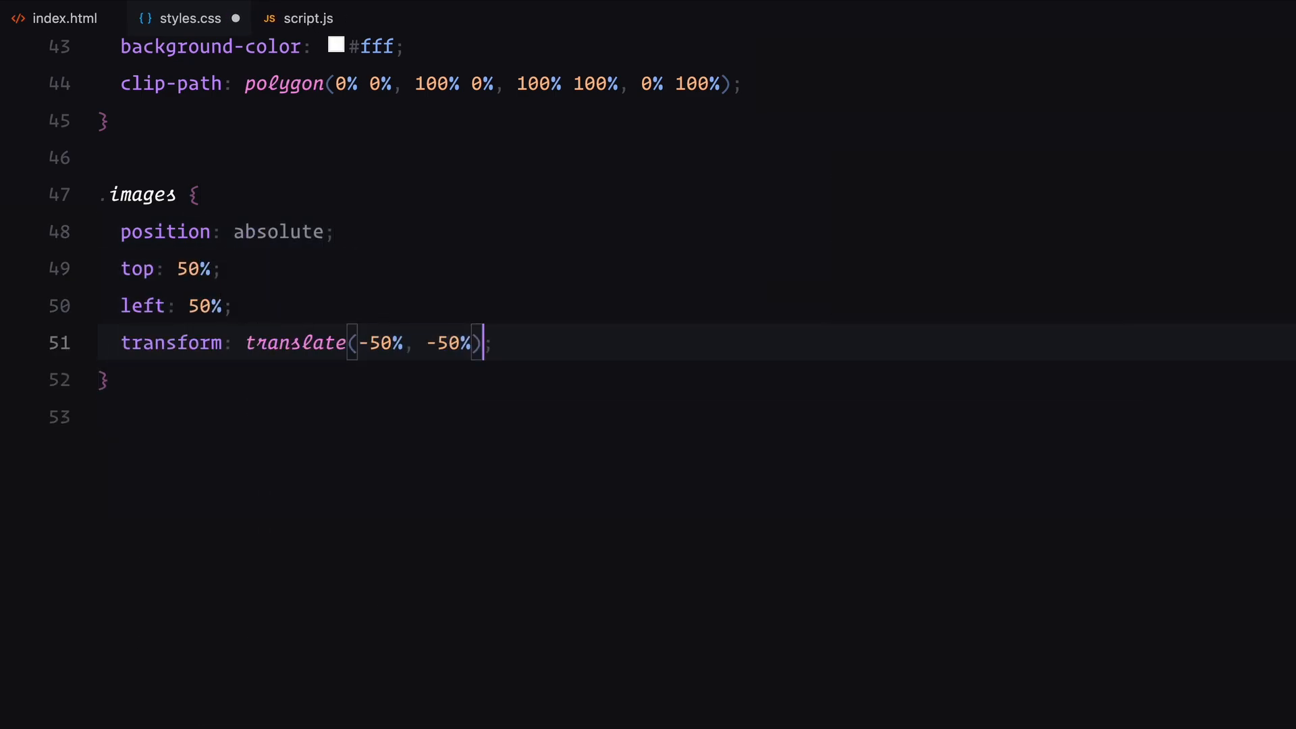
{"action": "type", "text": "width: 100%;"}
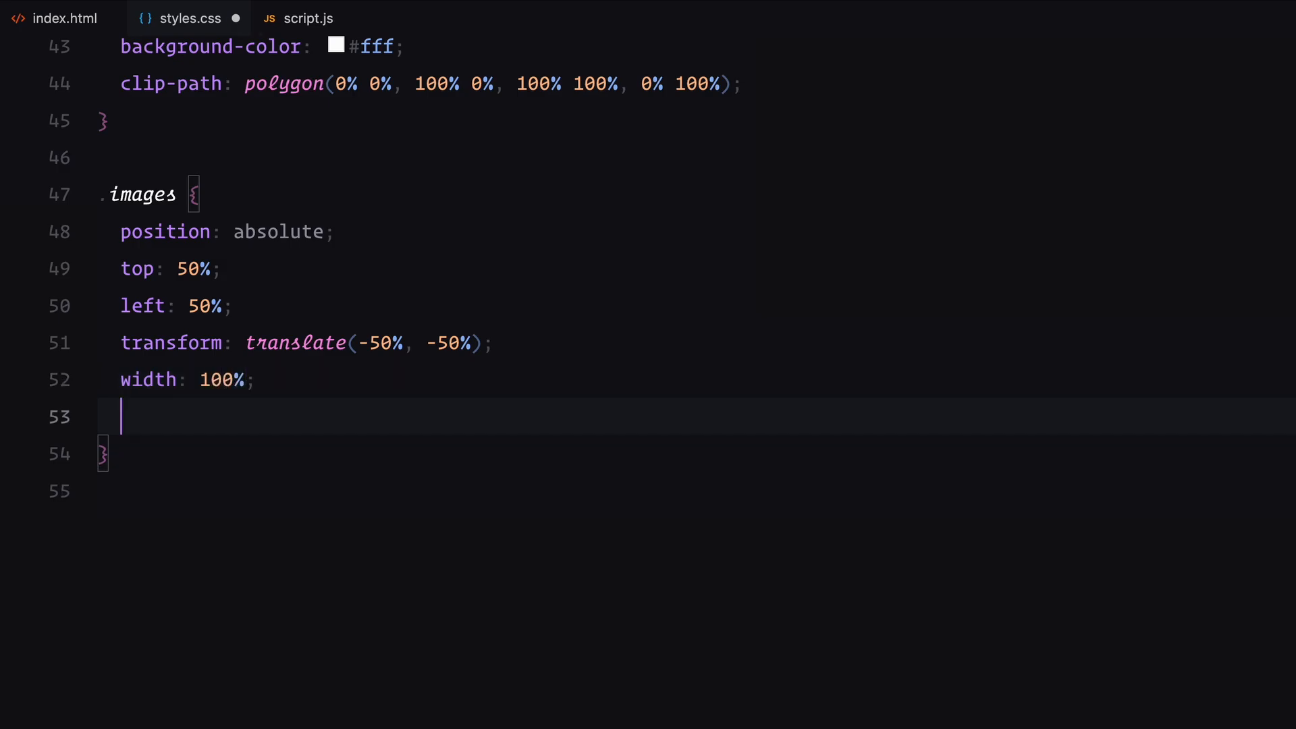
{"action": "type", "text": "transform-origin: center center;"}
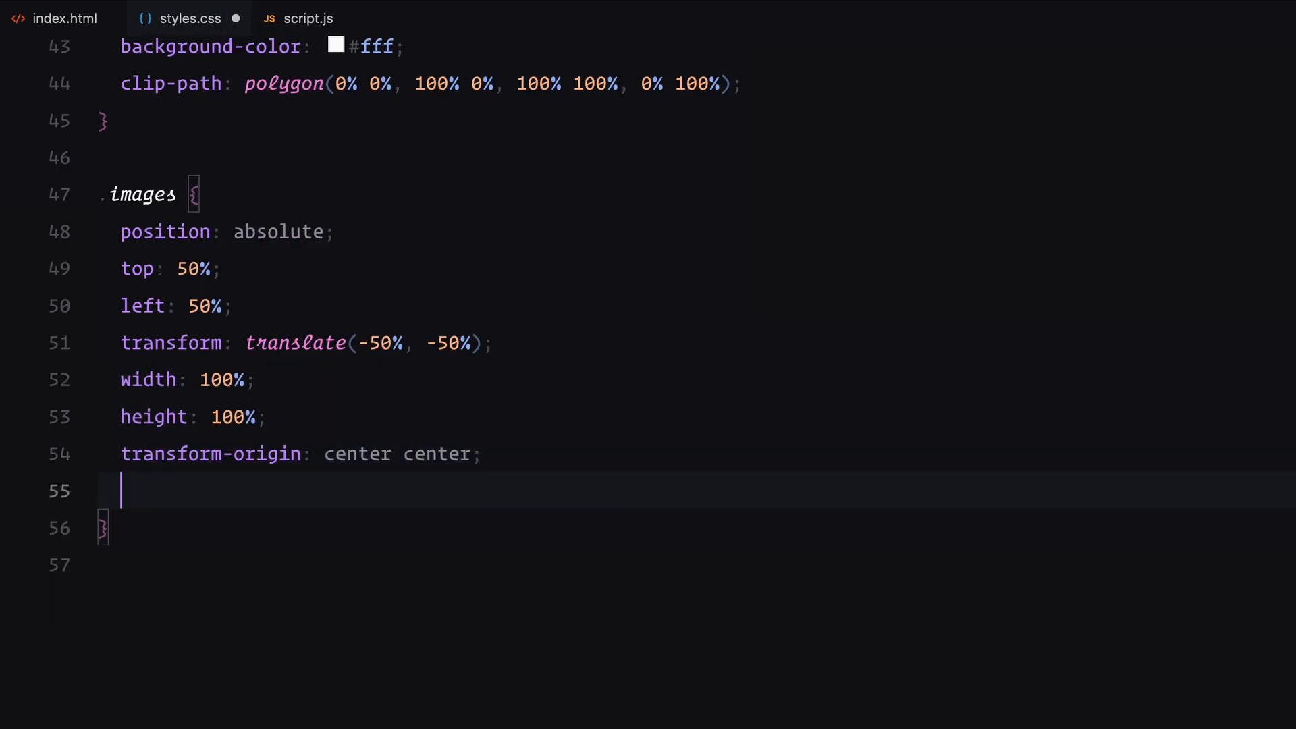
{"action": "type", "text": "will-change: transform;"}
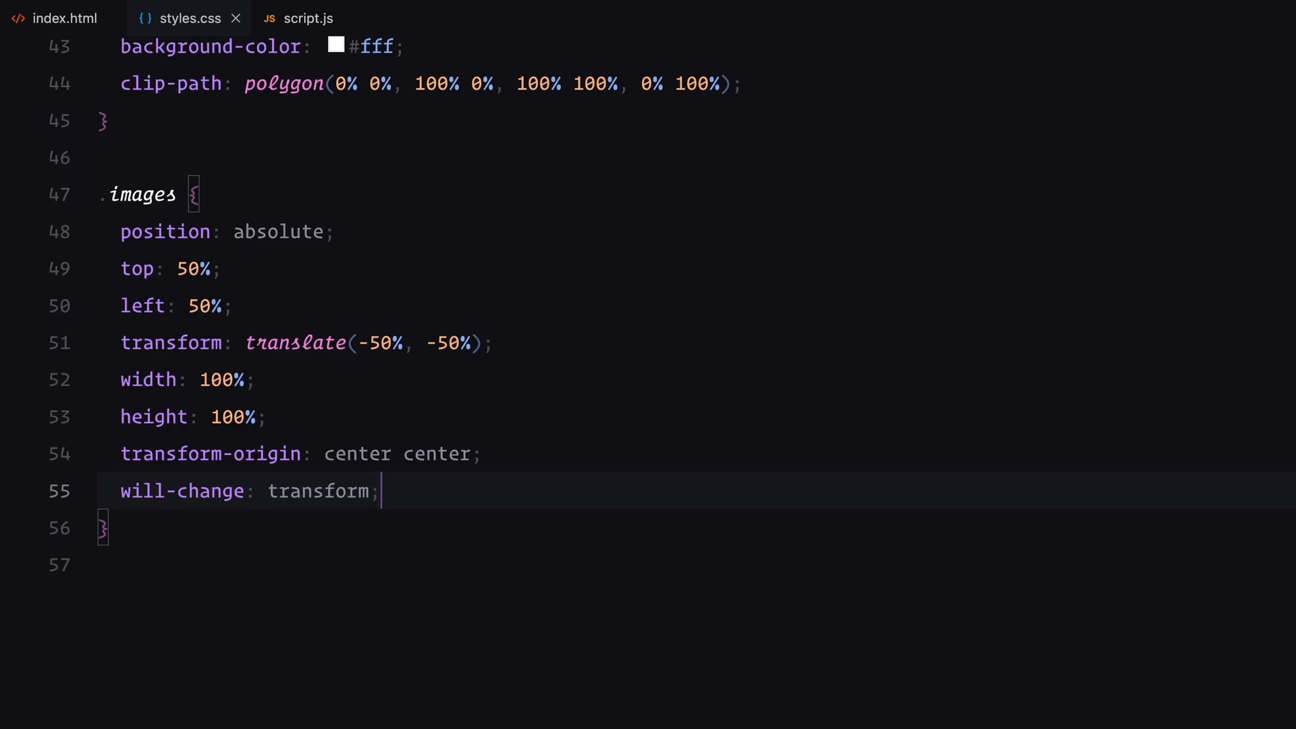
Style .img centred at 100% size, scaled 1.5 with opacity 0
{"action": "type", "text": ".img {"}
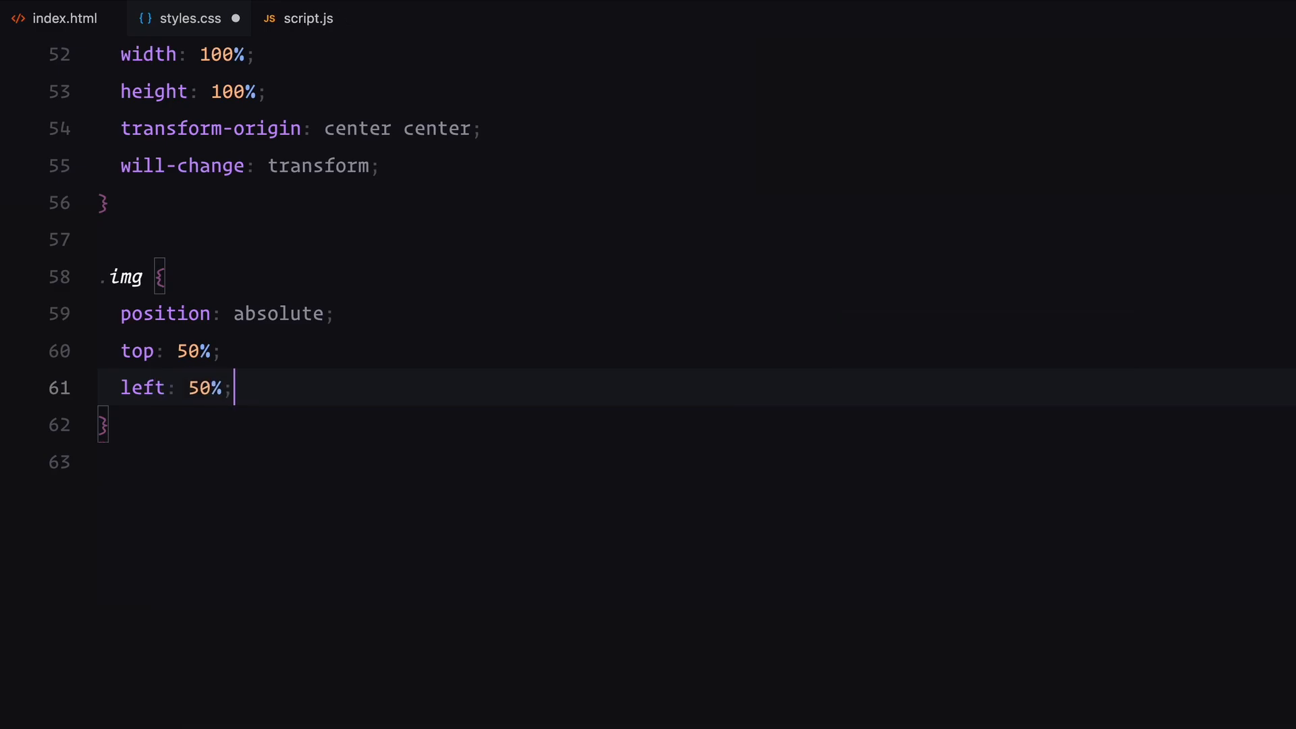
{"action": "type", "text": "transform: translate(-50%, -50%);"}
{"action": "type", "text": "width: ;"}
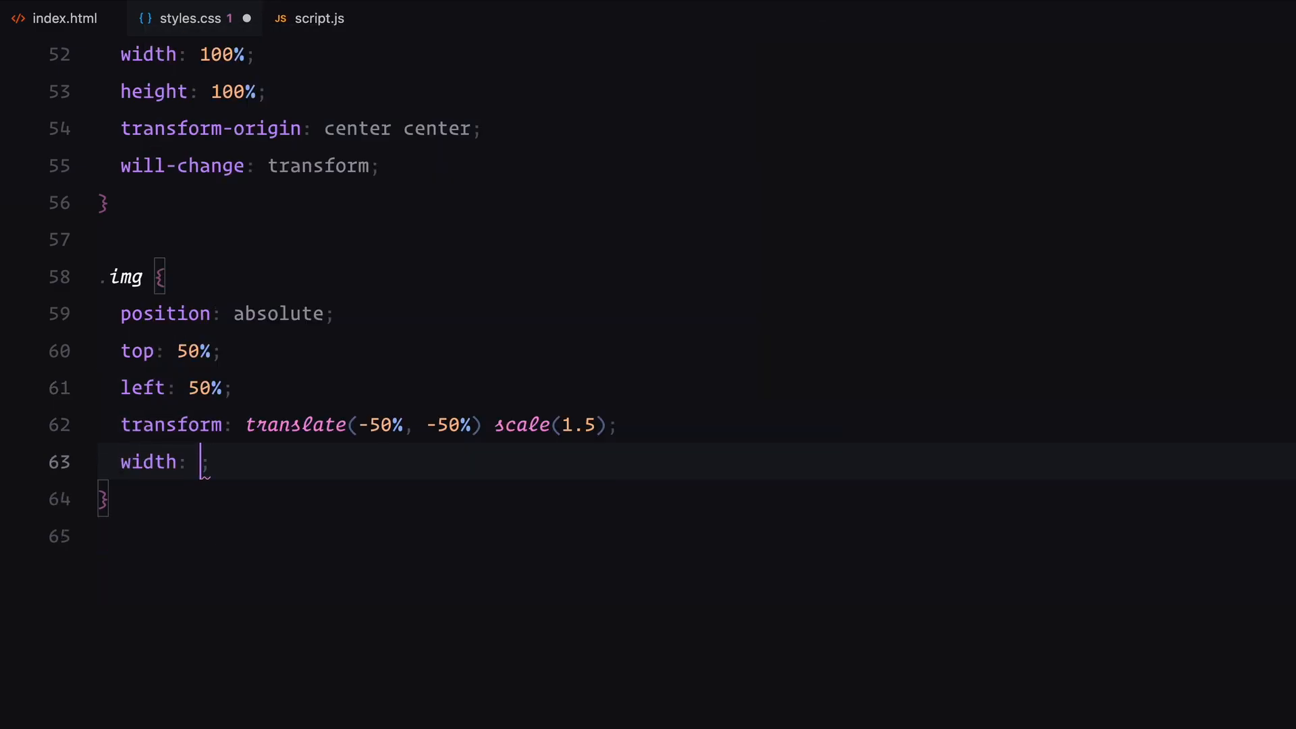
{"action": "type", "text": "100%;"}
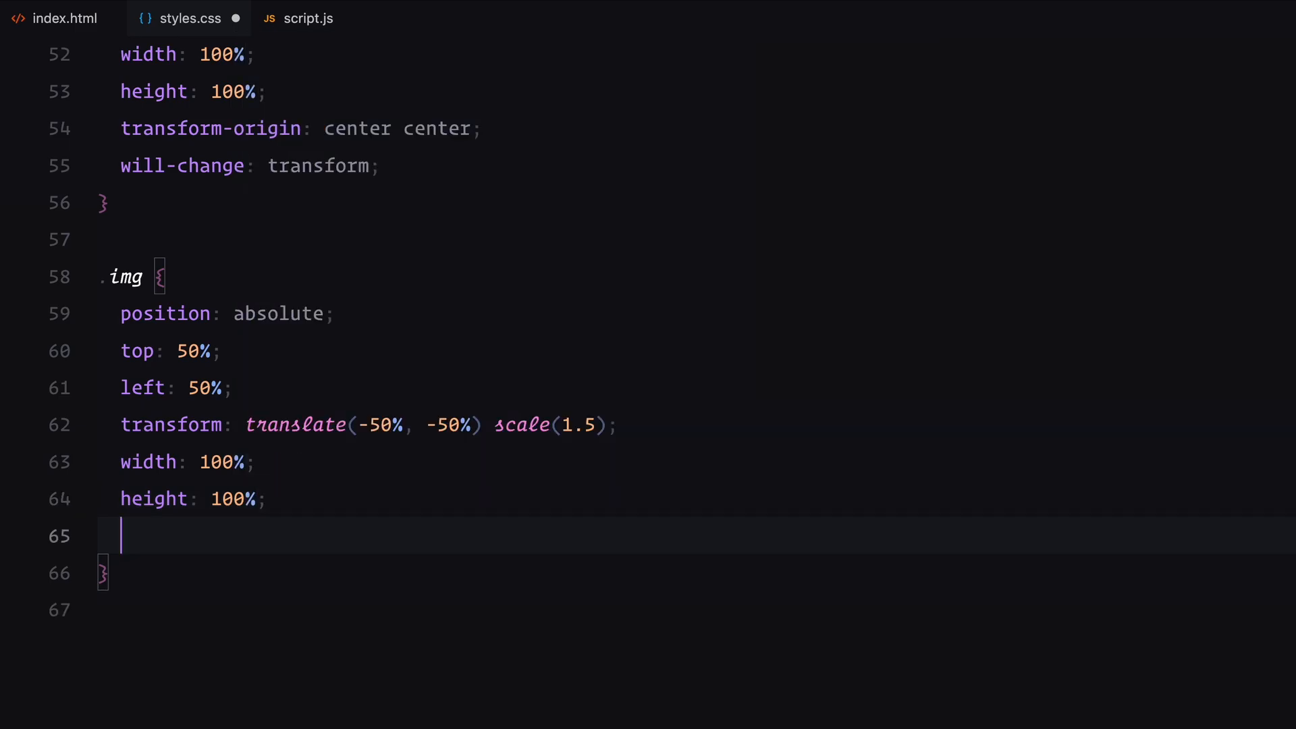
{"action": "type", "text": "visibility: visible;"}
{"action": "type", "text": "will-change: transf;"}
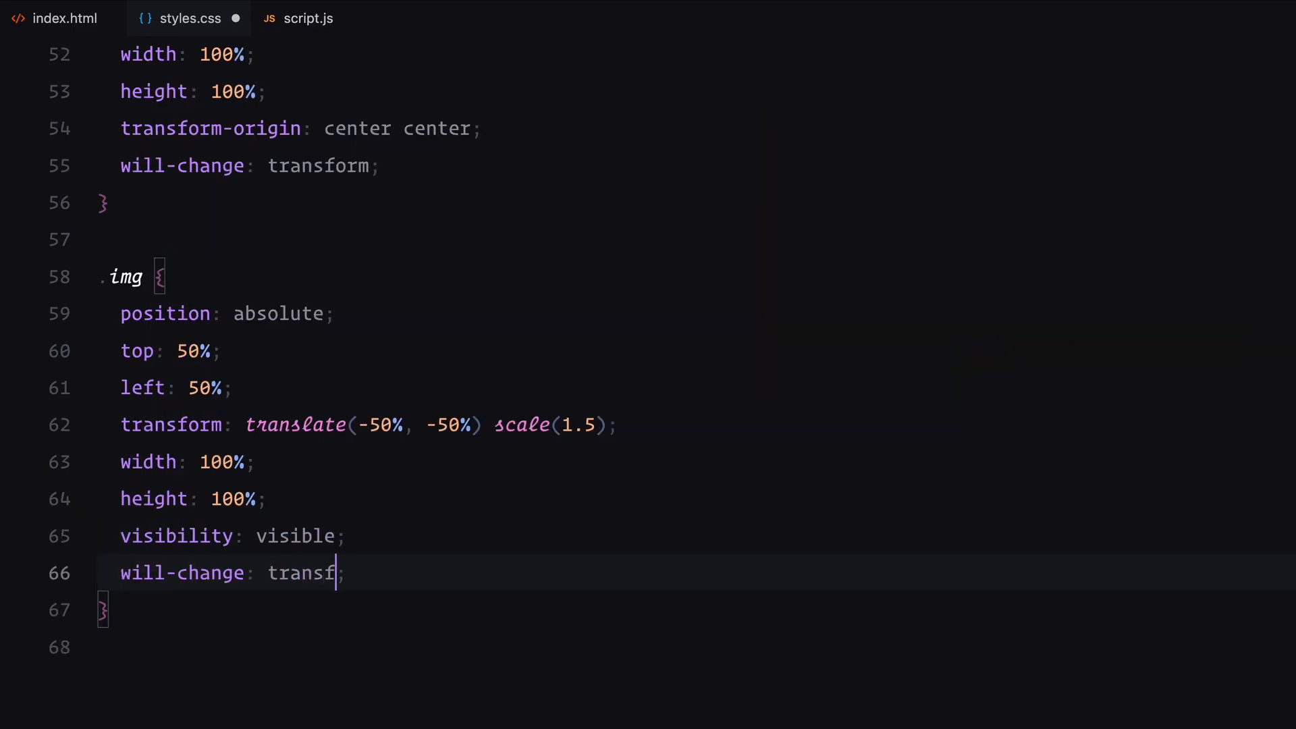
{"action": "type", "text": "orm;"}
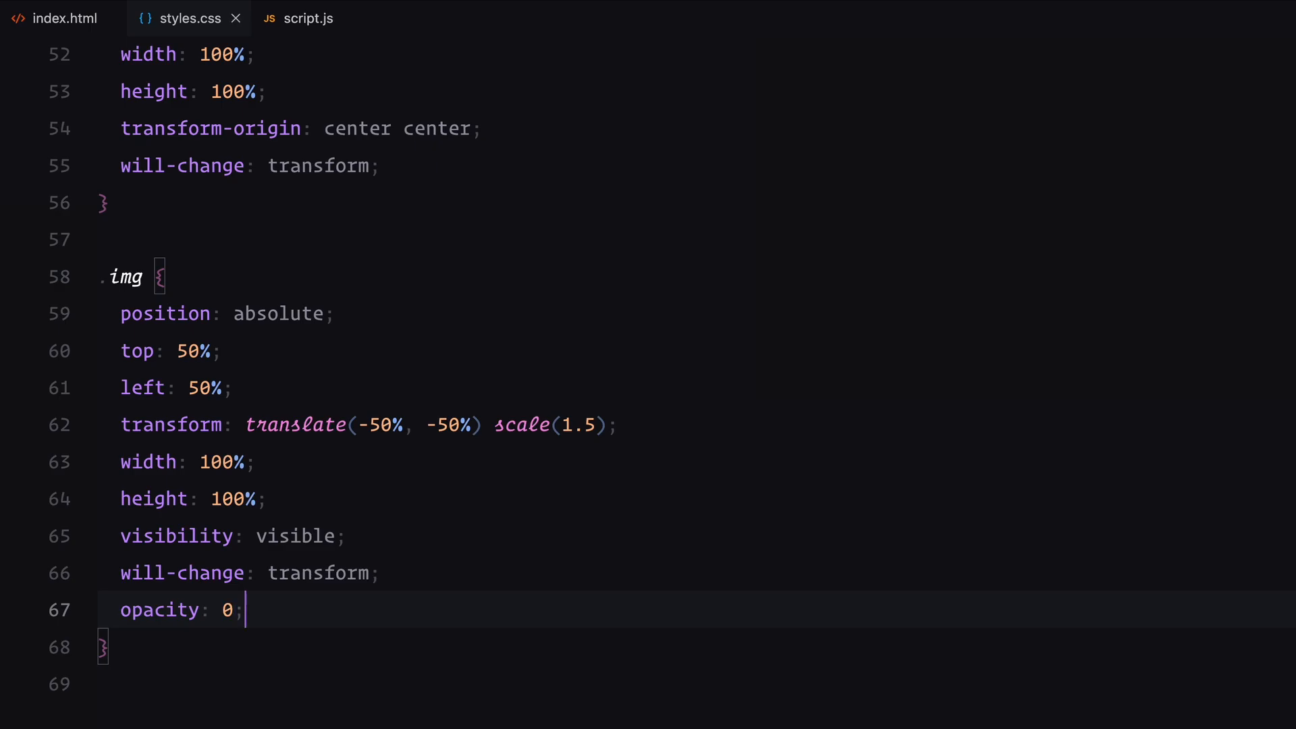
{"action": "type", "text": ".img:first-child {"}
{"action": "type", "text": "opa"}
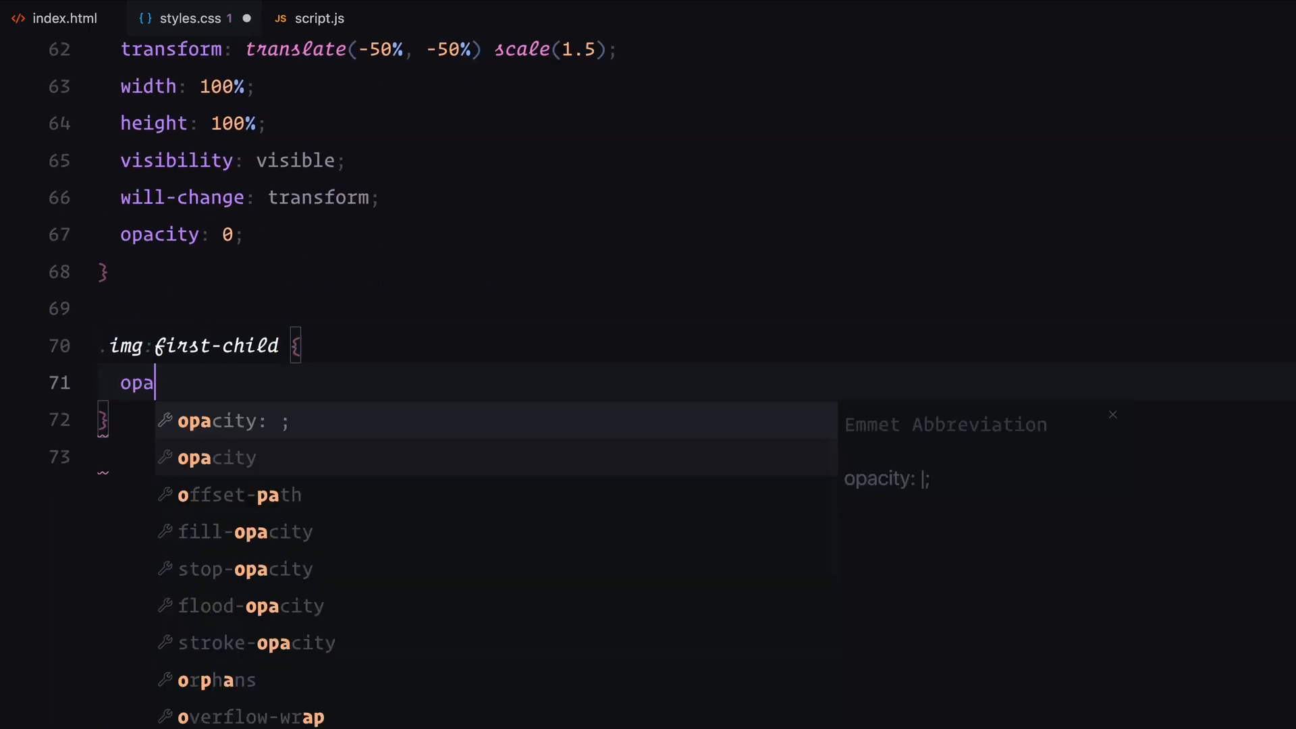
Place .images.stacked-container at left 2em, bottom 2em with auto height
{"action": "key", "text": "Tab"}
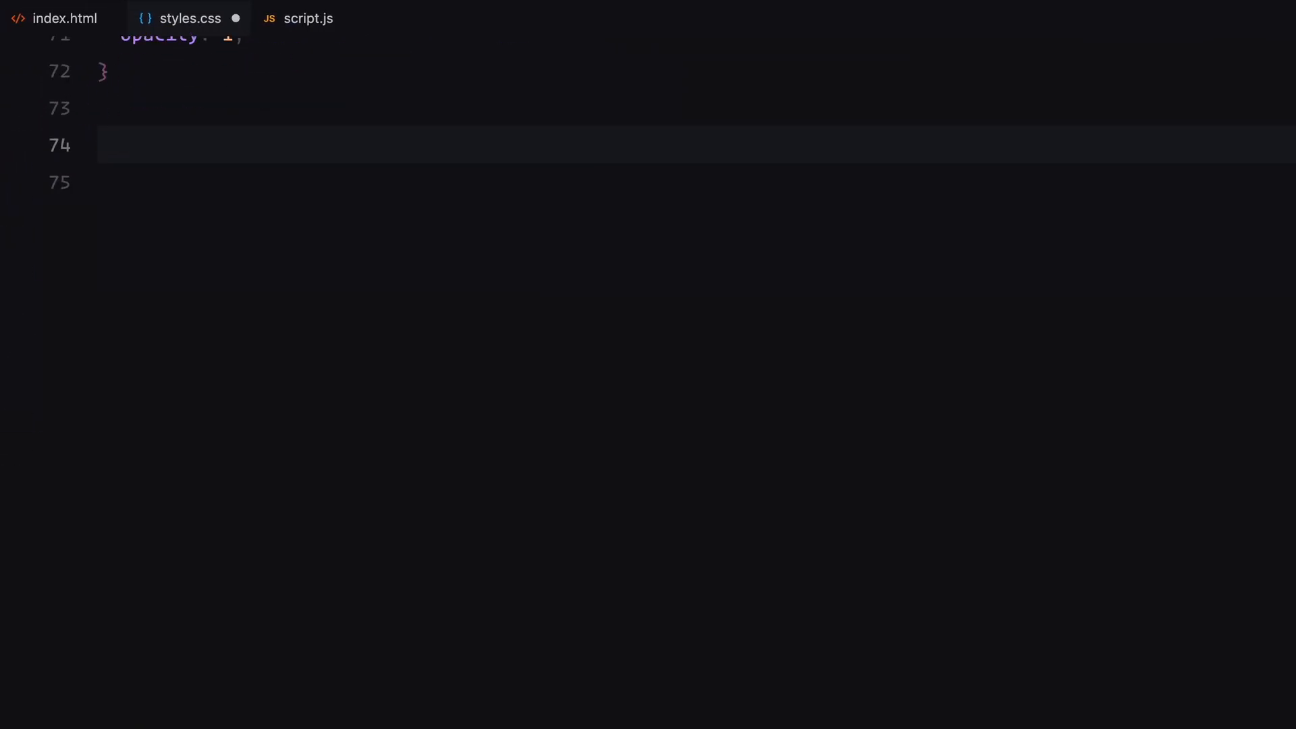
{"action": "type", "text": ".images.stacked-container {"}
{"action": "type", "text": "position: fixed;"}
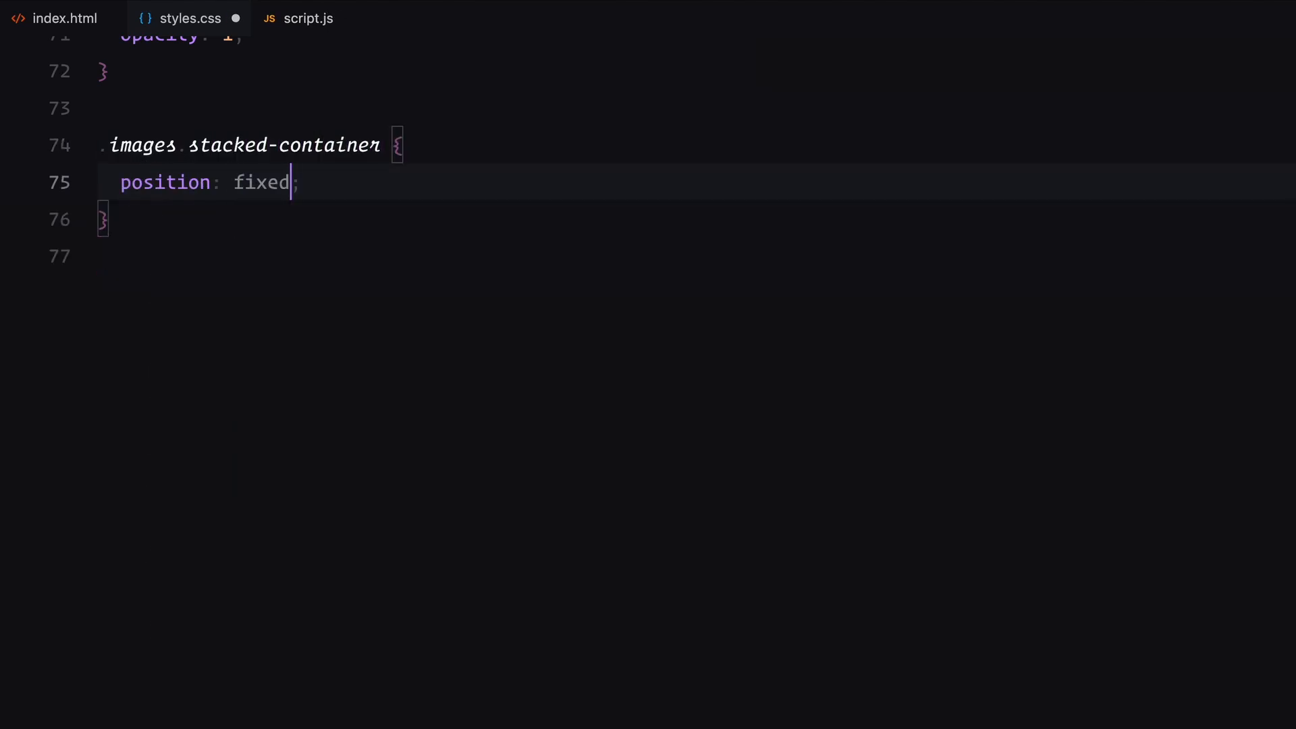
{"action": "type", "text": "left: 2em;"}
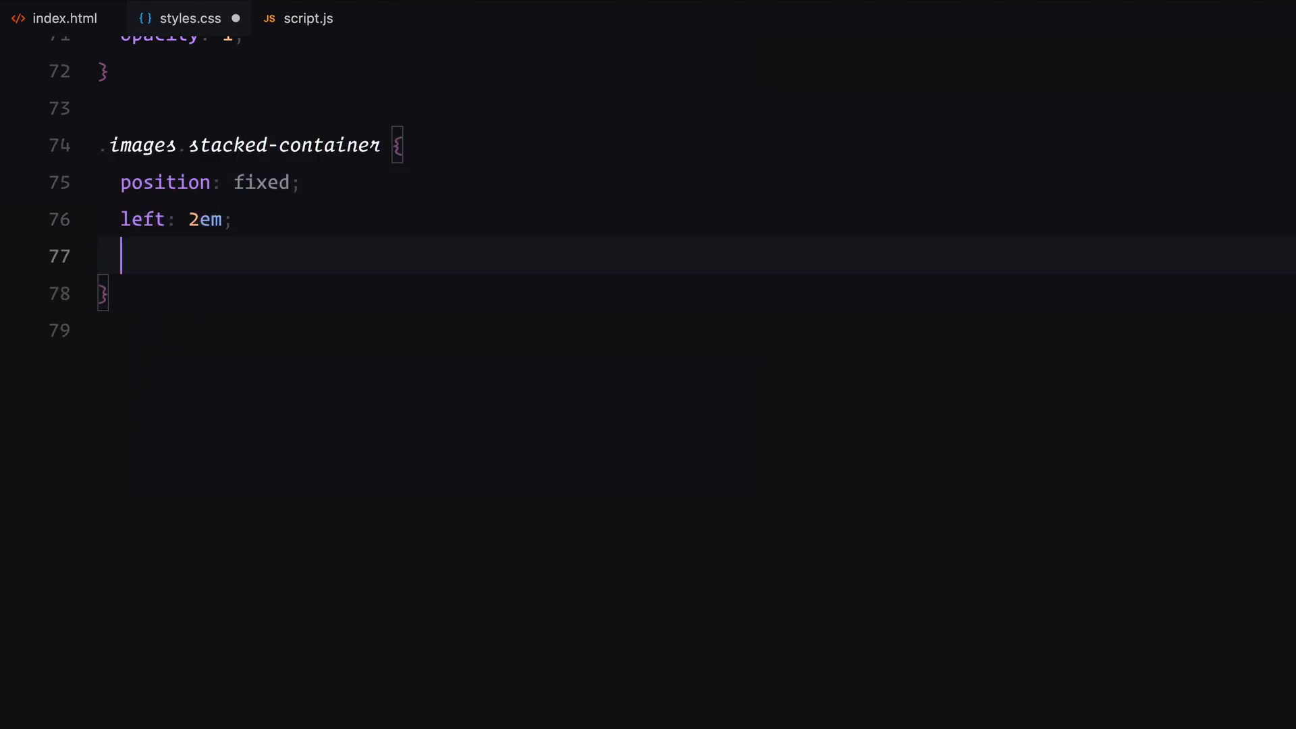
{"action": "type", "text": "bottom: 2em;"}
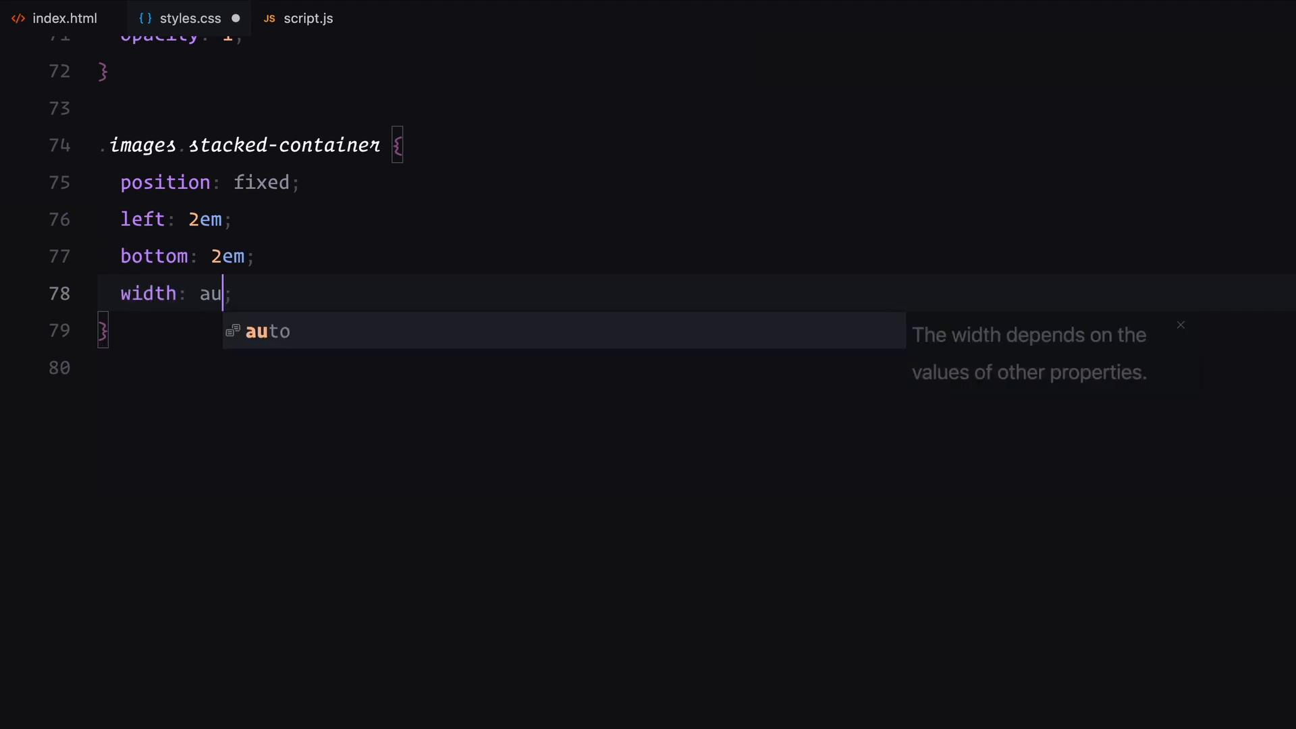
{"action": "type", "text": "height: auto;"}
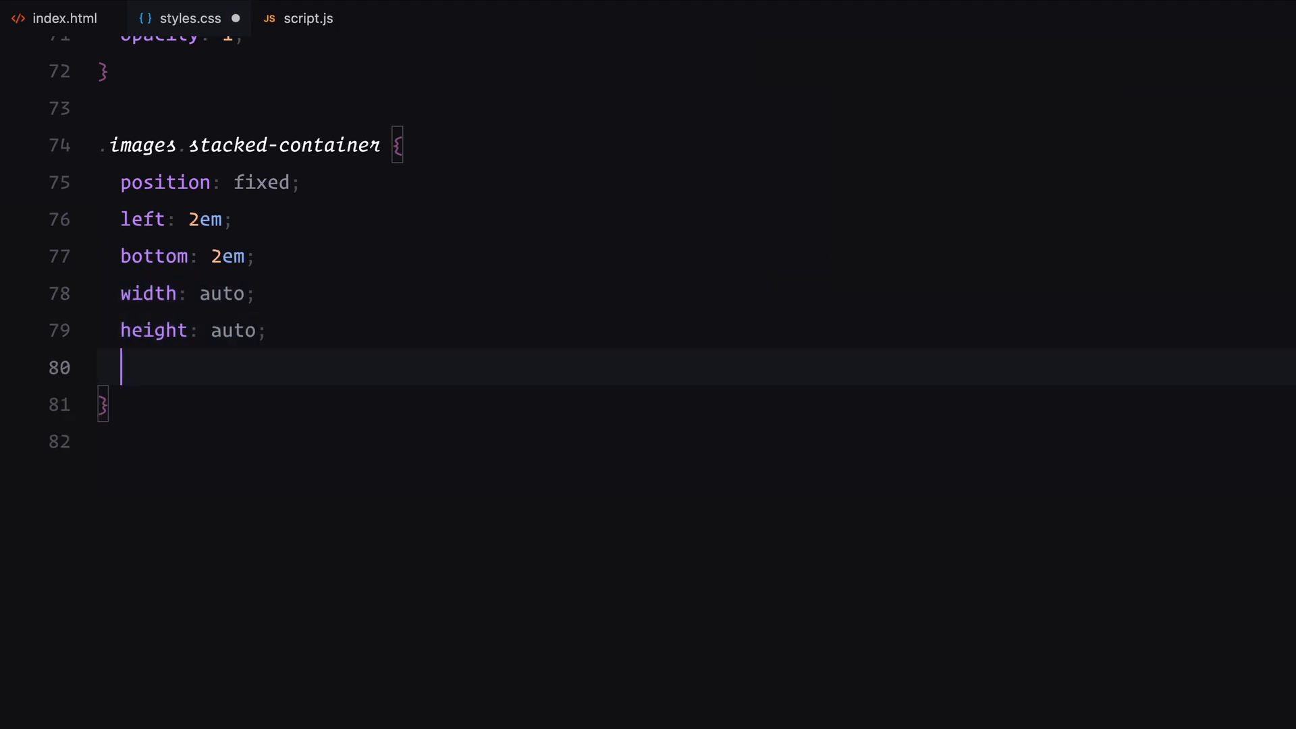
Give the stacked container flex layout, flex-start alignment, 1em gap and transform none
{"action": "type", "text": "display: flex;"}
{"action": "type", "text": "flex-direction: column-reverse;"}
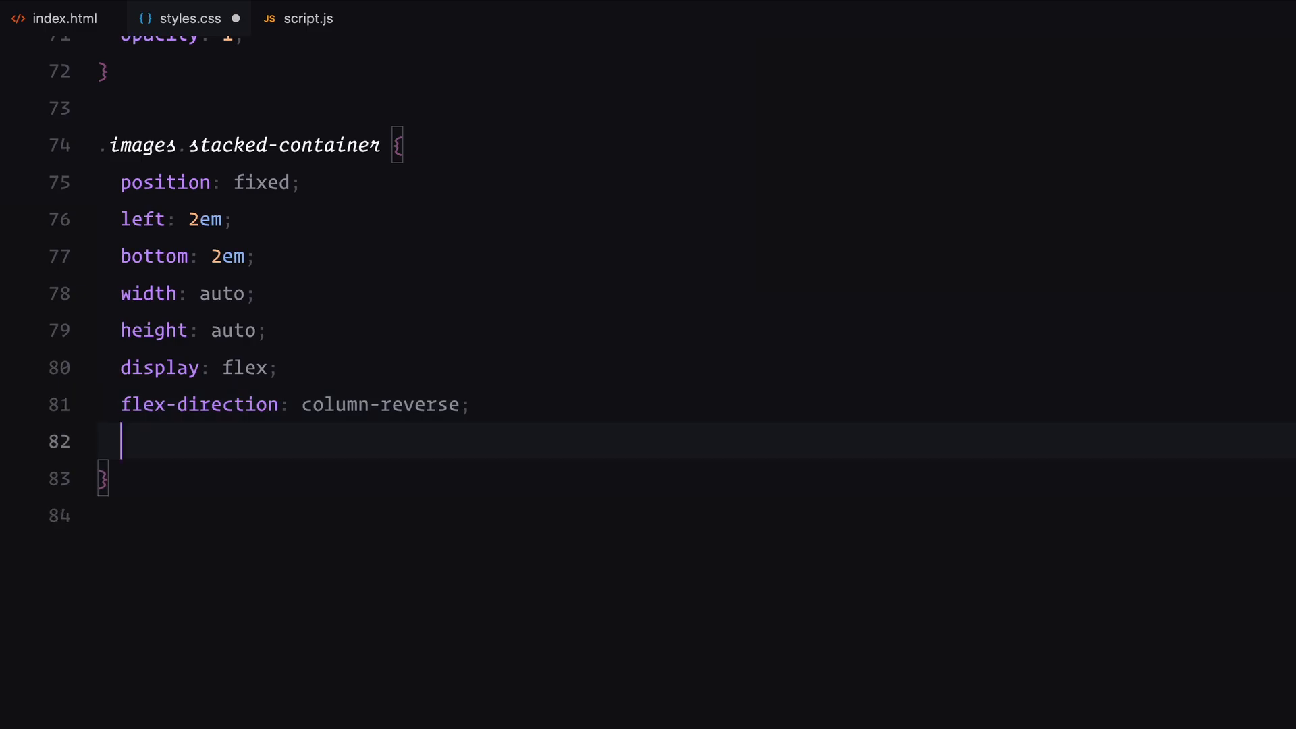
{"action": "type", "text": "align-items: flex-start;"}
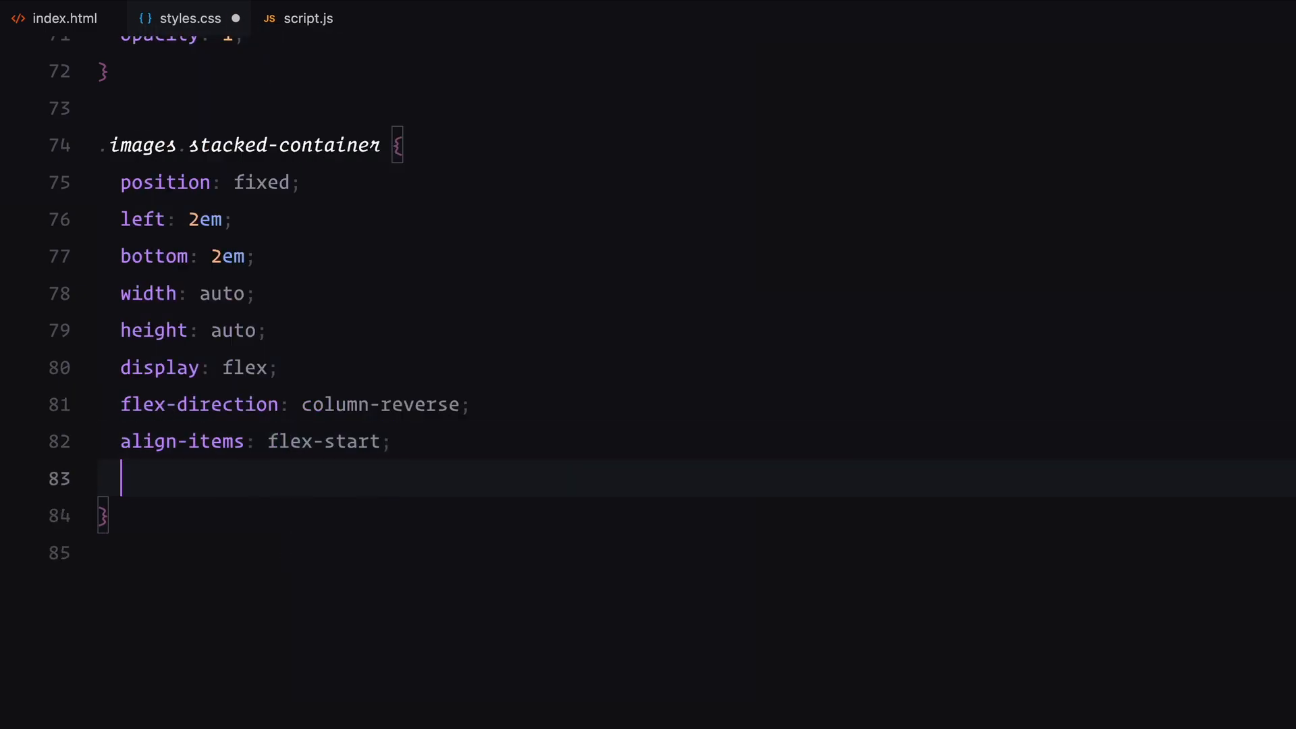
{"action": "type", "text": "gap: 1em;"}
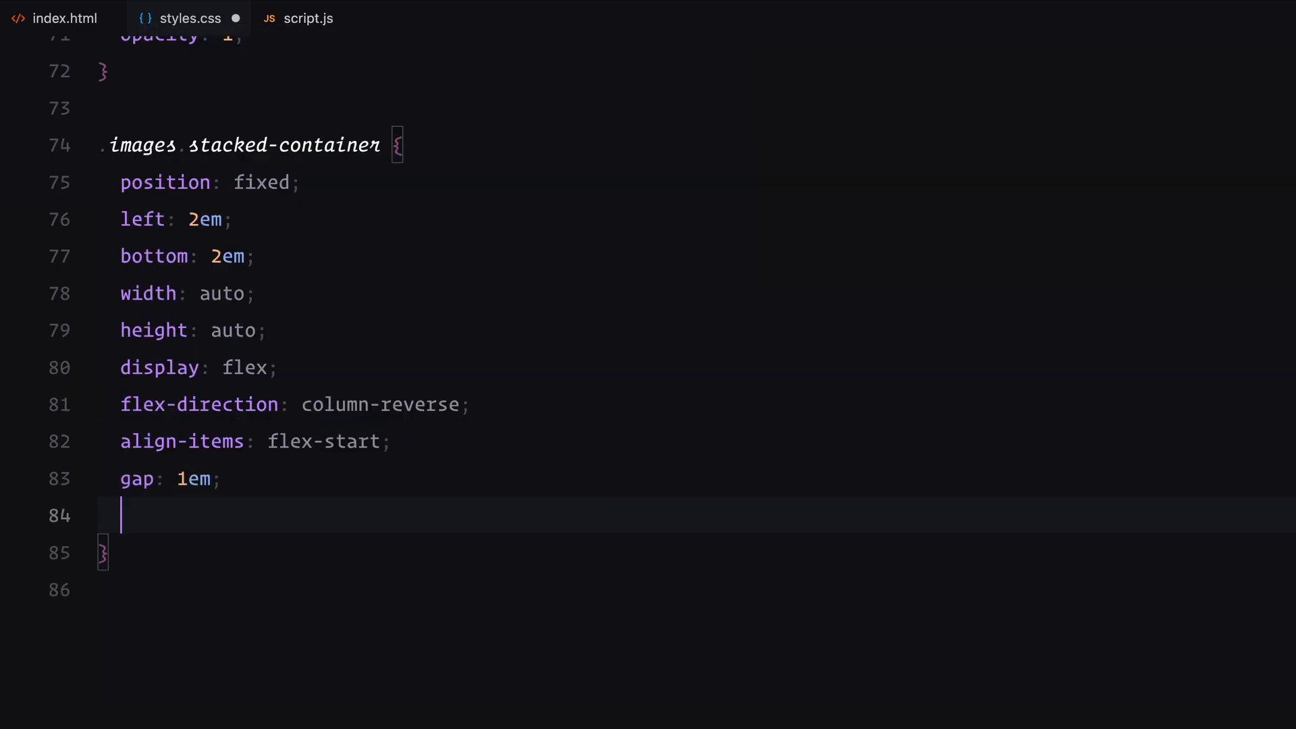
{"action": "type", "text": "transform: none;"}
{"action": "type", "text": "will-change: transform;"}
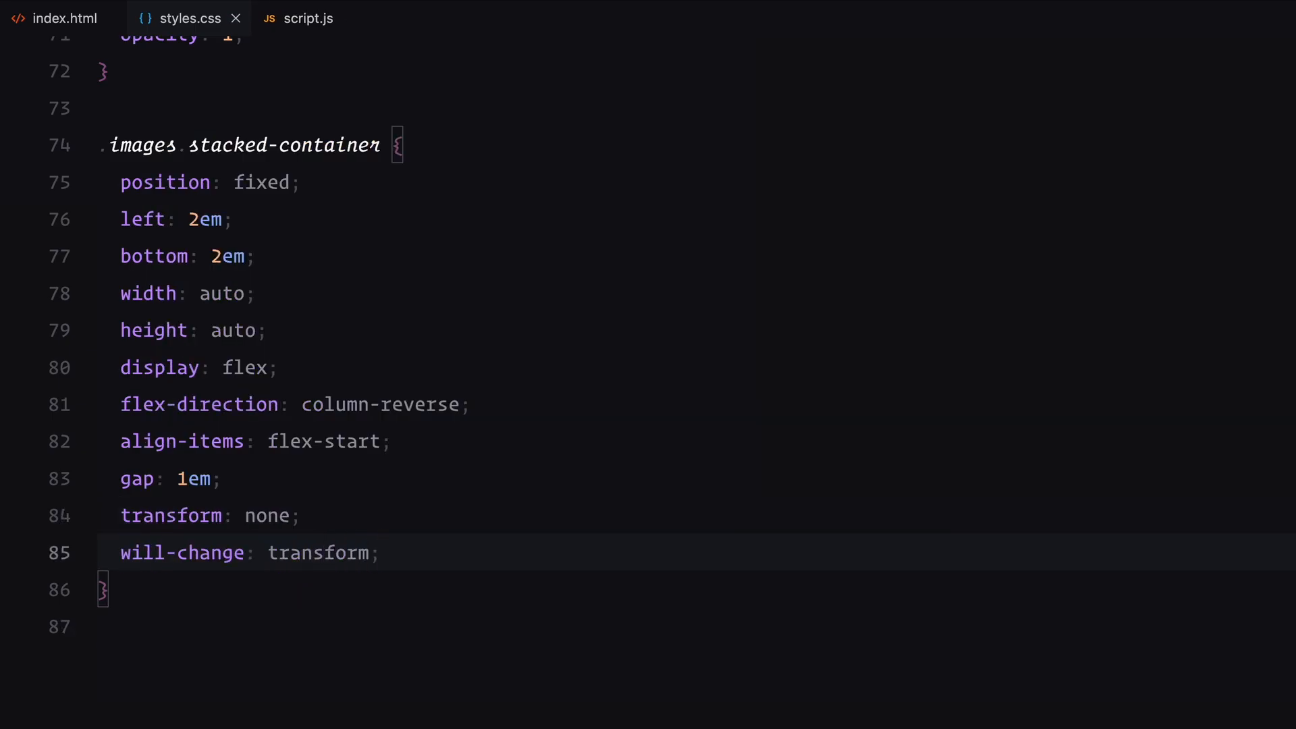
{"action": "type", "text": ".img.stacked {"}
{"action": "type", "text": "left: auto;"}
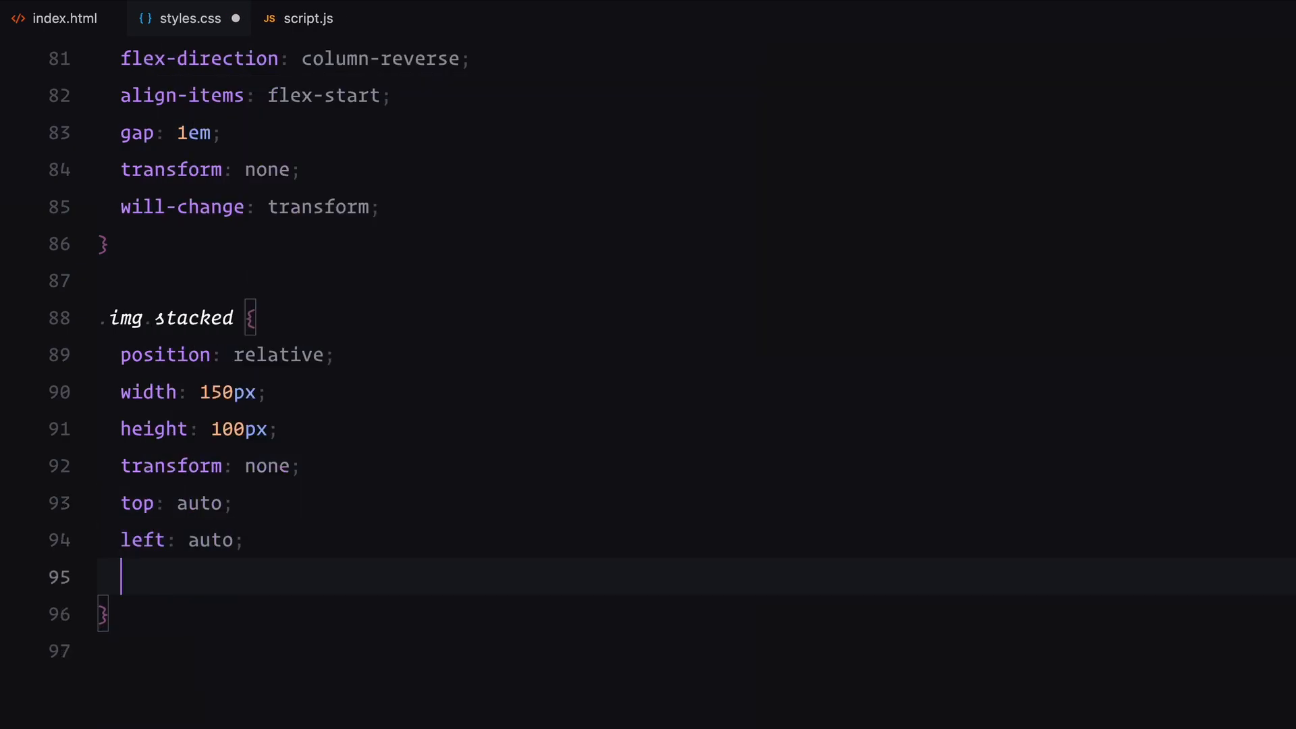
Finish .img.stacked with opacity 1 and will-change transform
{"action": "type", "text": "opacity: 1;"}
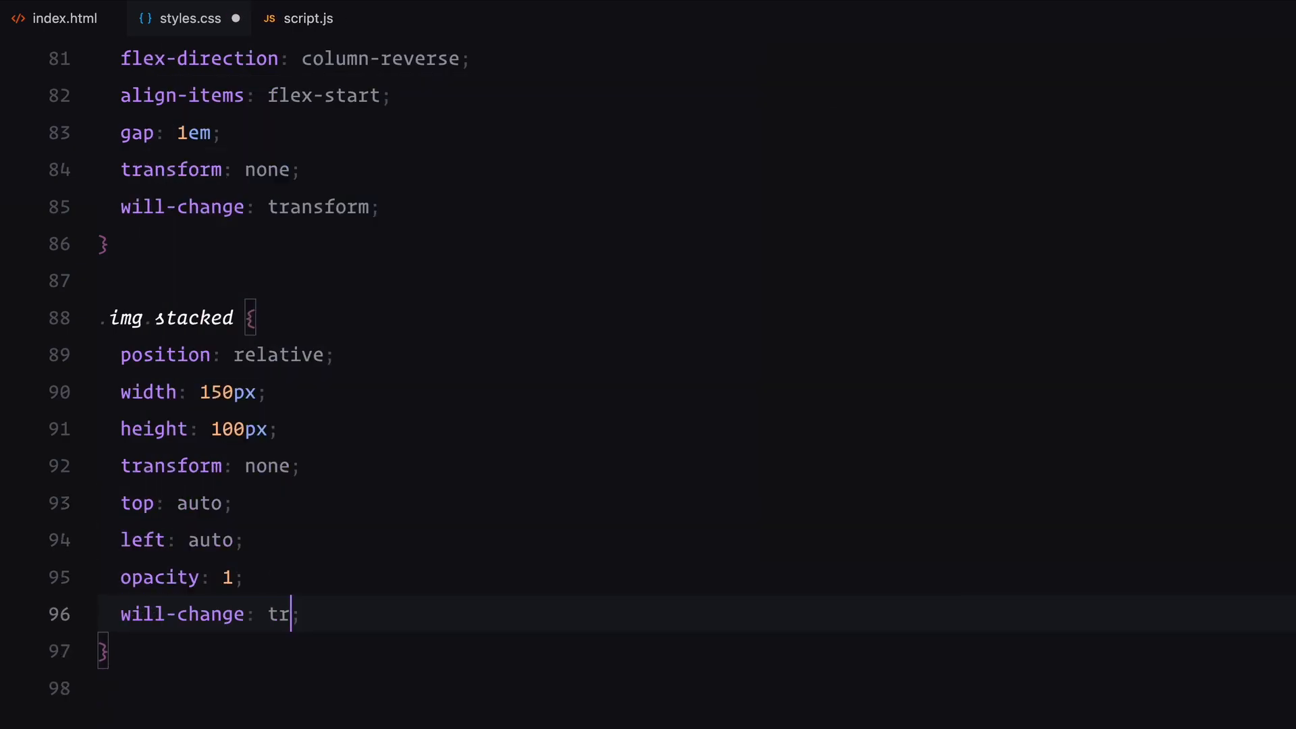
{"action": "type", "text": "ansform"}
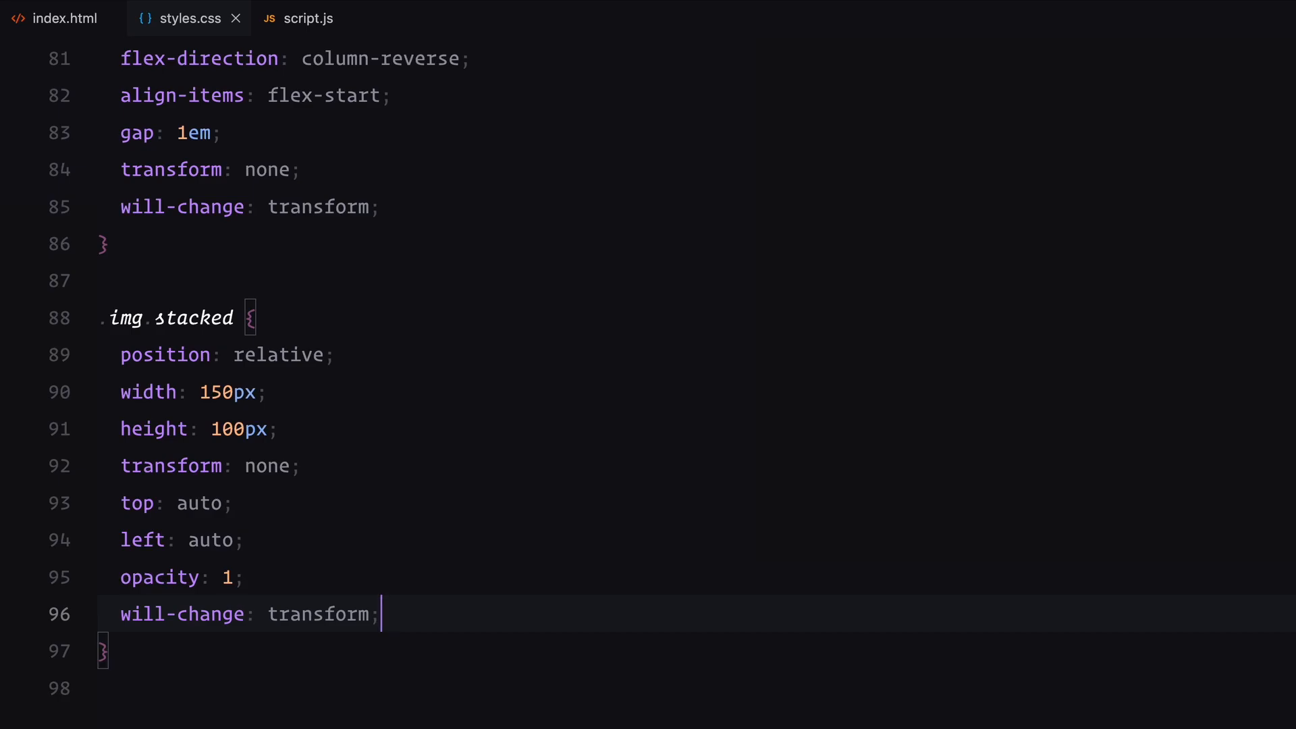
{"action": "type", "text": ".he"}
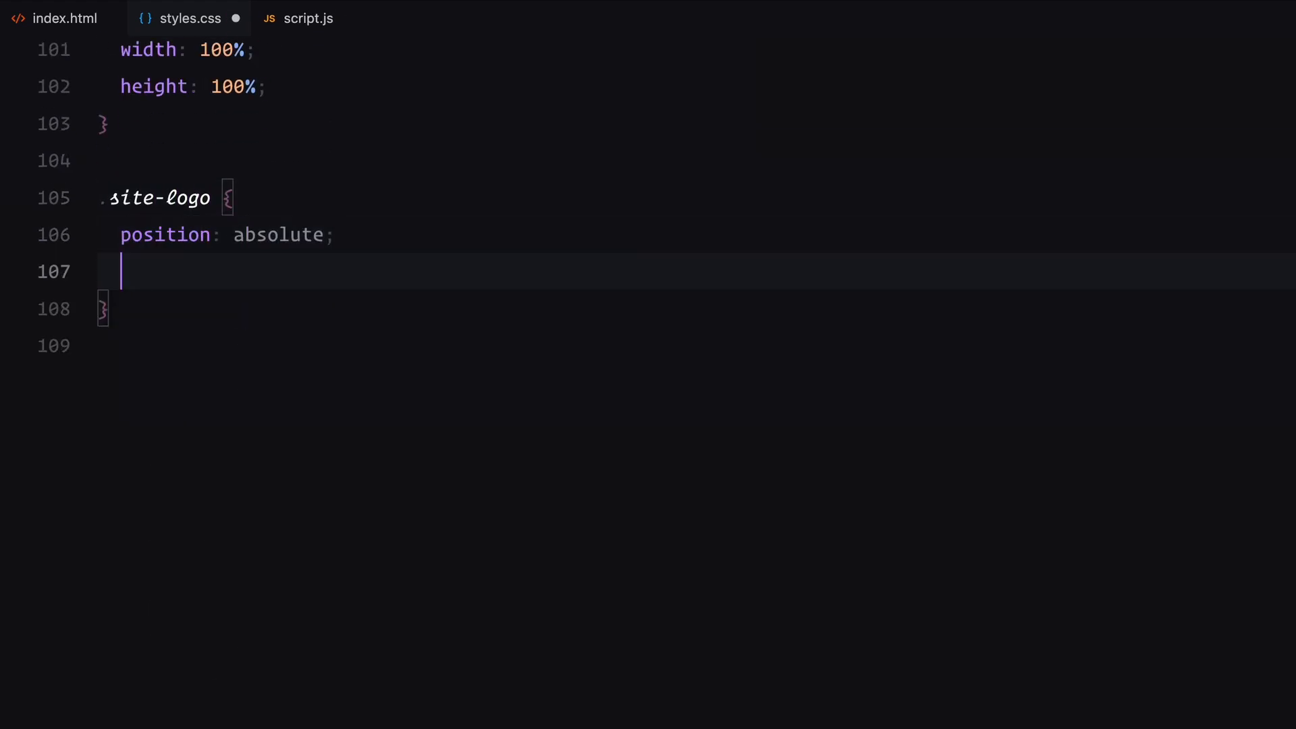
Position the site logo at top 2em with a 1em gap, styling its h1 weight and letter-spacing
{"action": "type", "text": "top: 2em;"}
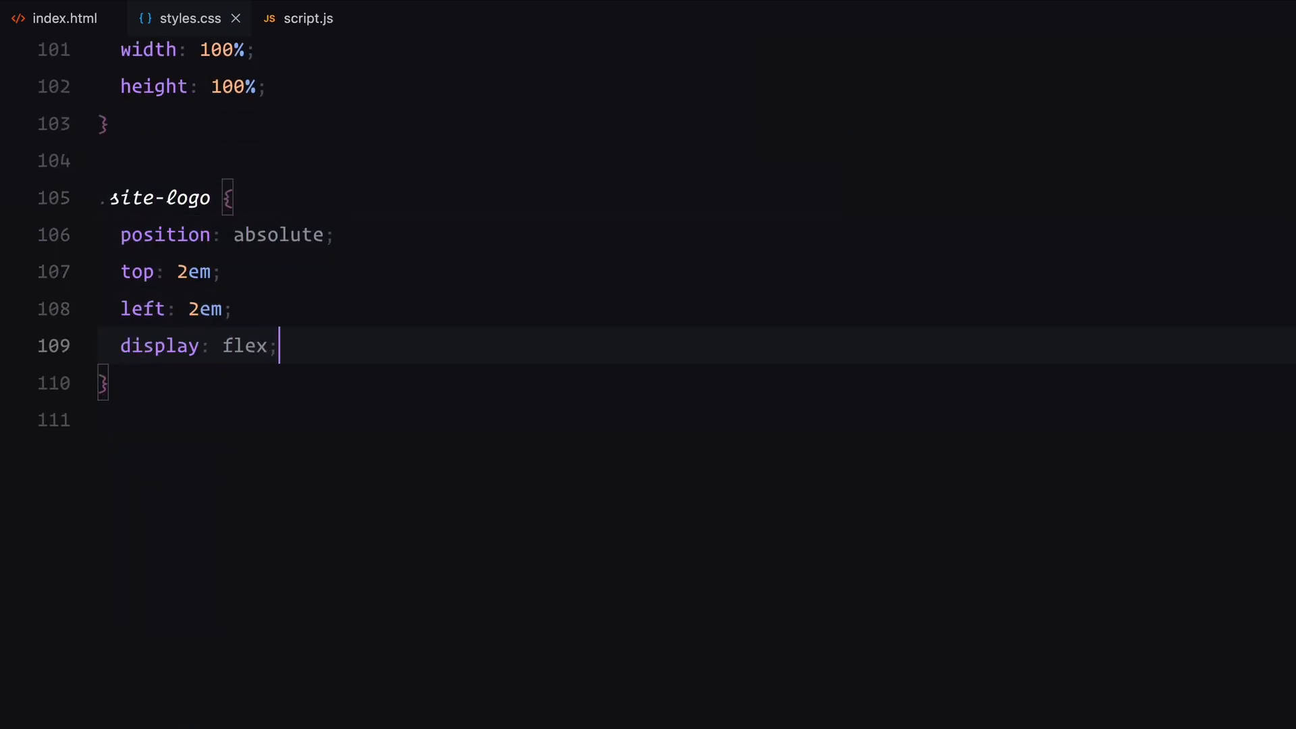
{"action": "type", "text": "gap: 1em;"}
{"action": "type", "text": "font-family: \"PP Neue Montreal\";"}
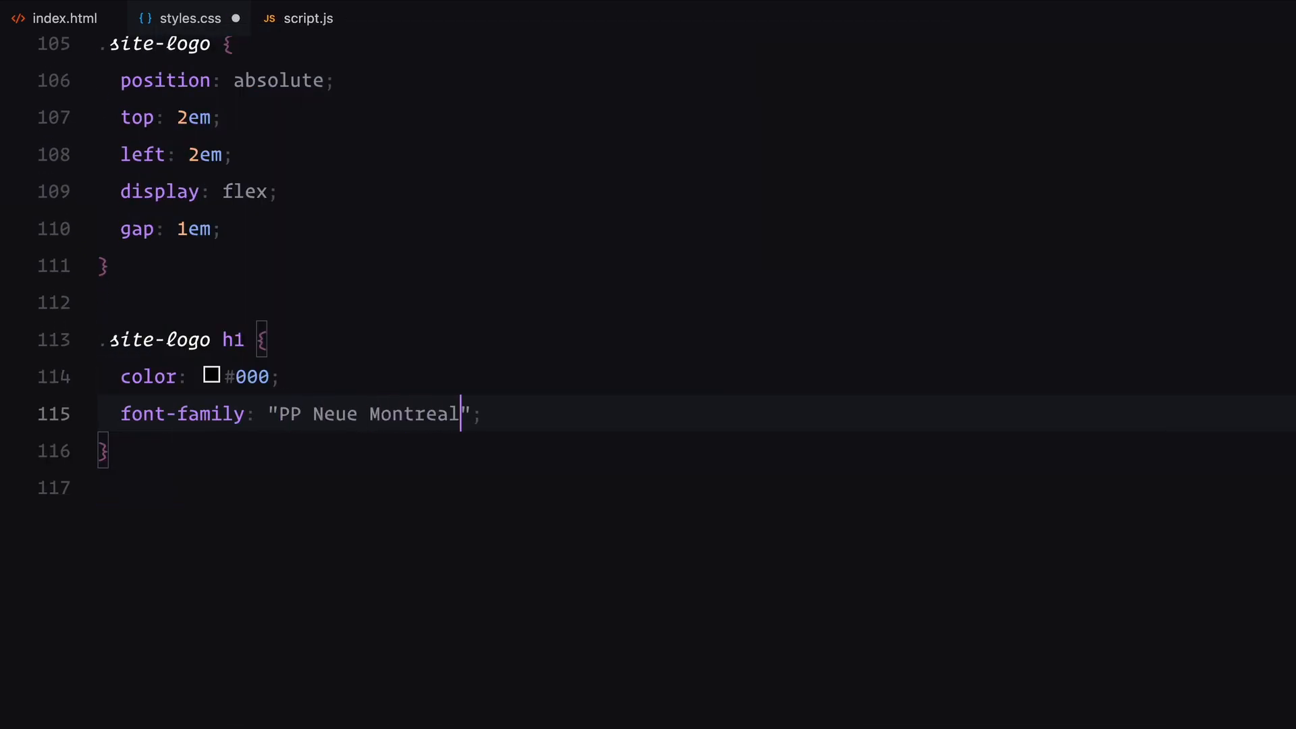
{"action": "type", "text": "font-weight: ;"}
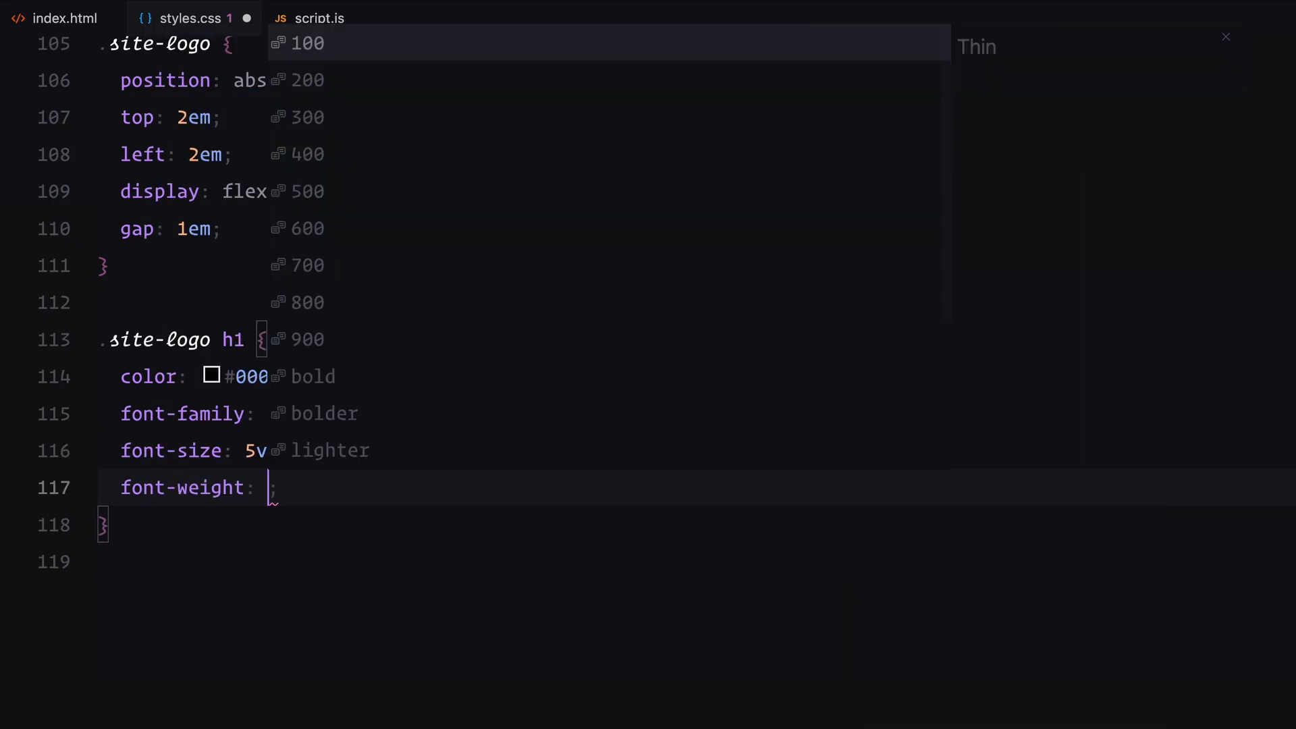
{"action": "type", "text": "letter-spacing: -0.01em;"}
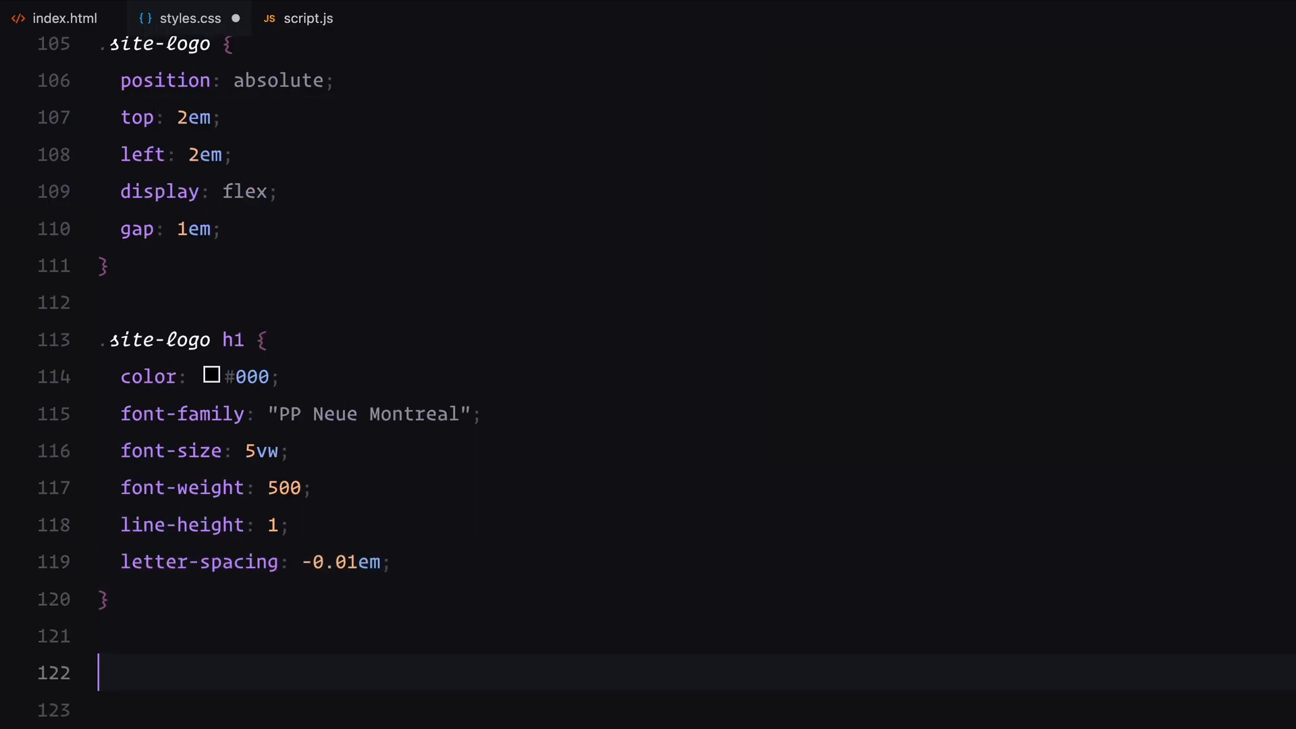
{"action": "type", "text": ".site-logo h1 sup {"}
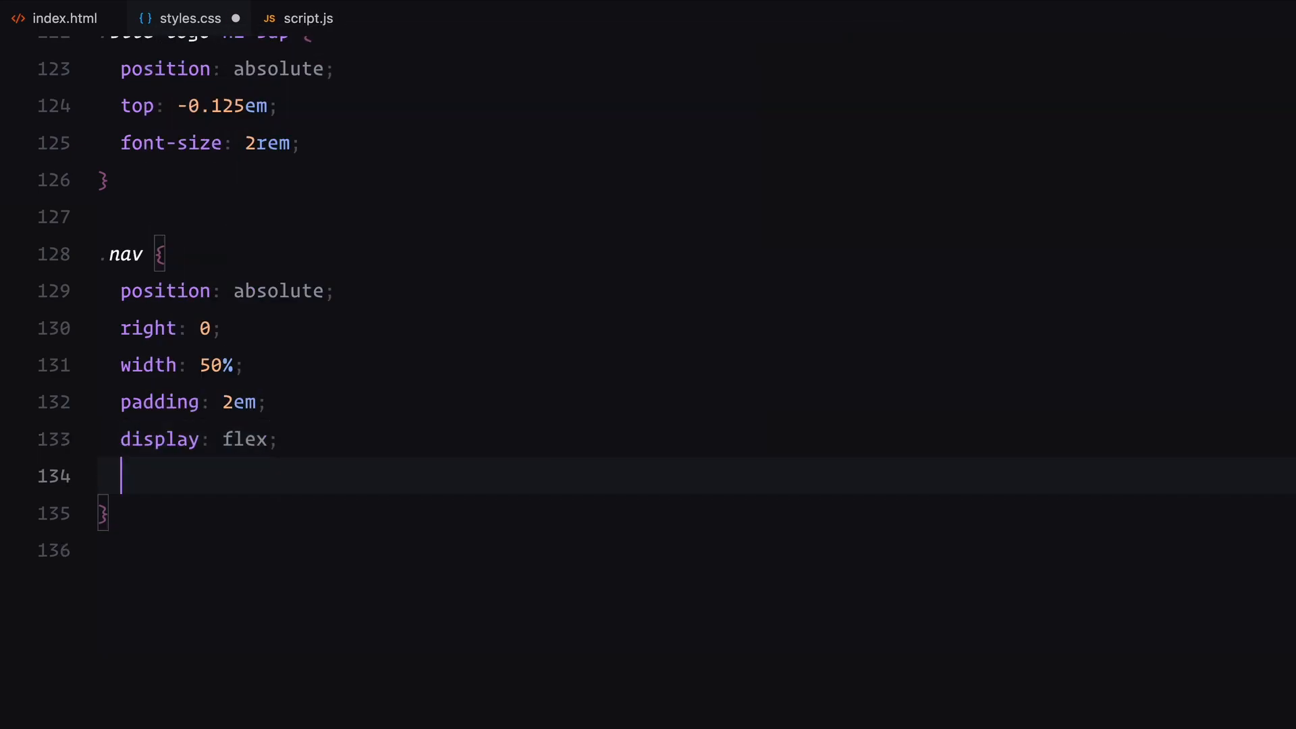
Finish .nav with flex-end justification, style .nav-item p, and add a 40%×50% clipped .cover-img
{"action": "type", "text": "justify-content: flex-end;"}
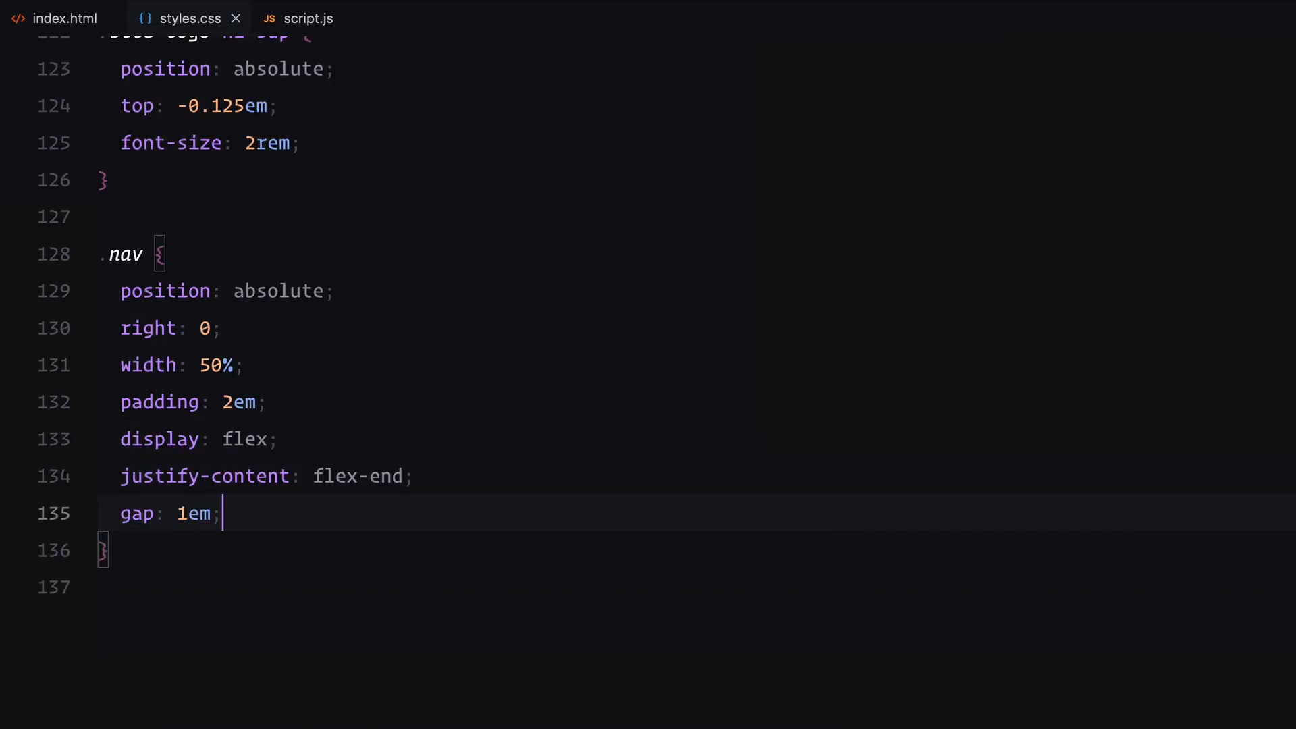
{"action": "type", "text": ".nav .nav-item p {"}
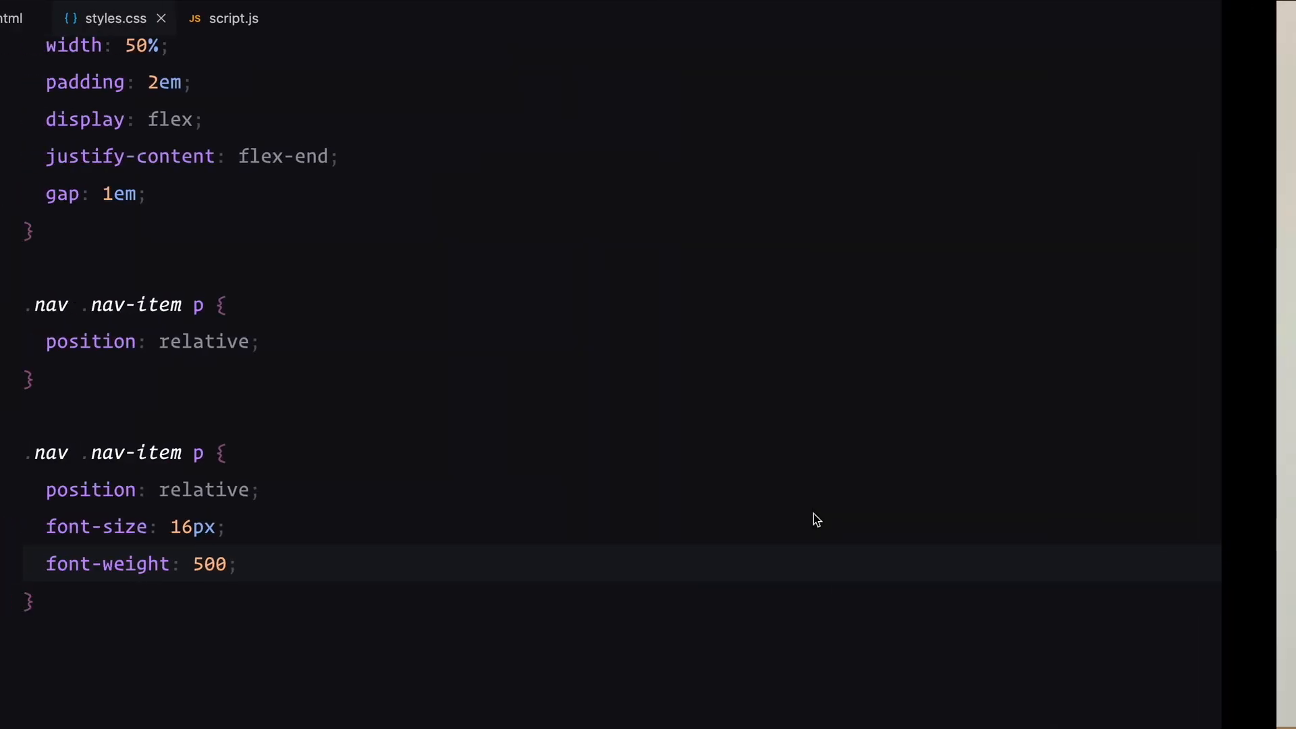
{"action": "type", "text": ".cover-img {"}
{"action": "type", "text": "right: 2em;"}
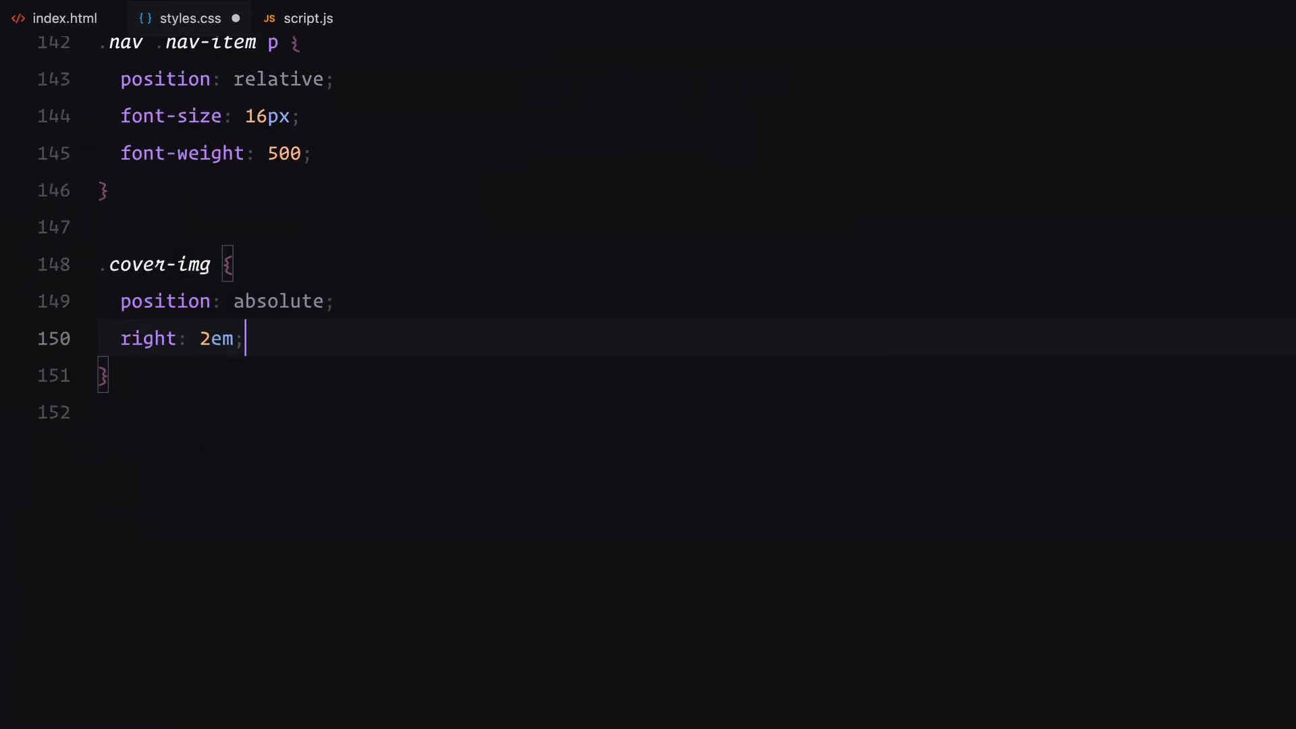
{"action": "type", "text": "bottom: 2em;"}
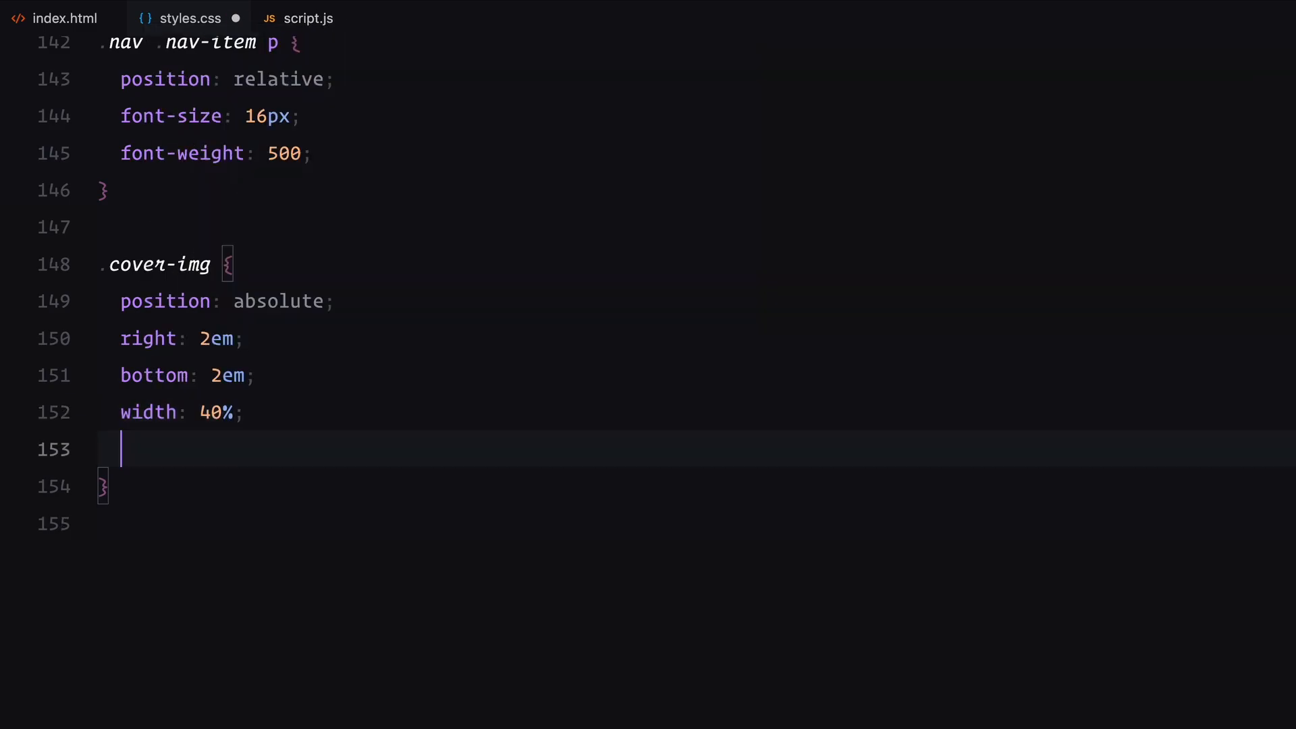
{"action": "type", "text": "height: 50%;"}
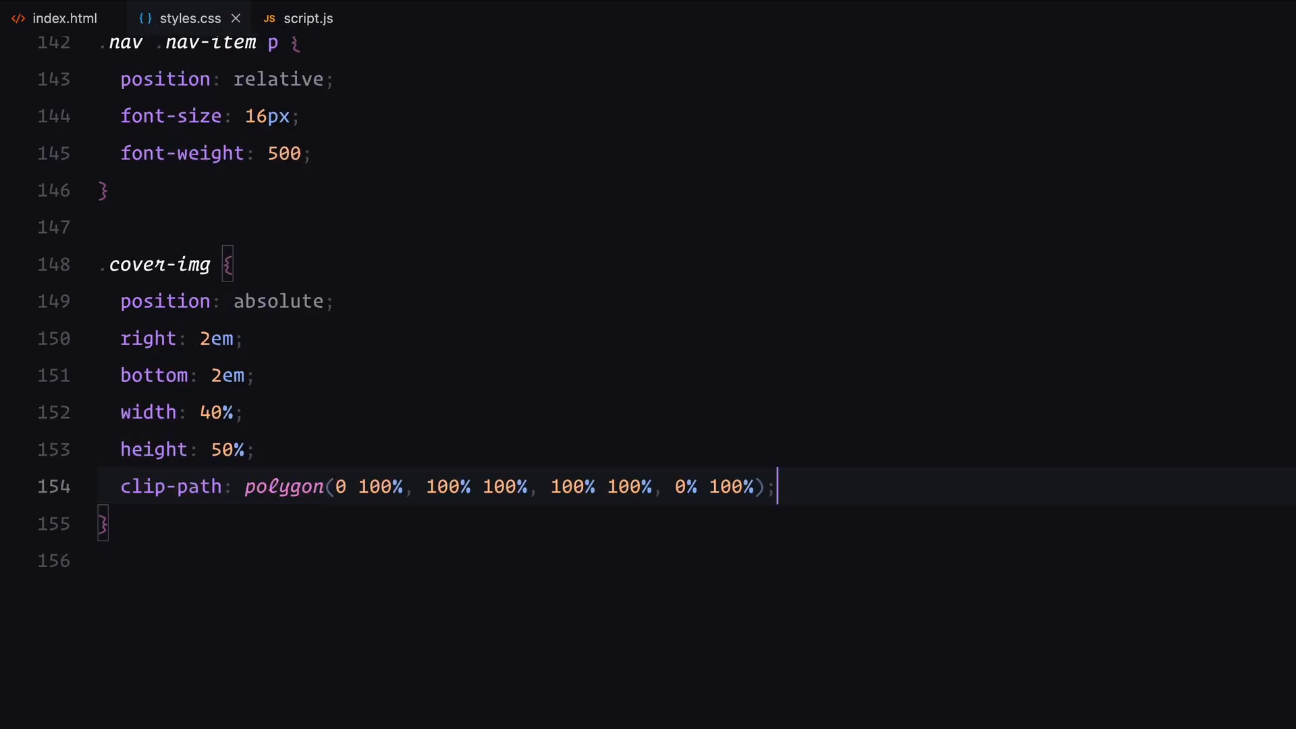
{"action": "type", "text": "fil"}
{"action": "type", "text": "he"}
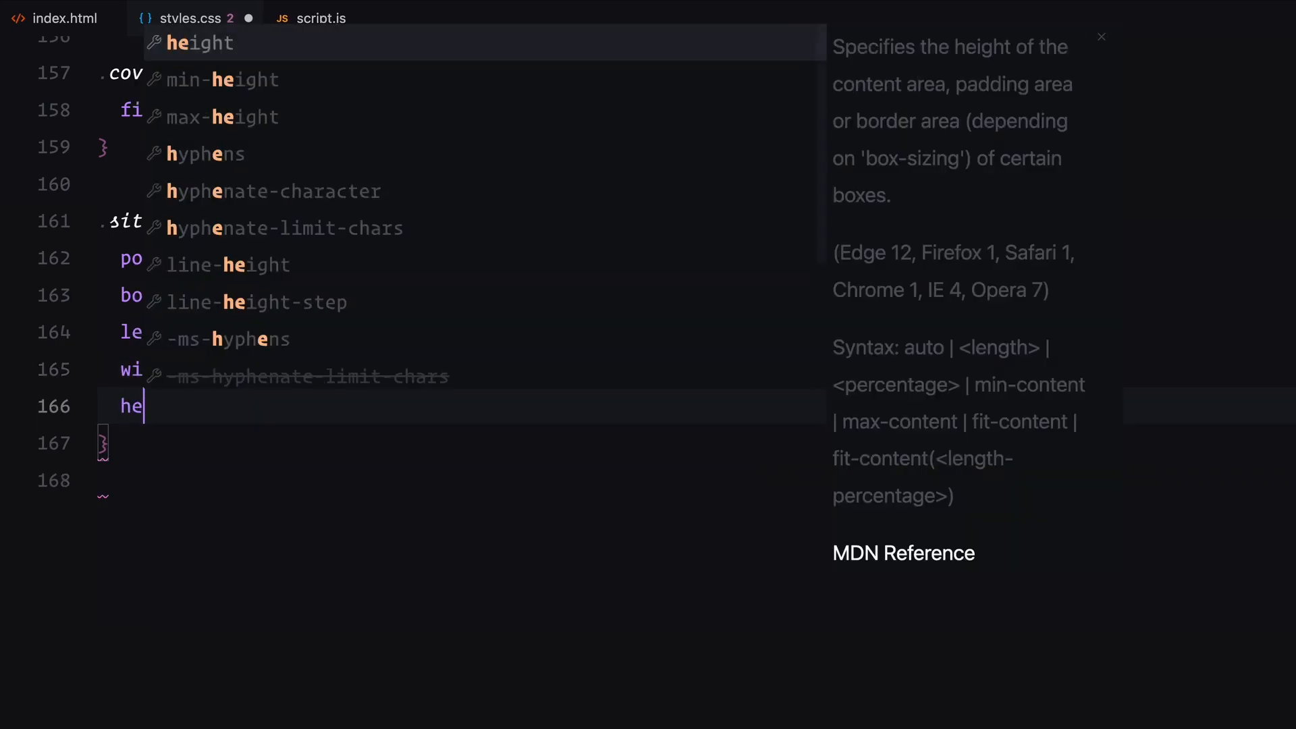
Lay out .site-info rows with a 2em gap and save the stylesheet
{"action": "type", "text": "flex-direction: column;"}
{"action": "type", "text": "justify-content: space-between;"}
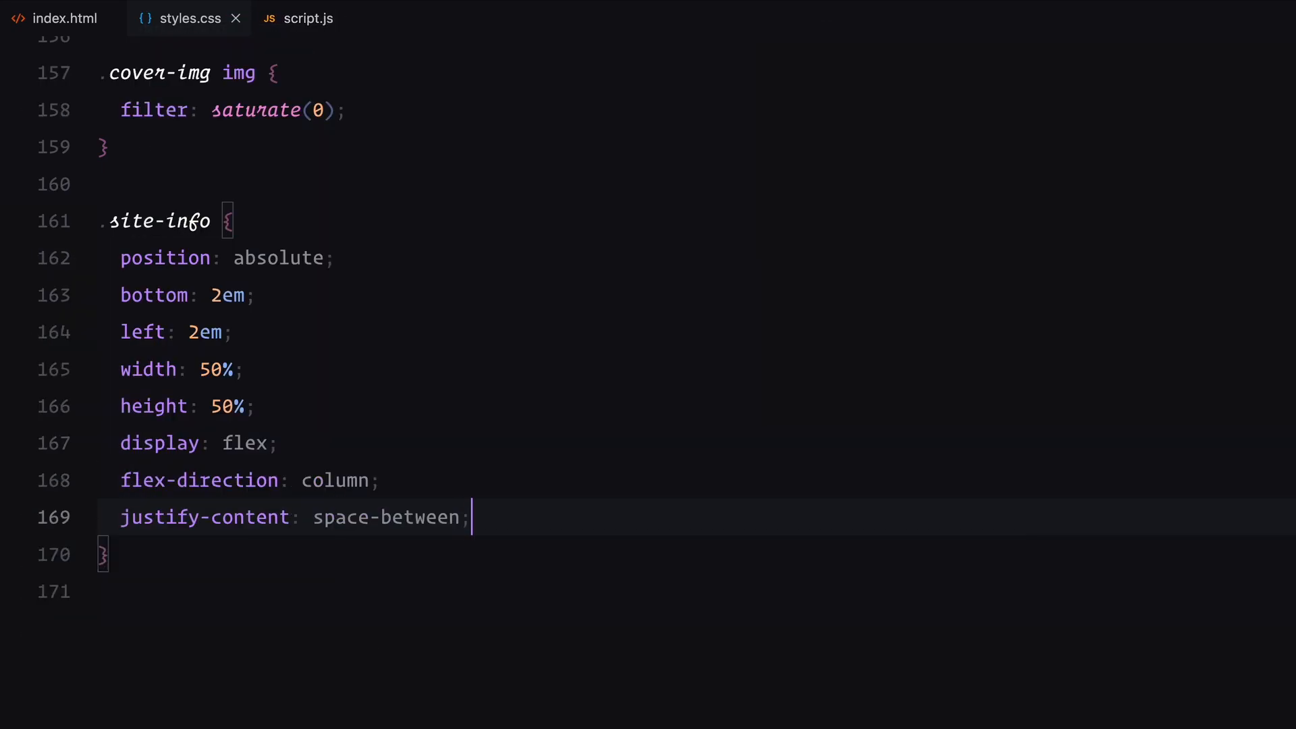
{"action": "type", "text": ".site-info"}
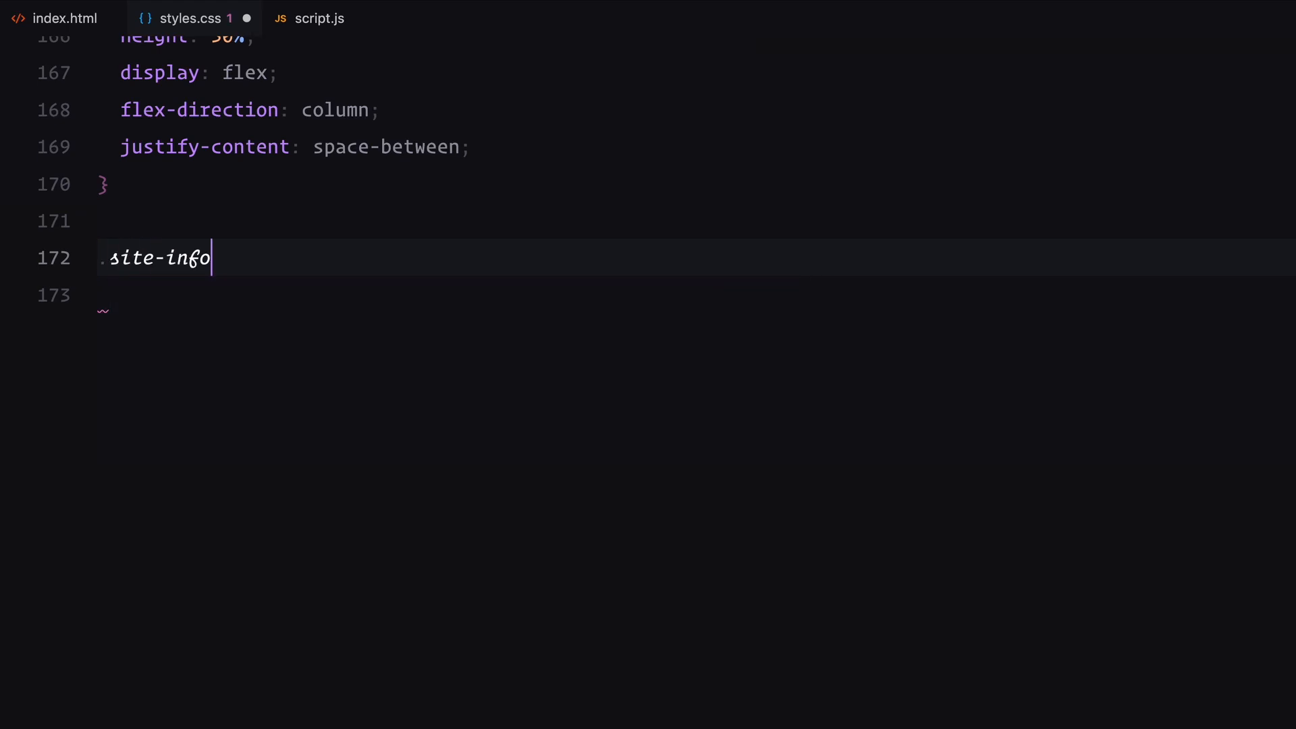
{"action": "type", "text": ".row {"}
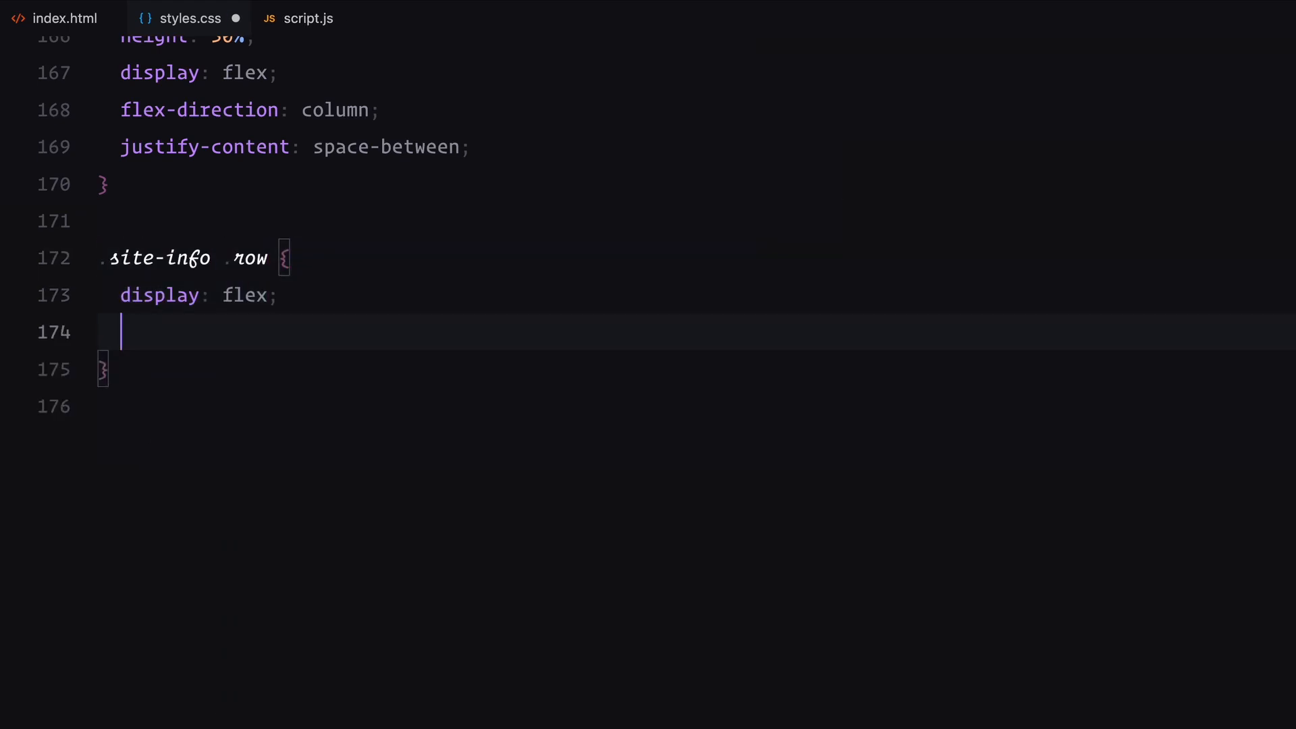
{"action": "type", "text": "gap: 2em;"}
{"action": "type", "text": "flex: 1;"}
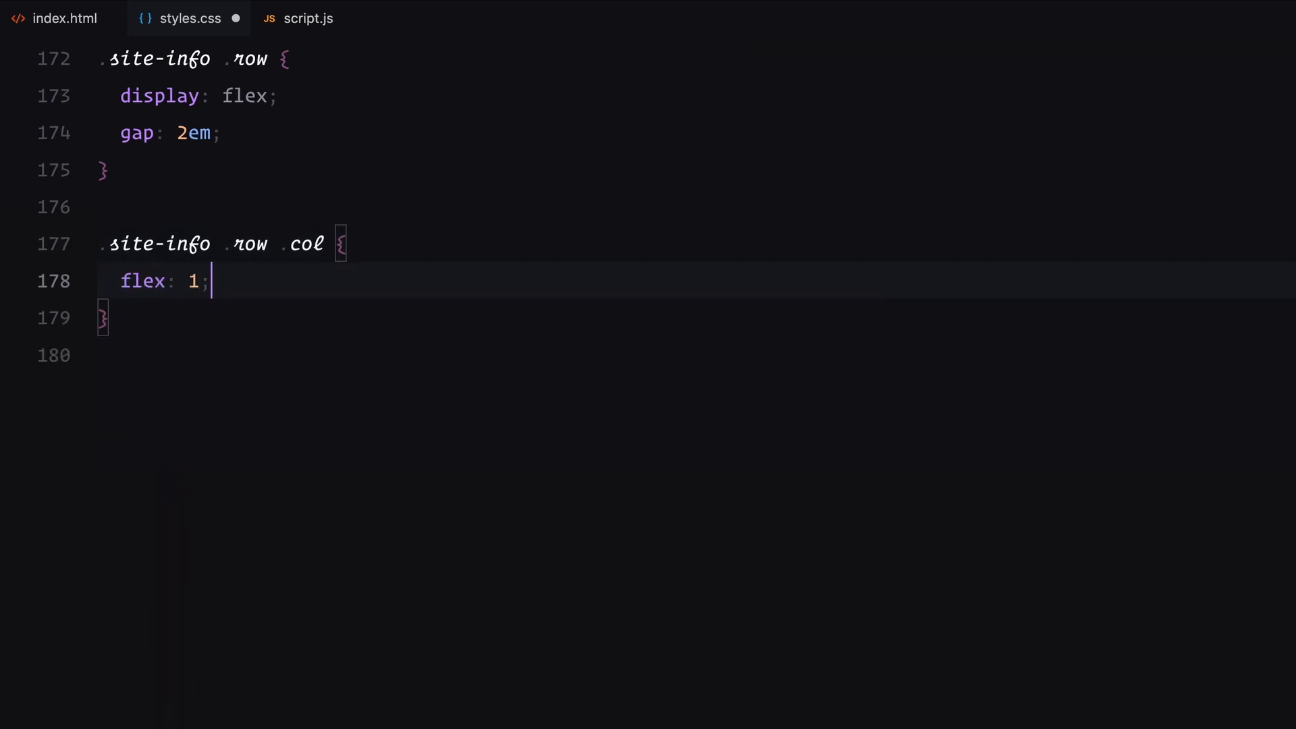
{"action": "key", "text": "ctrl+s"}
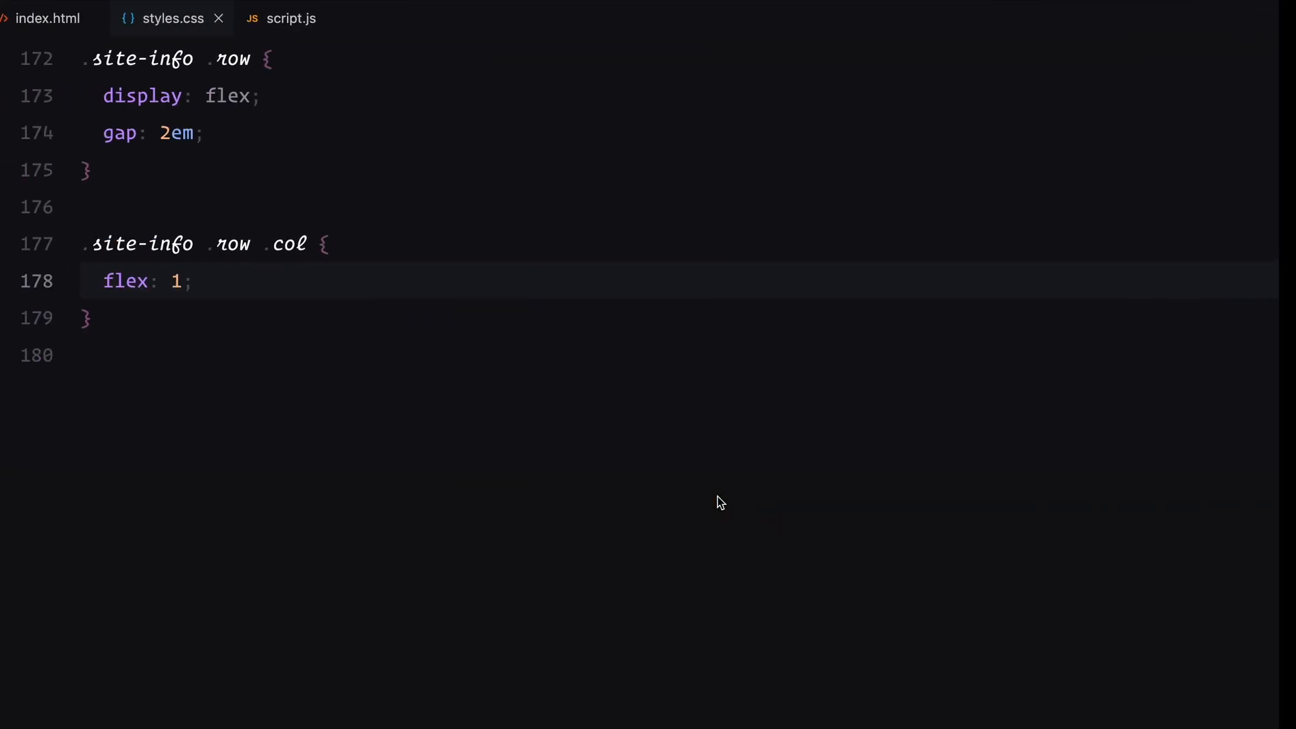
Style .site-info h2 at 25px, weight 500, line-height 1.25, plus the second row's column
{"action": "type", "text": ".site-info h2"}
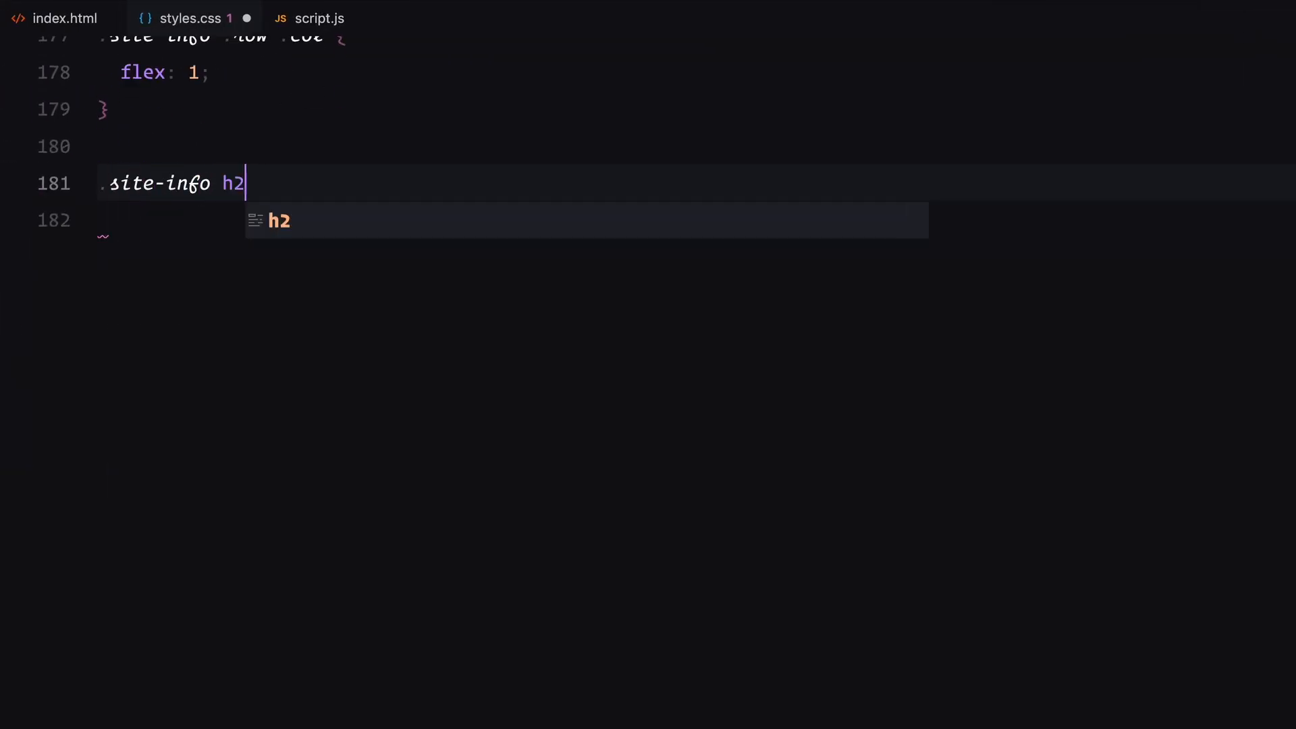
{"action": "type", "text": "{ font-size: 25px; font-weight: 500;"}
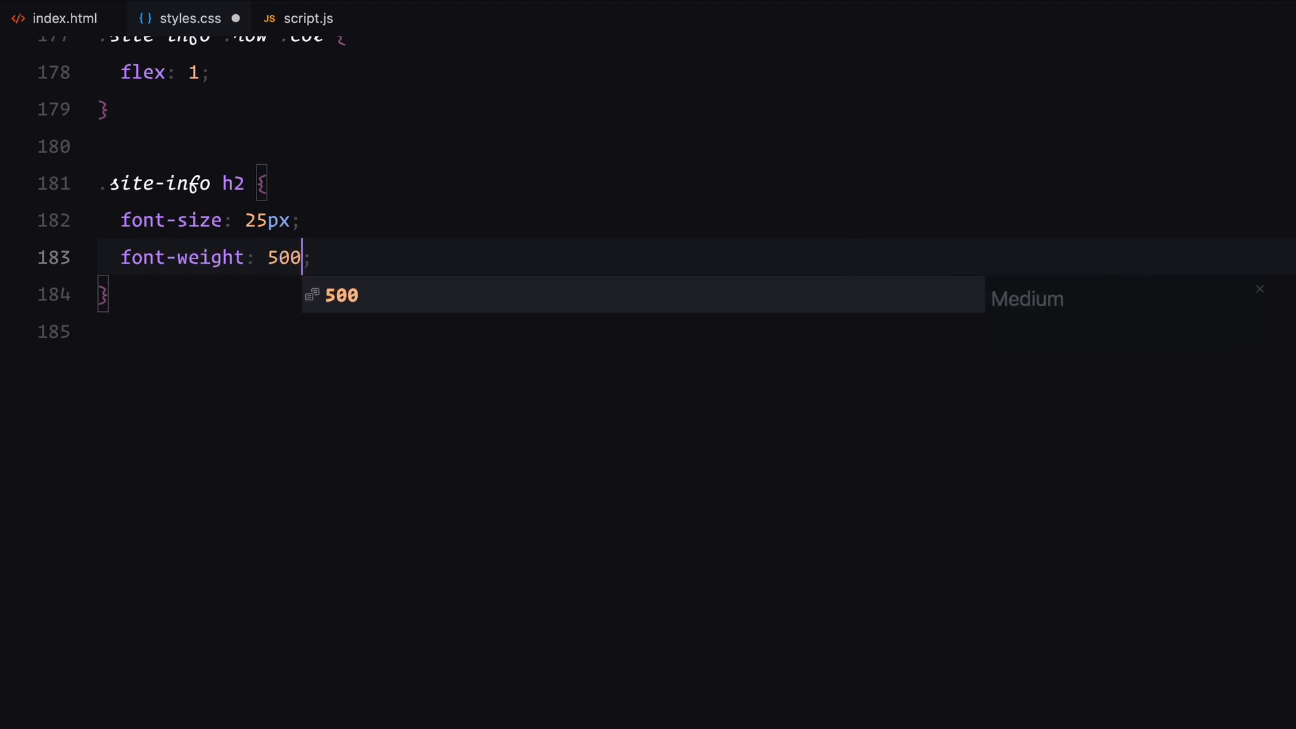
{"action": "type", "text": "line-height: 1.25;"}
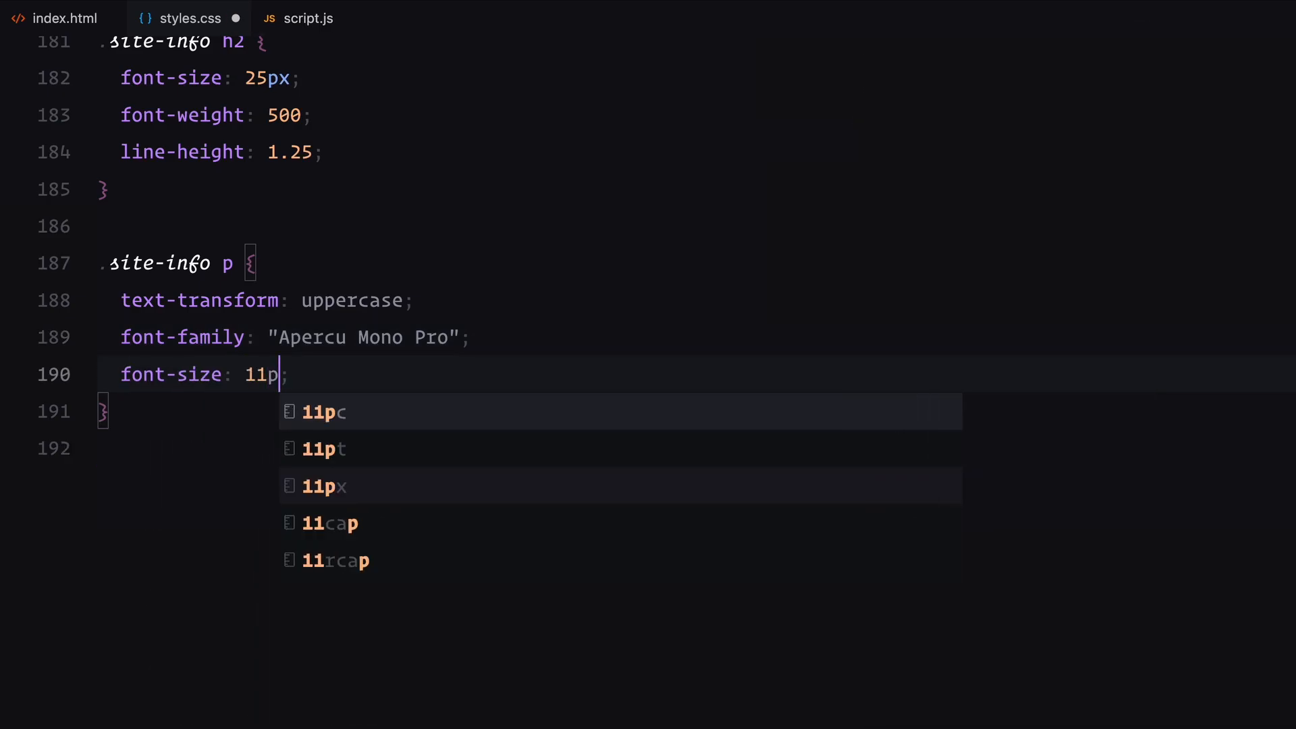
{"action": "type", "text": "x;"}
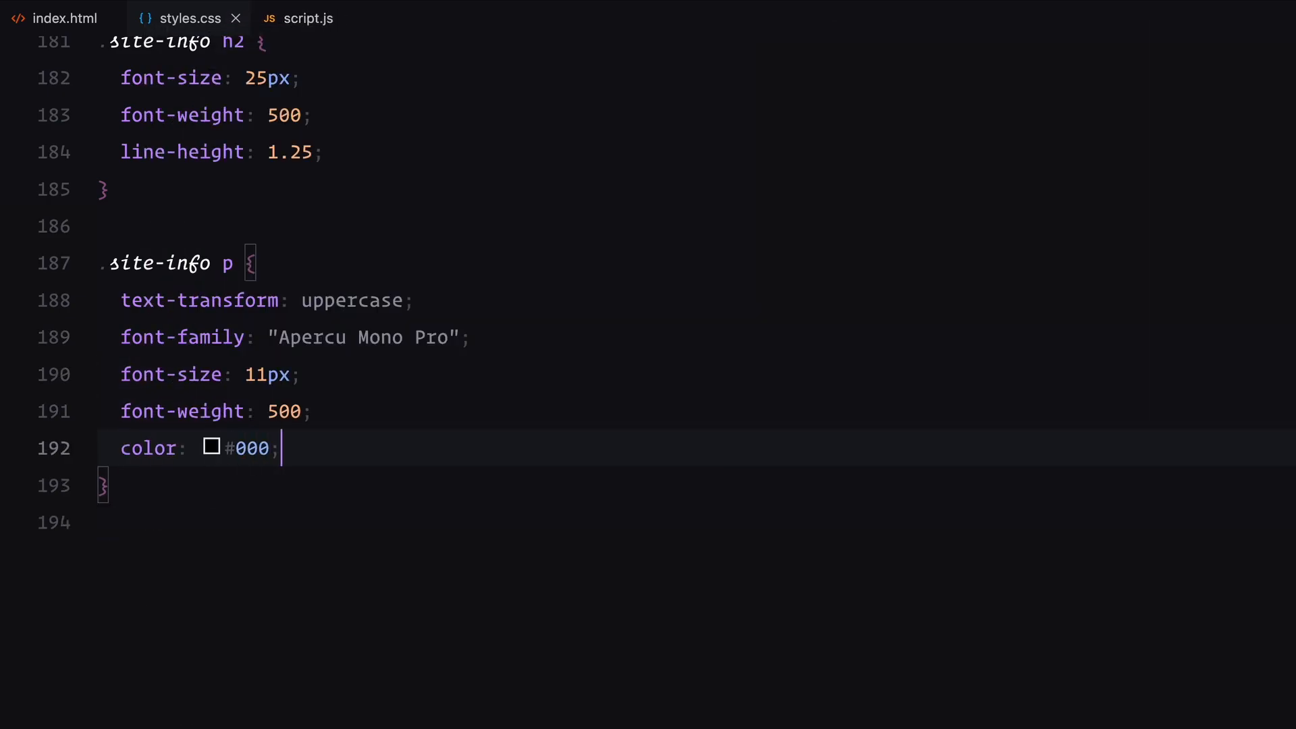
{"action": "type", "text": ".site-info"}
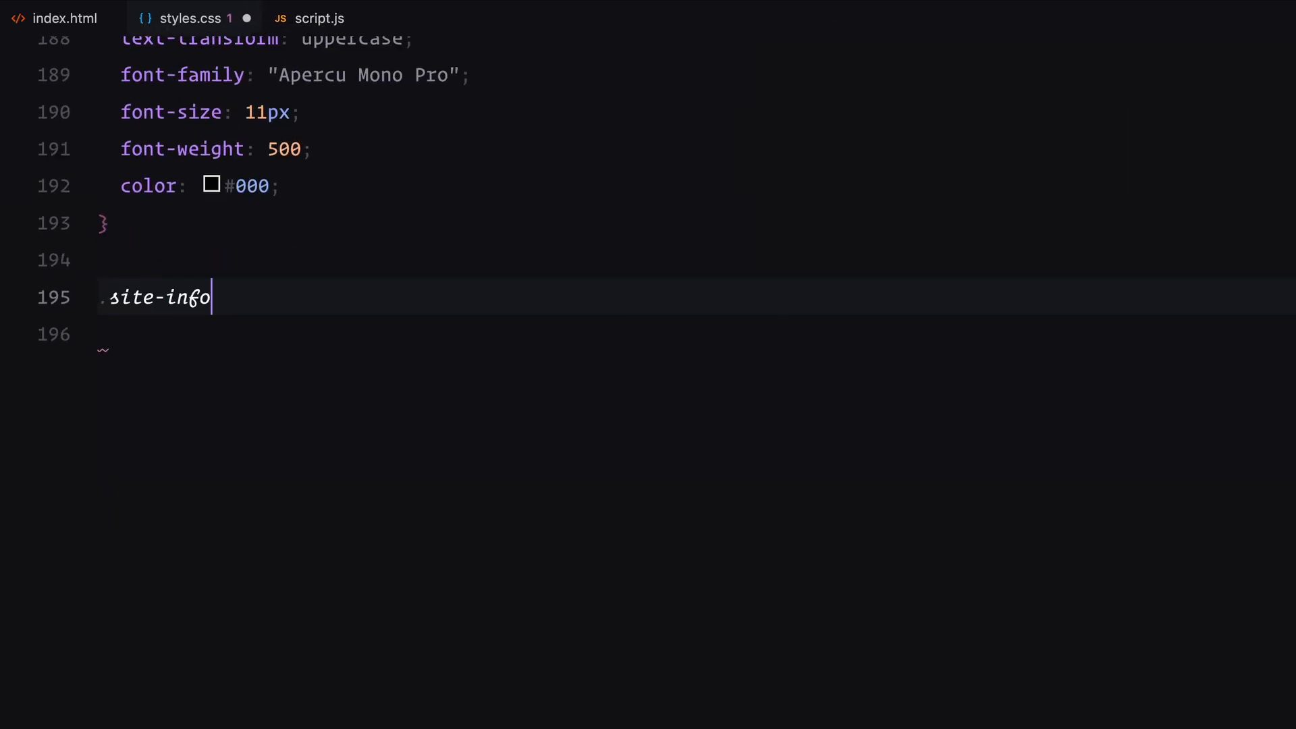
{"action": "type", "text": ".row:nth-child(2) .col:nth-child(2) {"}
{"action": "left_click", "coordinate": [696, 335]}
{"action": "type", "text": "display: flex;"}
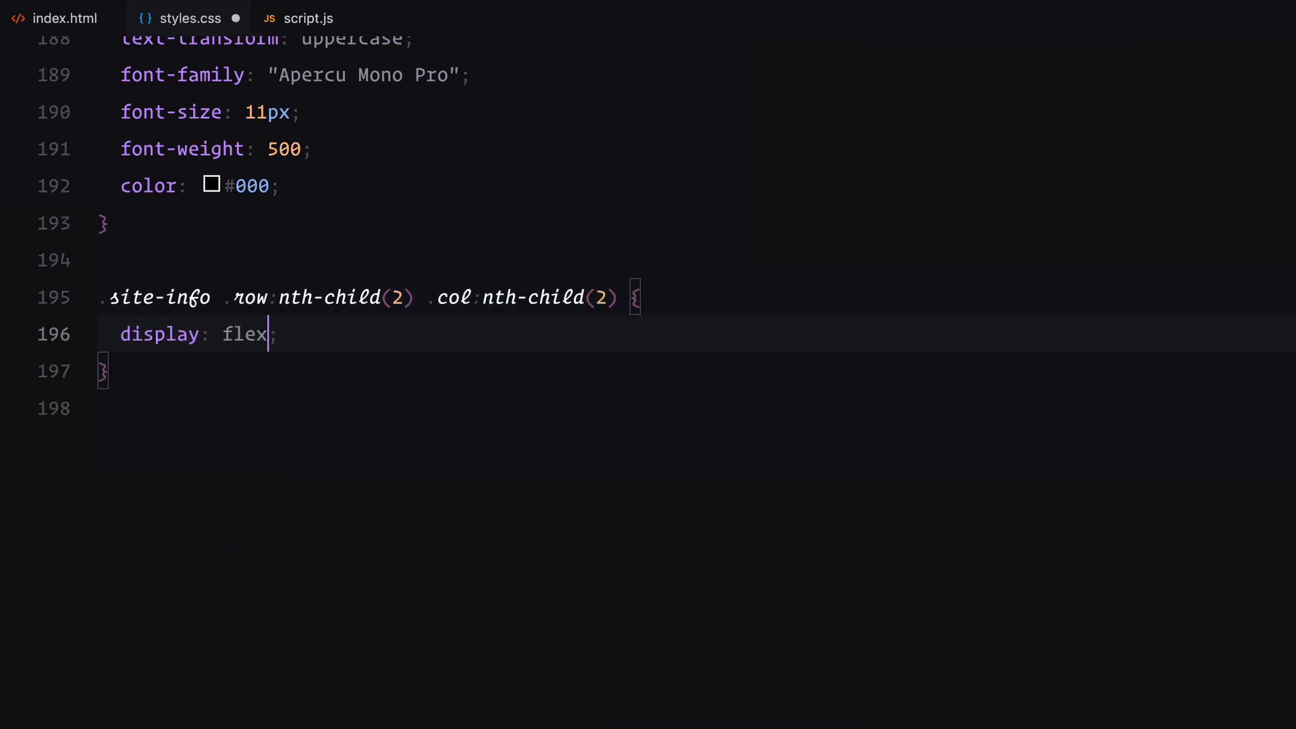
Give .address and .socials a 1.25 line-height
{"action": "type", "text": ".address, .s"}
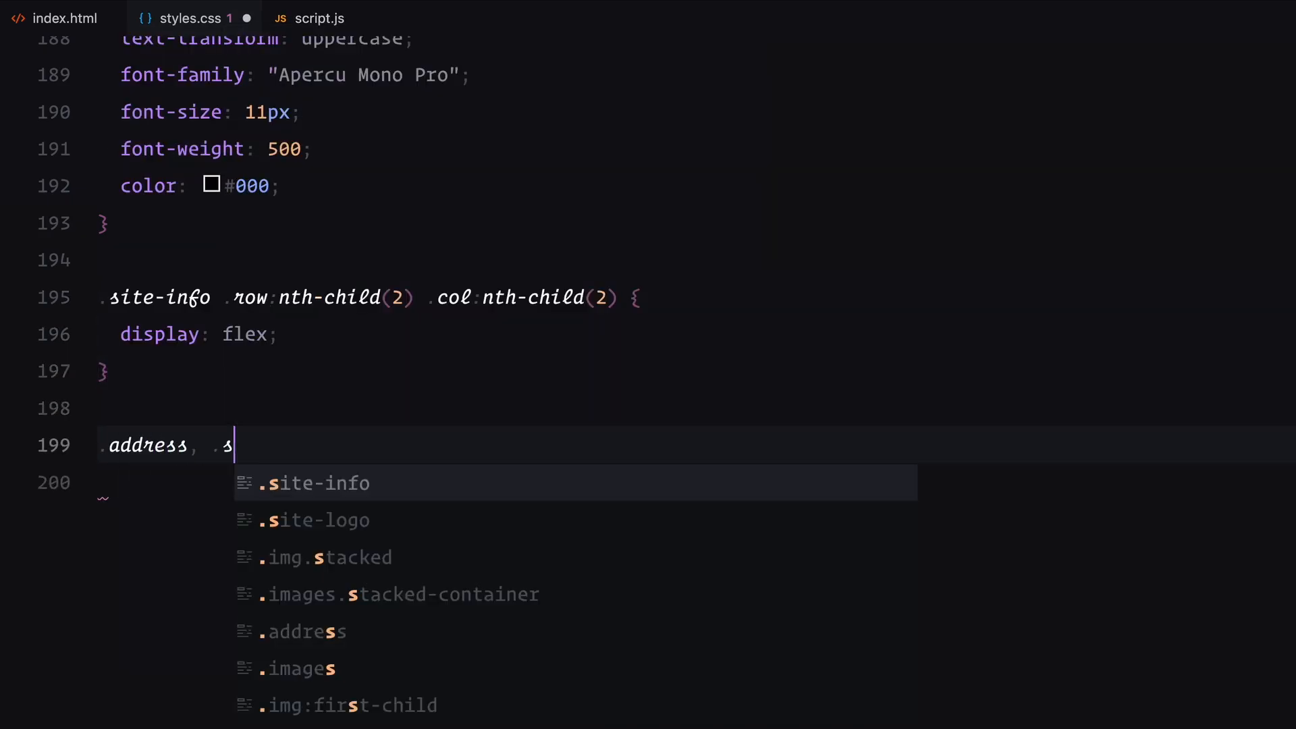
{"action": "type", "text": "ocials {"}
{"action": "type", "text": ".address p, .socials p {"}
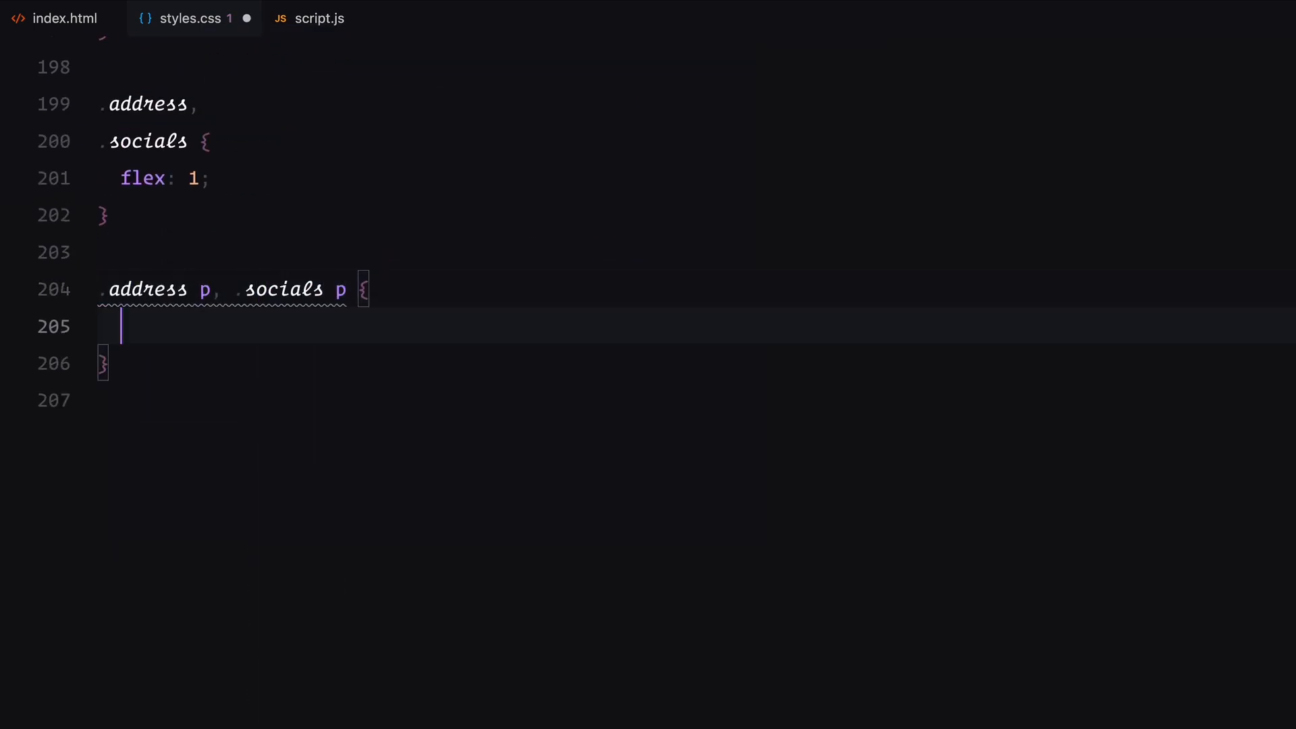
{"action": "type", "text": "line-height: 1.25;"}
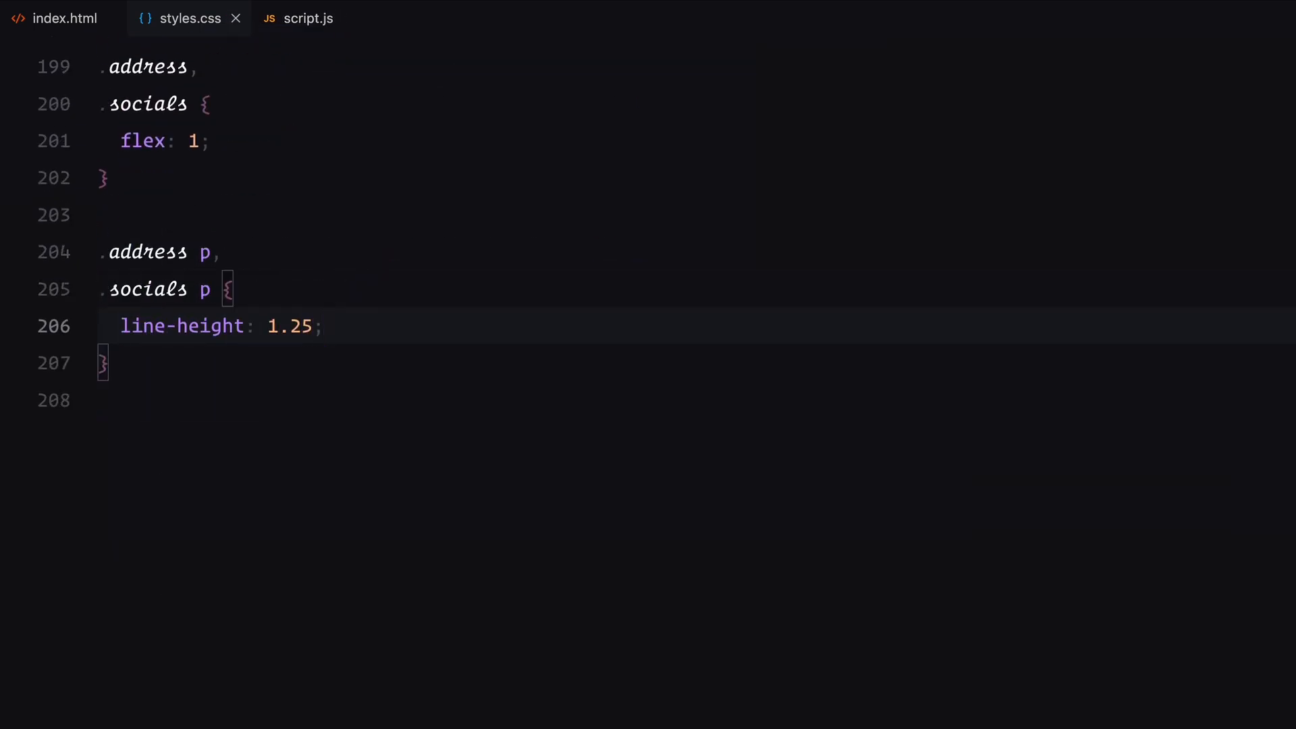
{"action": "key", "text": "enter"}
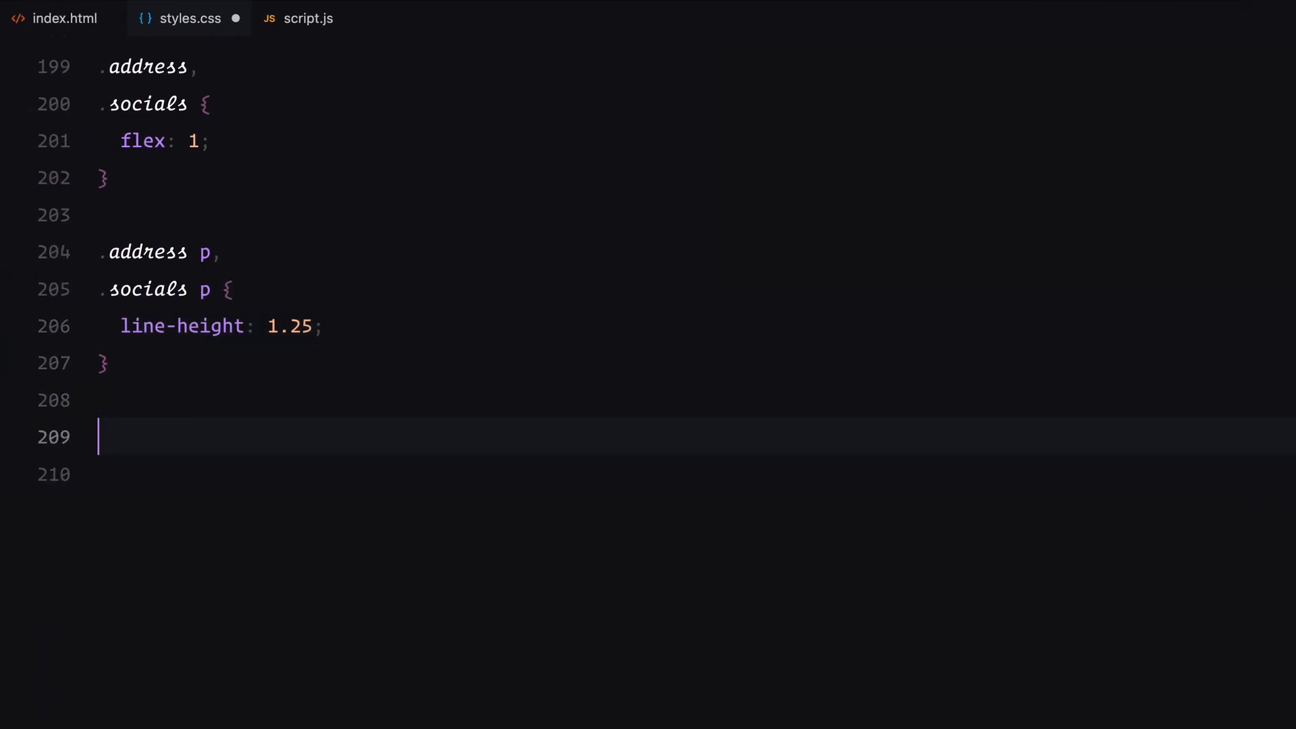
Add .word/.nav-item positioning, .line span masks, and shift .site-info h2 spans down 100%
{"action": "type", "text": ".word, .nav-item"}
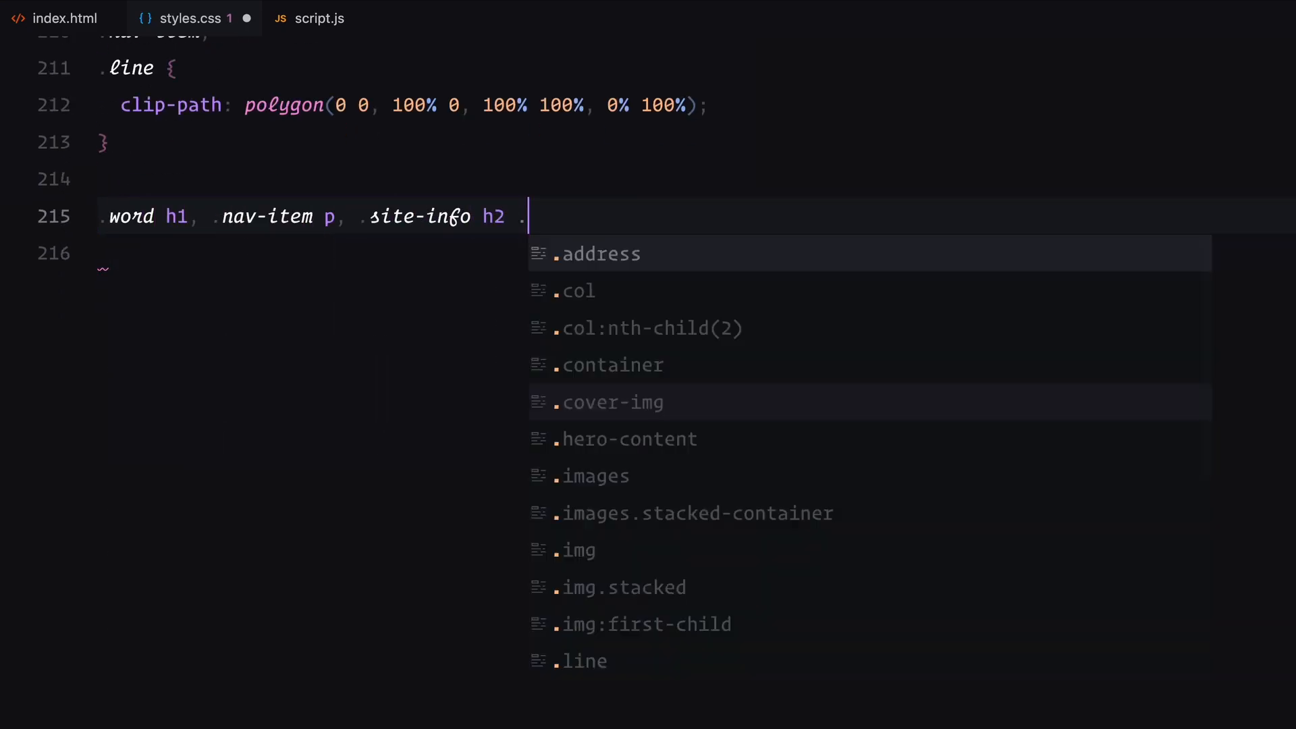
{"action": "type", "text": ".line span, .line p {"}
{"action": "type", "text": "will-change: transform;"}
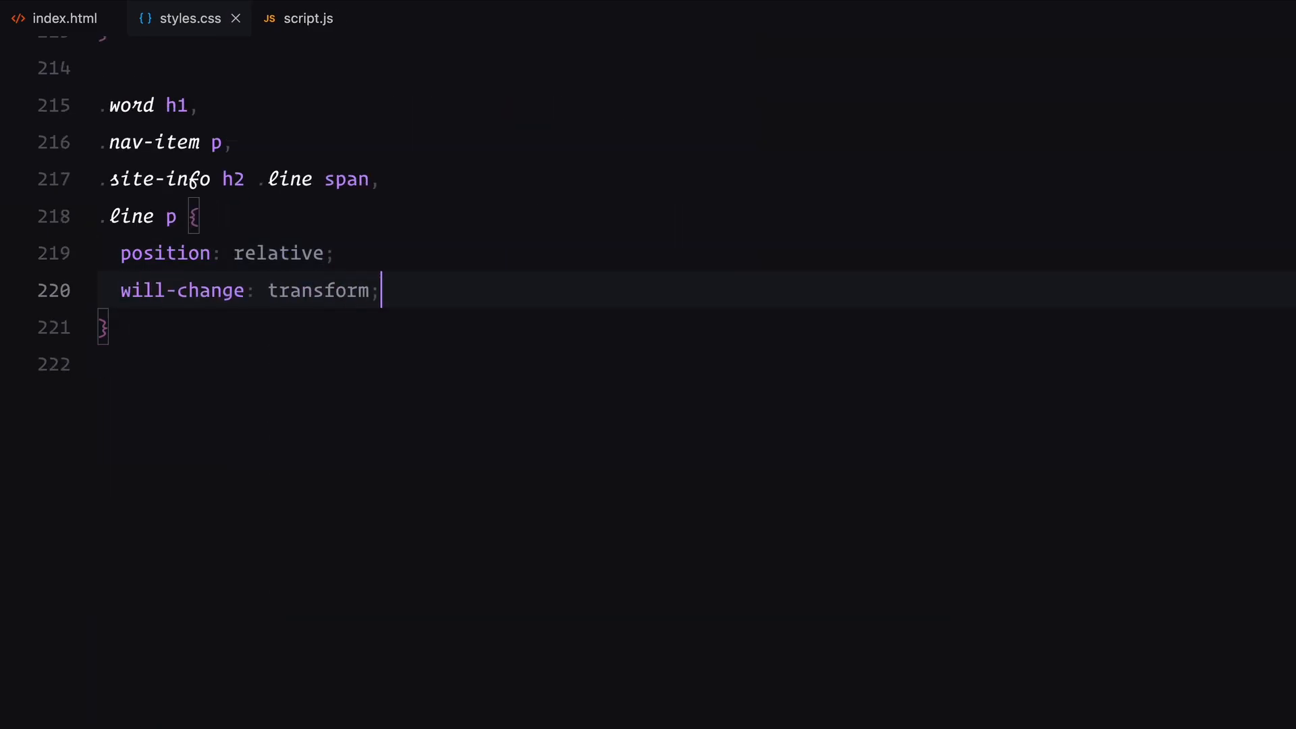
{"action": "type", "text": ".site-info h2 .line span {"}
{"action": "type", "text": "tr"}
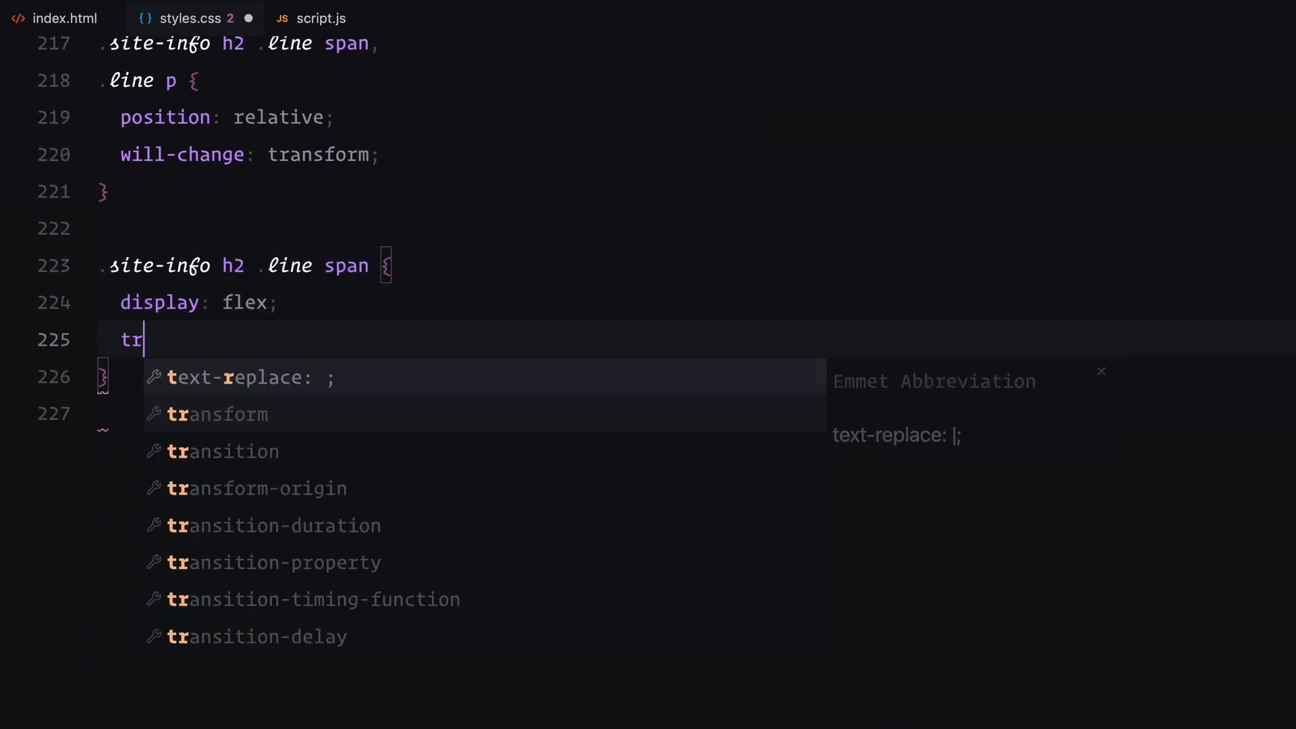
{"action": "type", "text": "ansform: translateY(100%);"}
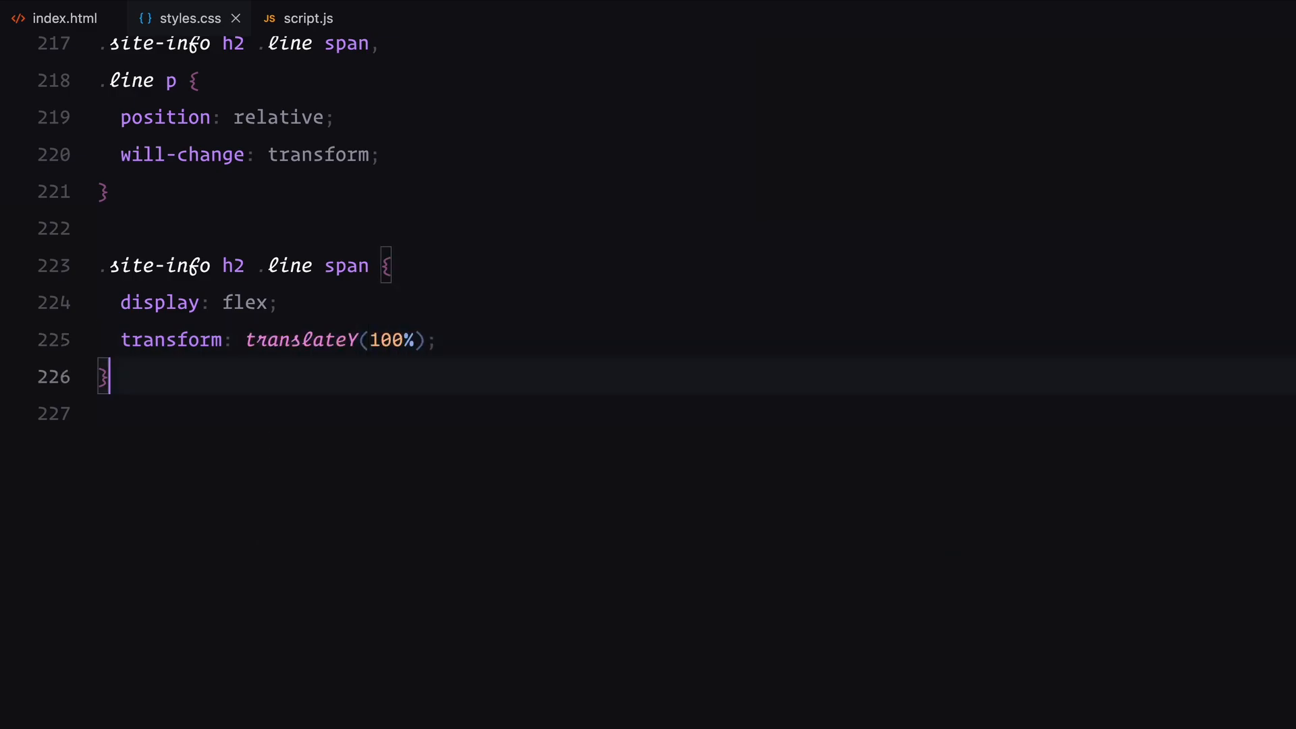
{"action": "type", "text": ".word h1, .nav-item"}
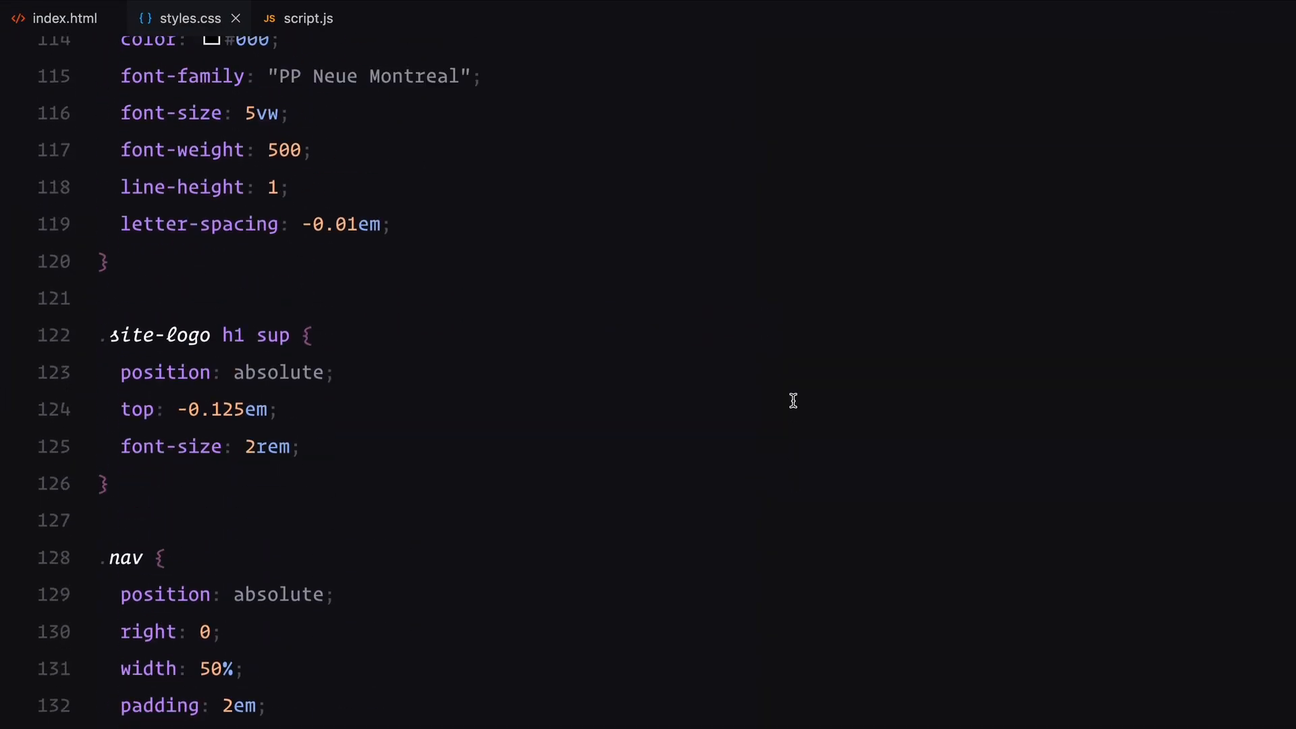
{"action": "scroll", "scroll_direction": "up", "scroll_amount": 3}
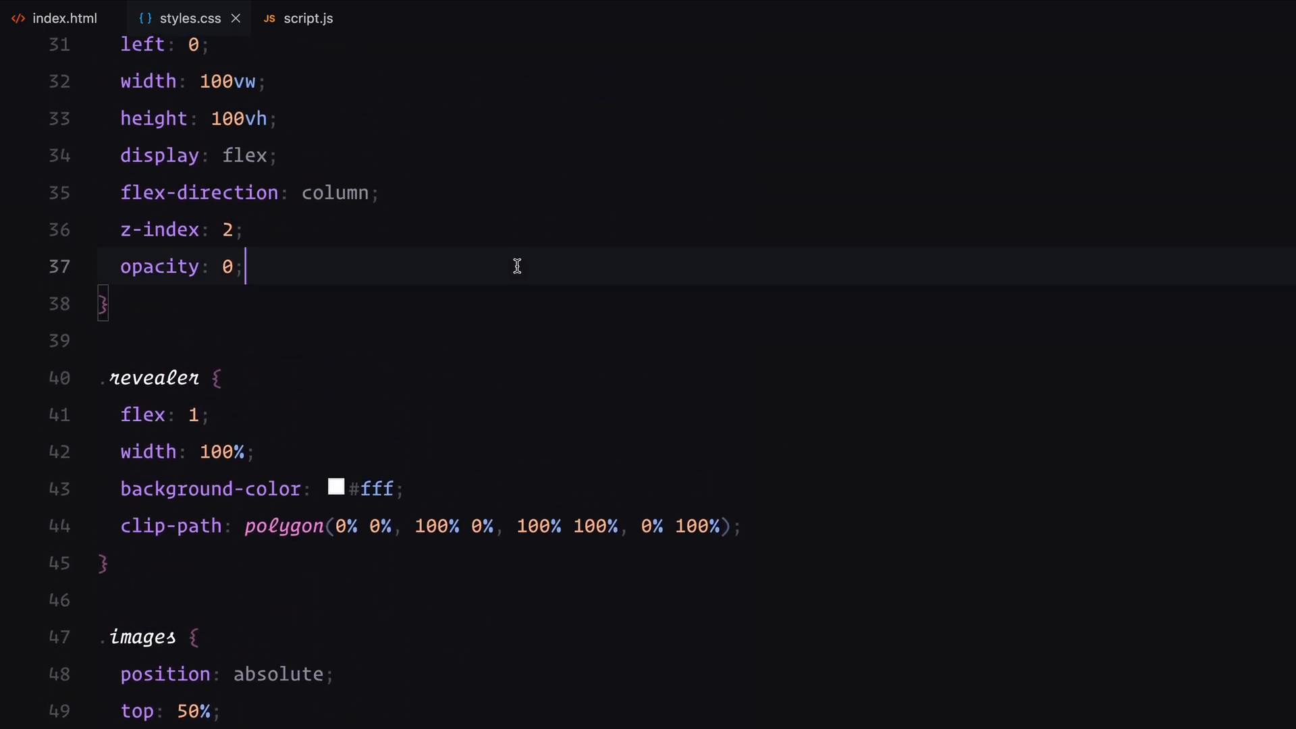
{"action": "left_click", "coordinate": [307, 19]}
{"action": "type", "text": "document.addEventListener(\"DOMContentL"}
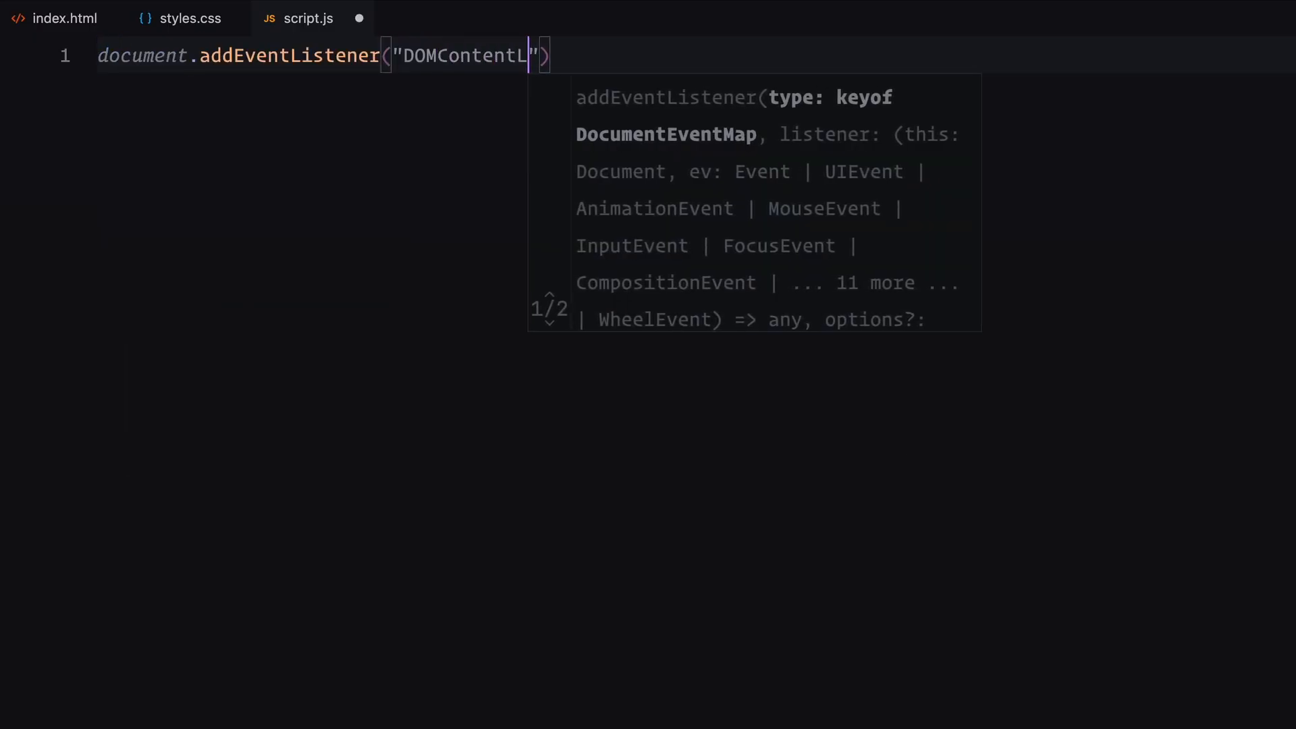
Write the DOMContentLoaded callback with CustomEase.create calls for 'hop' and 'hop2'
{"action": "type", "text": "oaded\", () => )"}
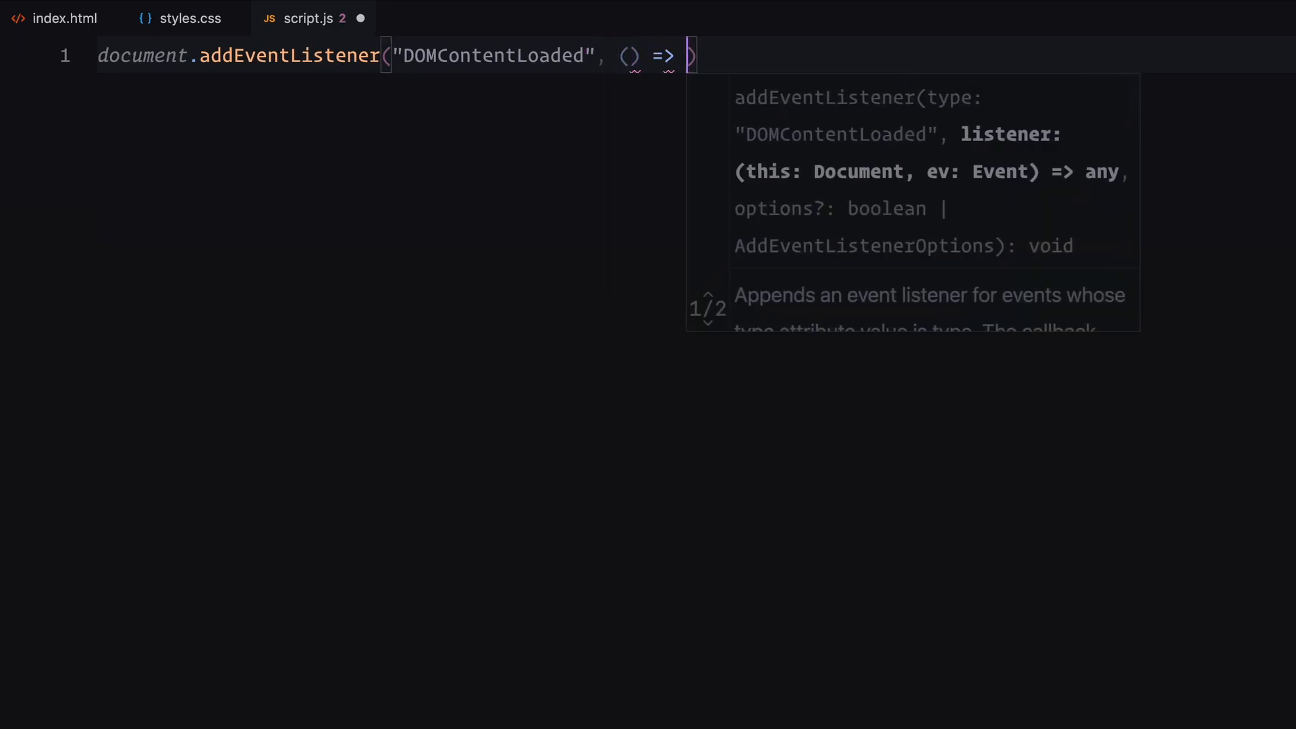
{"action": "type", "text": "{"}
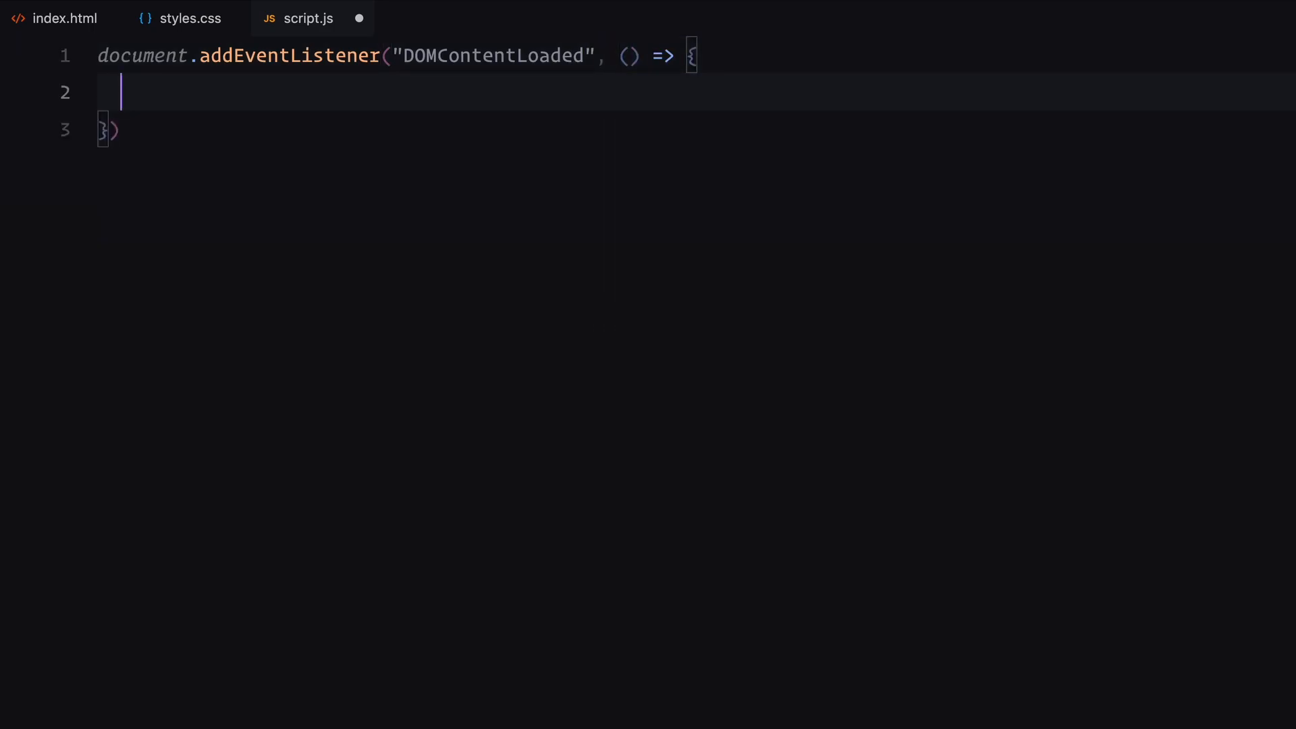
{"action": "type", "text": "CustomEase.create("}
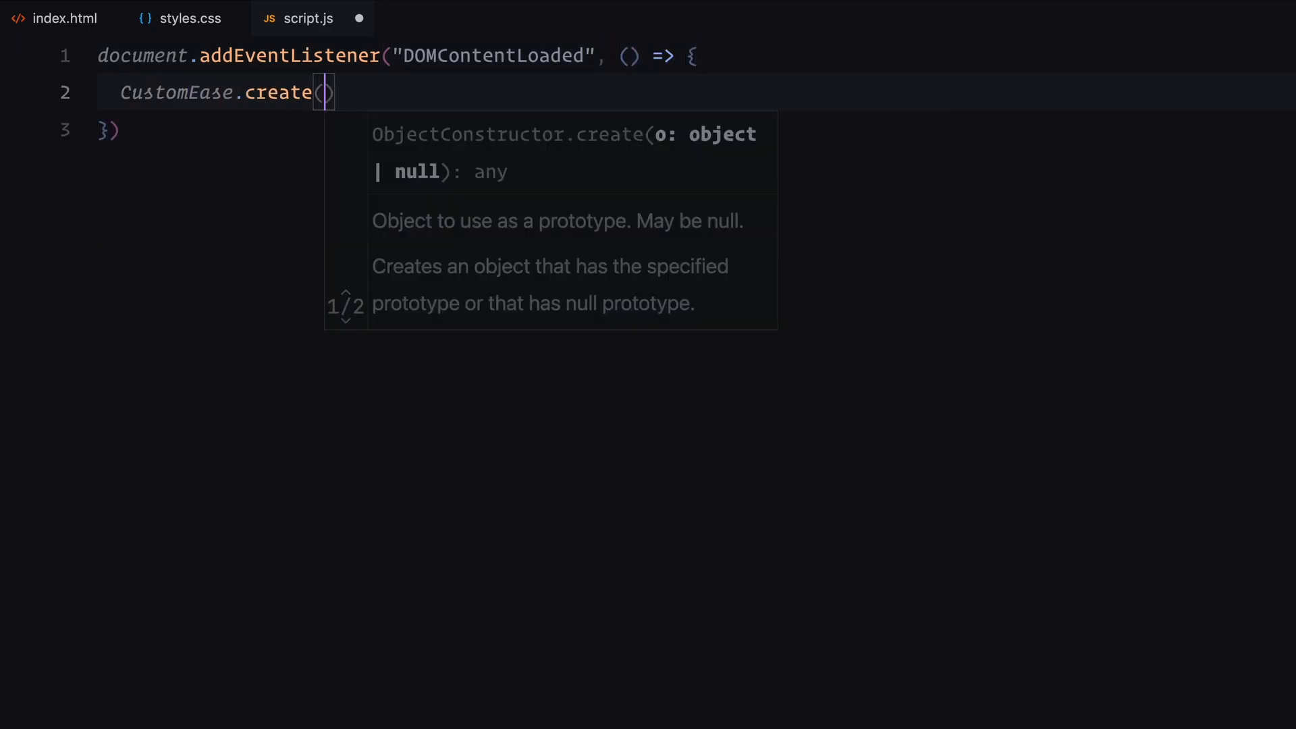
{"action": "type", "text": "\"hop\","}
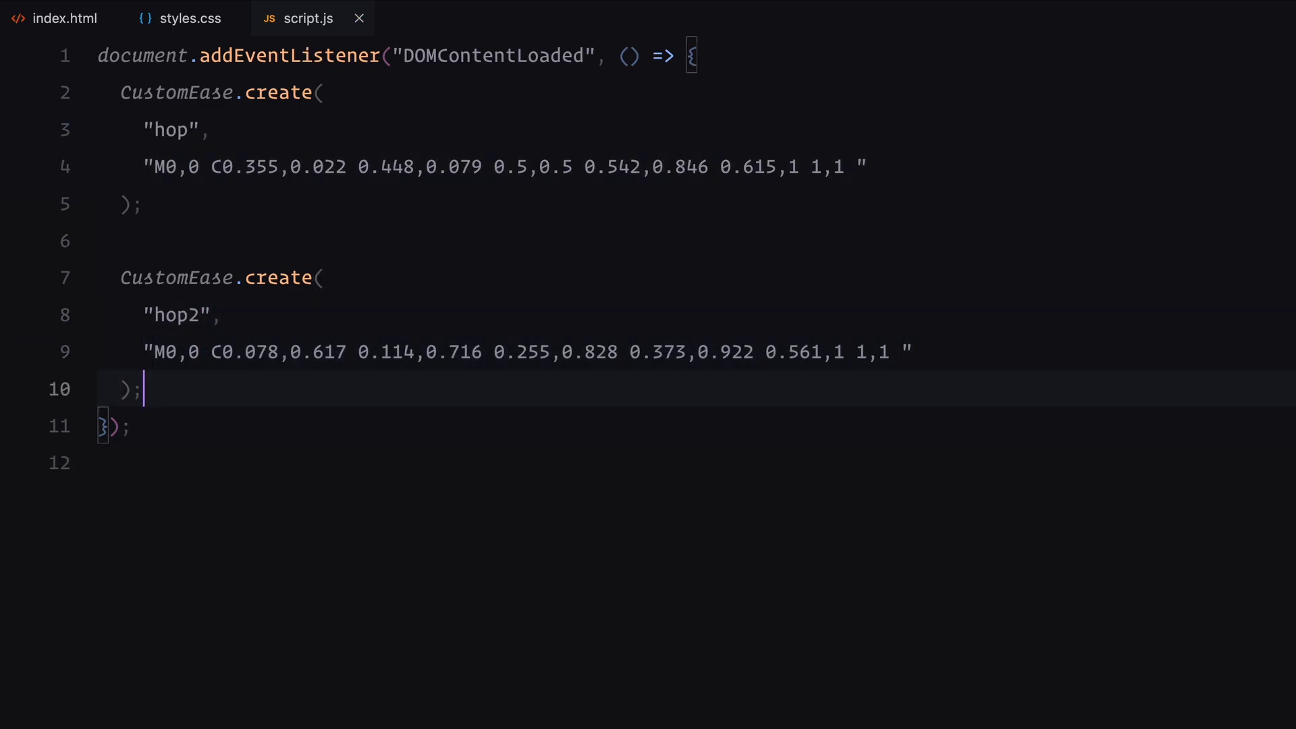
{"action": "key", "text": "Enter"}
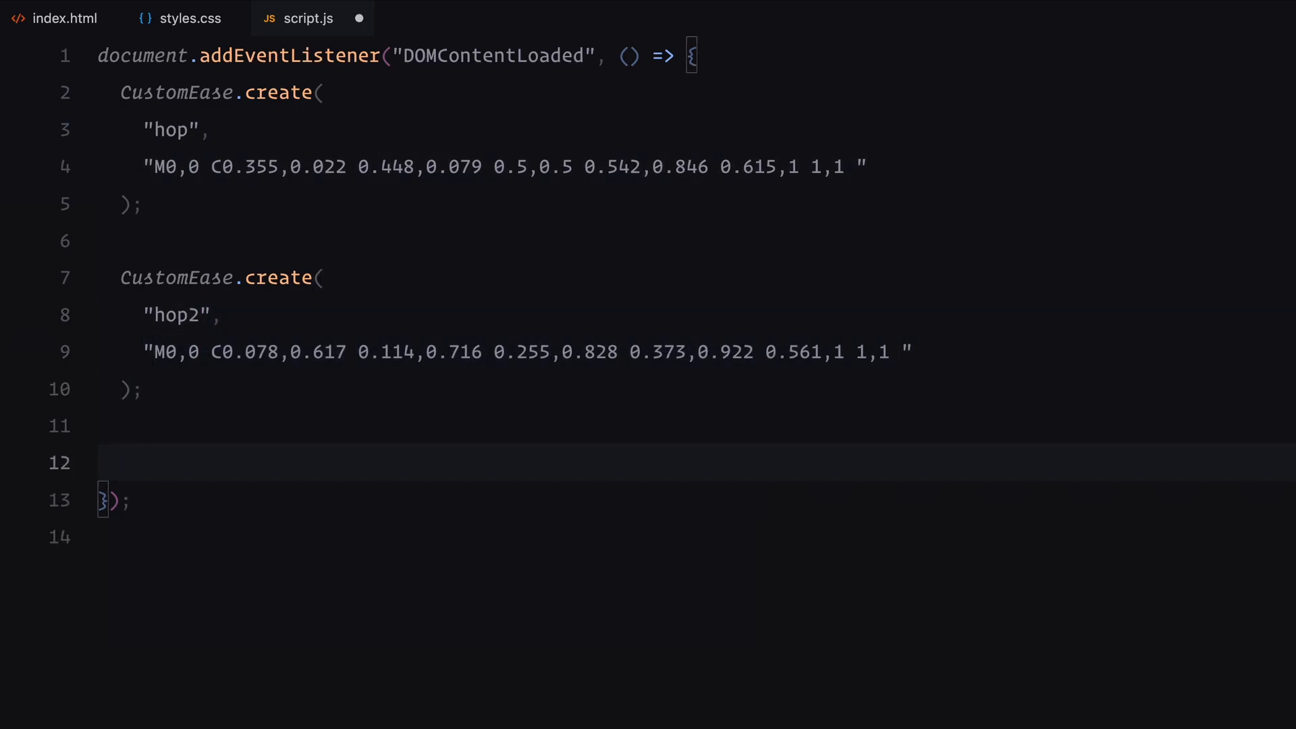
Split the .site-info h2 into lines with SplitText as splitH2
{"action": "type", "text": "const split"}
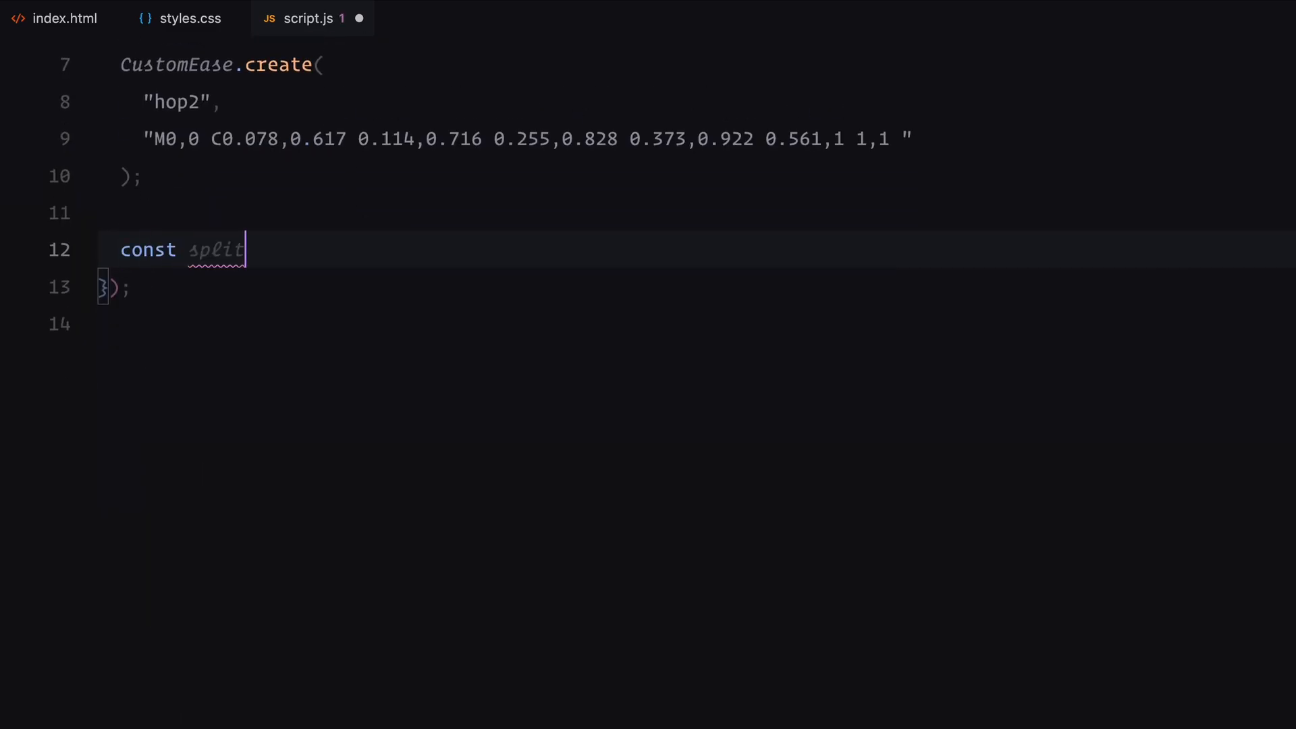
{"action": "type", "text": "H2 = new SplitType(\".site-"}
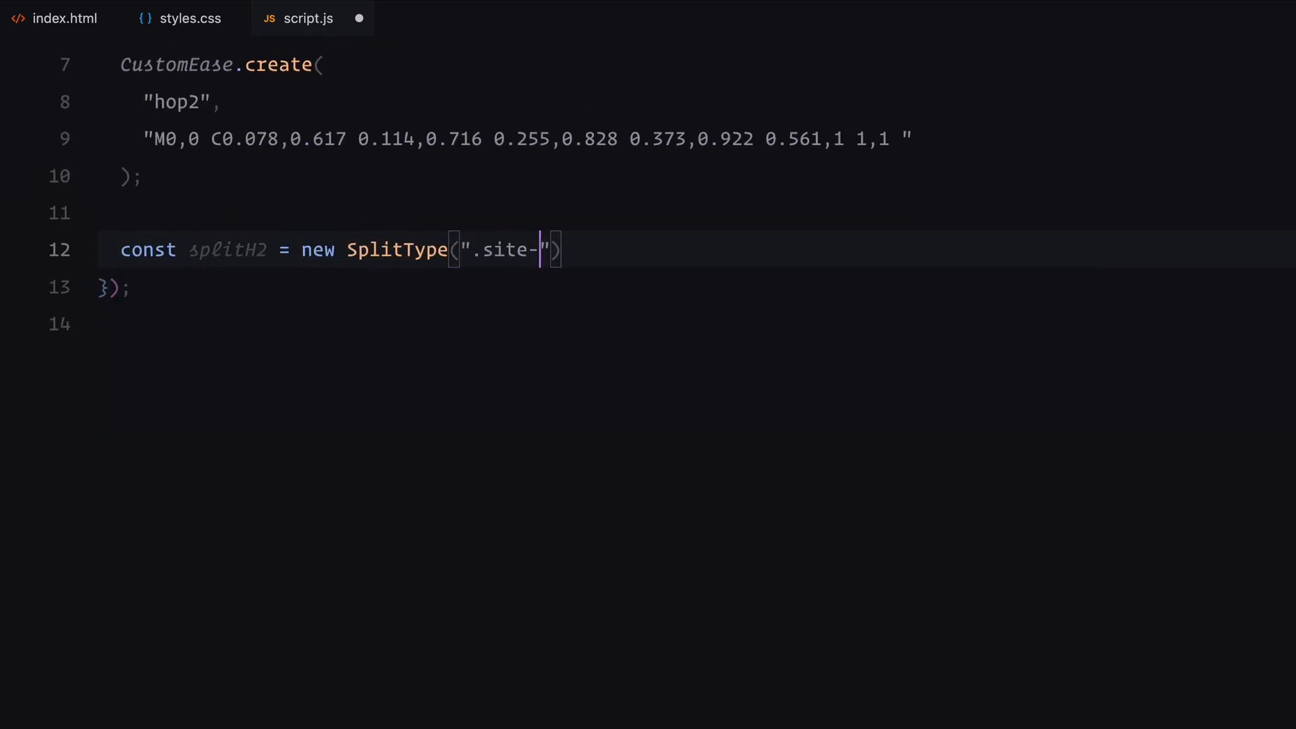
{"action": "type", "text": "info h2\", {"}
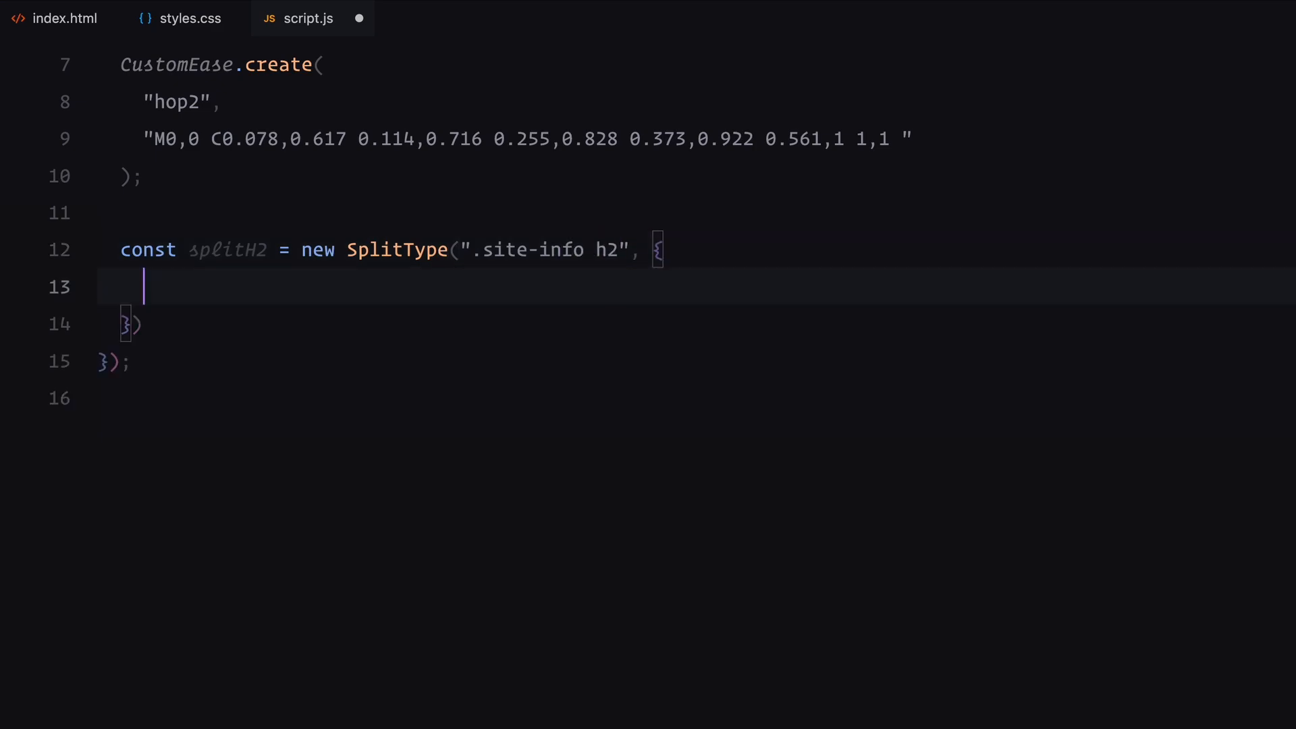
{"action": "type", "text": "types: \"lines\","}
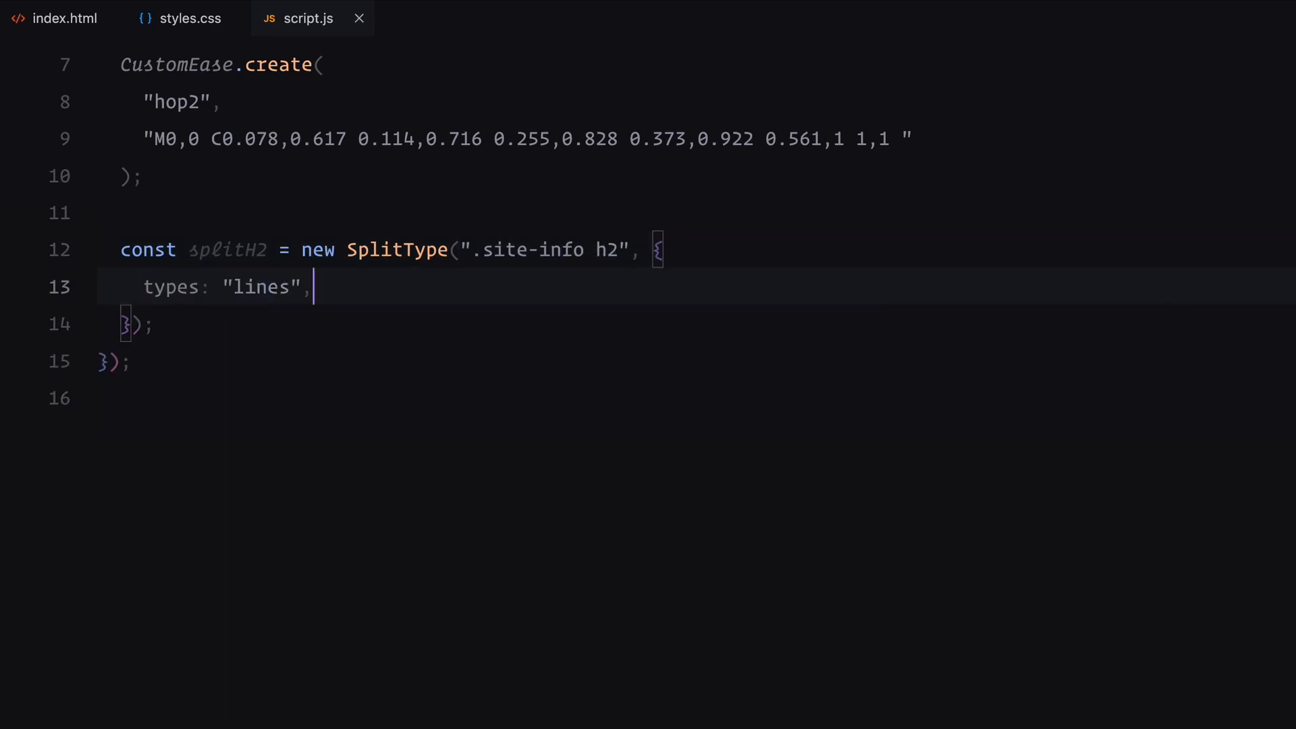
Loop over splitH2.lines, storing each line's text and creating a line-classed wrapper div
{"action": "type", "text": "splitH2"}
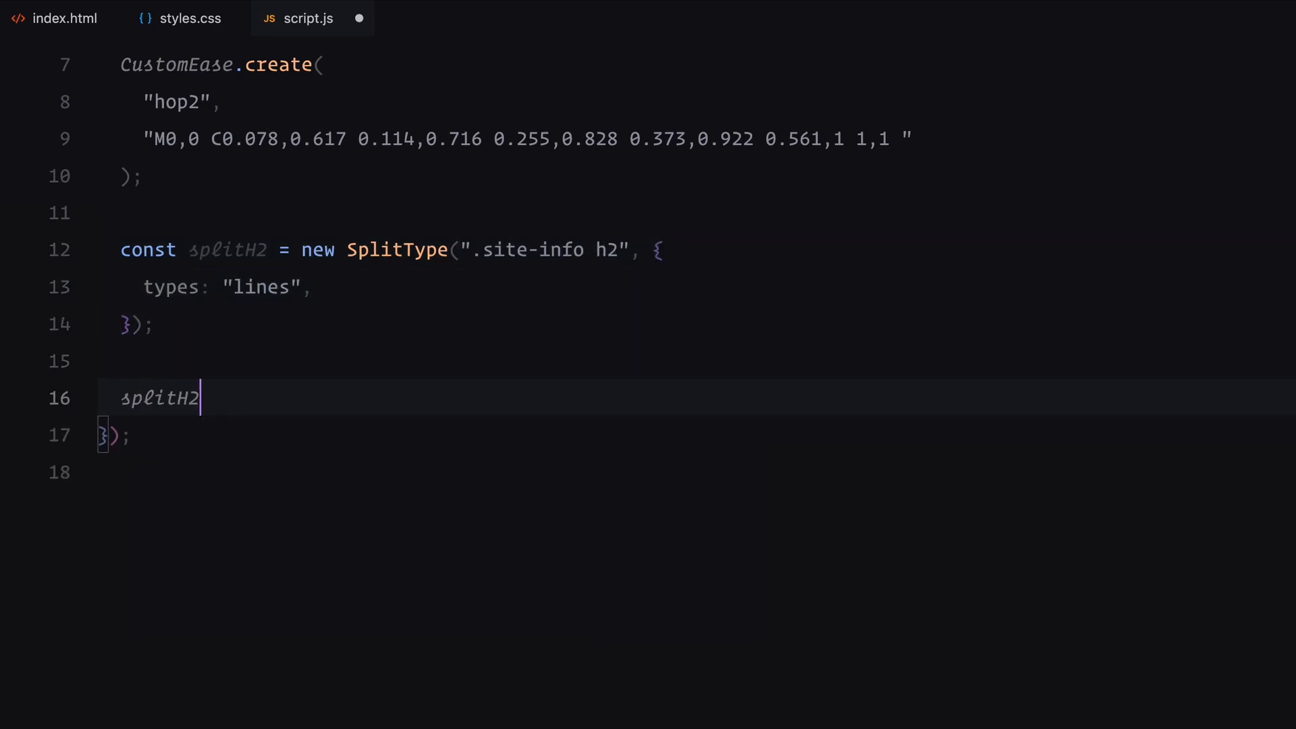
{"action": "type", "text": ".lines.forEach((line) => {"}
{"action": "type", "text": "const text"}
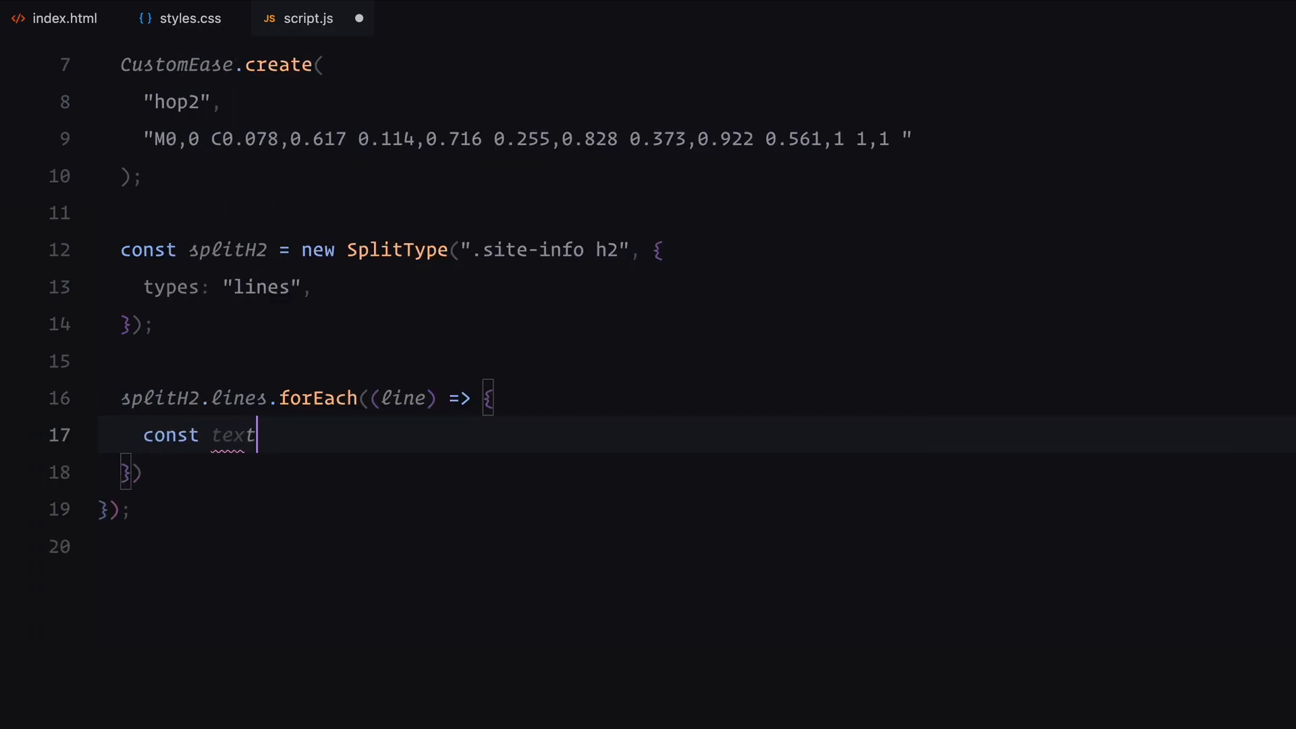
{"action": "type", "text": "= line.textContent;"}
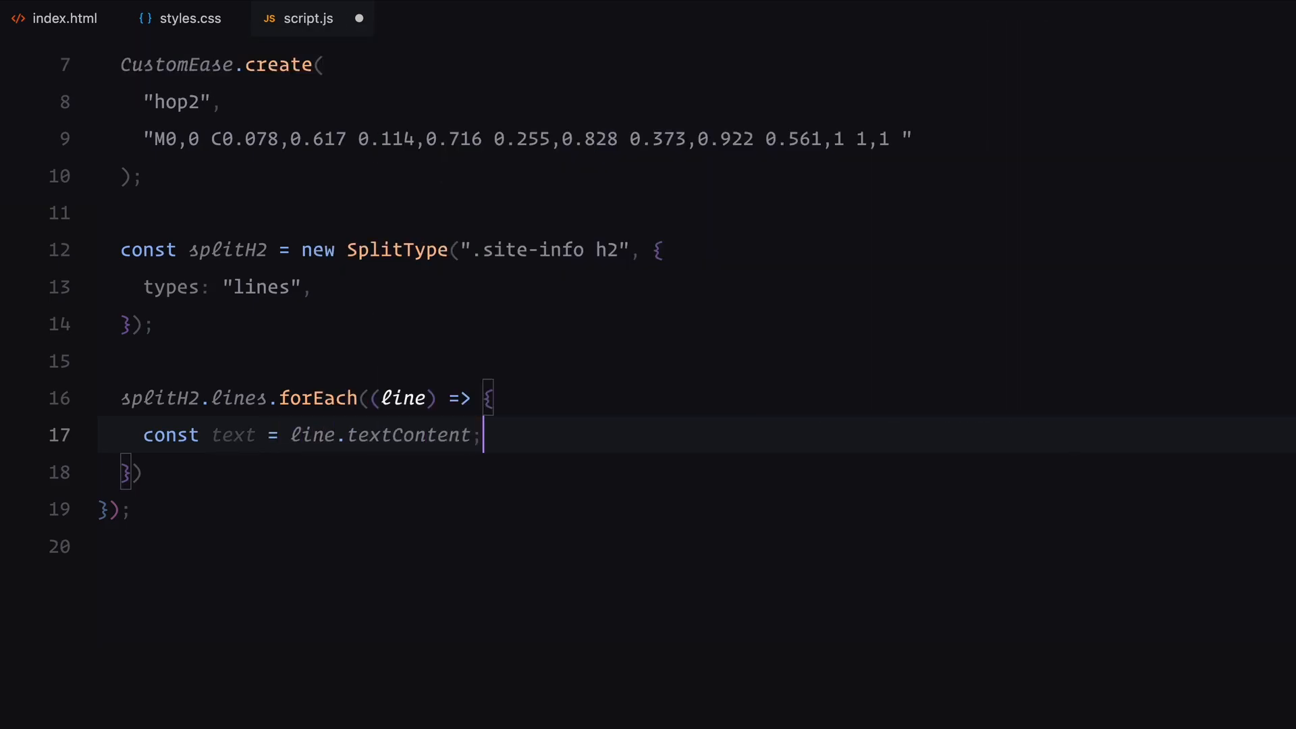
{"action": "type", "text": "const wrapper"}
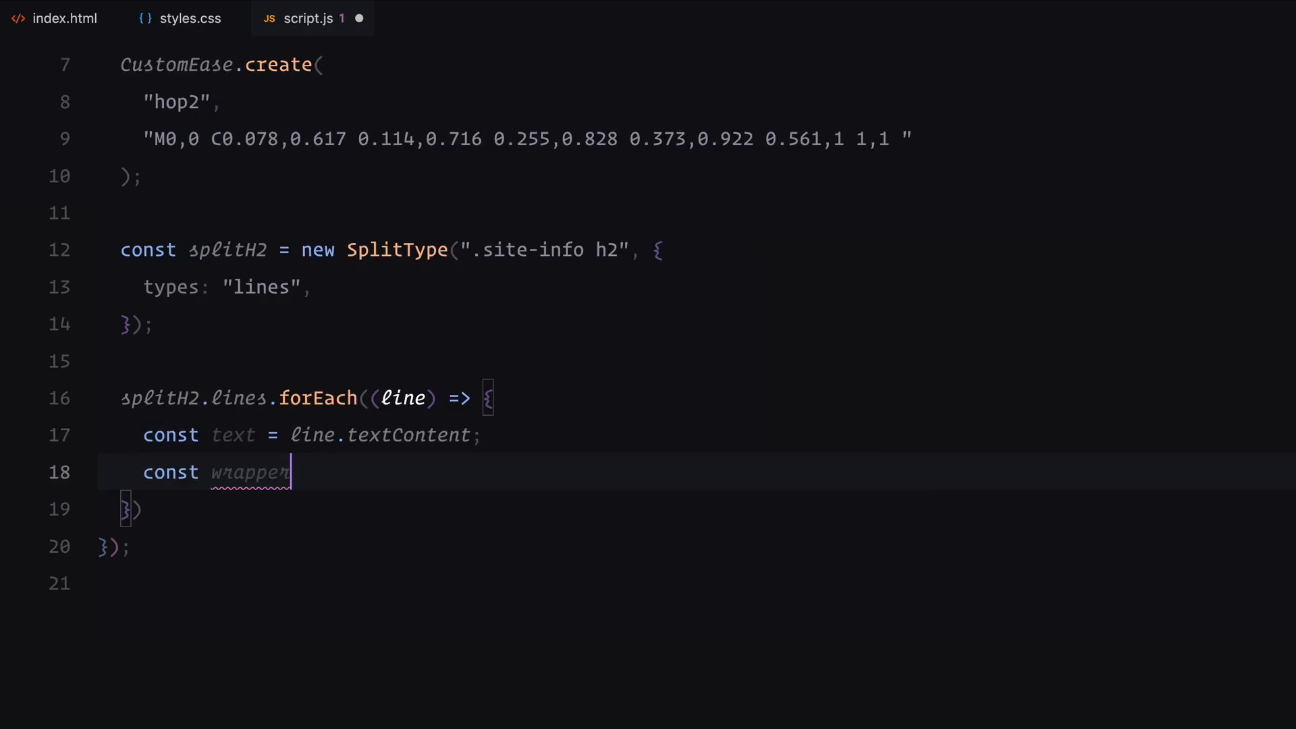
{"action": "type", "text": "= document.createElement(\"div\");"}
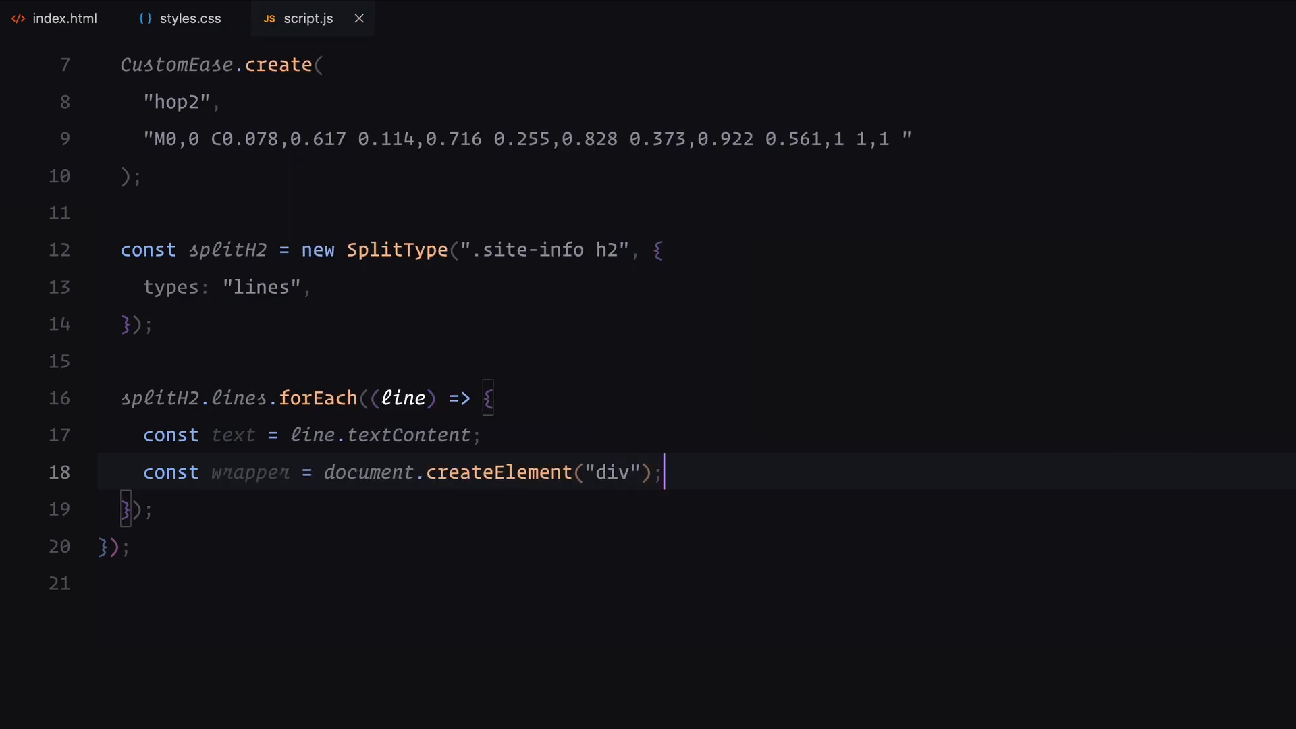
{"action": "type", "text": "wrapper.className = \"line\";"}
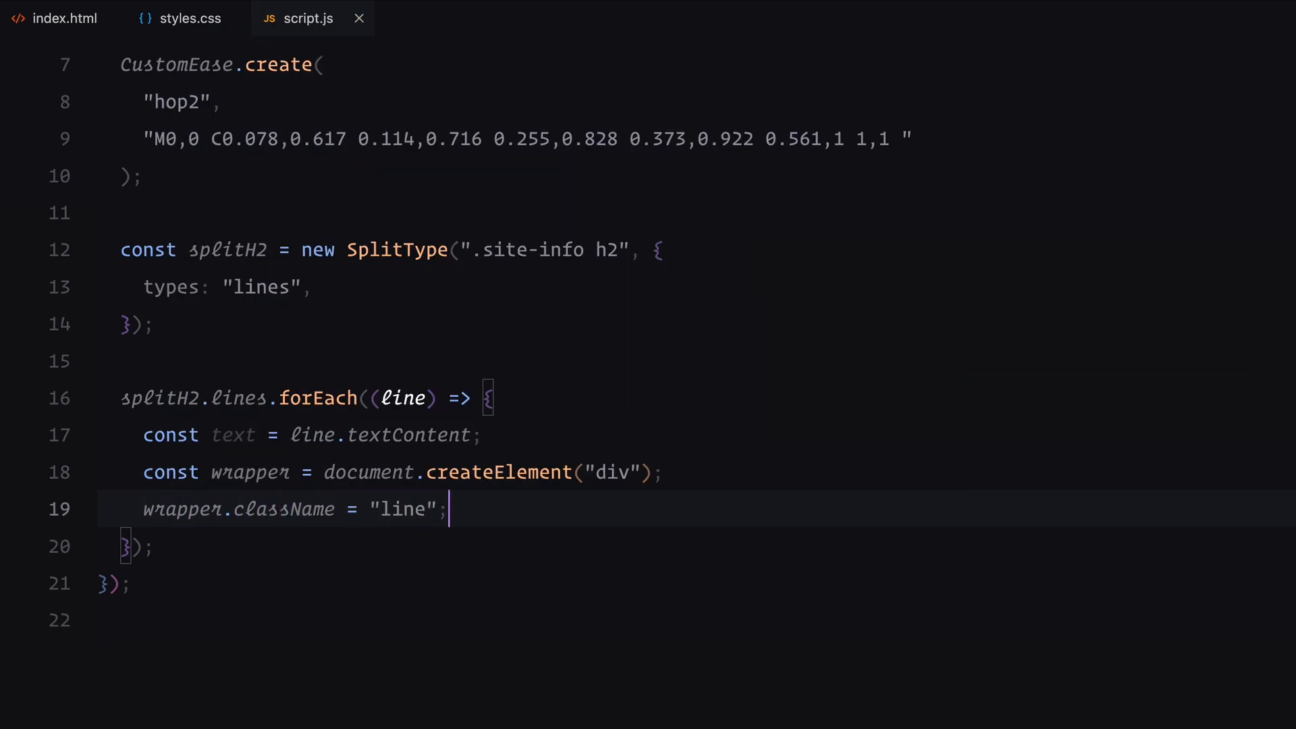
Create a span holding the text, append it, and replaceChild the original line with the wrapper
{"action": "type", "text": "const span ="}
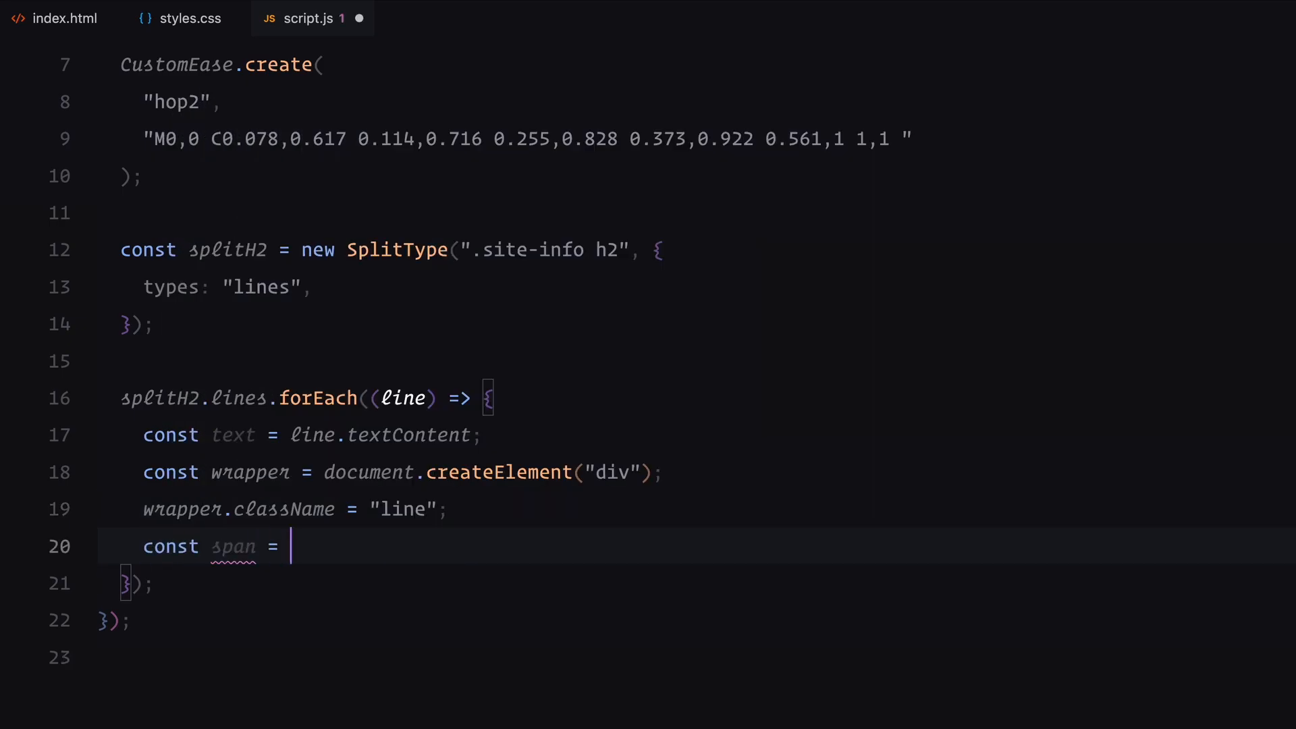
{"action": "type", "text": "document.cre"}
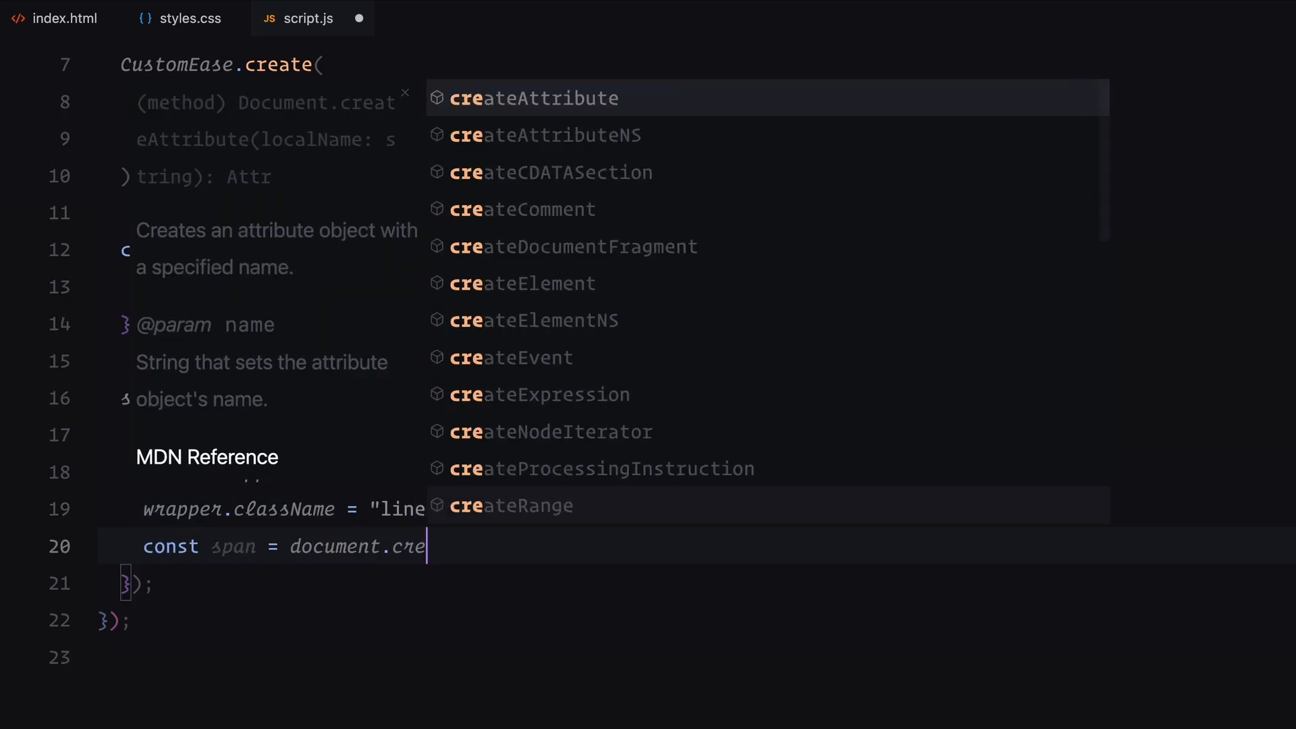
{"action": "type", "text": "Element(\"span\");"}
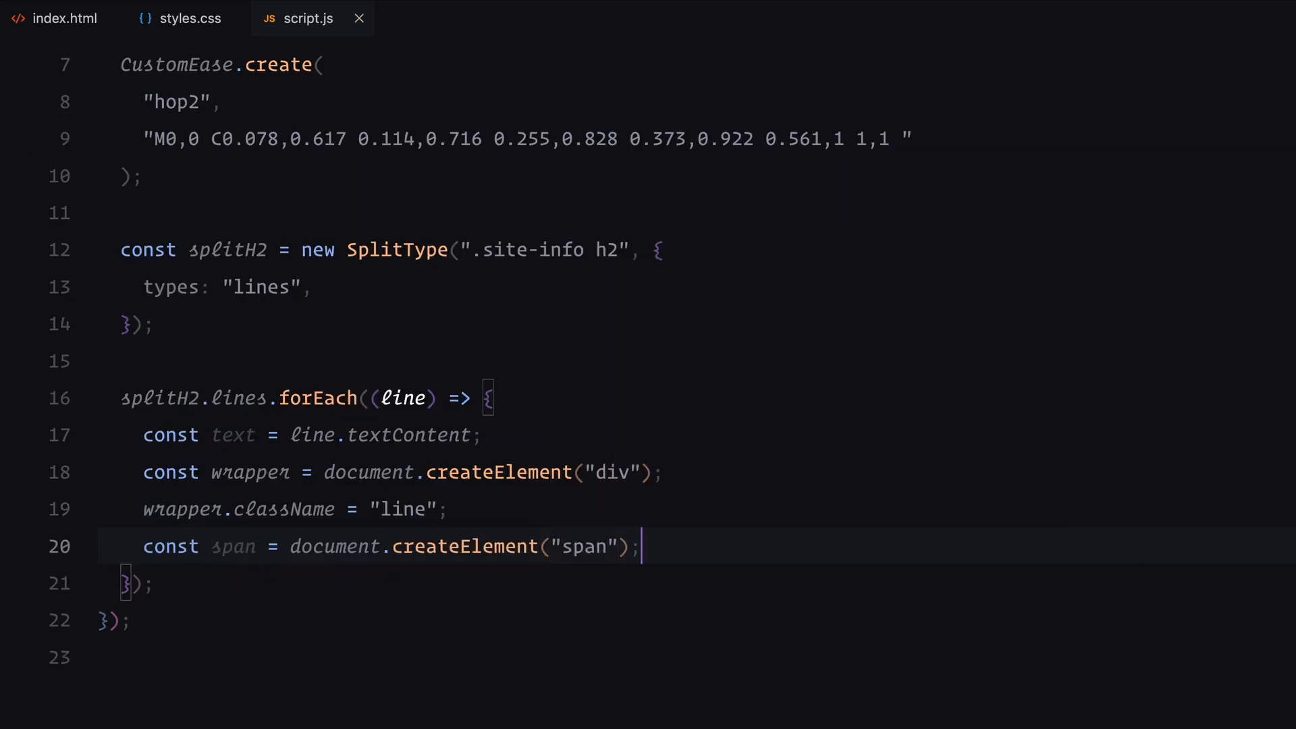
{"action": "type", "text": "span"}
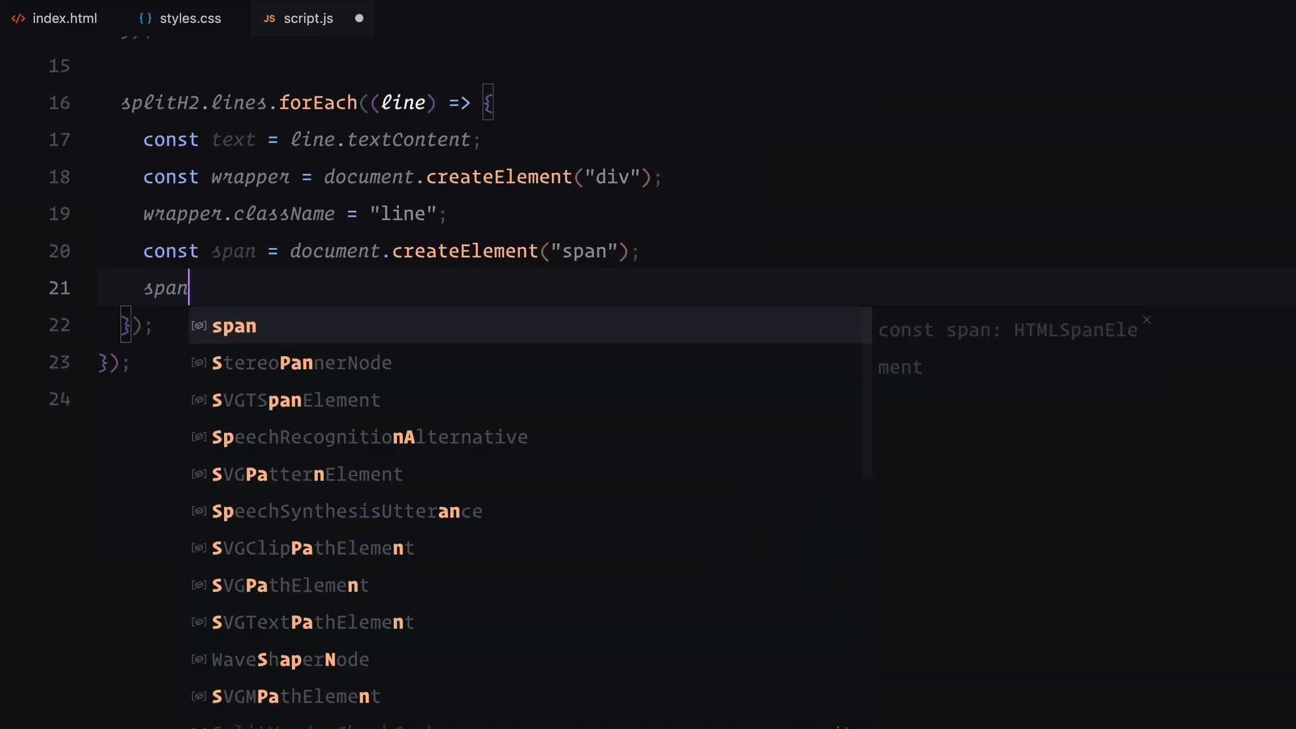
{"action": "type", "text": ".textContent = text;"}
{"action": "type", "text": "wrapper."}
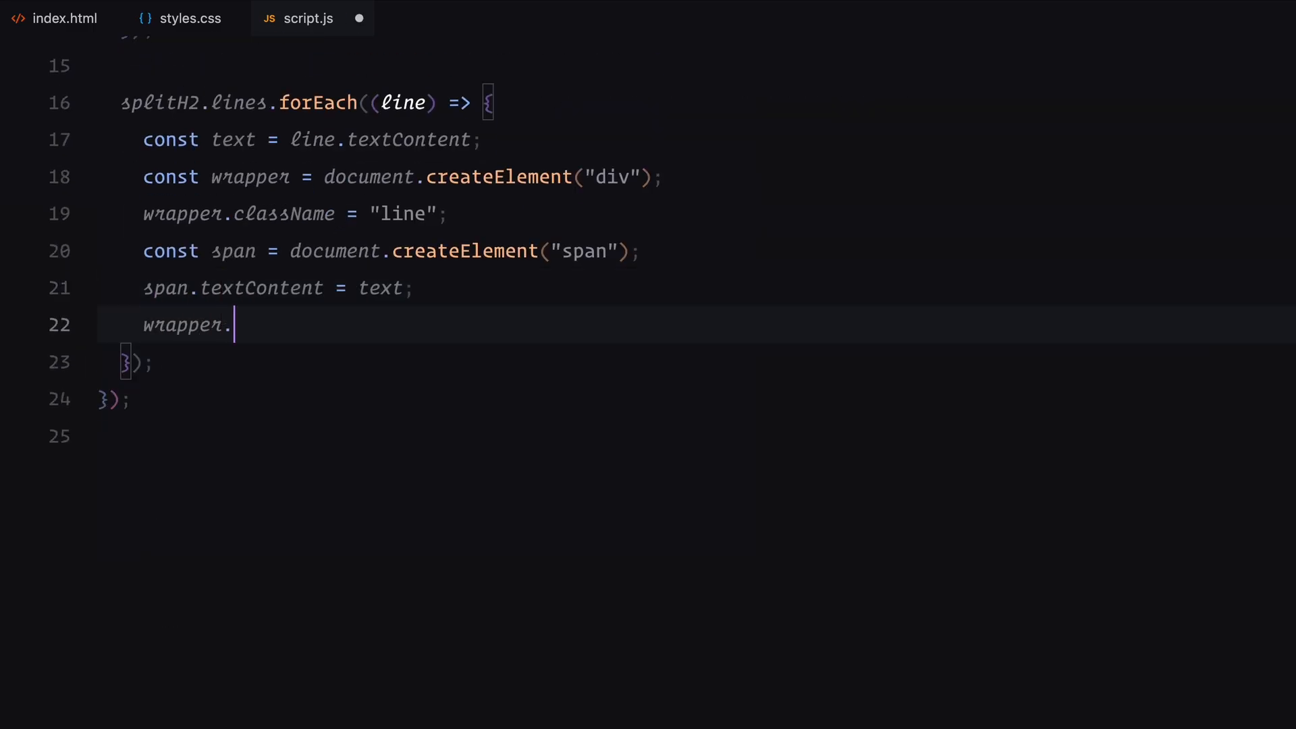
{"action": "type", "text": "appendChild(span);"}
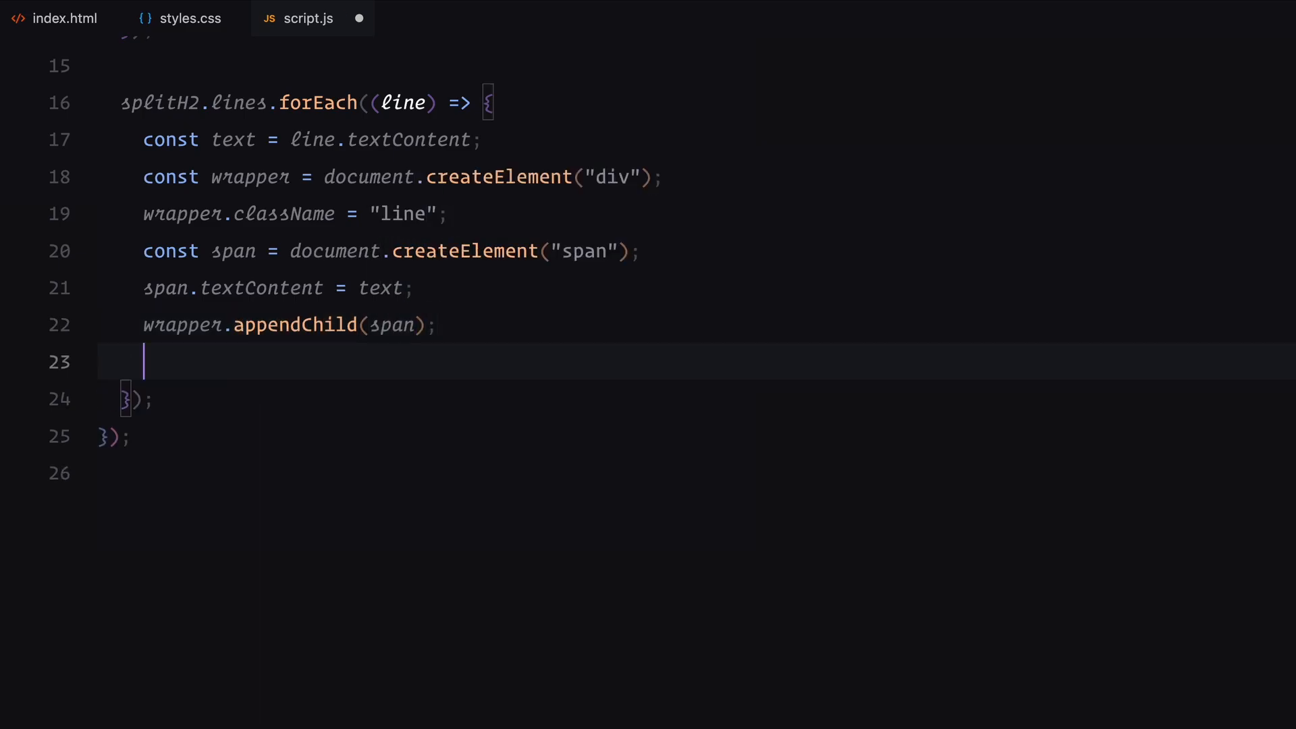
{"action": "type", "text": "line.parentNode"}
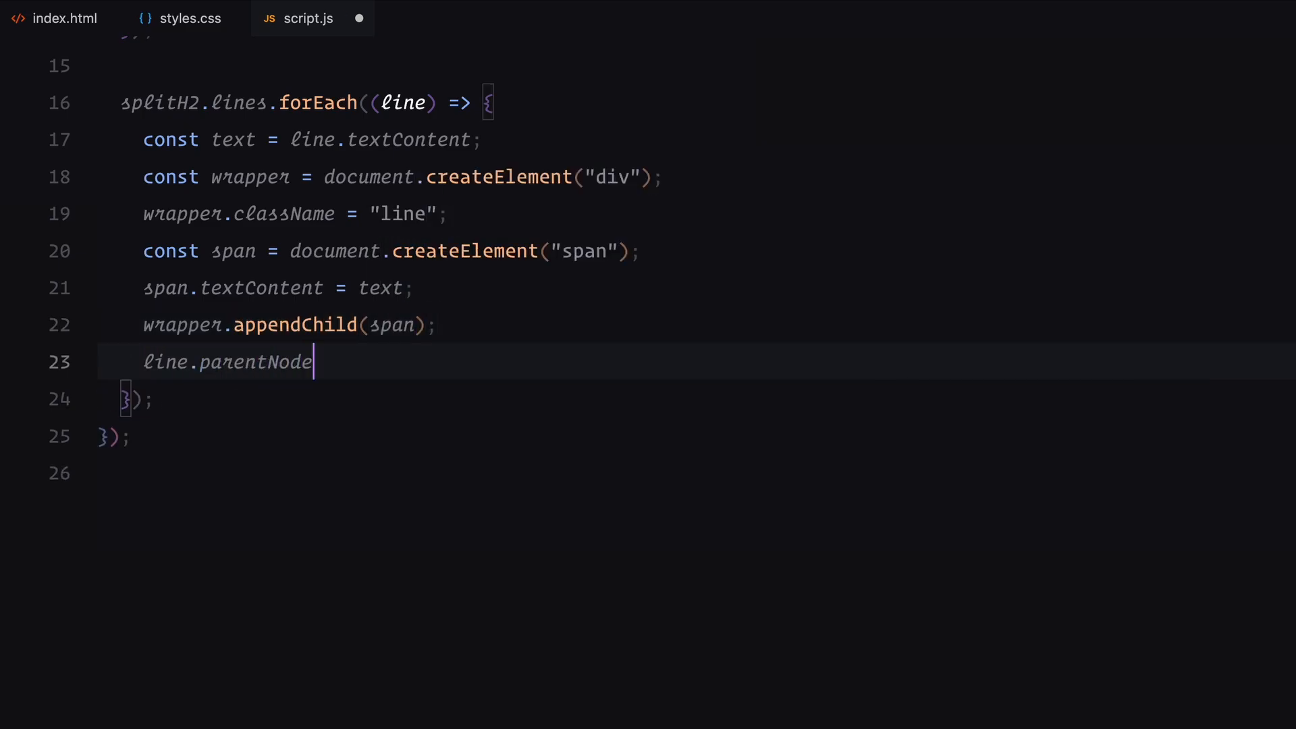
{"action": "type", "text": ".replaceChild(wrapper, line);"}
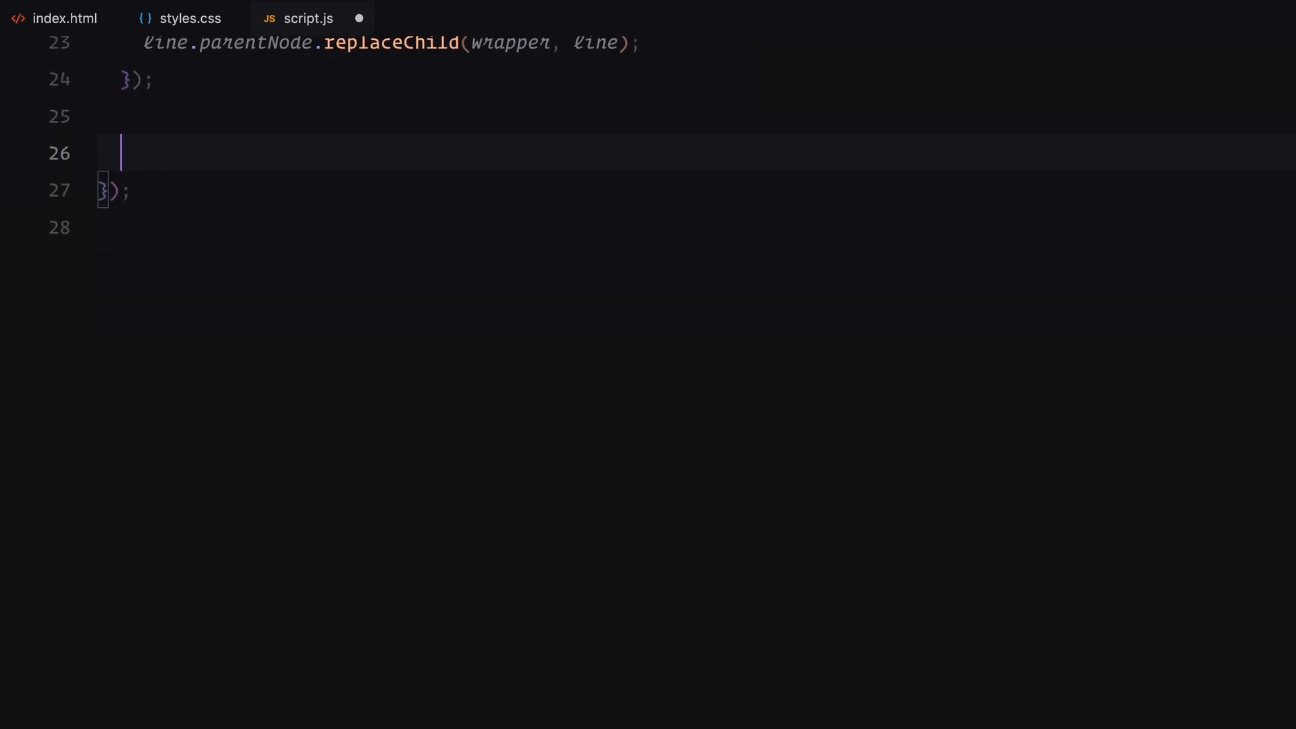
Declare mainTl, revealerTl and scaleTl as gsap.timeline() instances and begin a revealerTl line
{"action": "type", "text": "const mainTl ="}
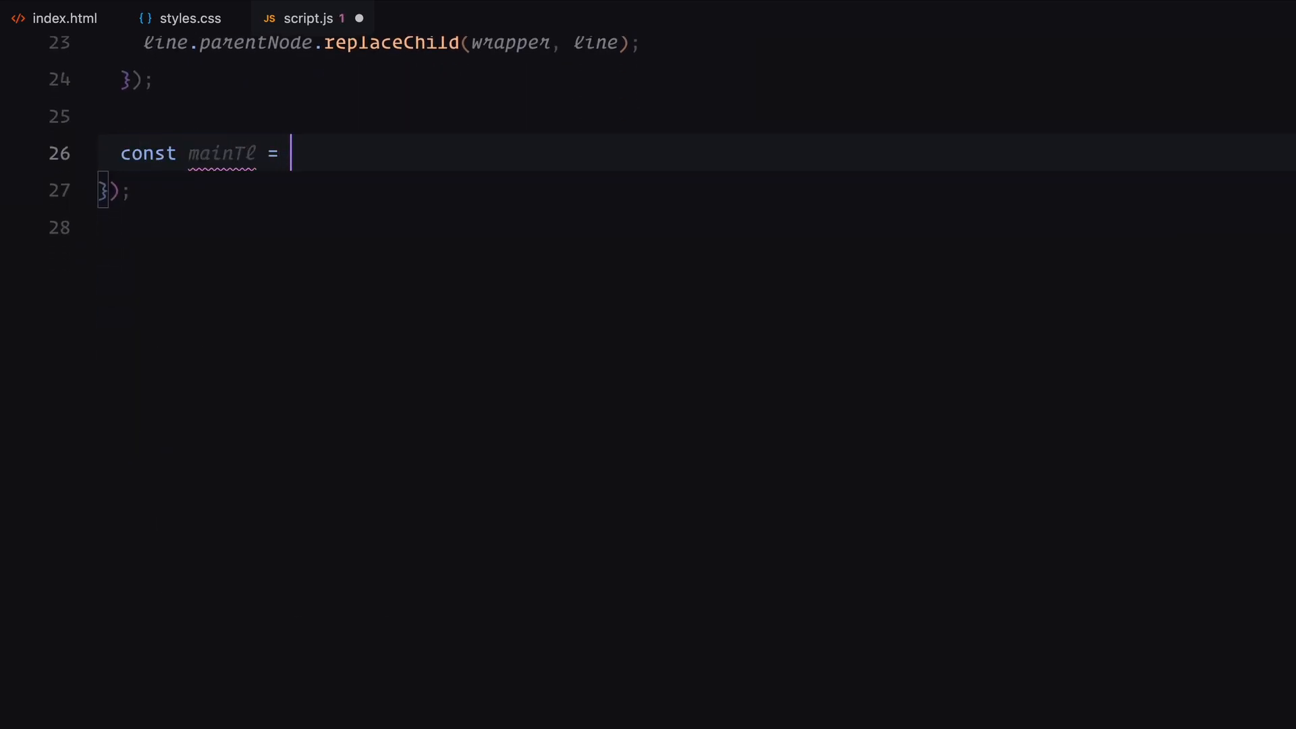
{"action": "type", "text": "gsap.timeline();"}
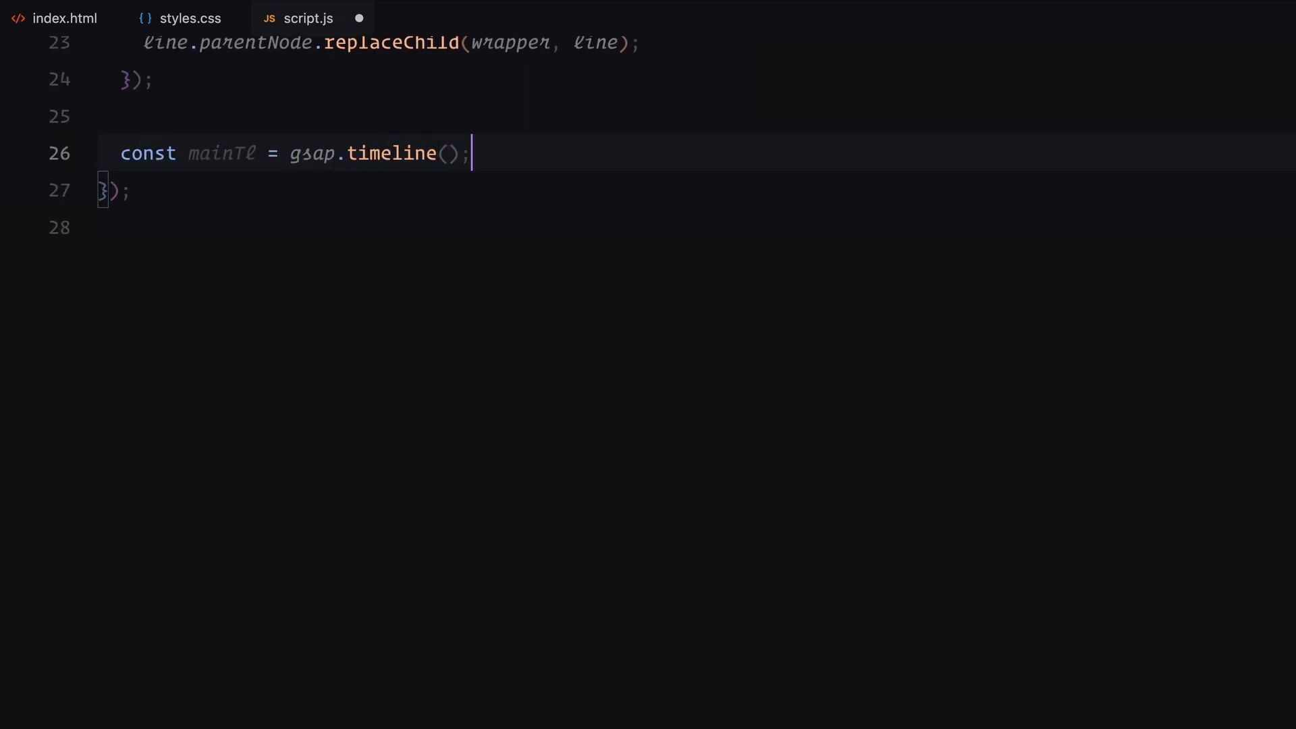
{"action": "type", "text": "const revealer"}
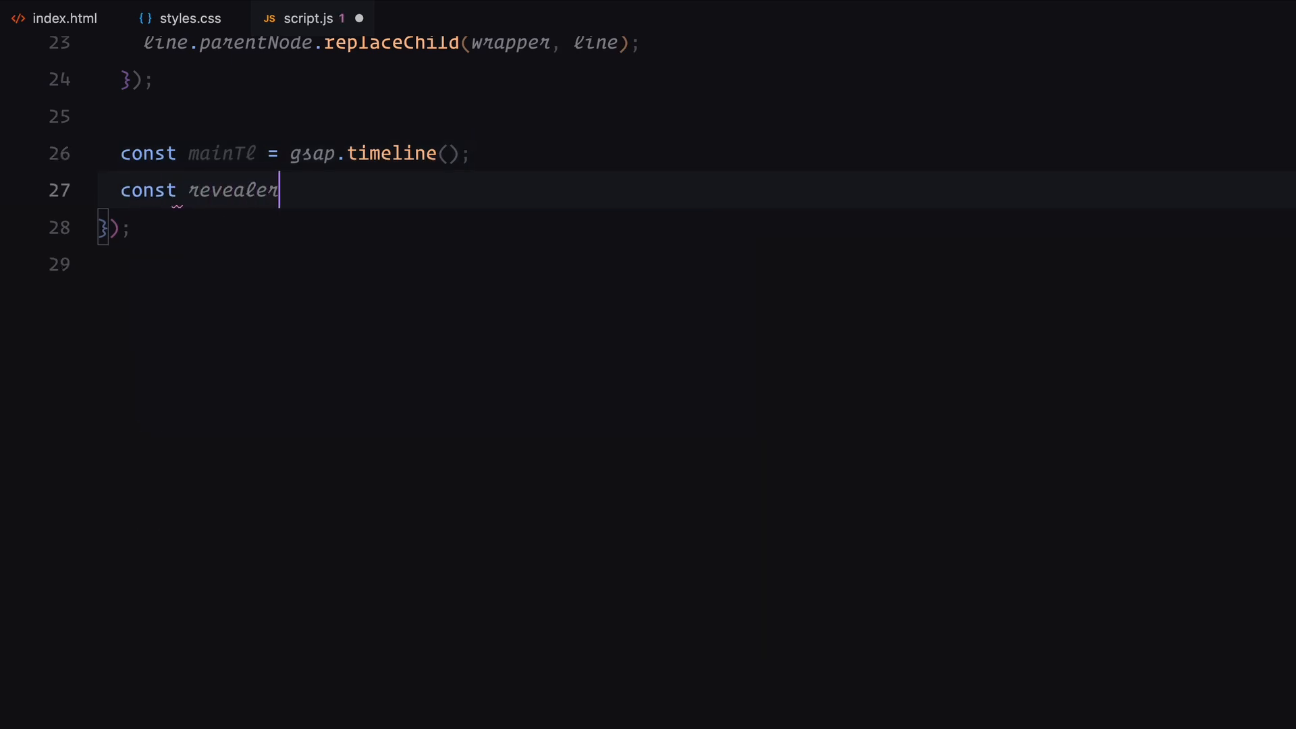
{"action": "type", "text": "Tl = gsap.timeline();"}
{"action": "type", "text": "const scaleTl = gsap."}
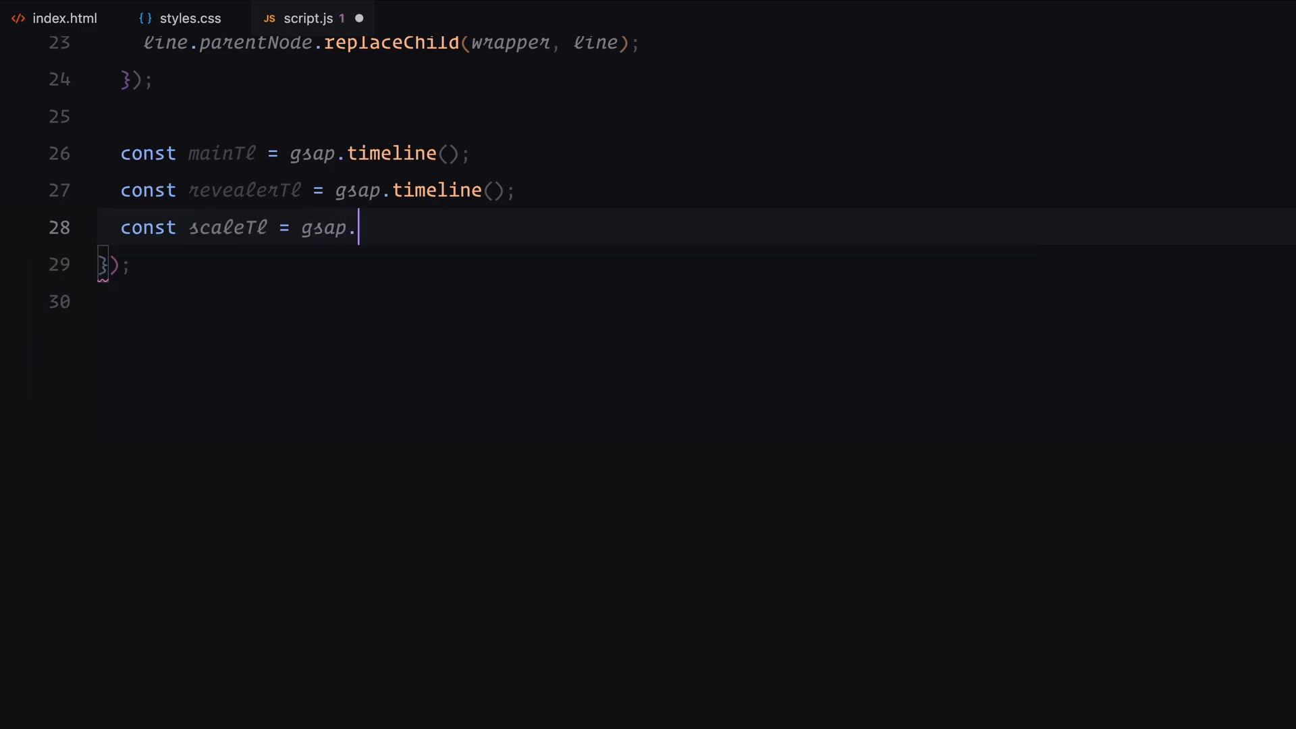
{"action": "type", "text": "timeline();"}
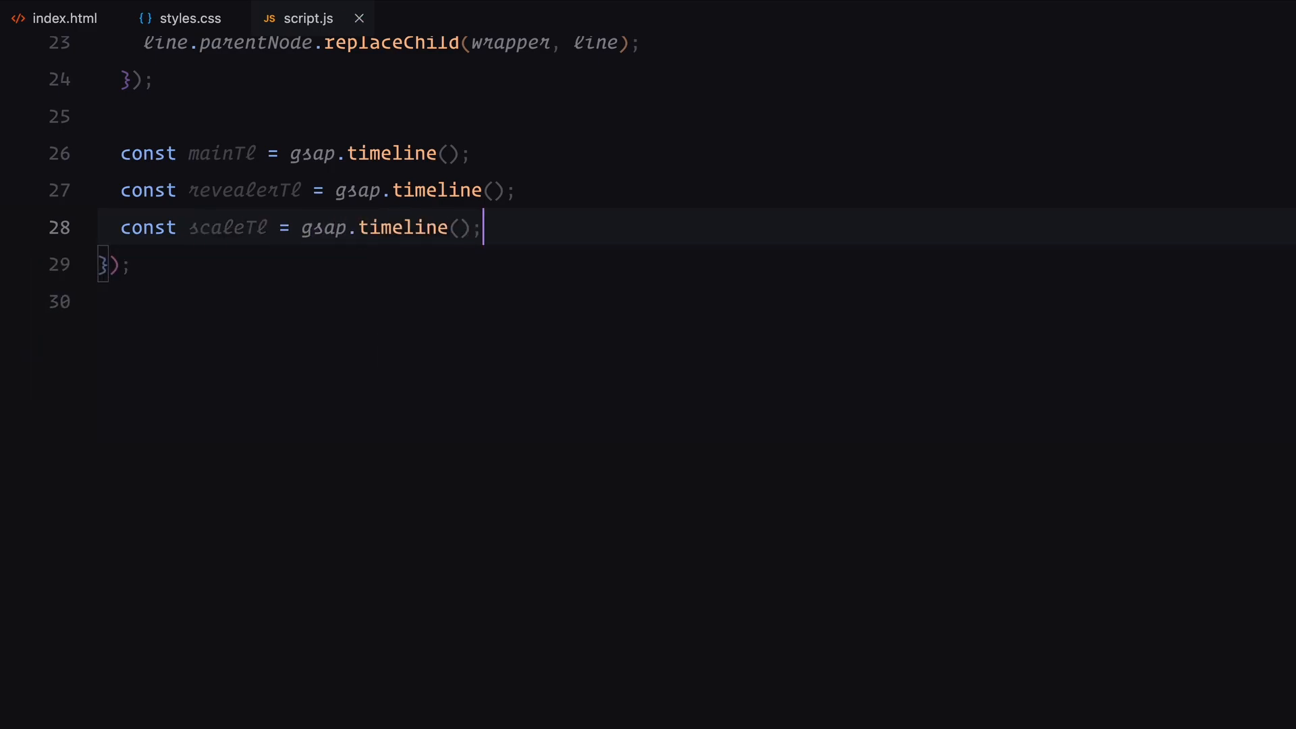
{"action": "type", "text": "revealerTl"}
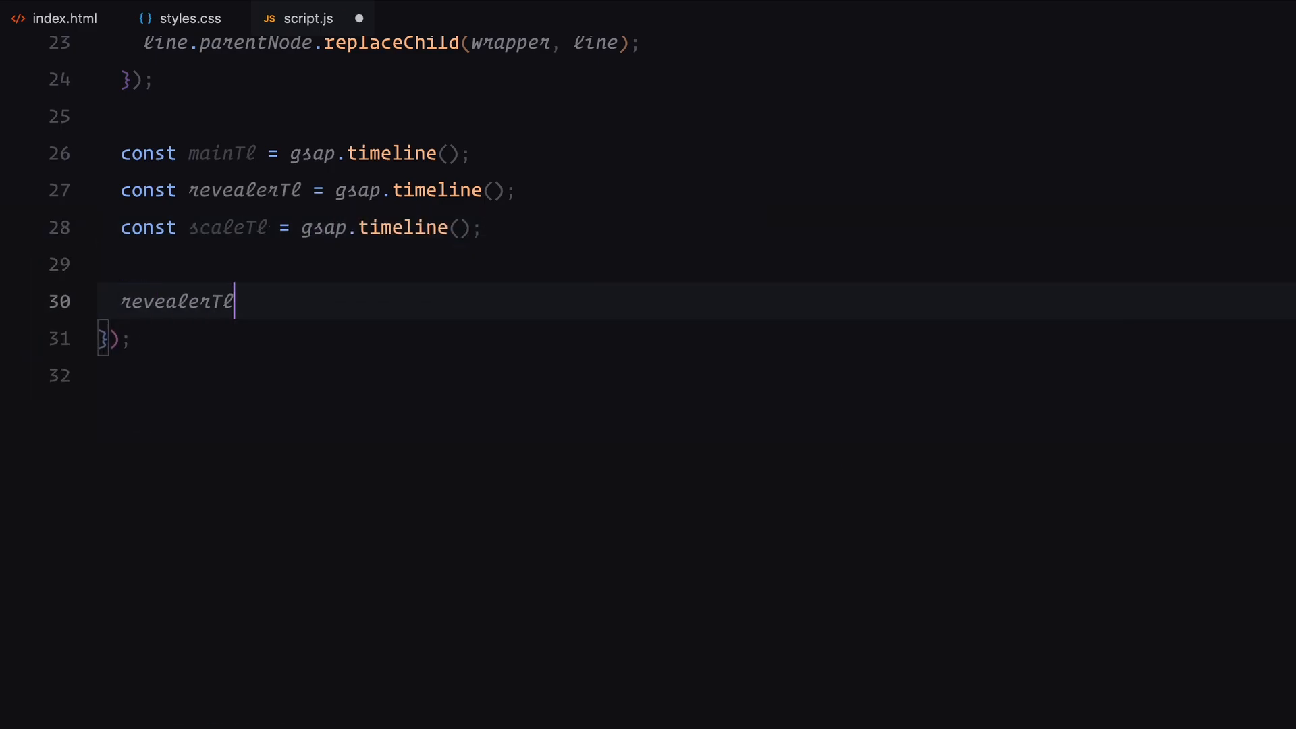
Tween .r-1 and .r-2 clip-path polygons together over 1.5 s with hop easing
{"action": "type", "text": ".to(\".r-1\", {"}
{"action": "type", "text": "clipPath"}
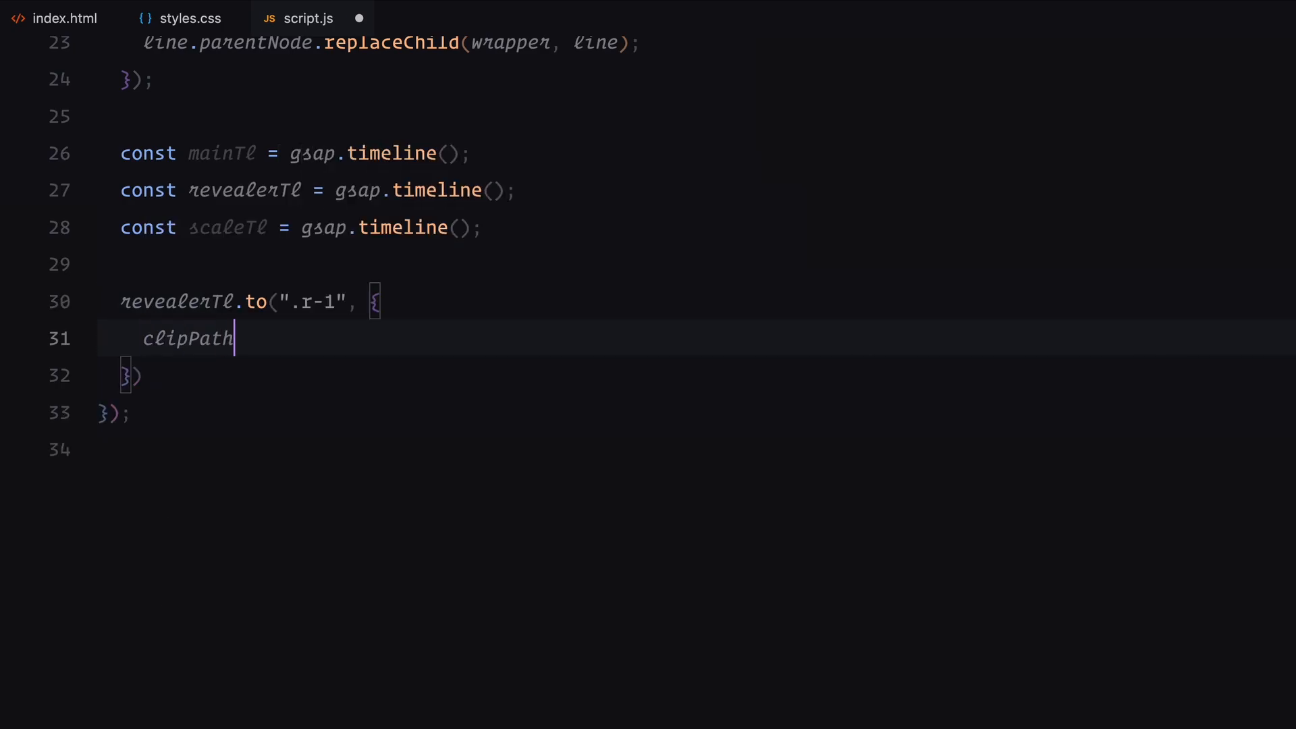
{"action": "type", "text": ": \"polygon()\""}
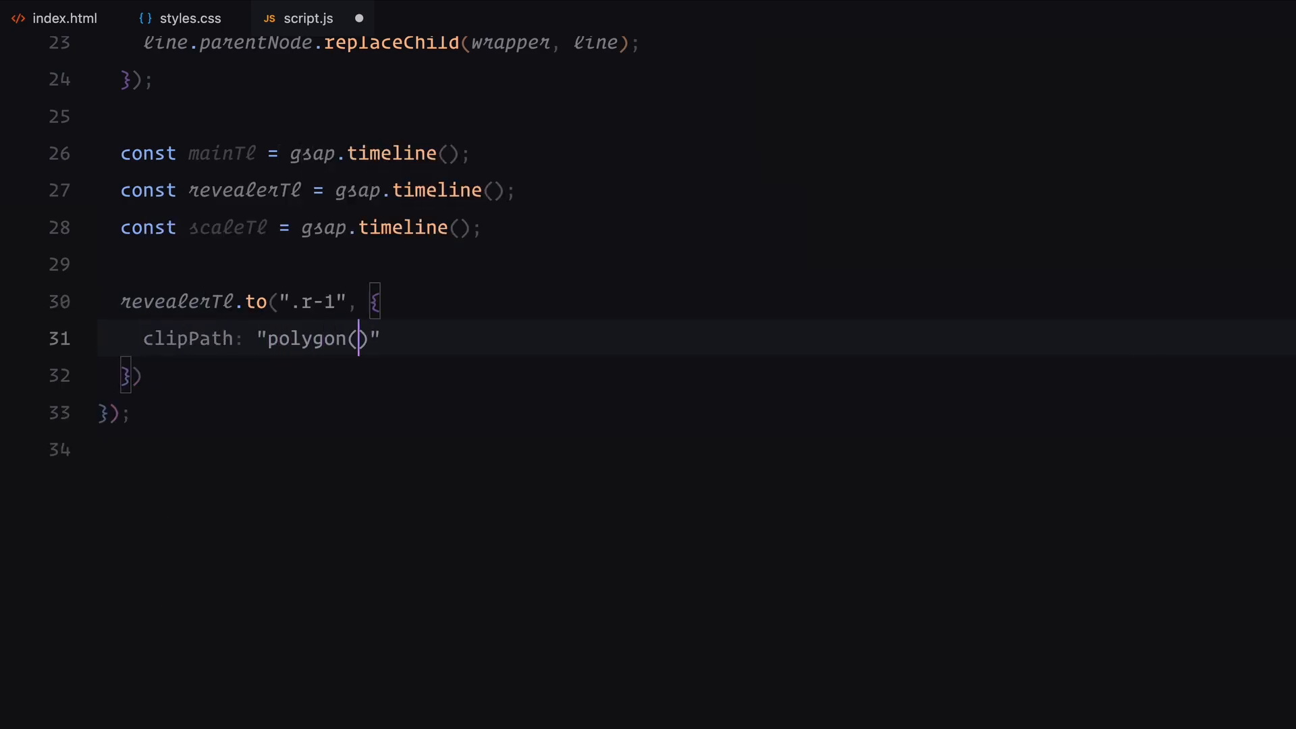
{"action": "type", "text": "0% 0%, 100% 0%,"}
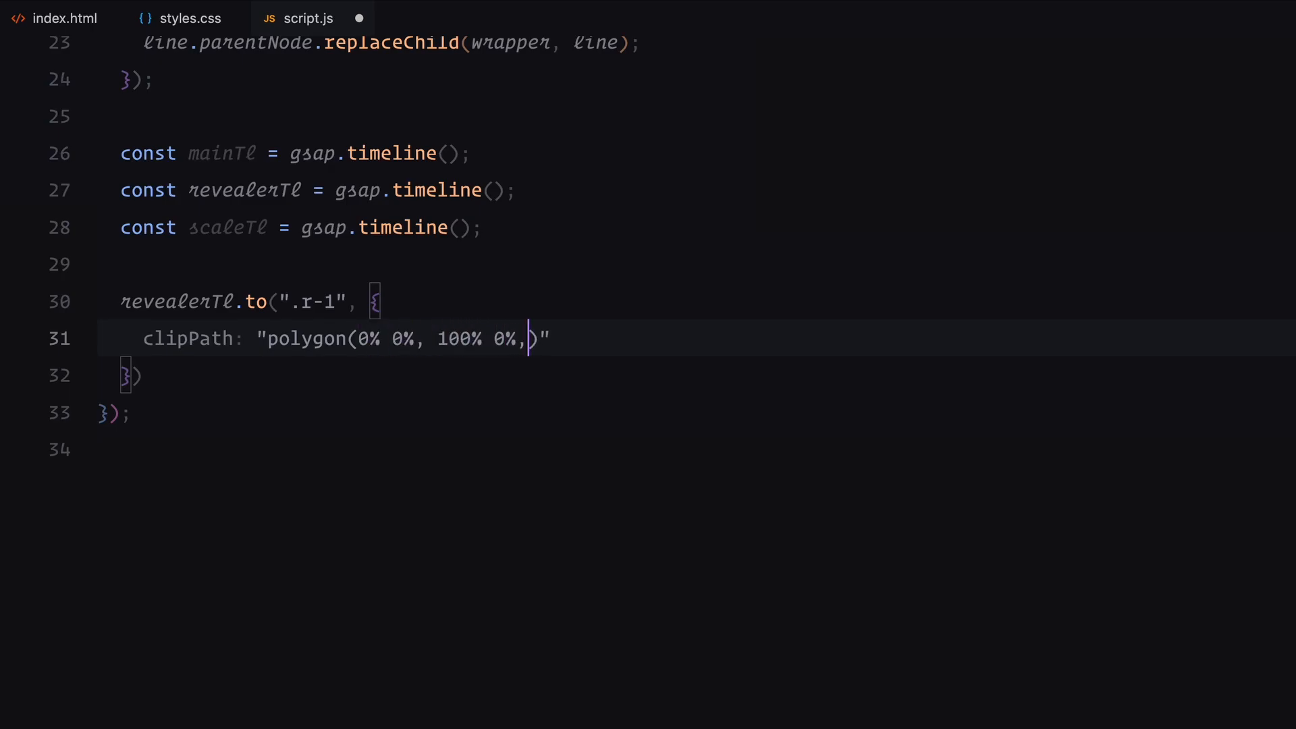
{"action": "type", "text": "100% 0%, 0% 0%"}
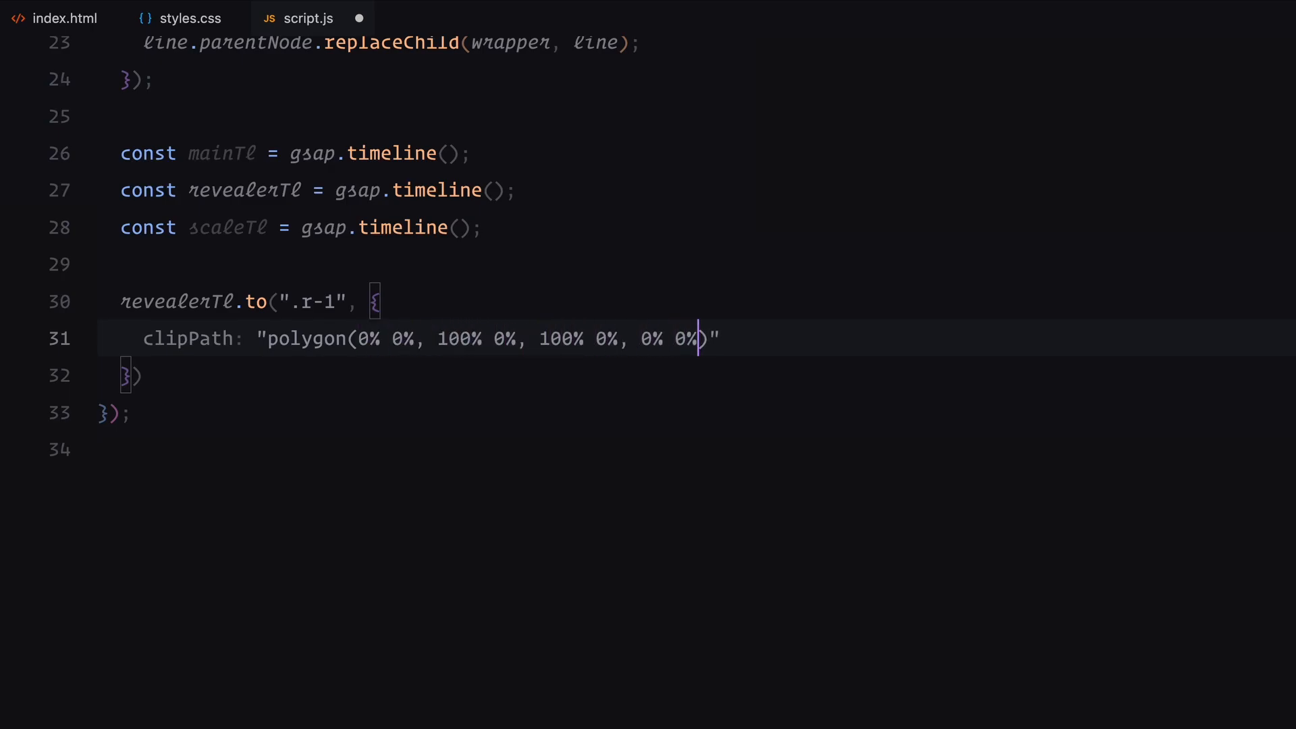
{"action": "type", "text": "duration: 1."}
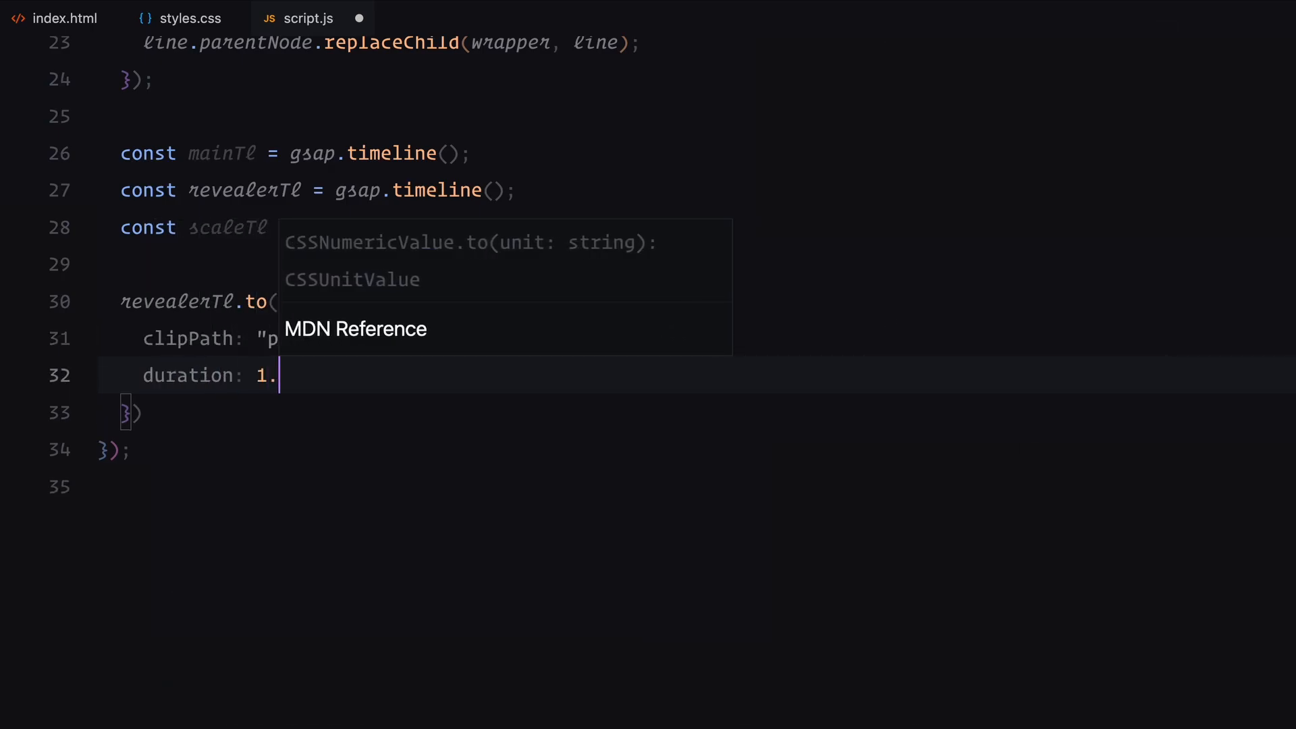
{"action": "type", "text": "ease: \"hop\""}
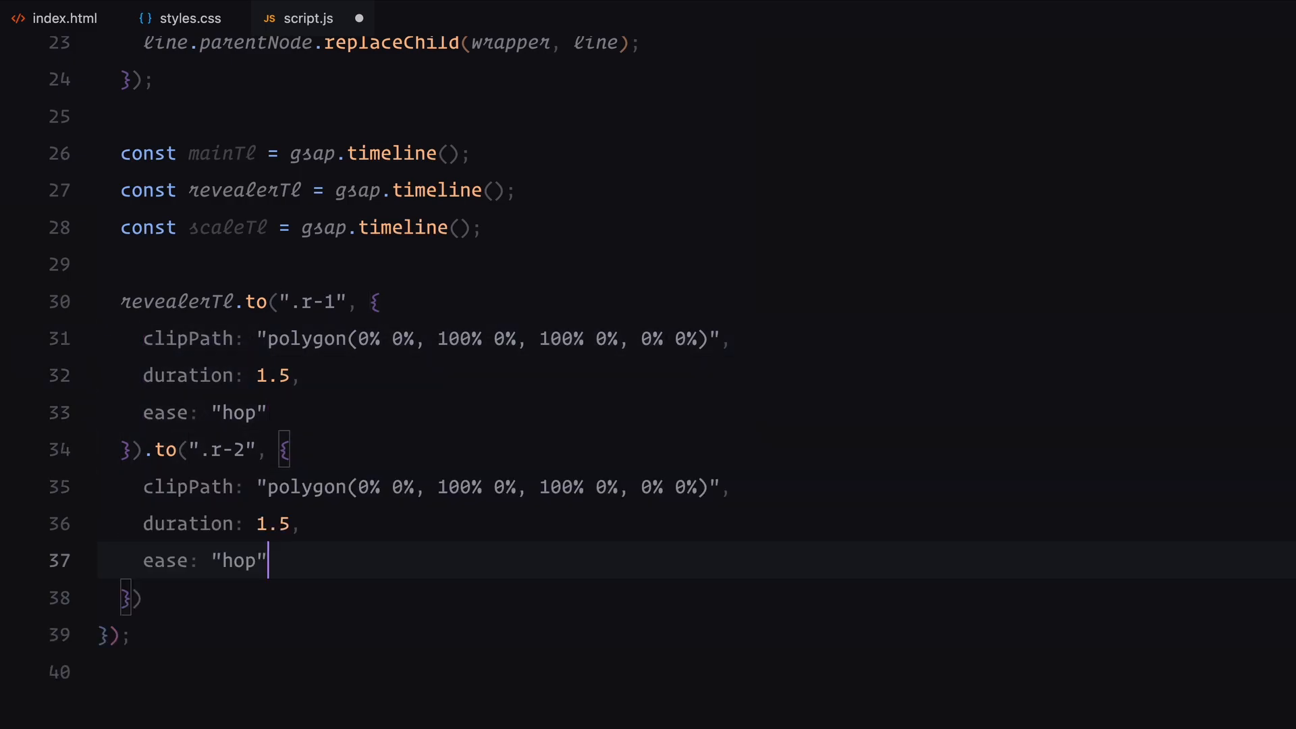
{"action": "type", "text": "100%"}
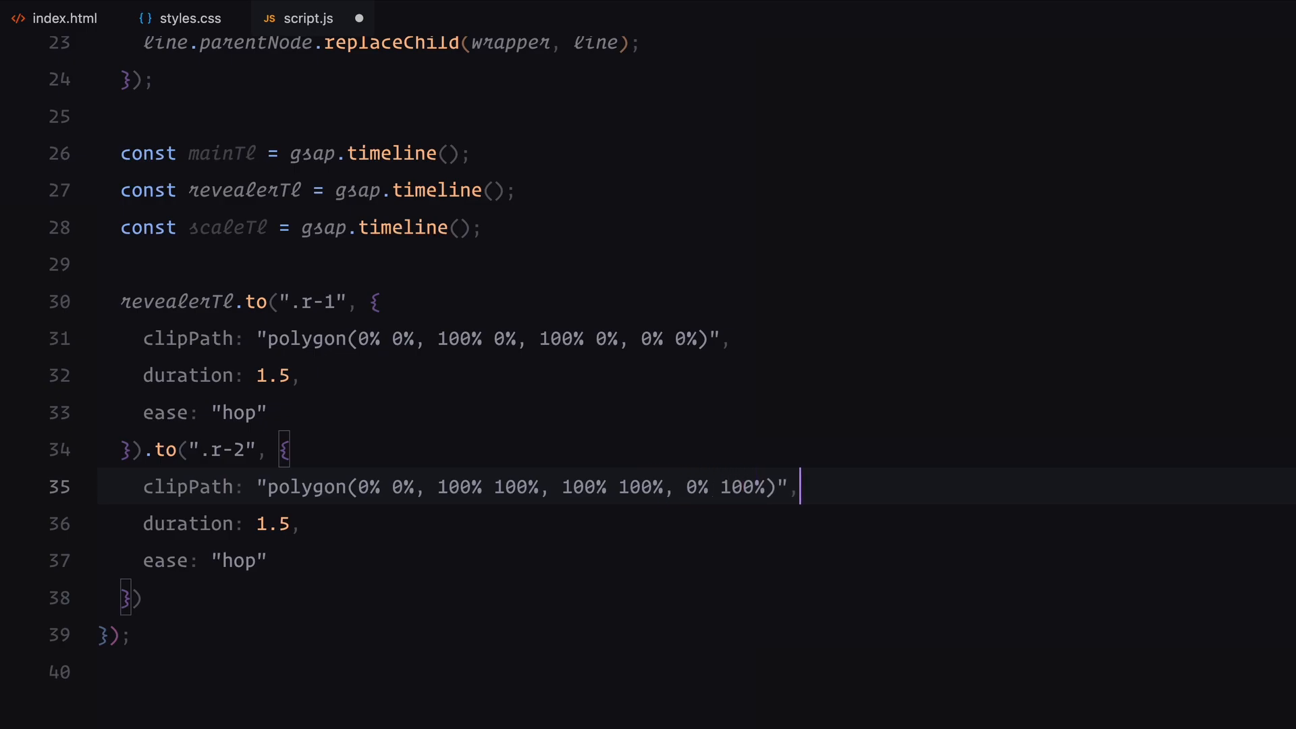
{"action": "type", "text": ", \"<\""}
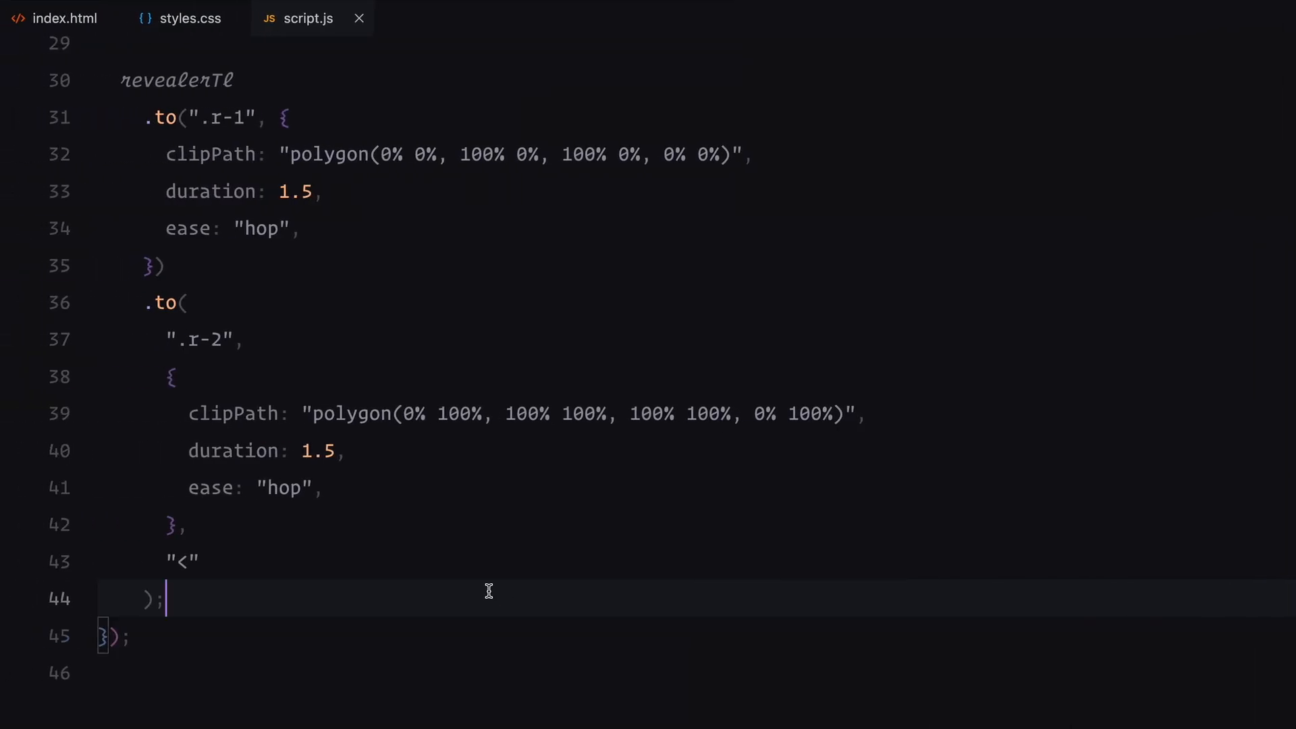
{"action": "key", "text": "Enter"}
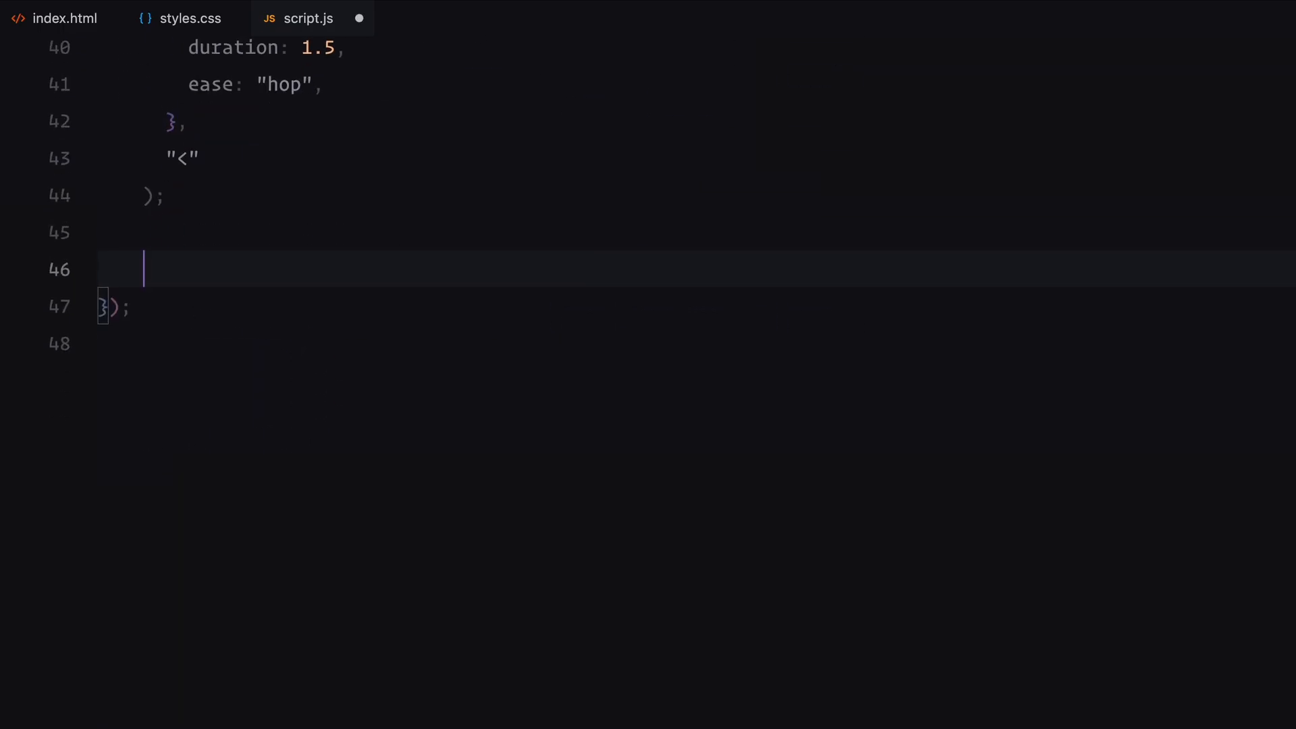
Scale the first .img to 1 over 2 s with power4.inOut, and select images as .img:not(:first-child)
{"action": "type", "text": "scaleTl.to("}
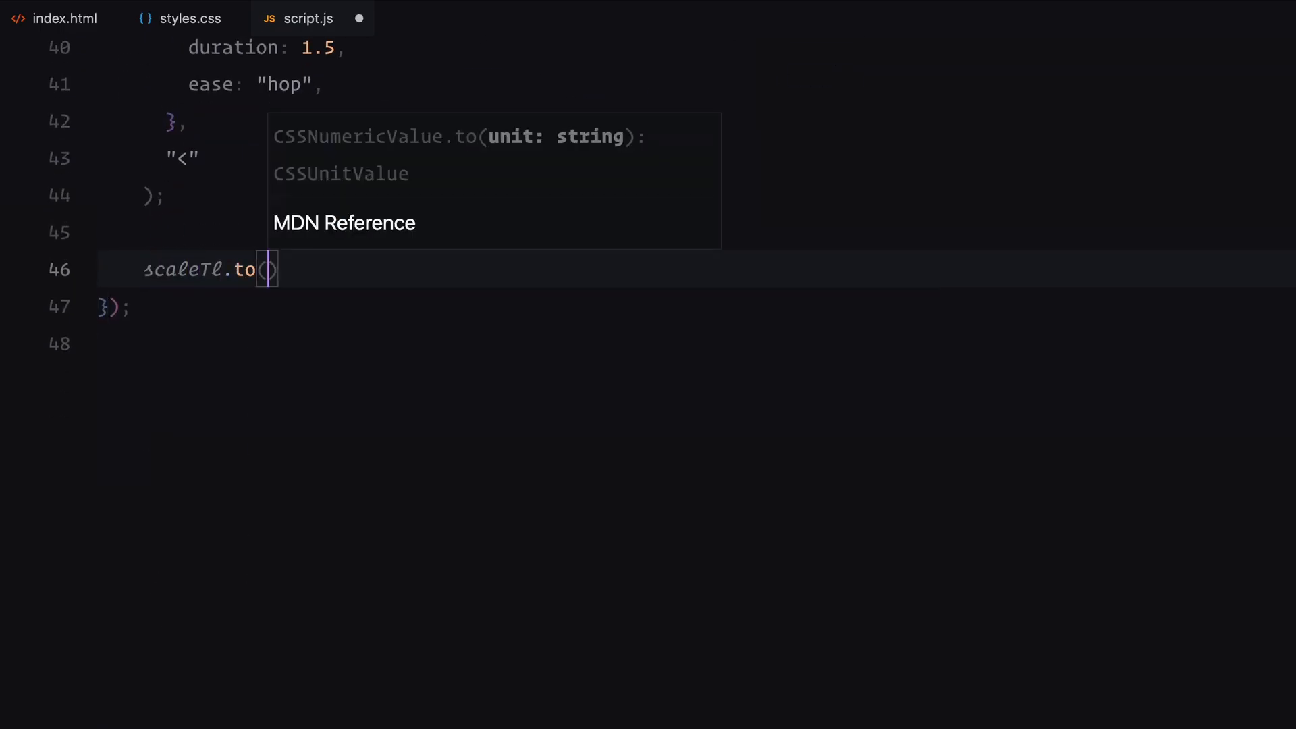
{"action": "type", "text": "\".img:first-"}
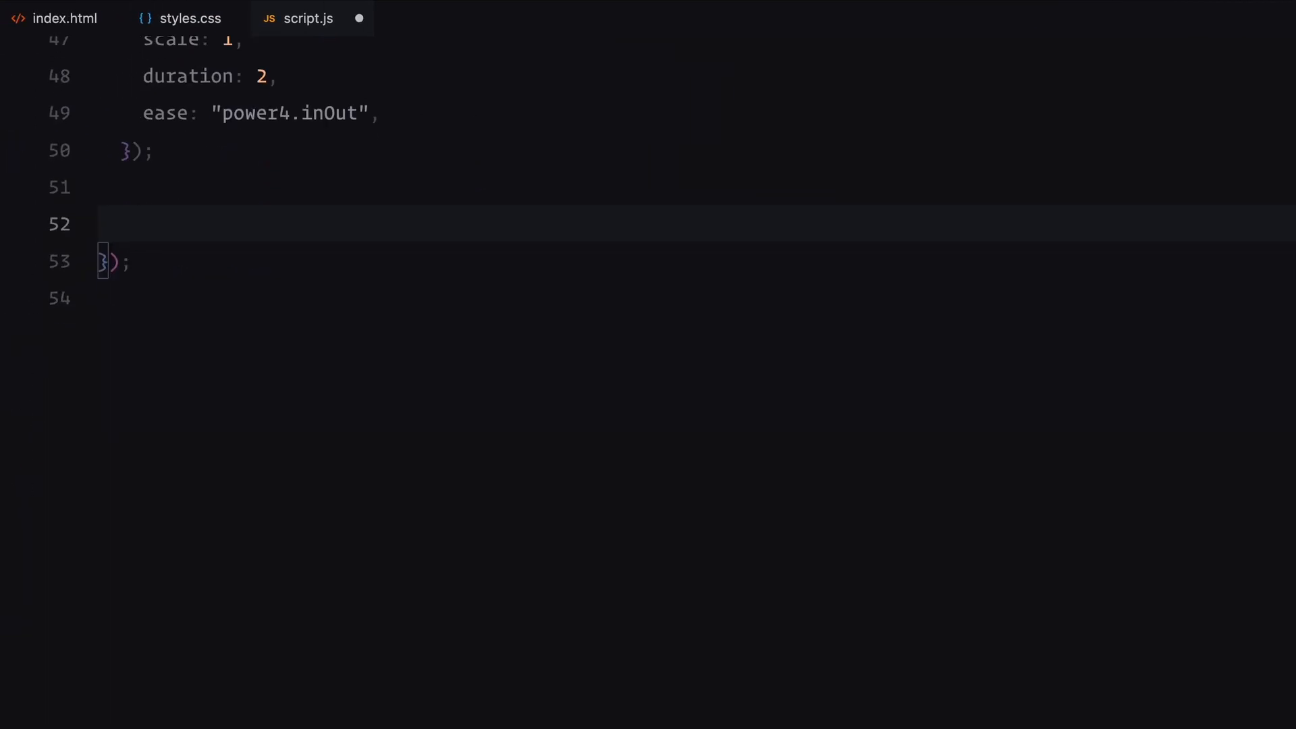
{"action": "type", "text": "const images ="}
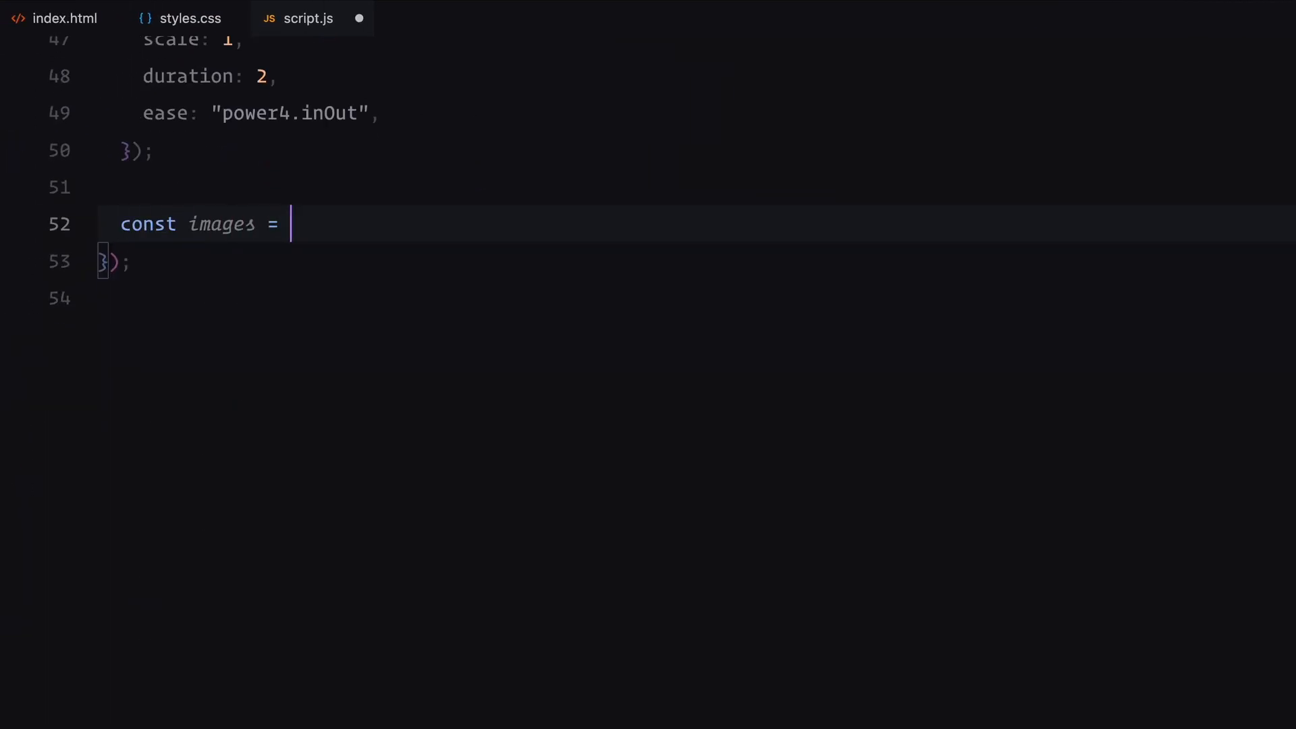
{"action": "type", "text": "document.querySelectorAll(\".im\")"}
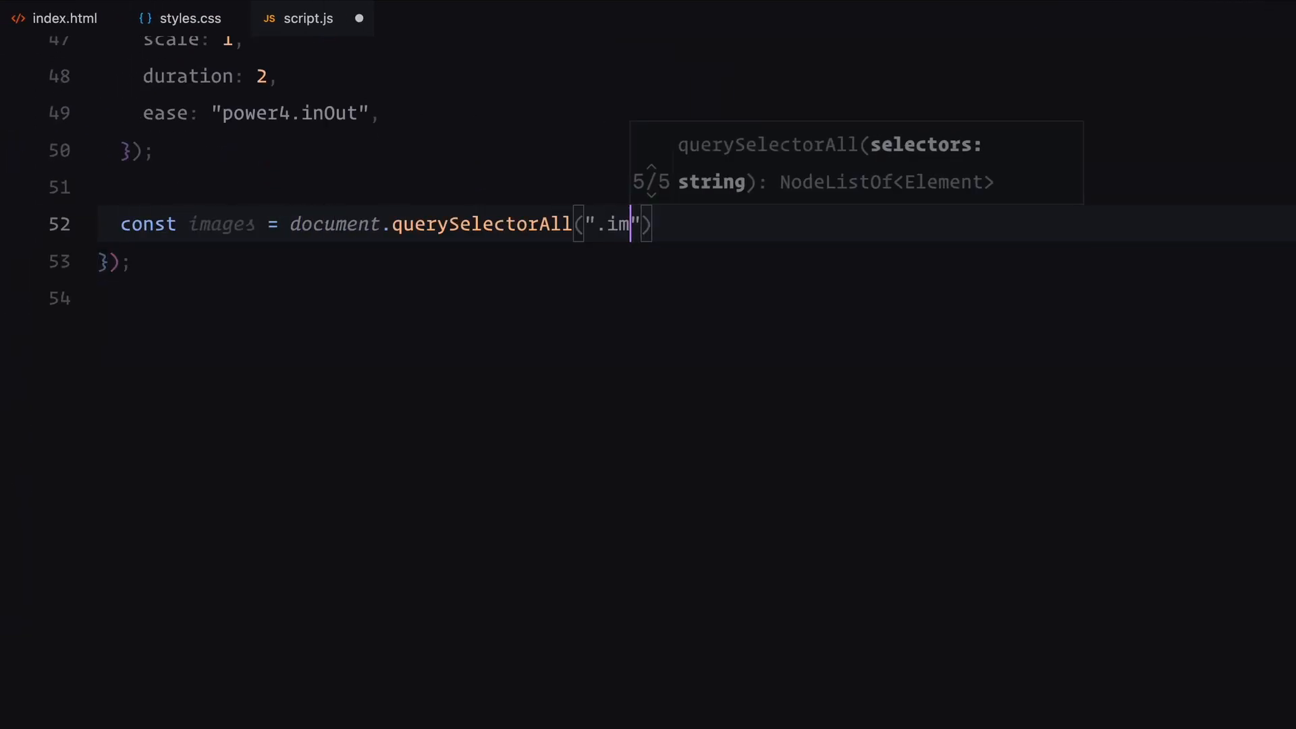
{"action": "type", "text": "g:not("}
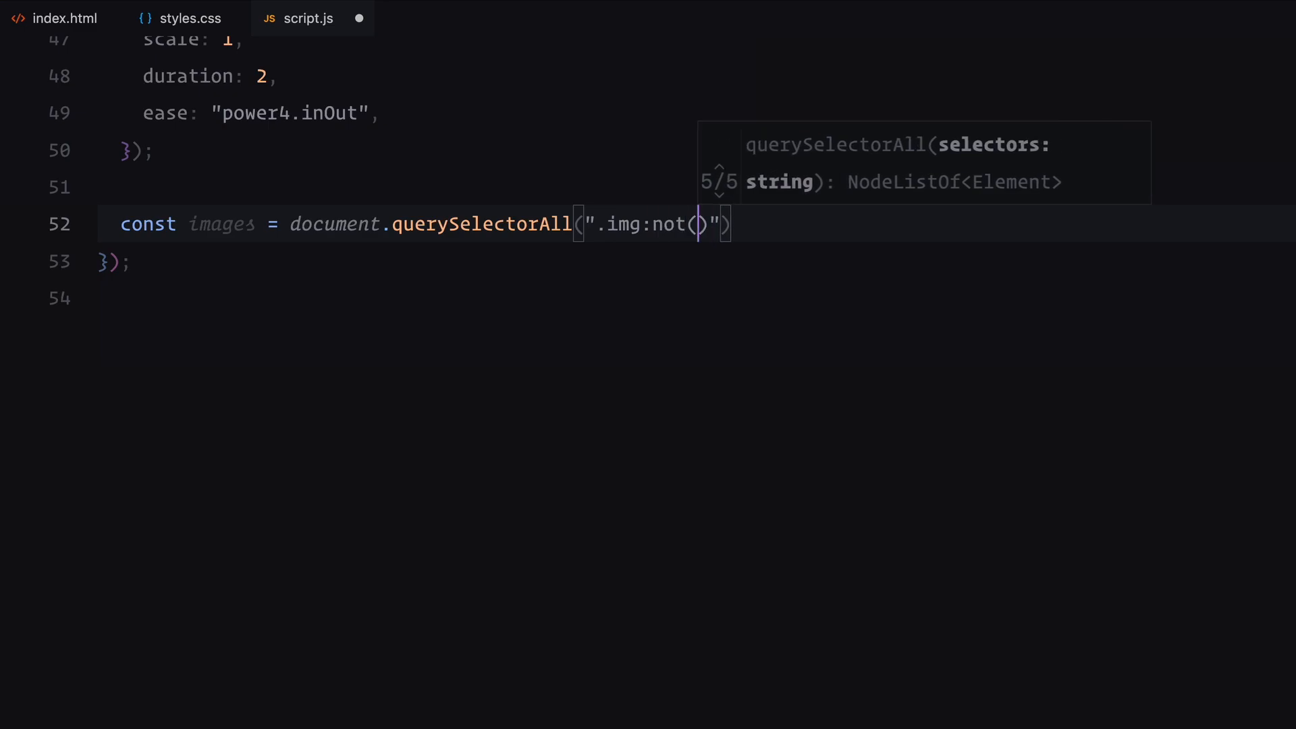
{"action": "type", "text": ":first-child"}
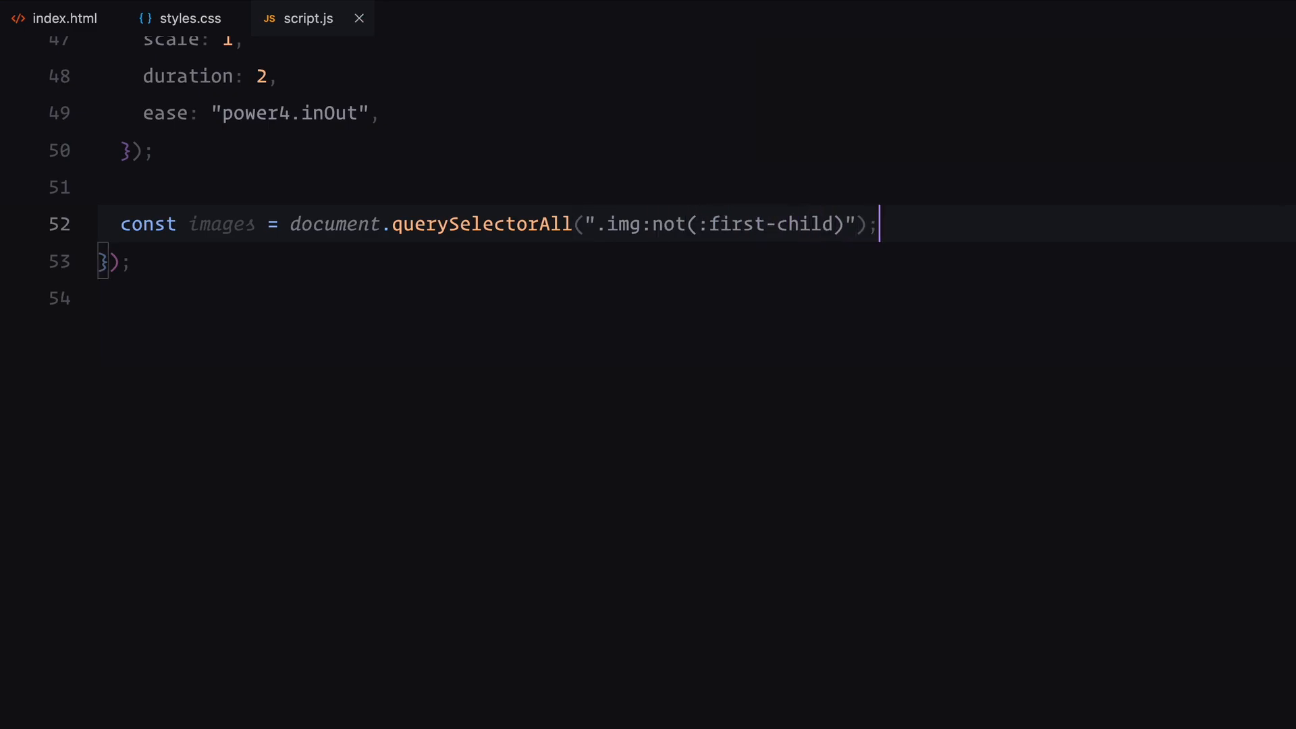
{"action": "key", "text": "Enter"}
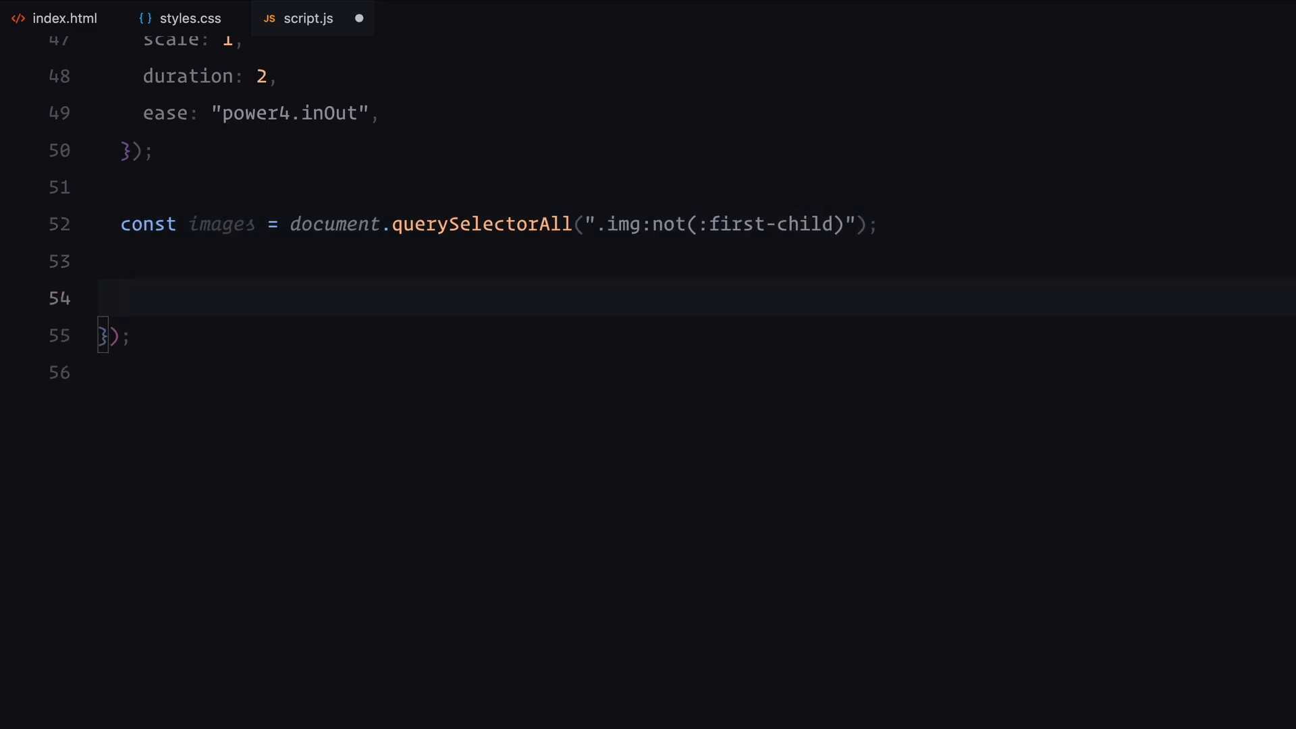
Loop images into scaleTl tweens: opacity 1, scale 1, 1.25 s, power3.out, offset ">-0.5"
{"action": "type", "text": "images.for"}
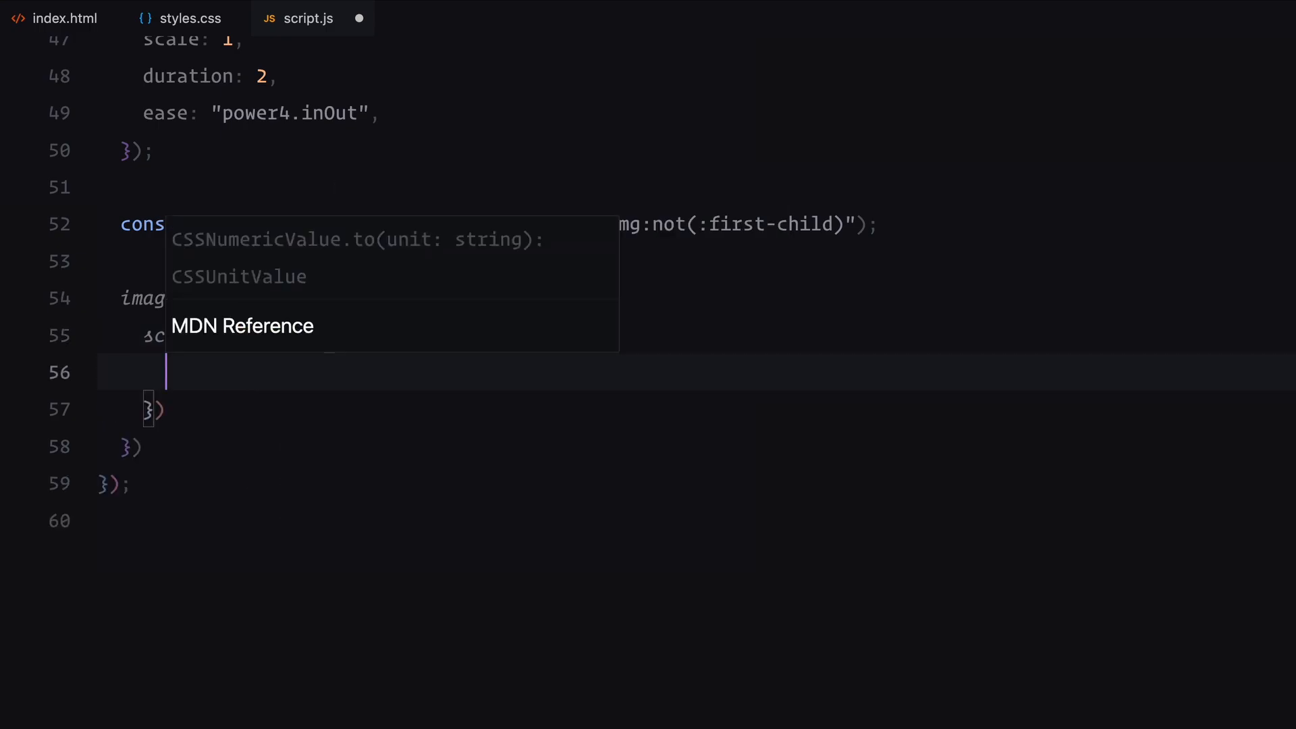
{"action": "type", "text": "opacity: 1,"}
{"action": "type", "text": "\">-0.5\""}
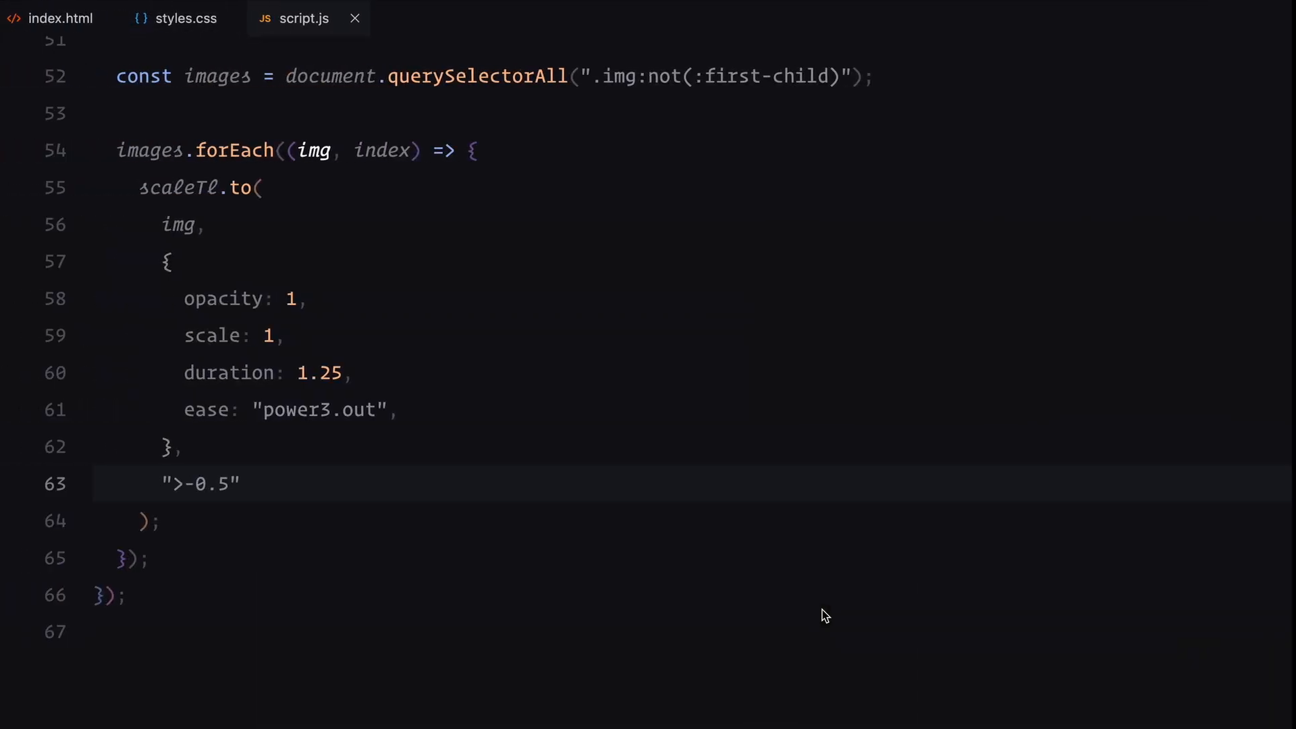
{"action": "key", "text": "Enter"}
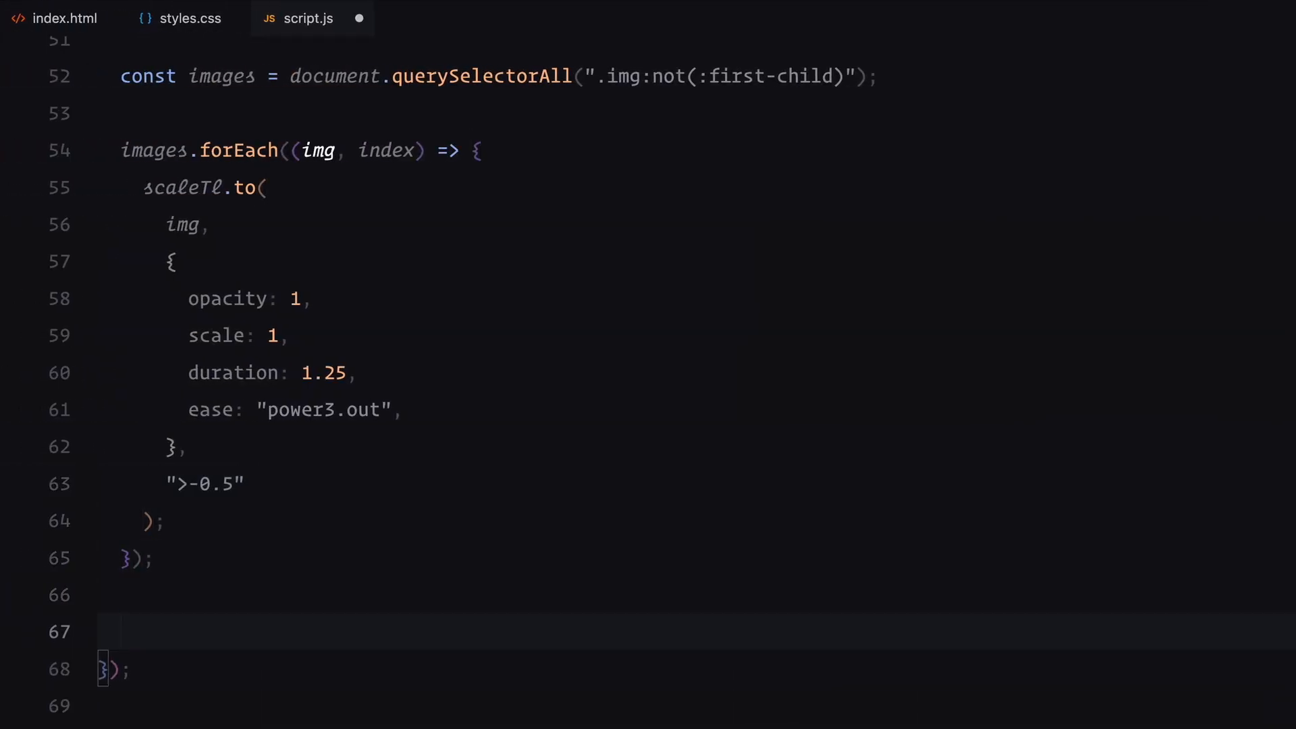
Chain revealerTl, scaleTl at "-=1.25", and a callback removing .img:not(.main) onto mainTl
{"action": "type", "text": "mainTl.add"}
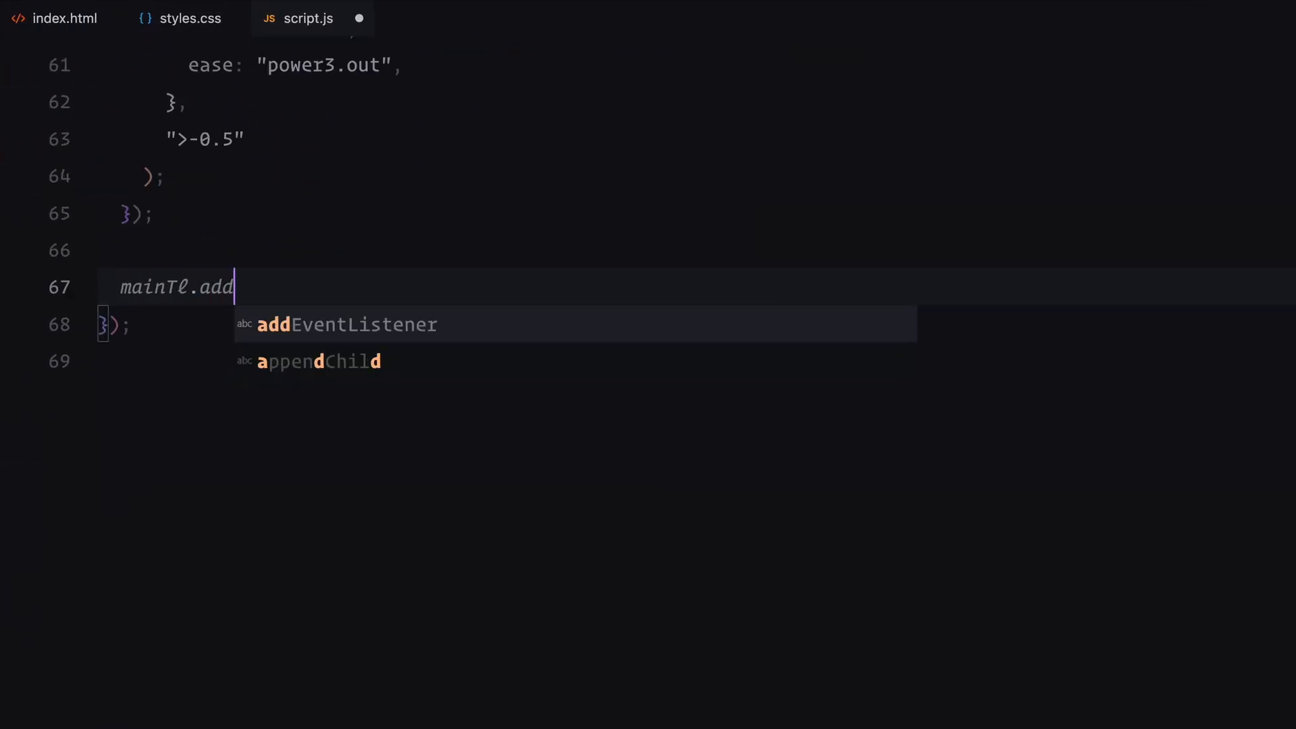
{"action": "type", "text": "(revealerTl).ad"}
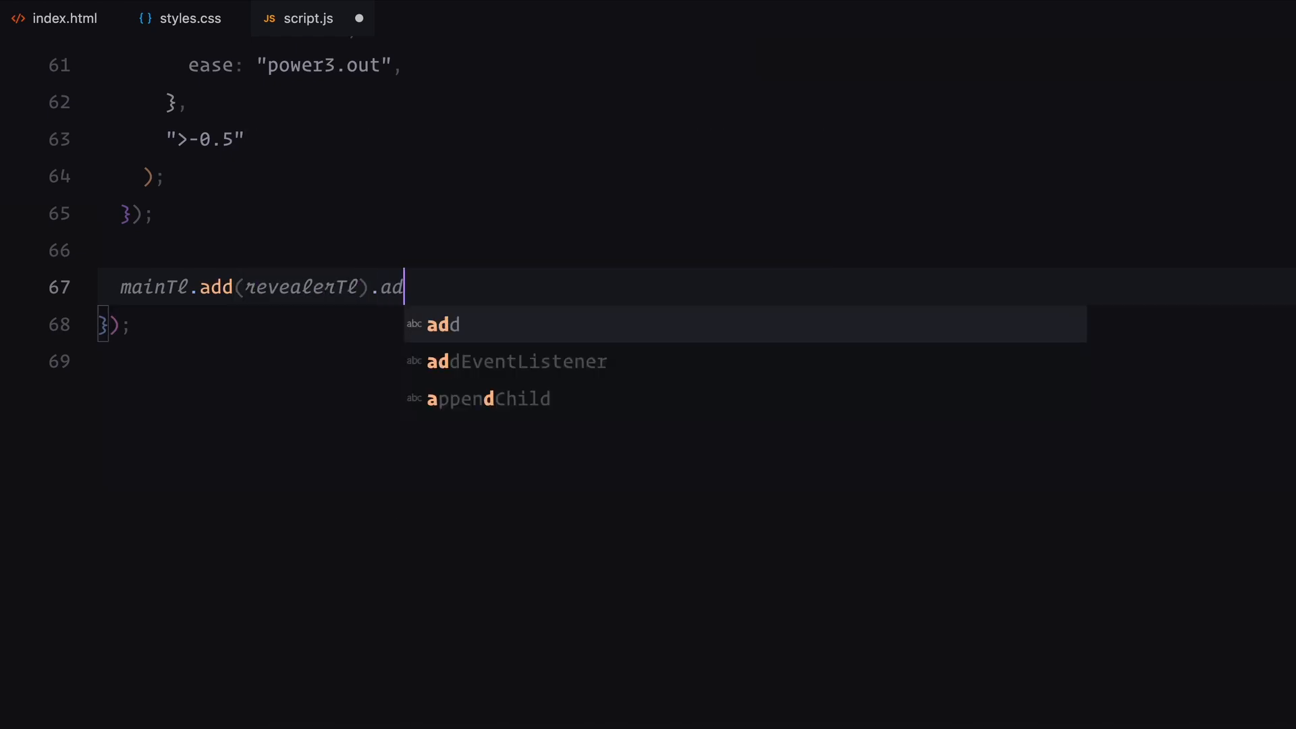
{"action": "type", "text": "(scaleTl, \"\""}
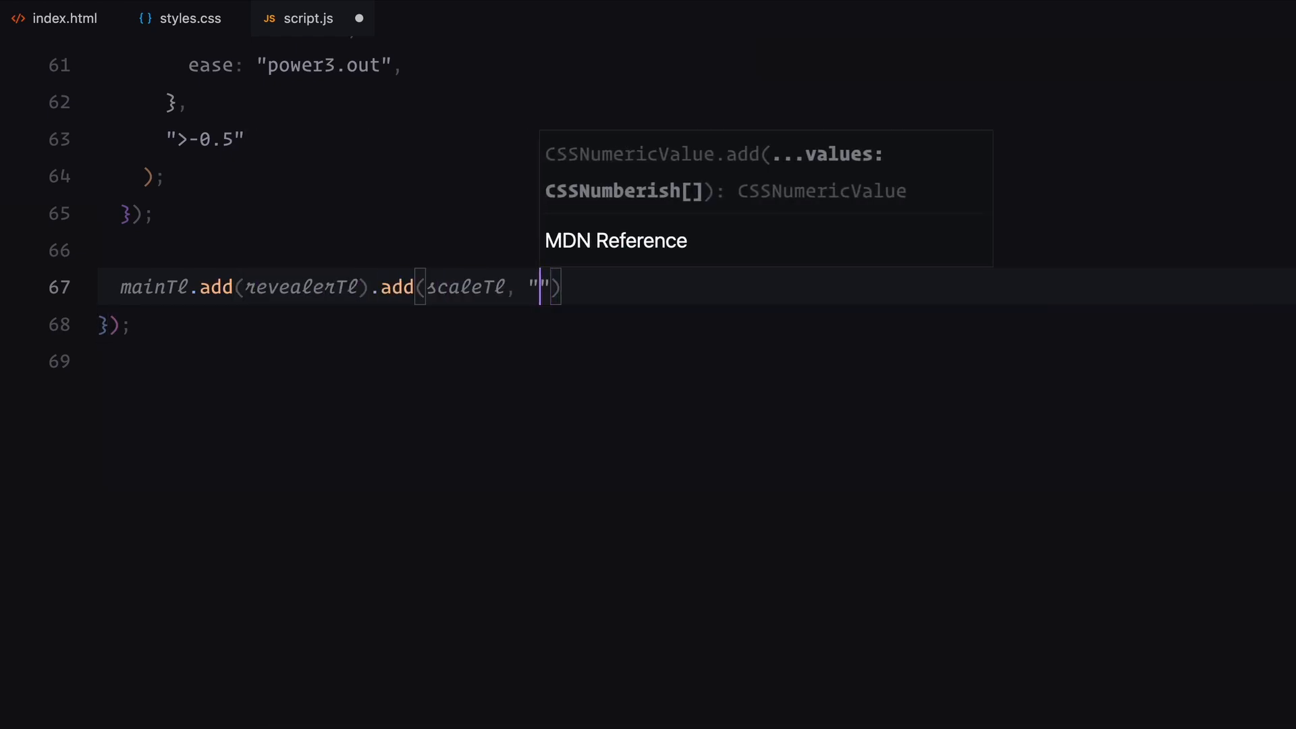
{"action": "type", "text": "-=1.25"}
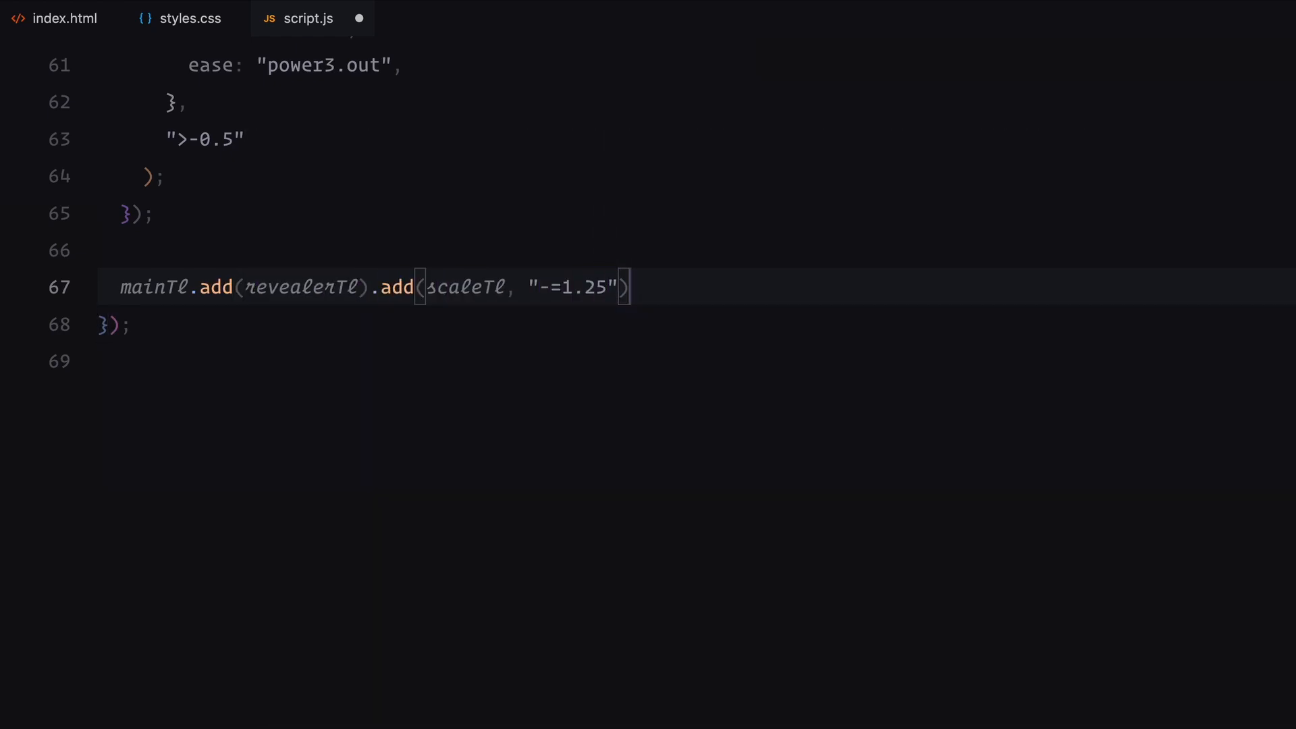
{"action": "type", "text": ".add(() =>"}
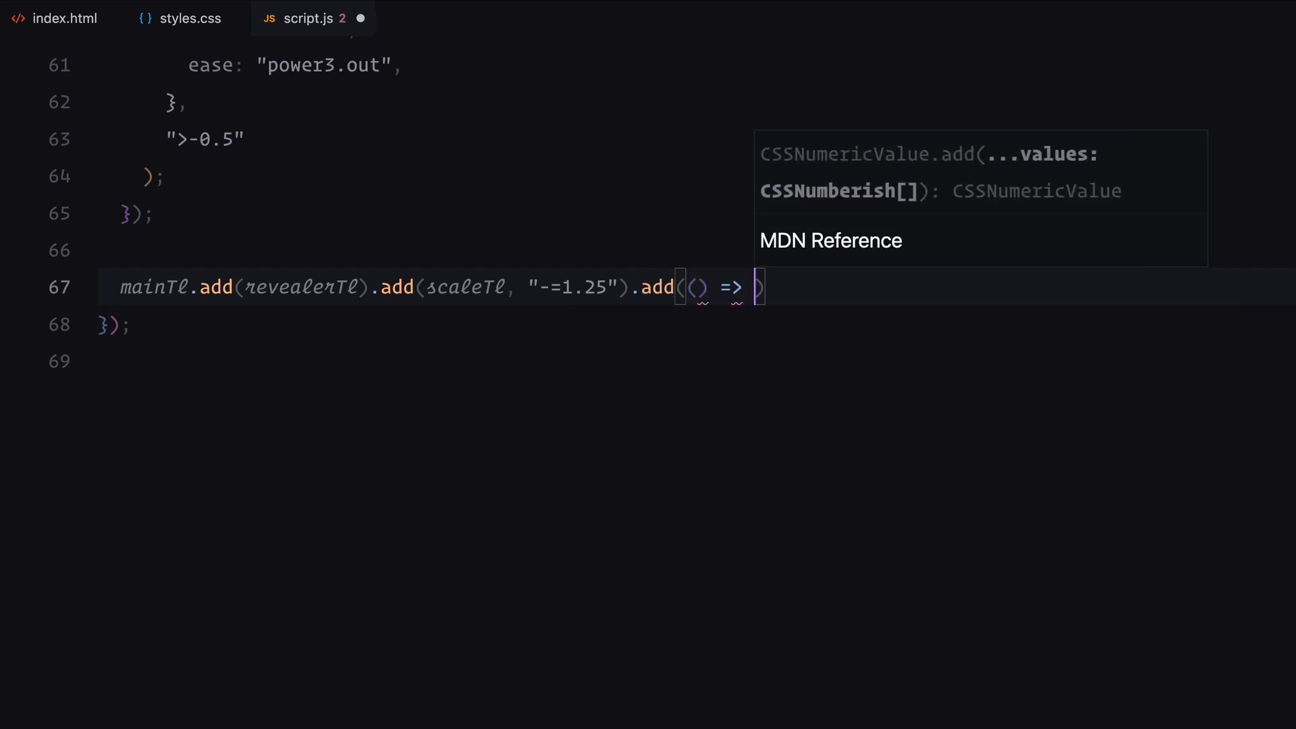
{"action": "type", "text": "document.querySelectorAll(\".img:not(.main)\").forEach((img) ="}
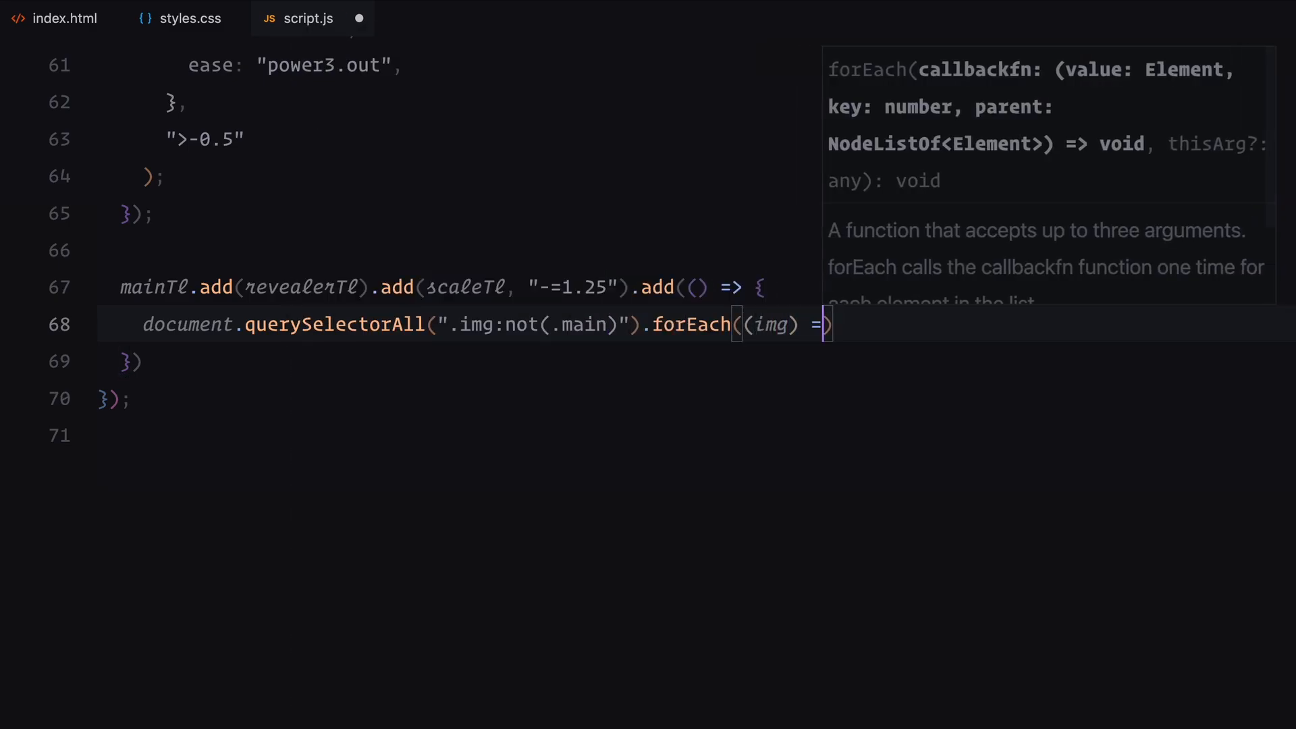
{"action": "type", "text": "img.remove());"}
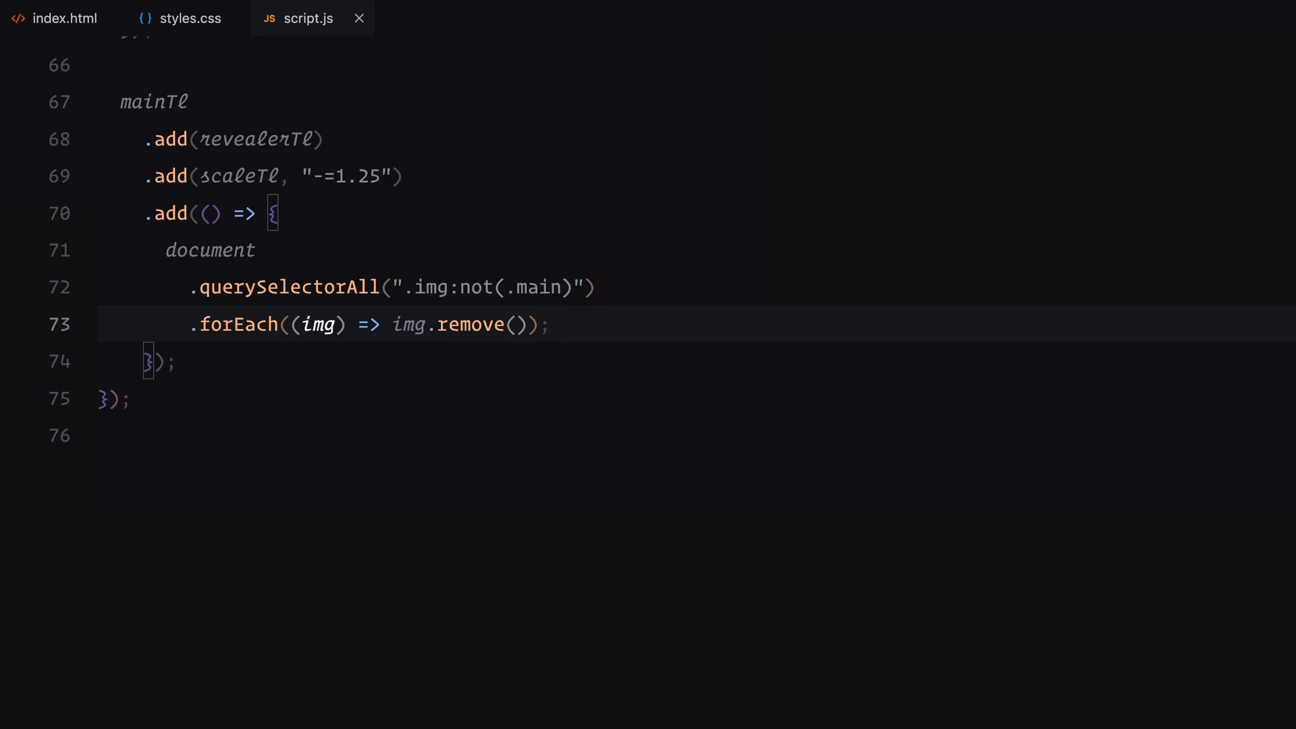
{"action": "type", "text": "const state = Flip"}
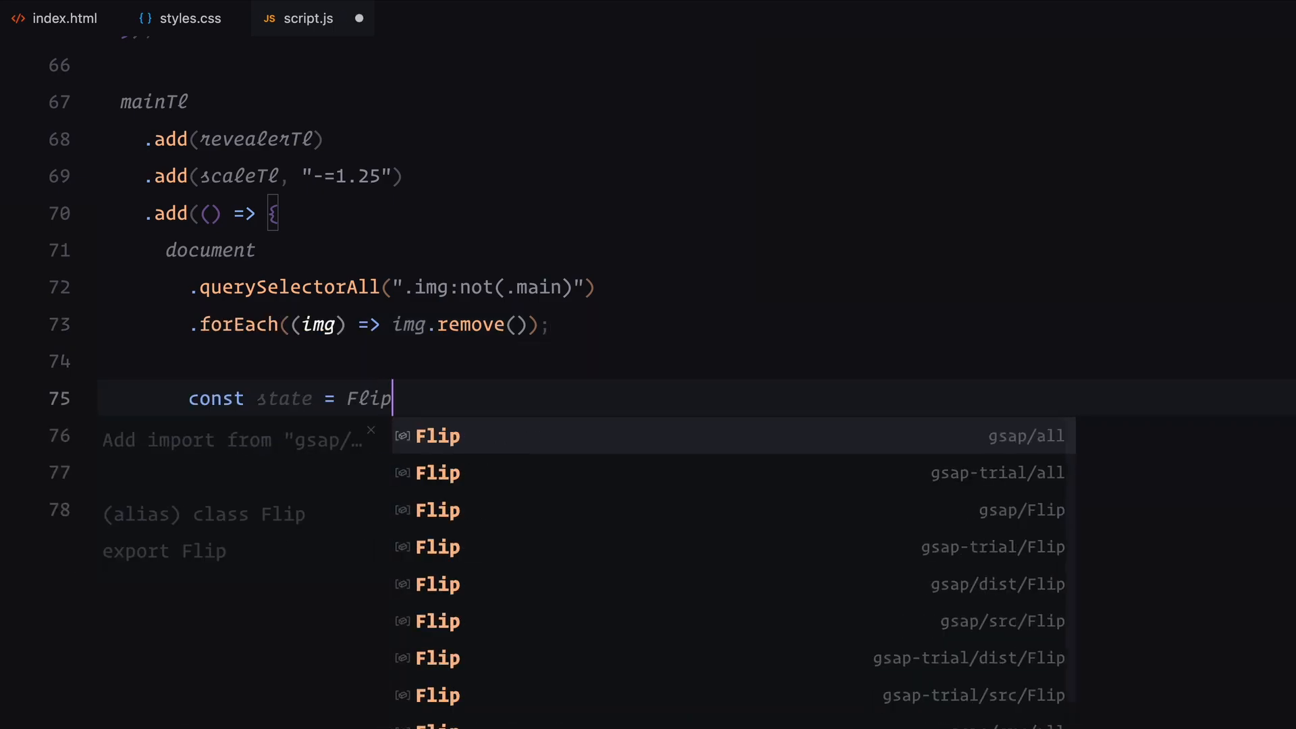
Capture Flip.getState(".main") and add stacked-container to the .images container
{"action": "type", "text": ".getState(\"\")"}
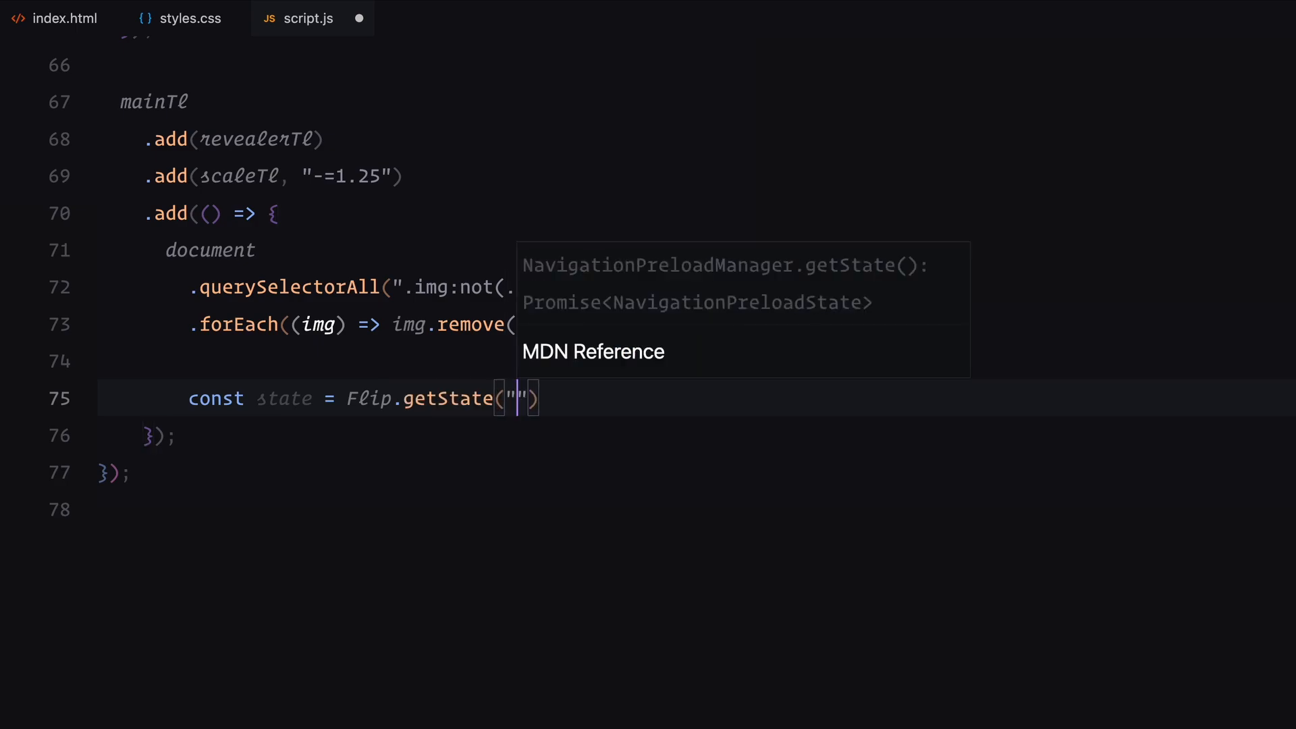
{"action": "type", "text": ".main"}
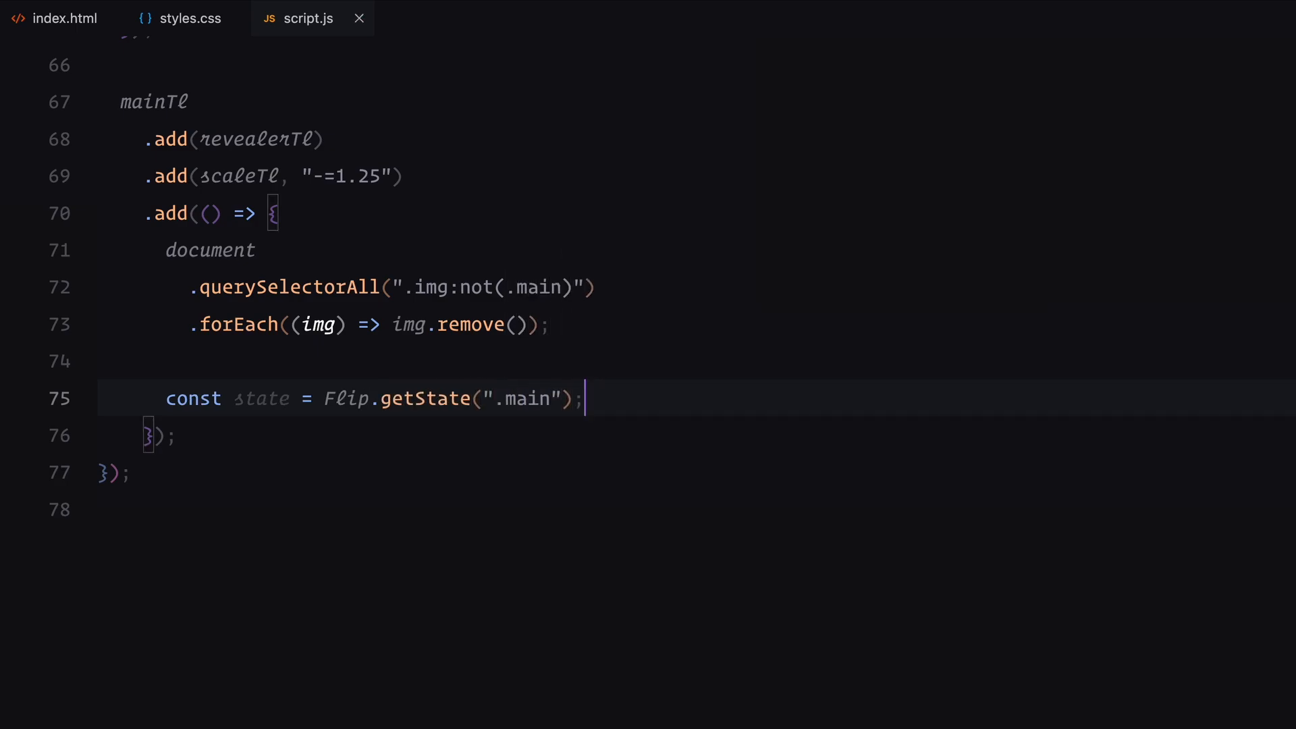
{"action": "key", "text": "enter"}
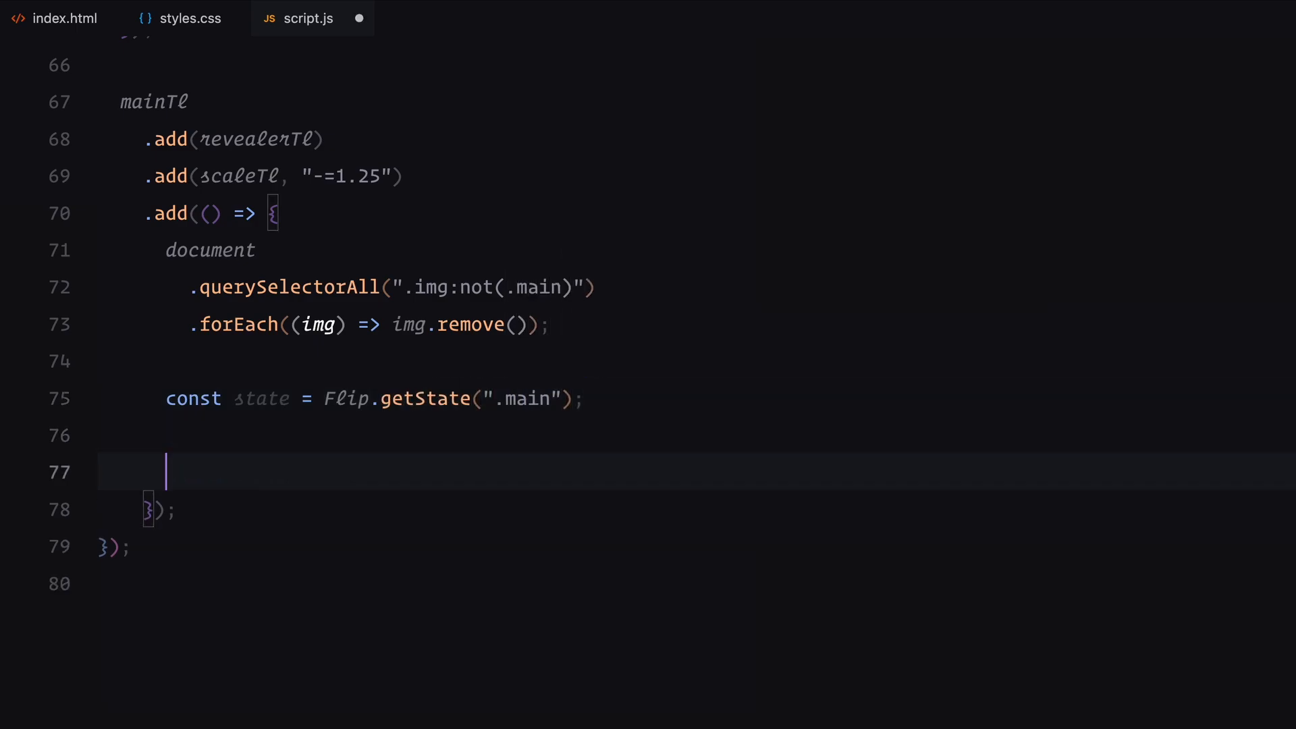
{"action": "type", "text": "const imagesContainer = document.querySelector(\"."}
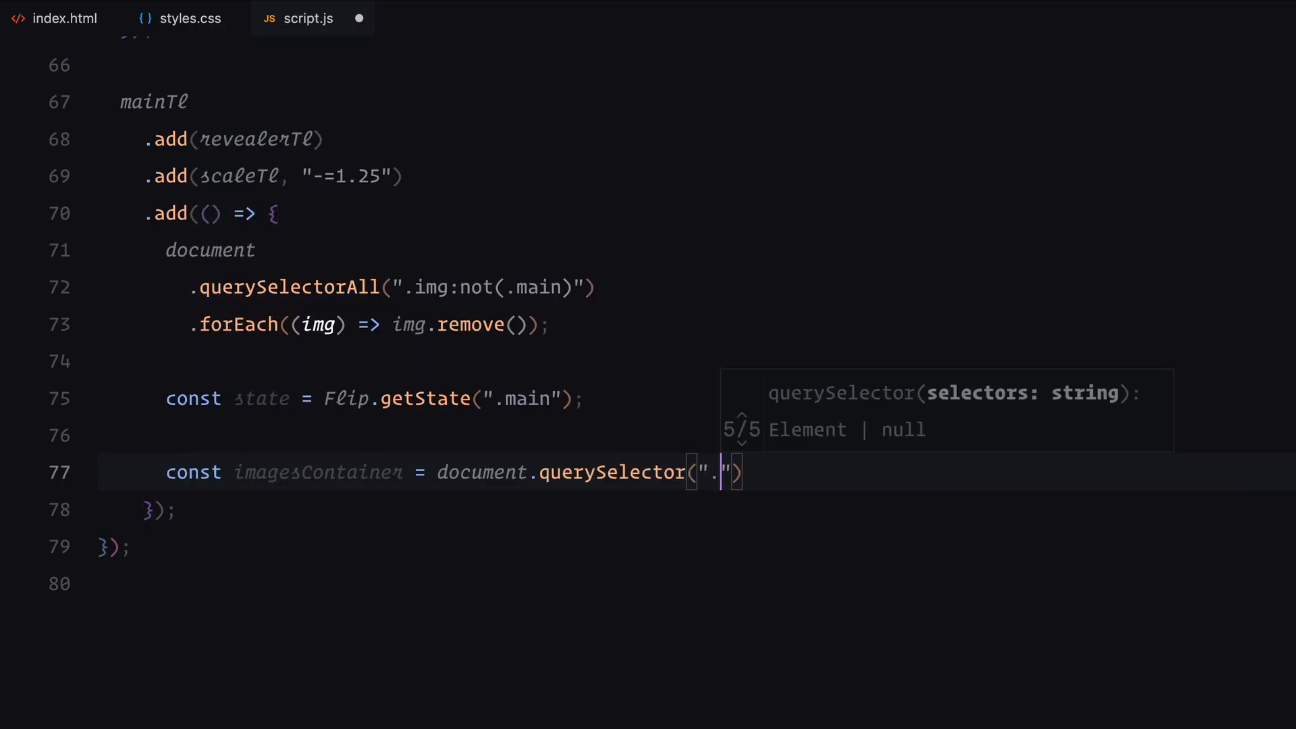
{"action": "type", "text": "images"}
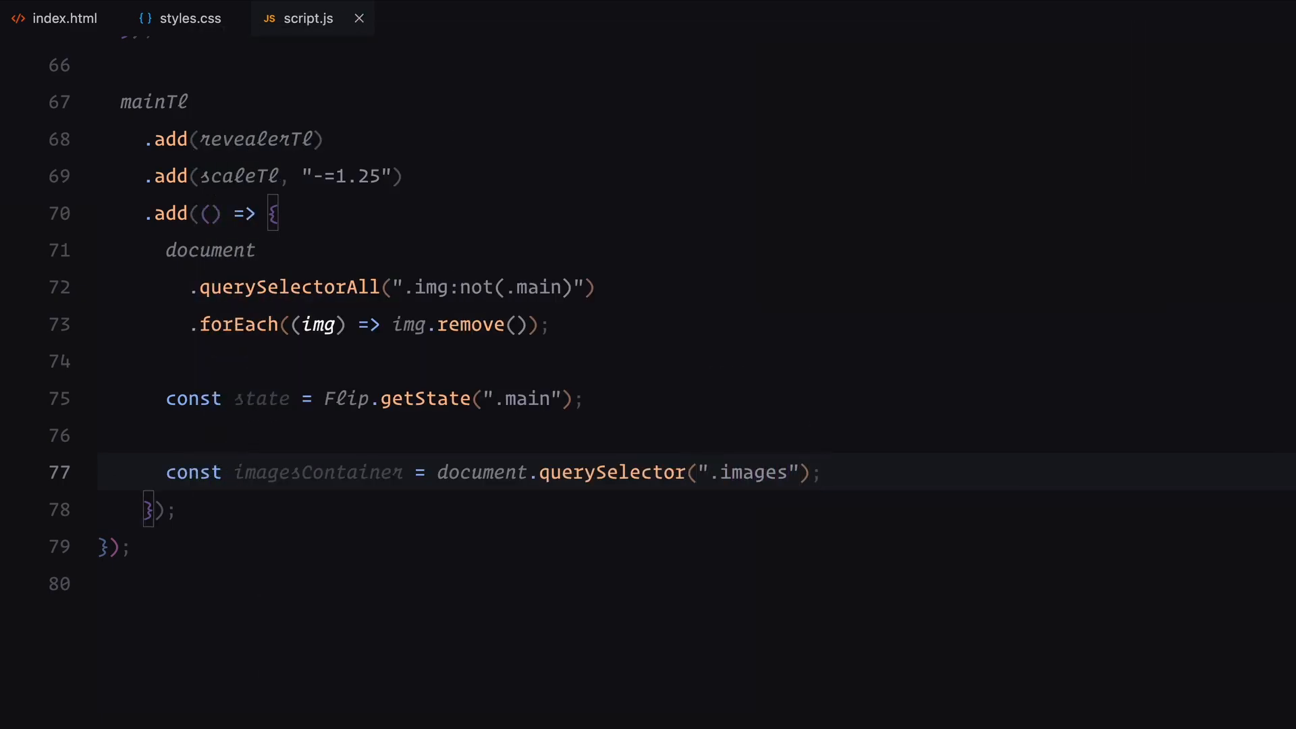
{"action": "type", "text": "classList.add(\"stacked-container\");"}
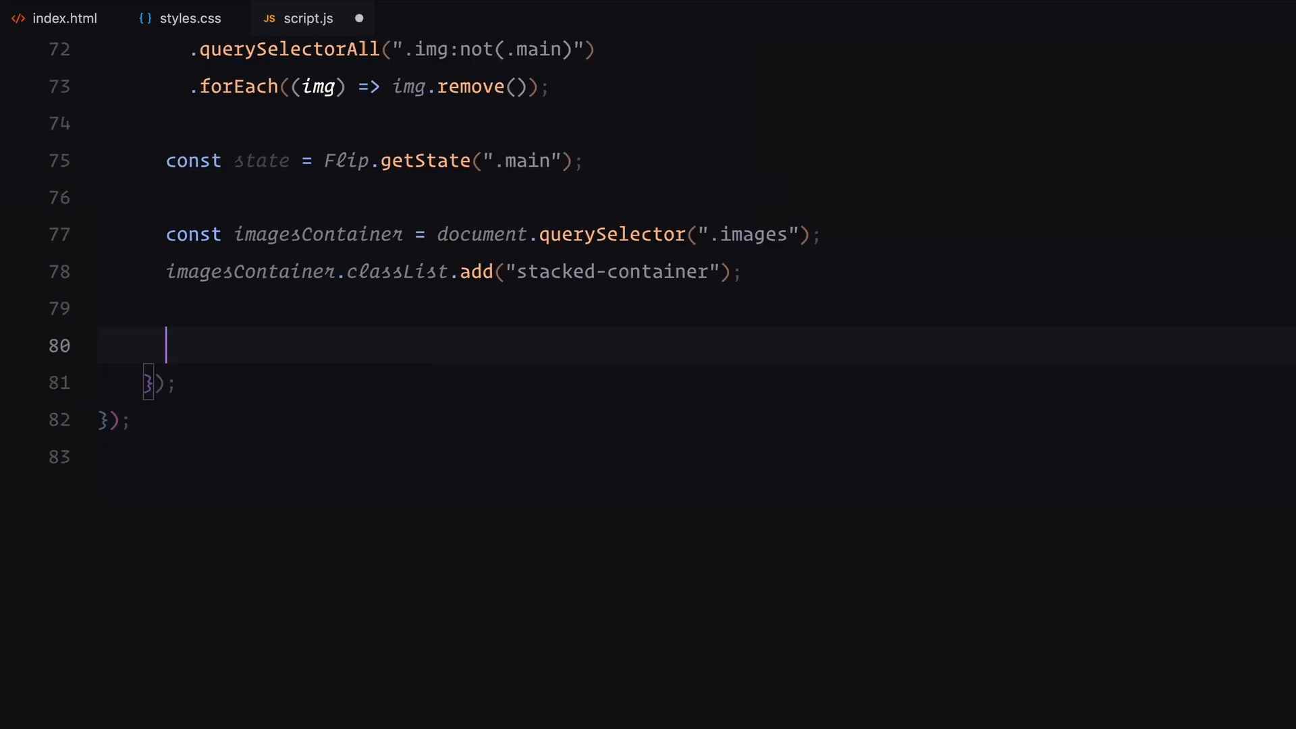
Loop over .main images adding stacked, setting order, and clearing transform, top and left
{"action": "type", "text": "document.q"}
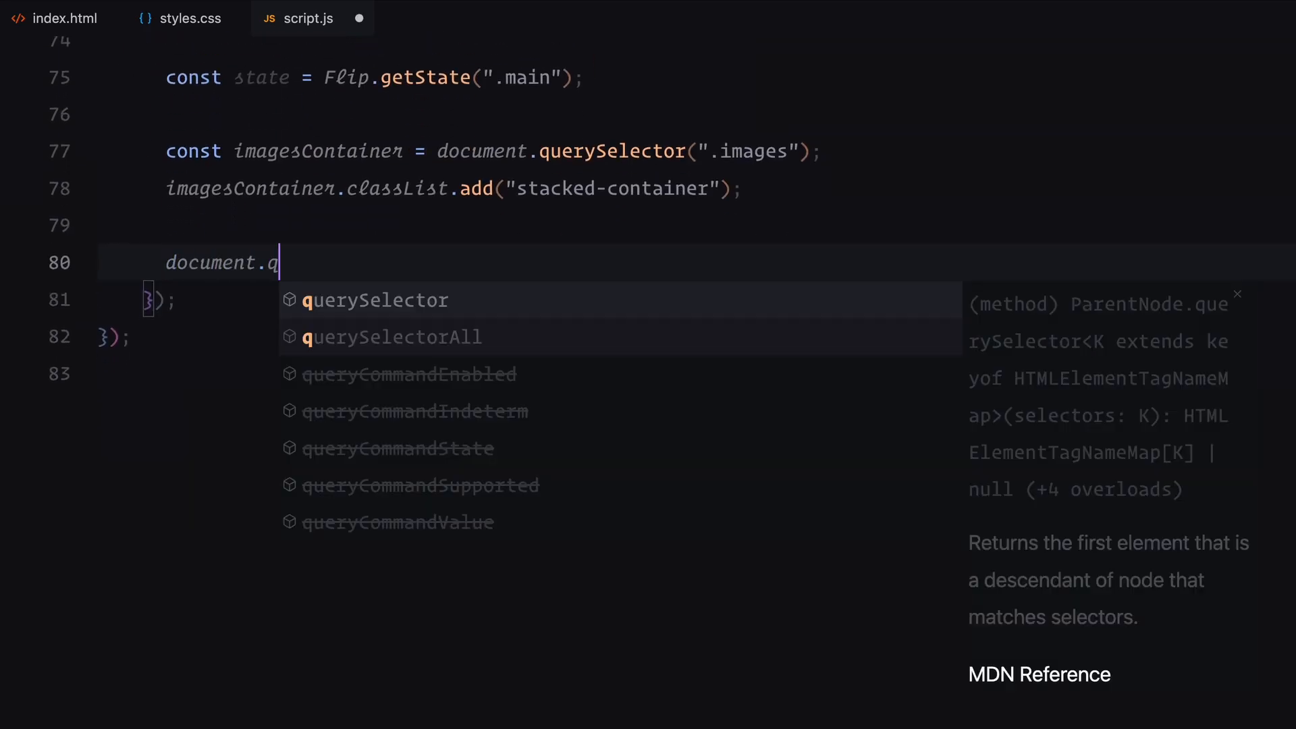
{"action": "type", "text": "querySelectorAll(\".main\").forEach((img, i) => {"}
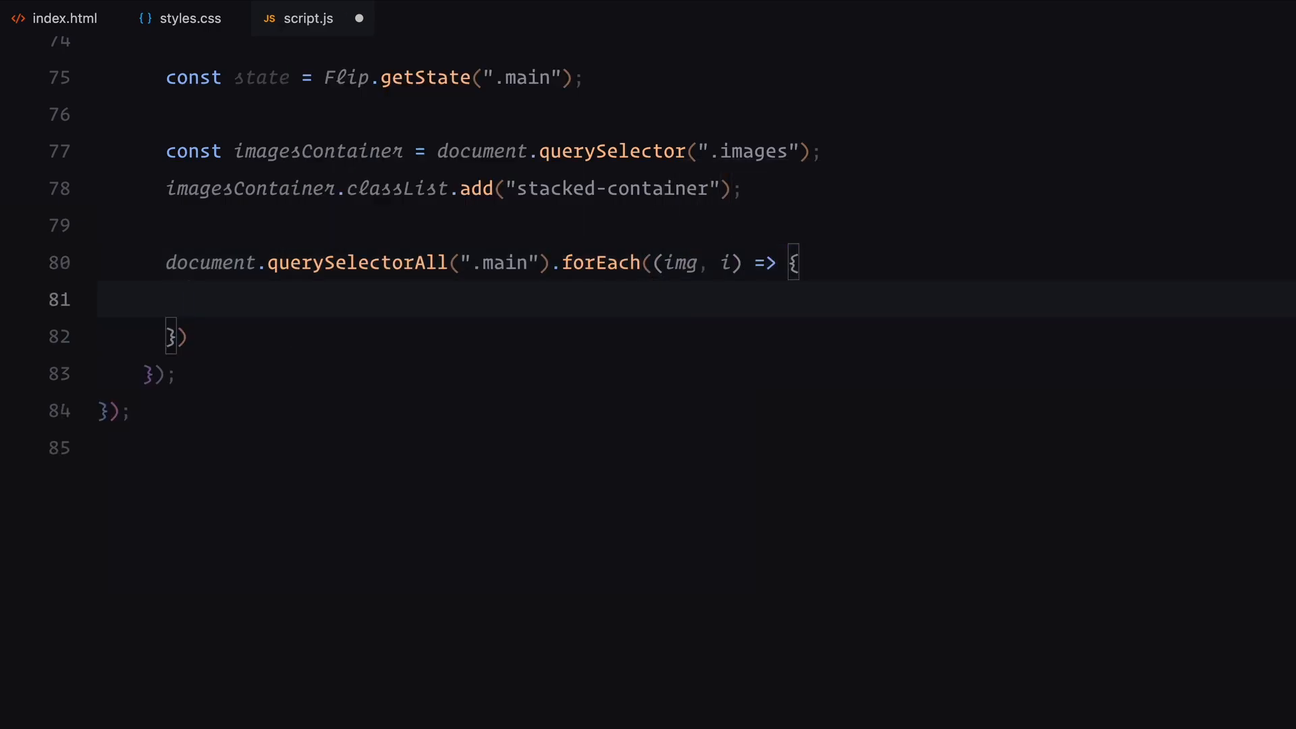
{"action": "type", "text": "img.classList.add"}
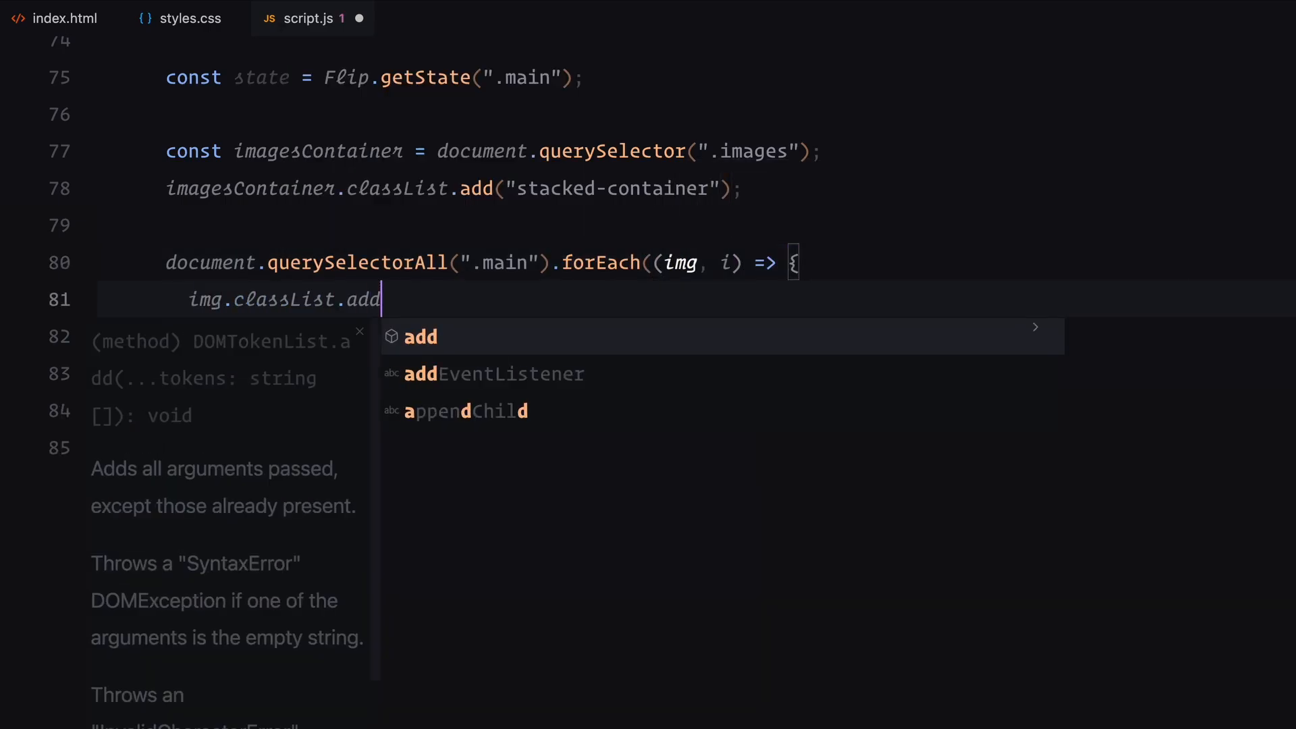
{"action": "type", "text": "(\"stacked\");"}
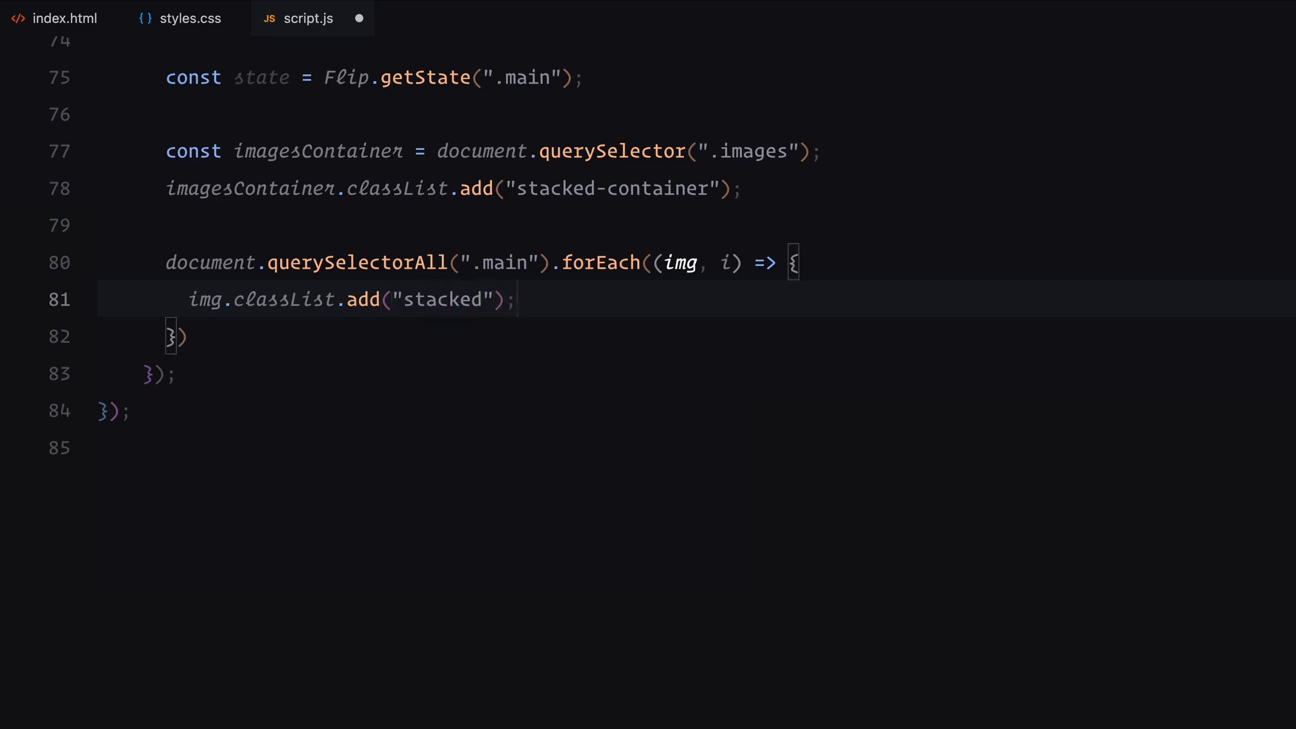
{"action": "type", "text": "img.style.order = i;"}
{"action": "type", "text": "gsap.set"}
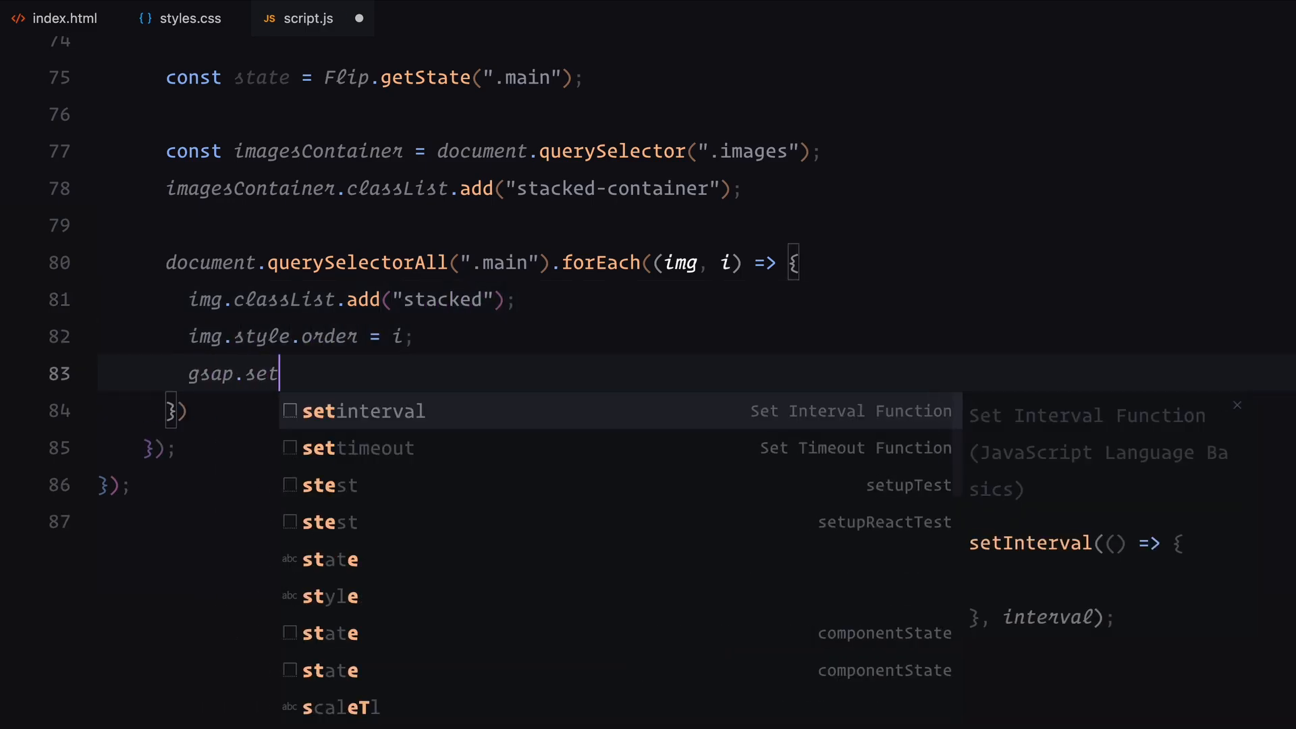
{"action": "type", "text": "(\".img.stacked"}
{"action": "type", "text": "clearProps: \"transform"}
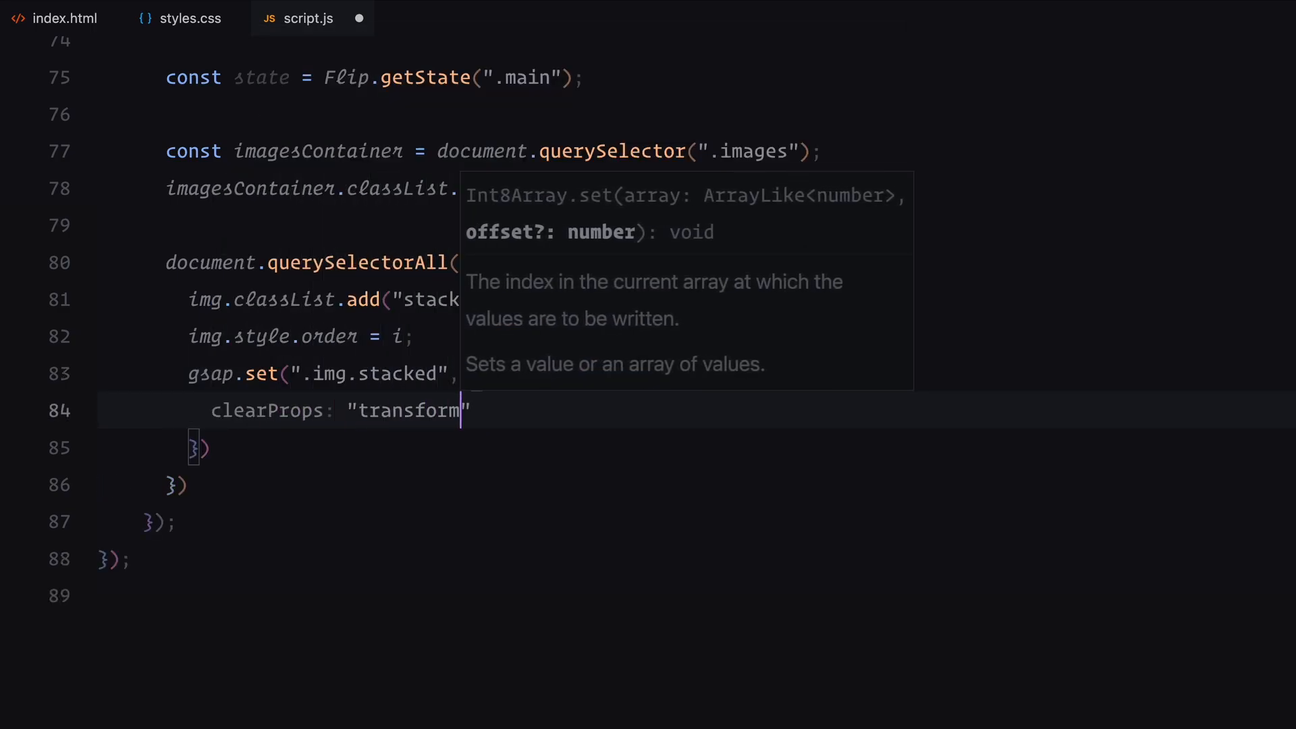
{"action": "type", "text": ", top, left"}
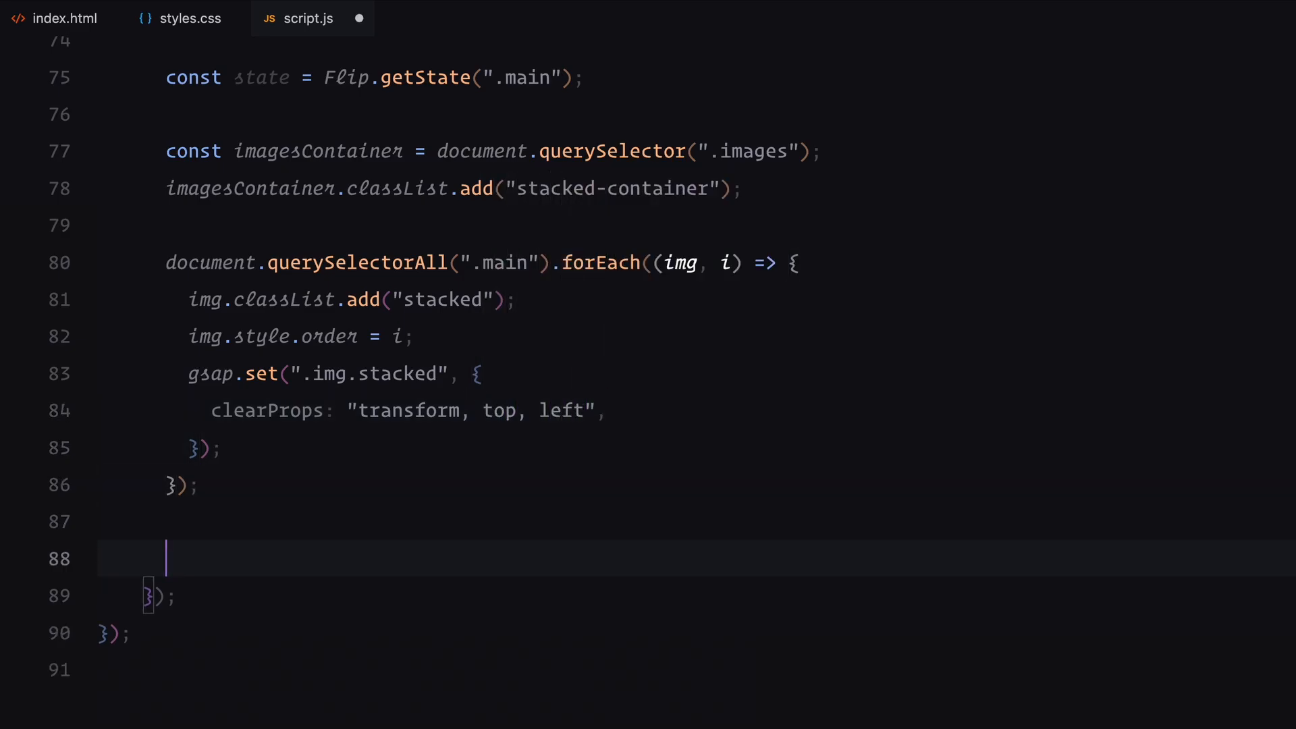
{"action": "type", "text": "return Flip.from"}
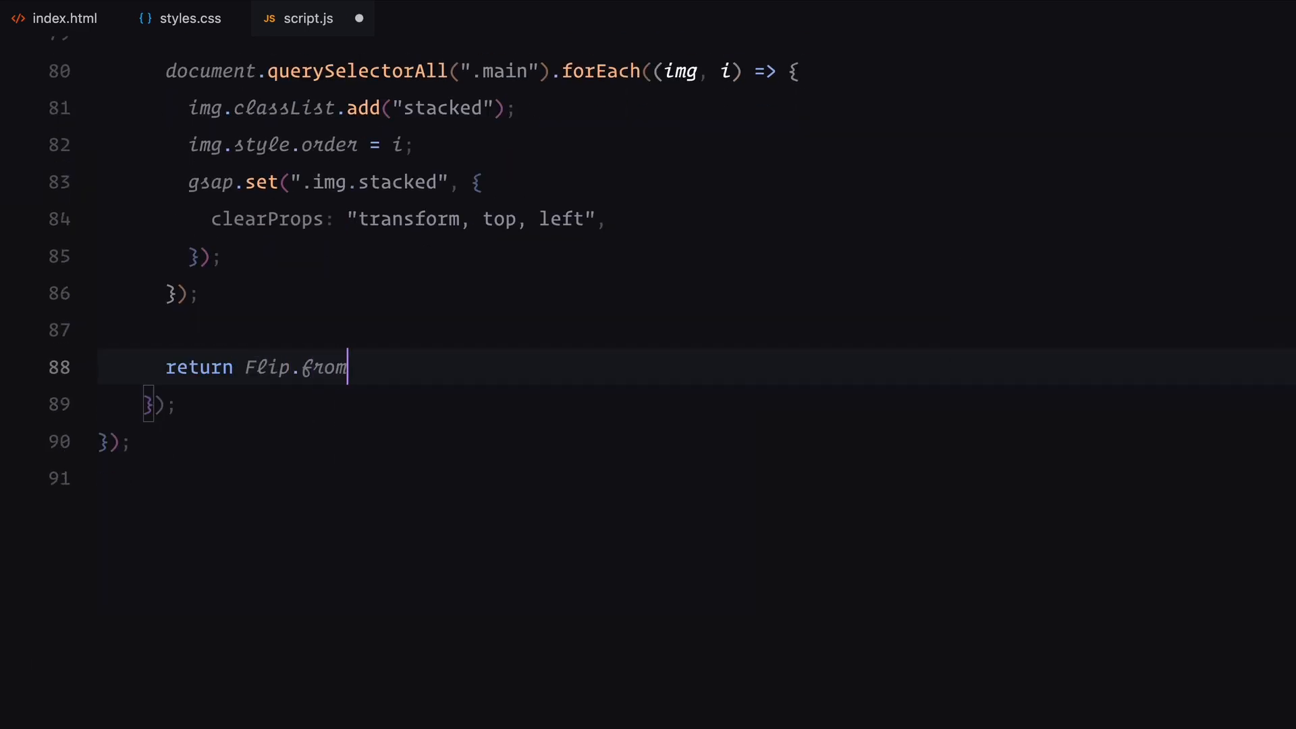
Configure Flip.from(state) with duration 2, hop ease, absolute true and stagger amount -0.3
{"action": "key", "text": "enter"}
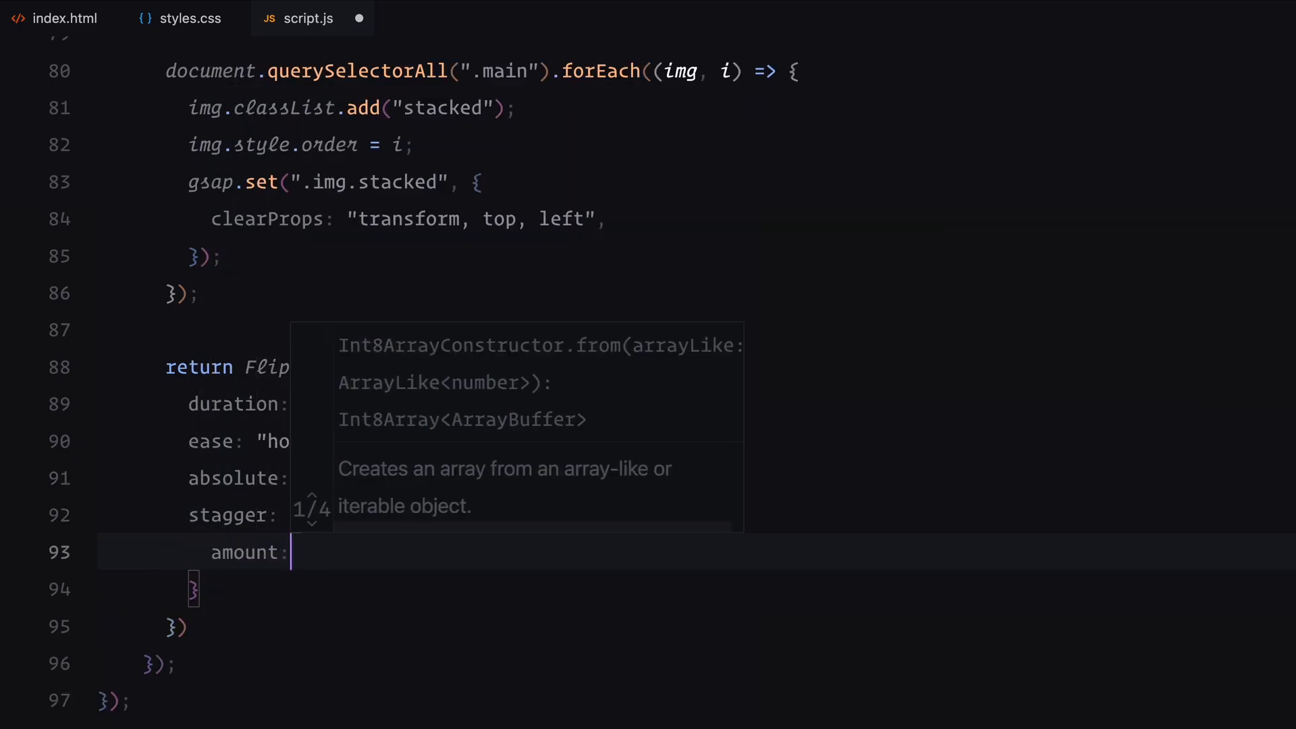
{"action": "type", "text": "-0.3,"}
{"action": "left_click", "coordinate": [696, 665]}
{"action": "type", "text": ".to(\".word h1\")"}
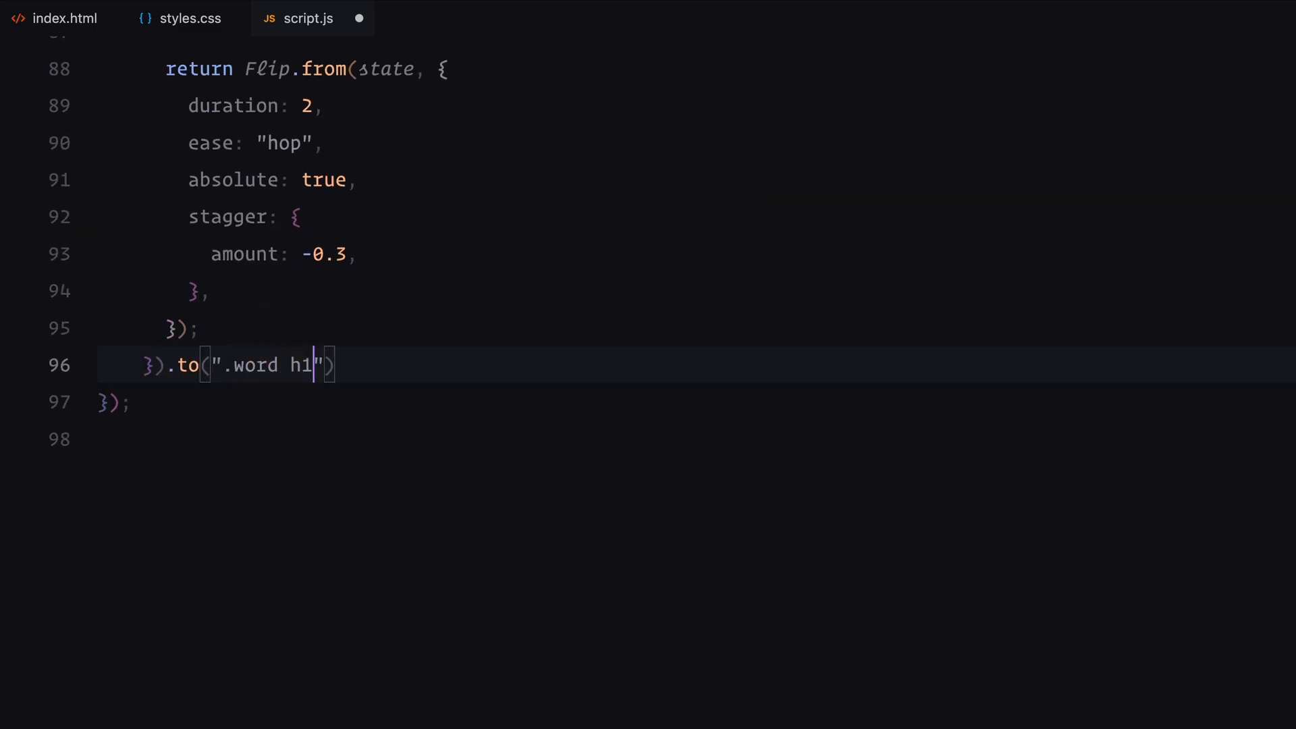
Tween .word h1, .nav-item p, .line p and site-info spans to y 0: 3 s, hop2, stagger 0.1, delay 1.25
{"action": "type", "text": ", .nav-item p, .line p, .site-info h2 .line"}
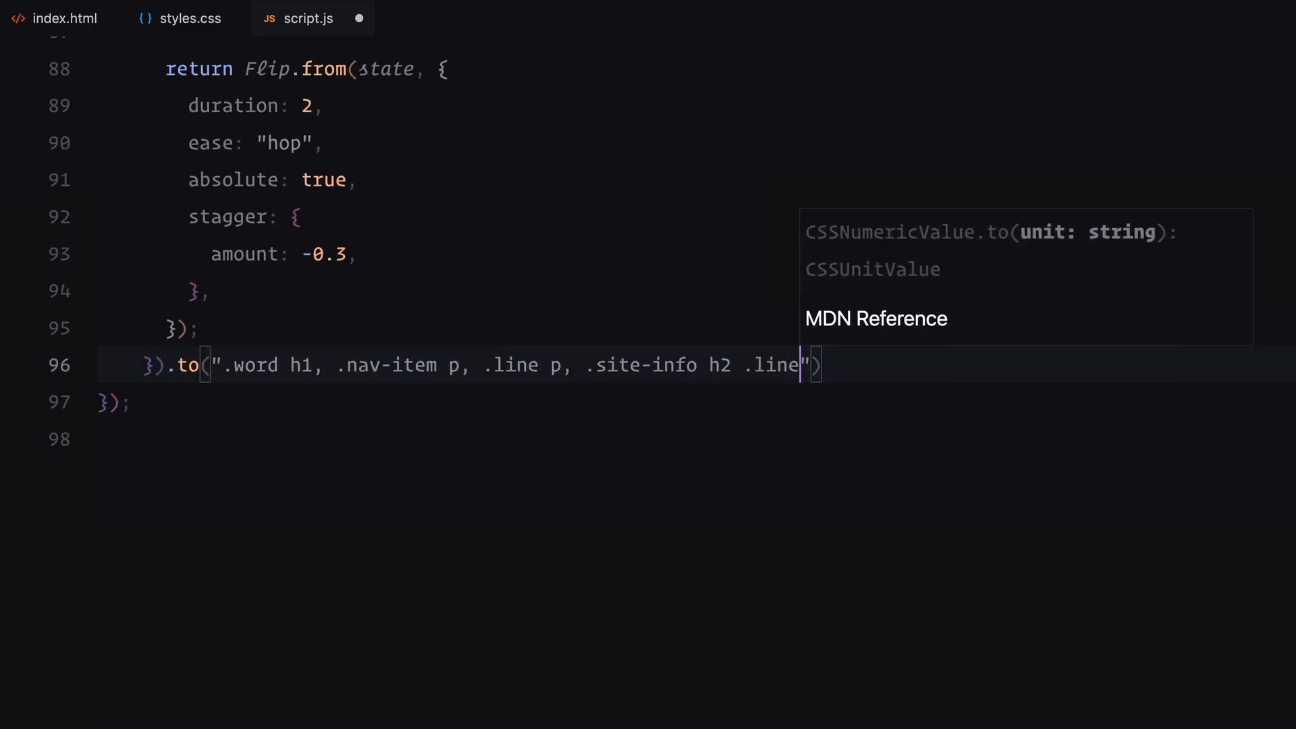
{"action": "type", "text": "span\", {"}
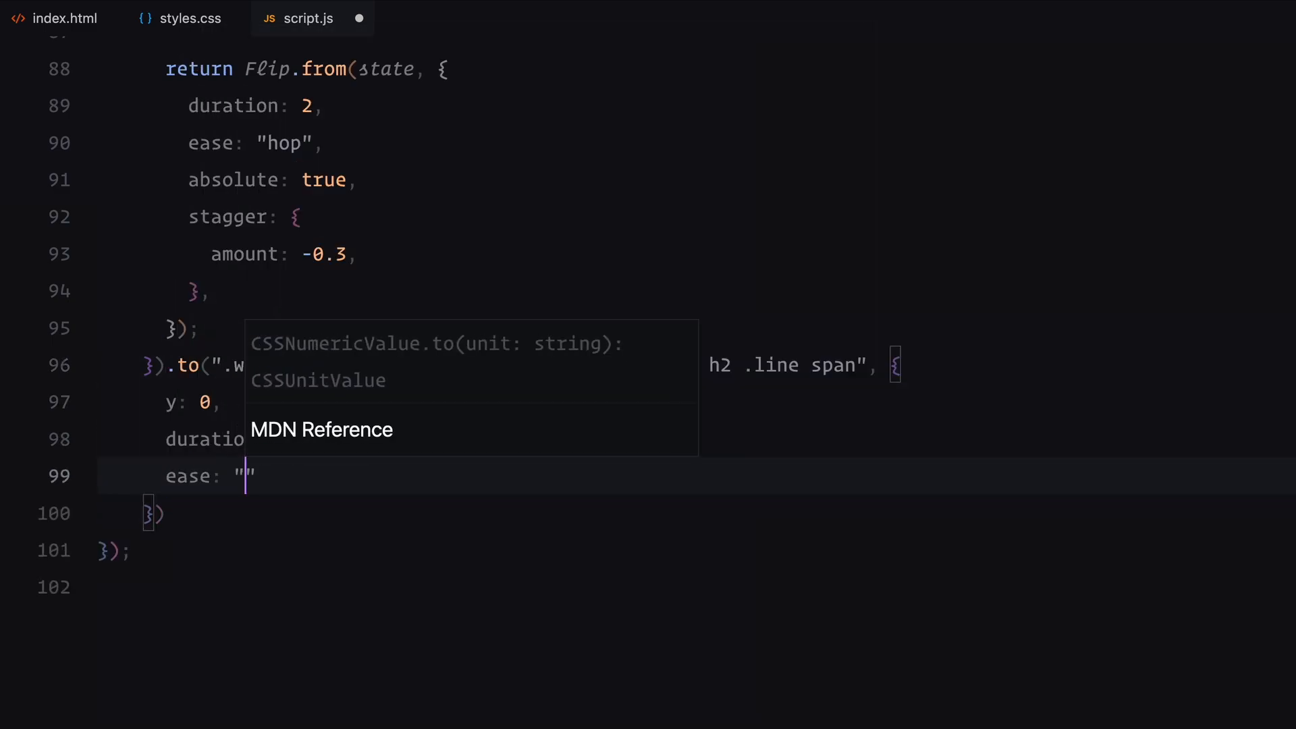
{"action": "type", "text": "stagger: 0.1,"}
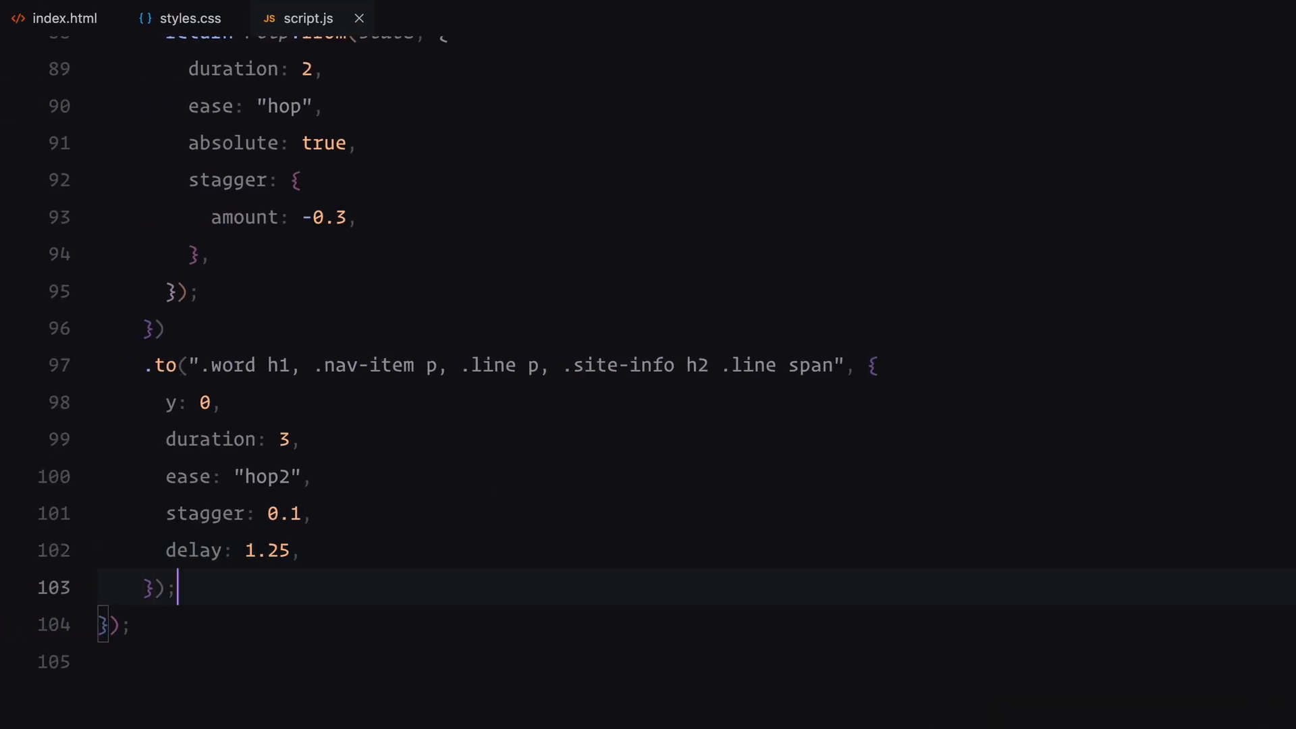
{"action": "type", "text": ".to("}
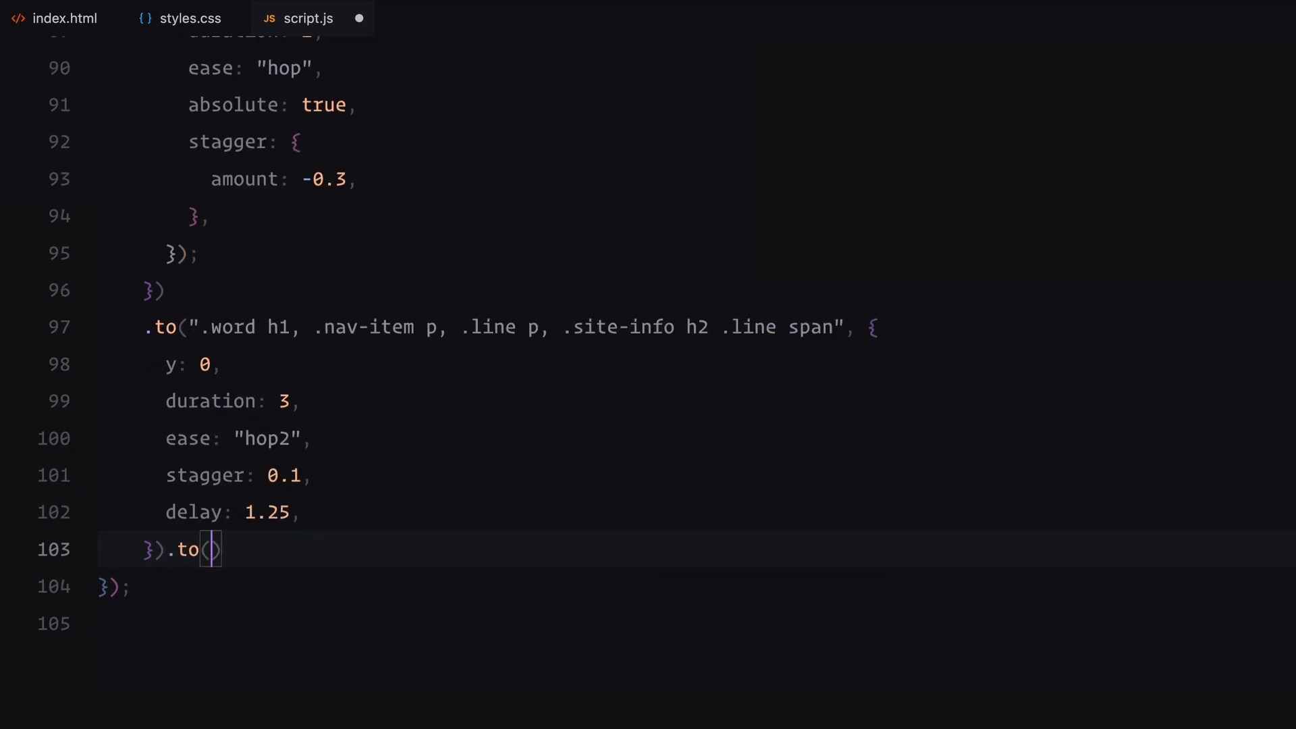
Tween .cover-img clipPath to polygon(0% 100%, 100% 100%, 100% 0%, 0% 0%) over 2 seconds
{"action": "type", "text": "\".cover-img\", {"}
{"action": "type", "text": "clipPath: \"polygon("}
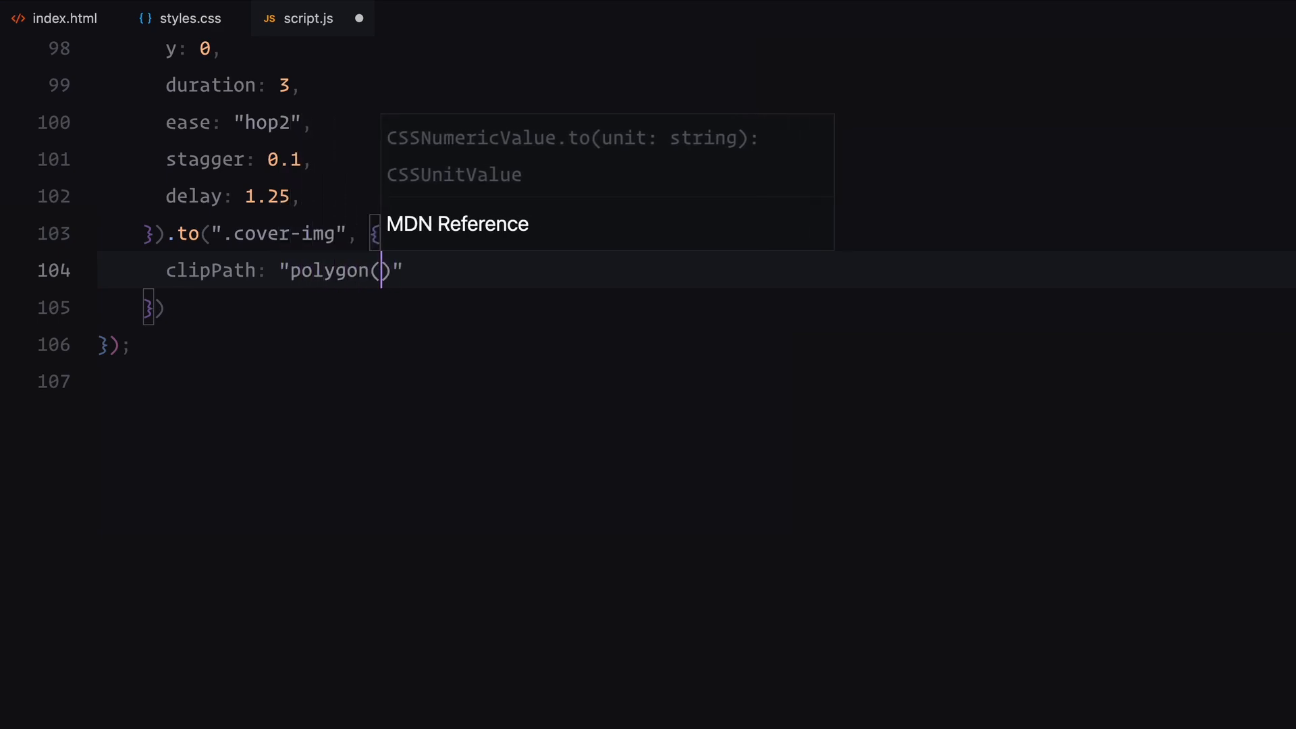
{"action": "type", "text": "0% 100%, 100% 100%, 100% 0%, 0% 0%"}
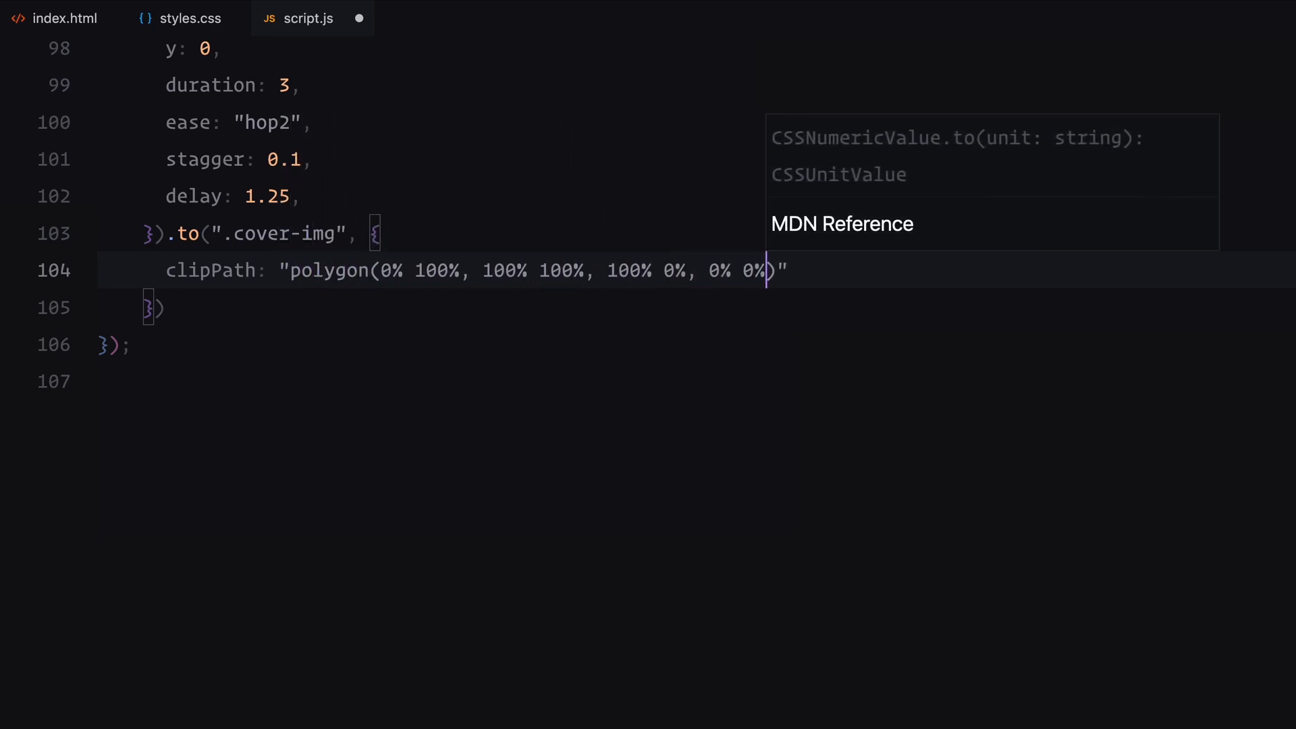
{"action": "type", "text": "duration: 2,"}
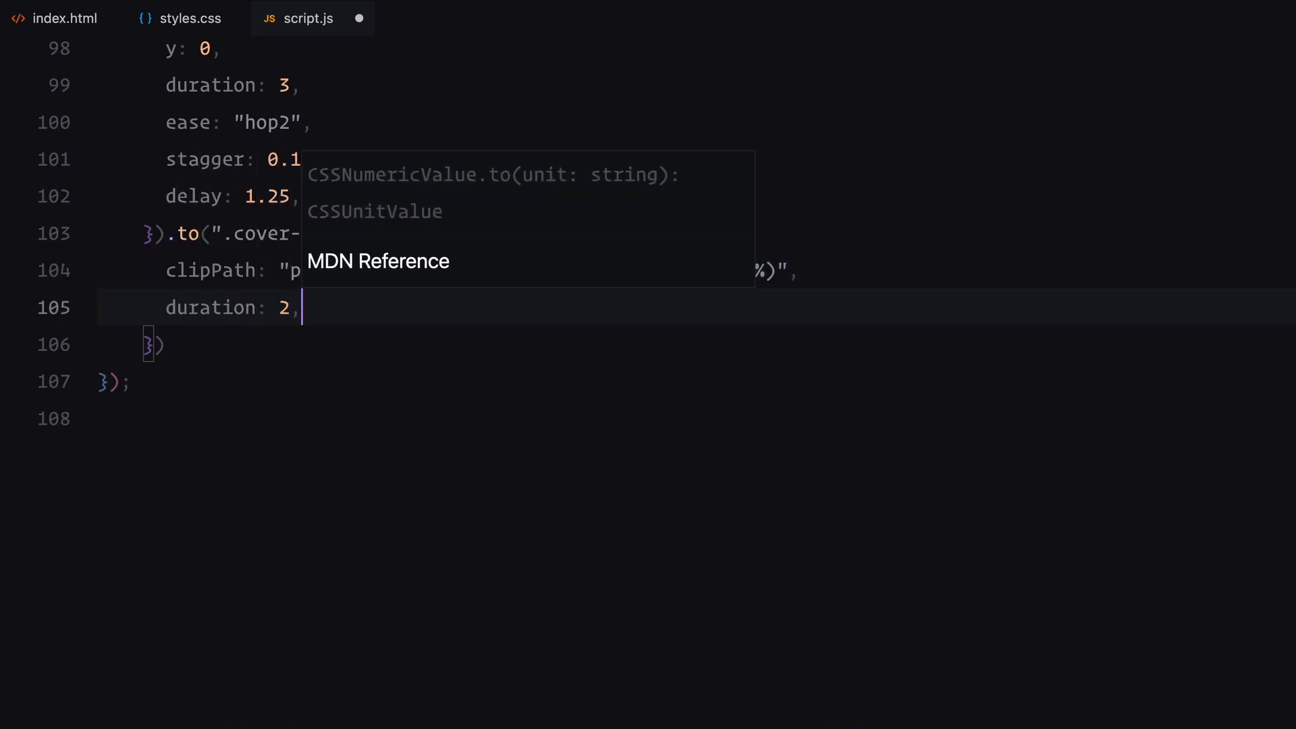